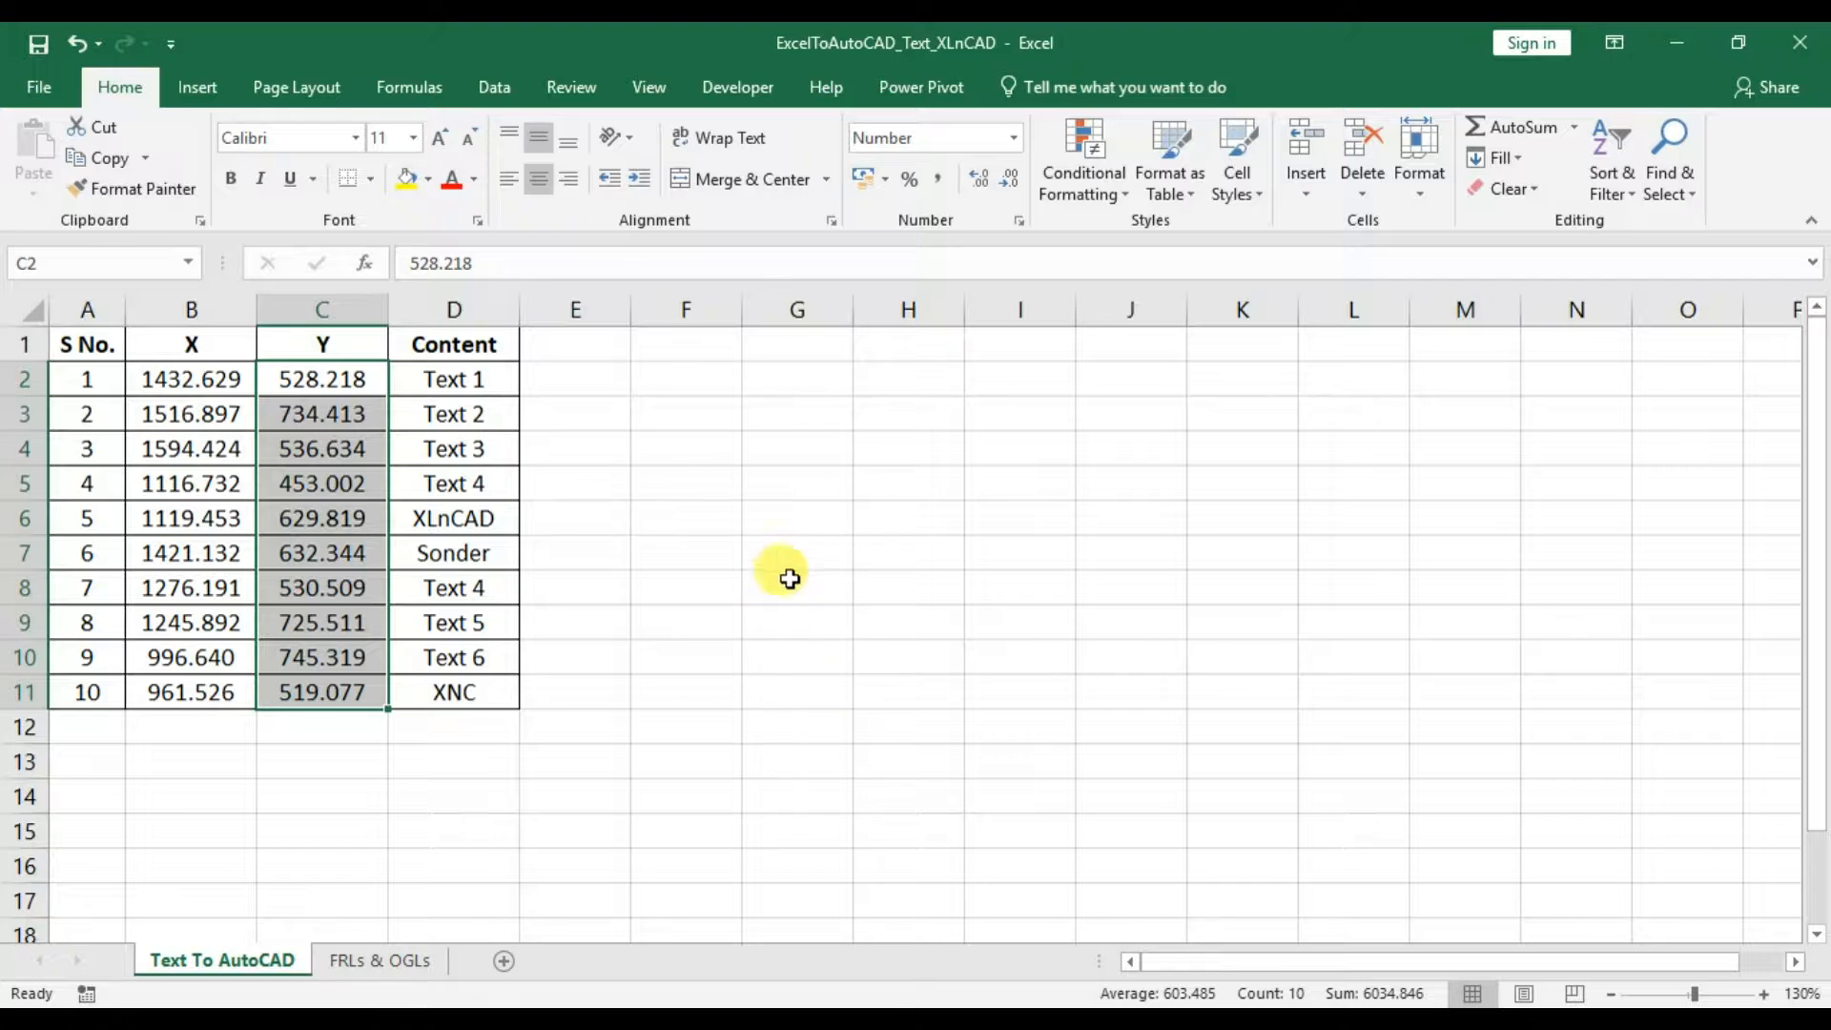
Enter the heading 'Formula for Inserting Text in AutoCAD' in cell F1.
text(Formula)
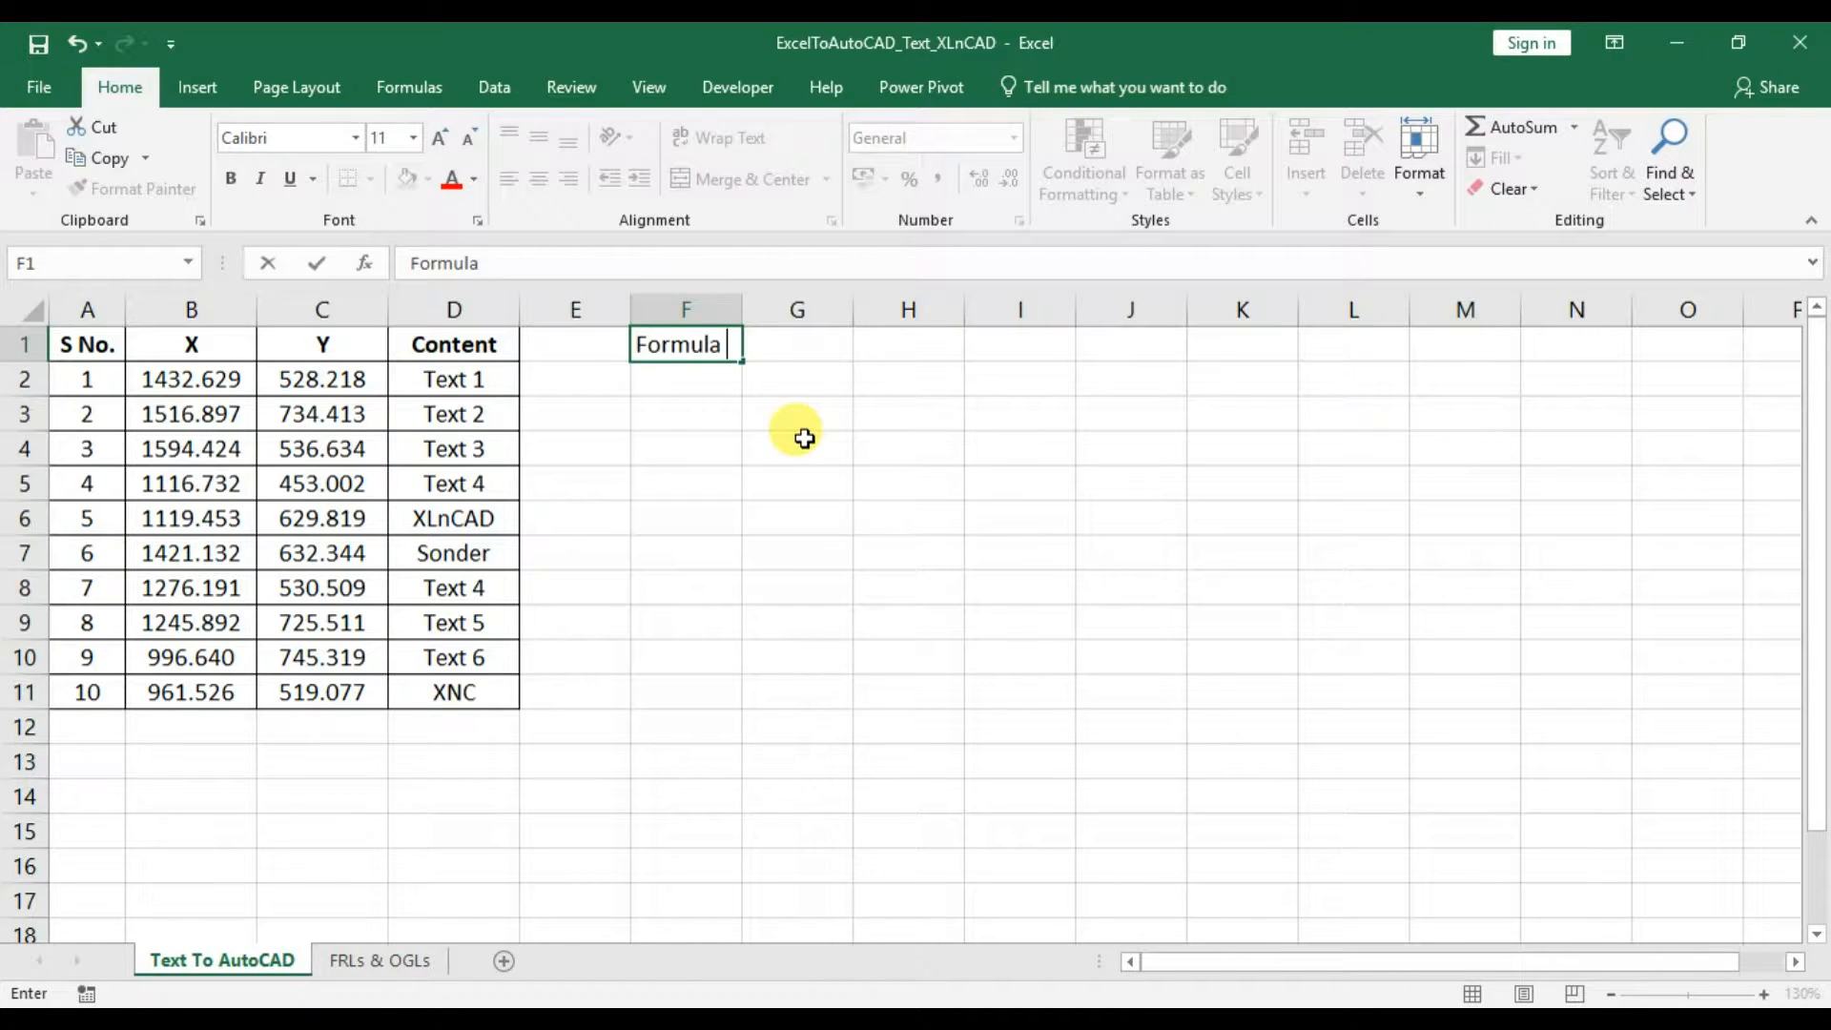
text(for Inserting Text i)
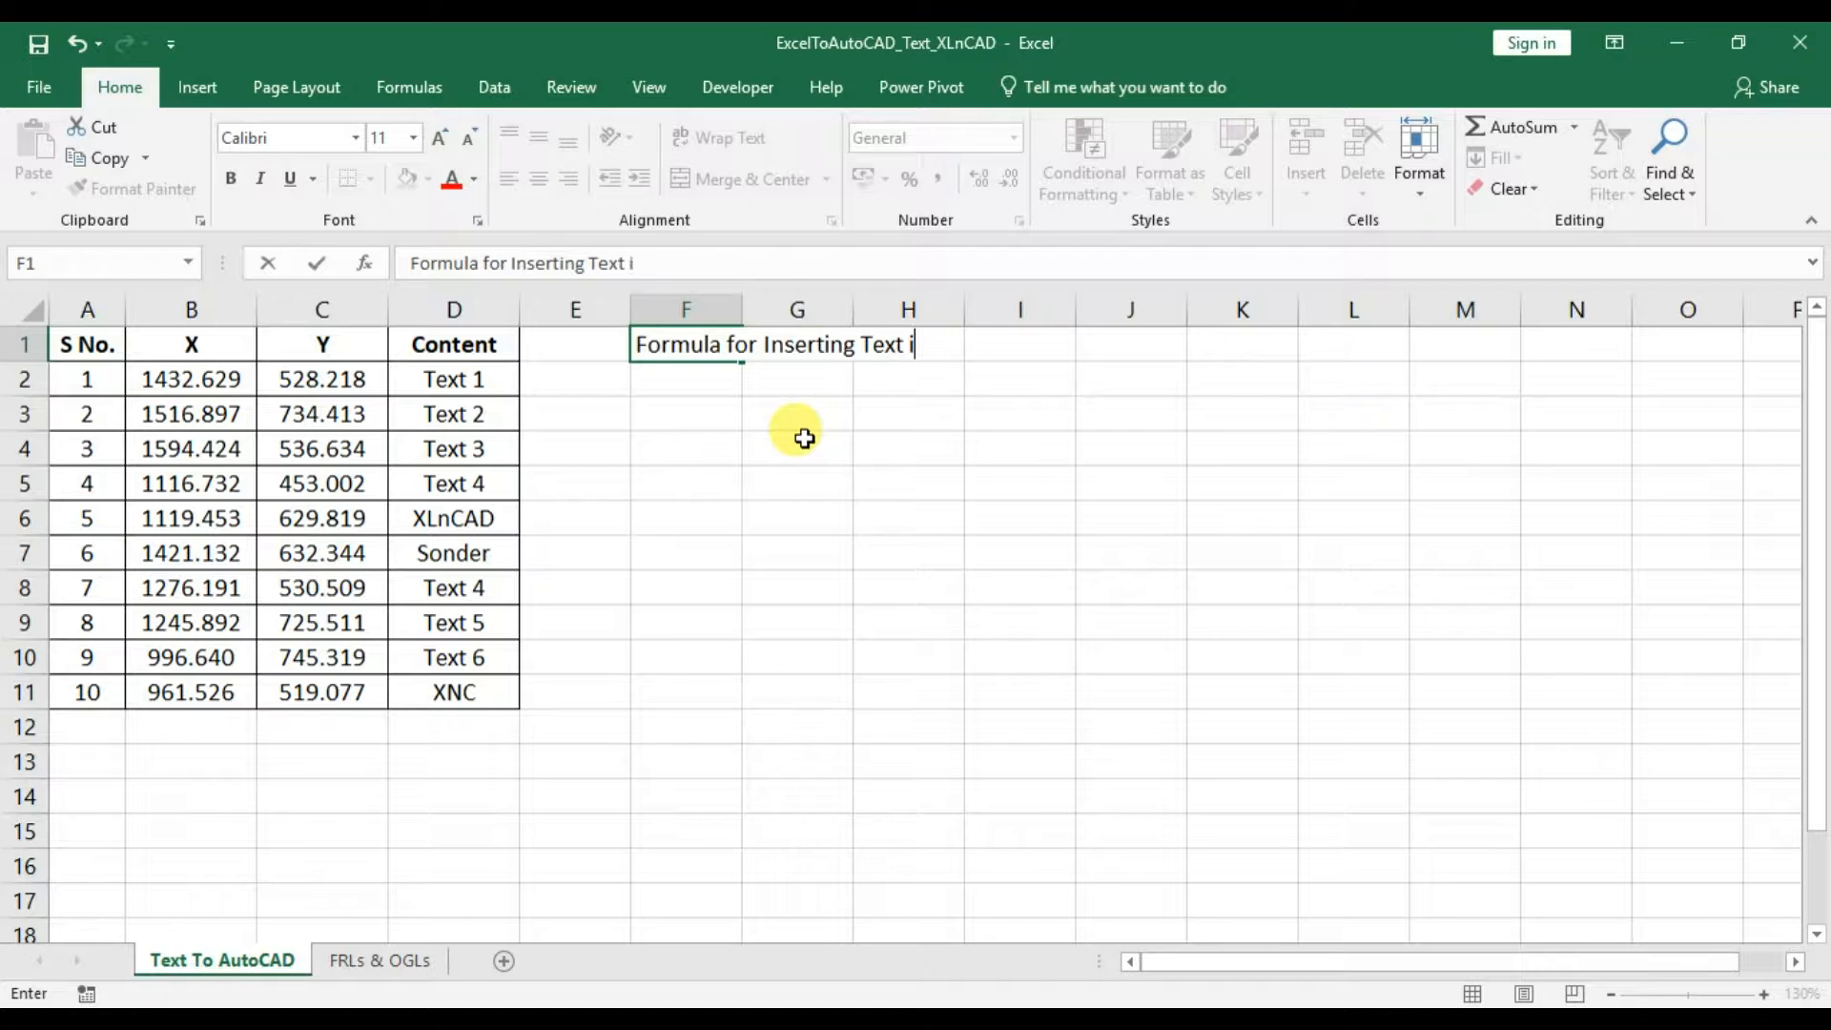
key(Enter)
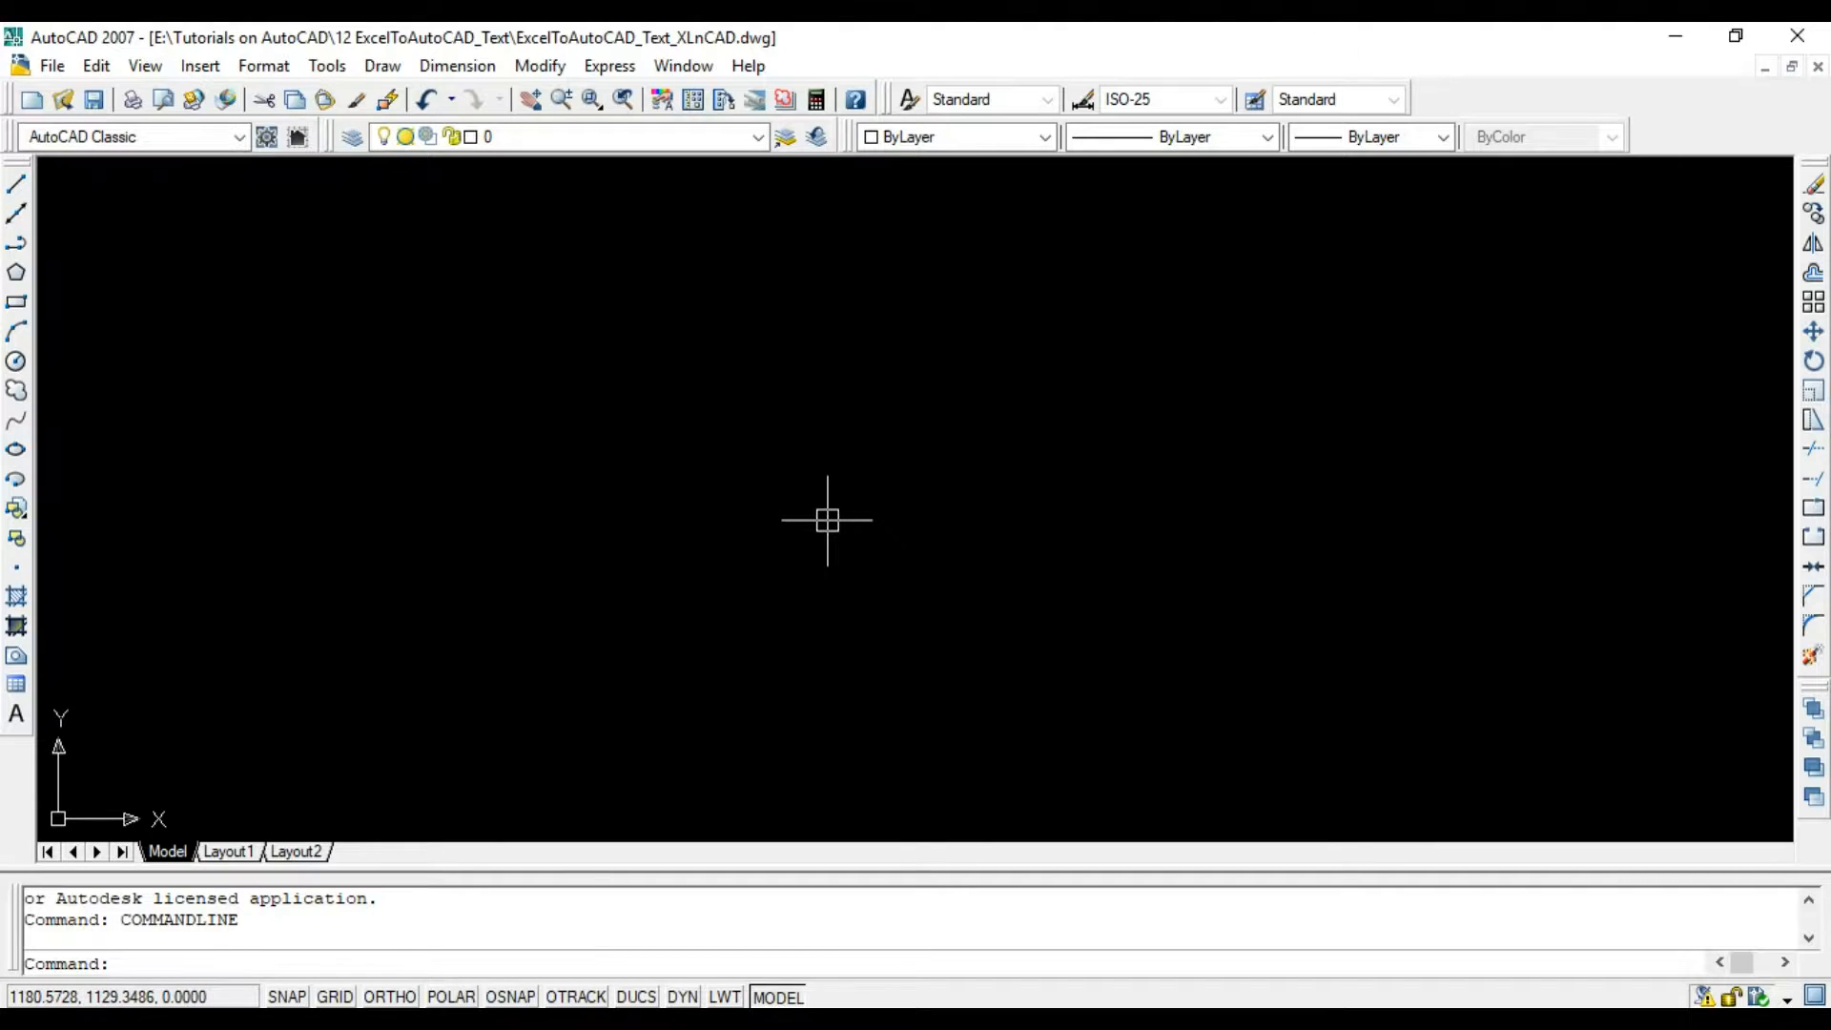
Place the text XLnCAD at 1000,1000 with height 10 and rotation 0 using -TEXT.
text(-)
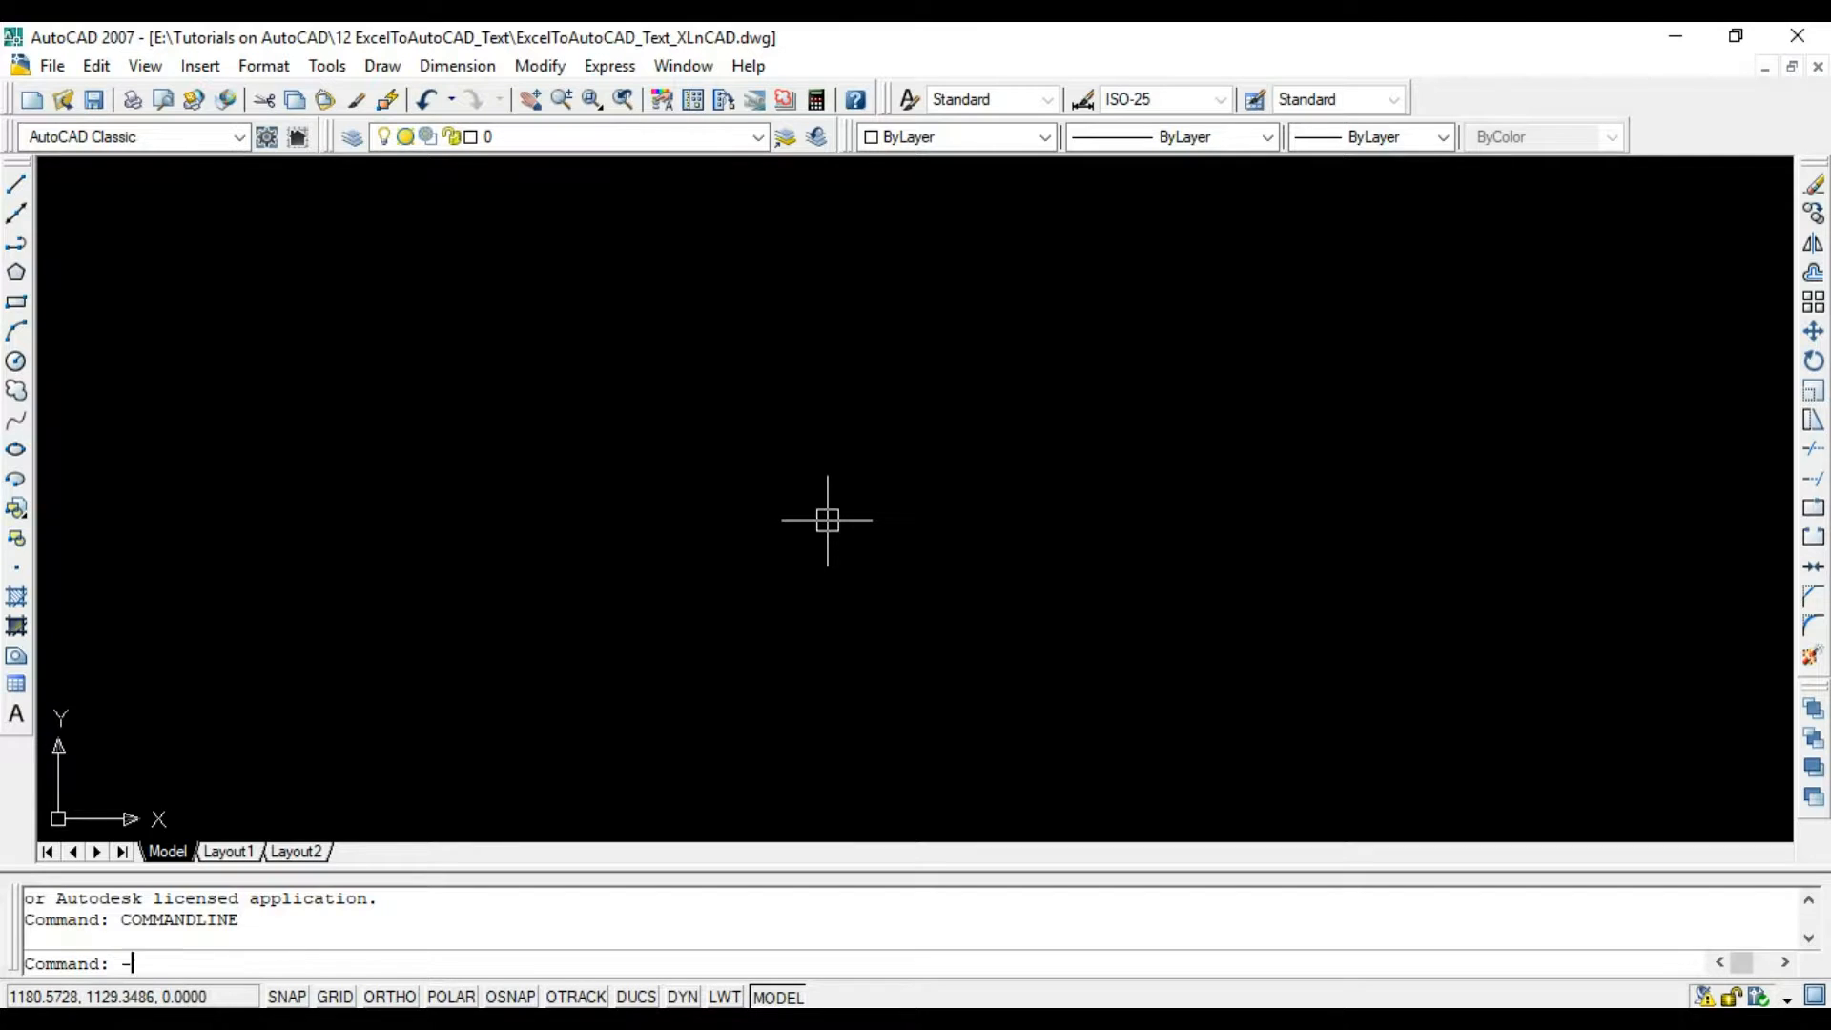
text(TEXT)
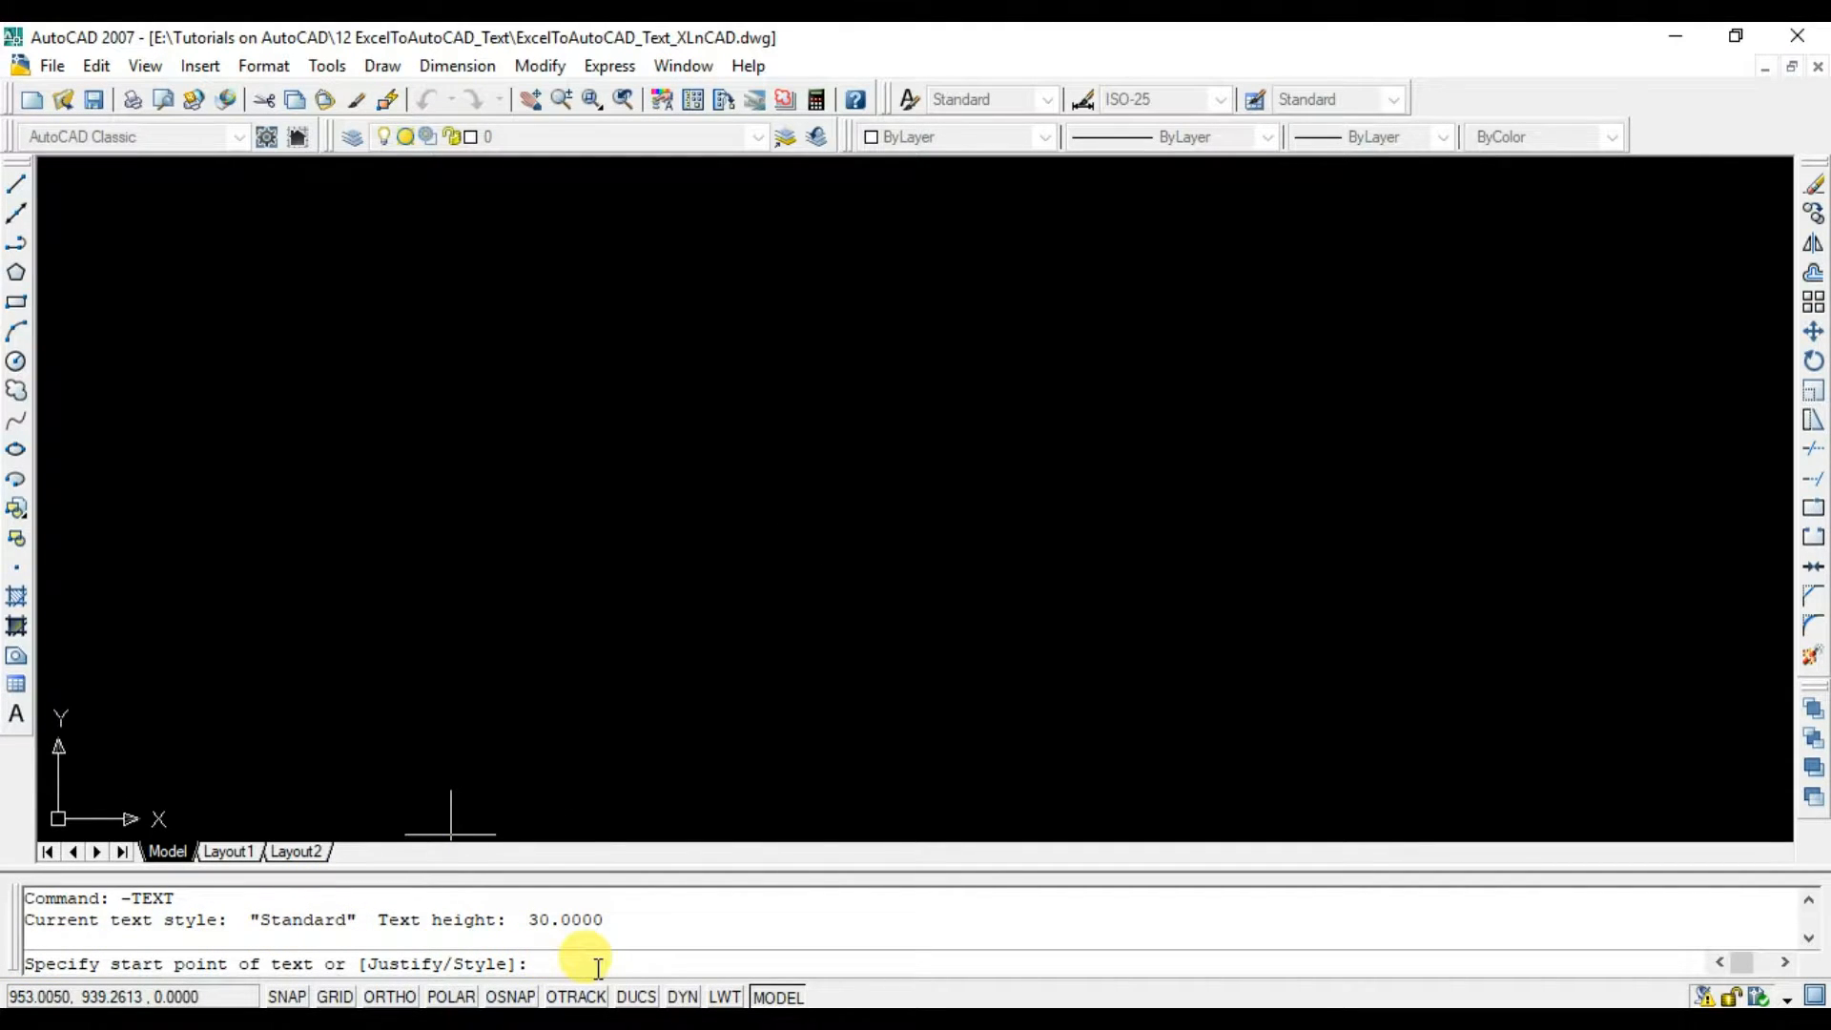
text(1000)
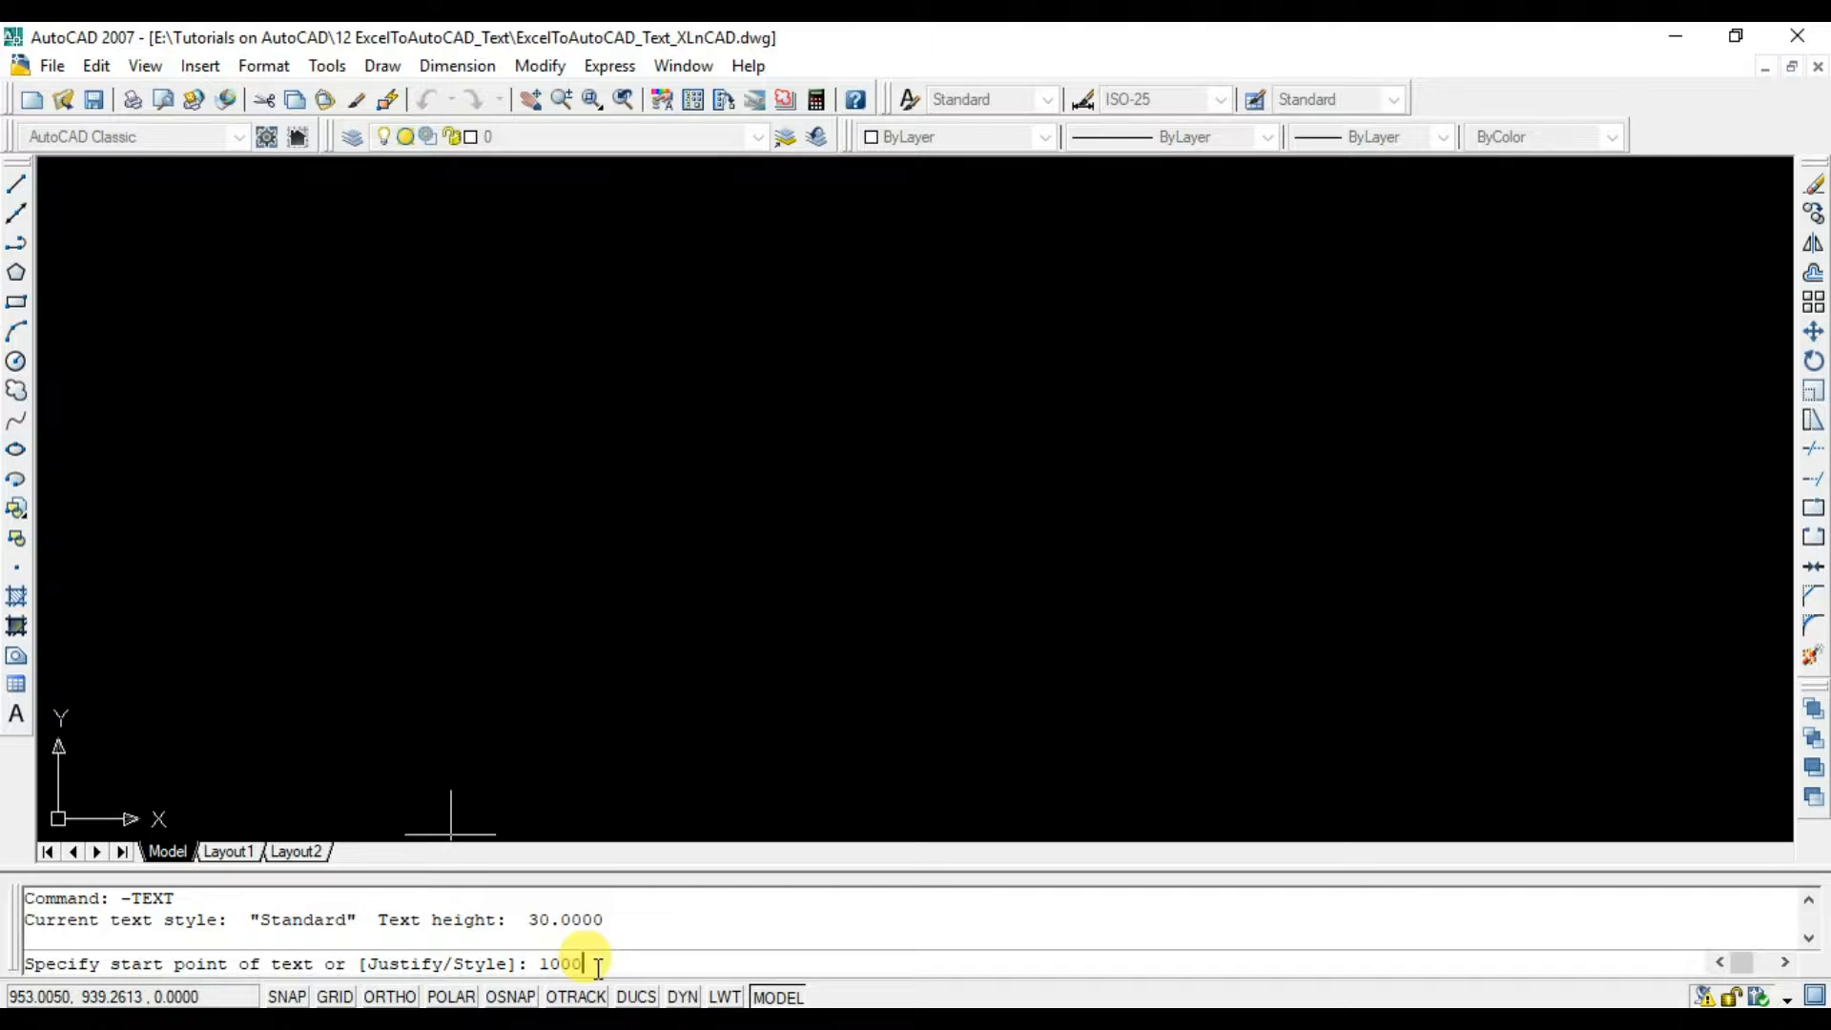
text(,1000)
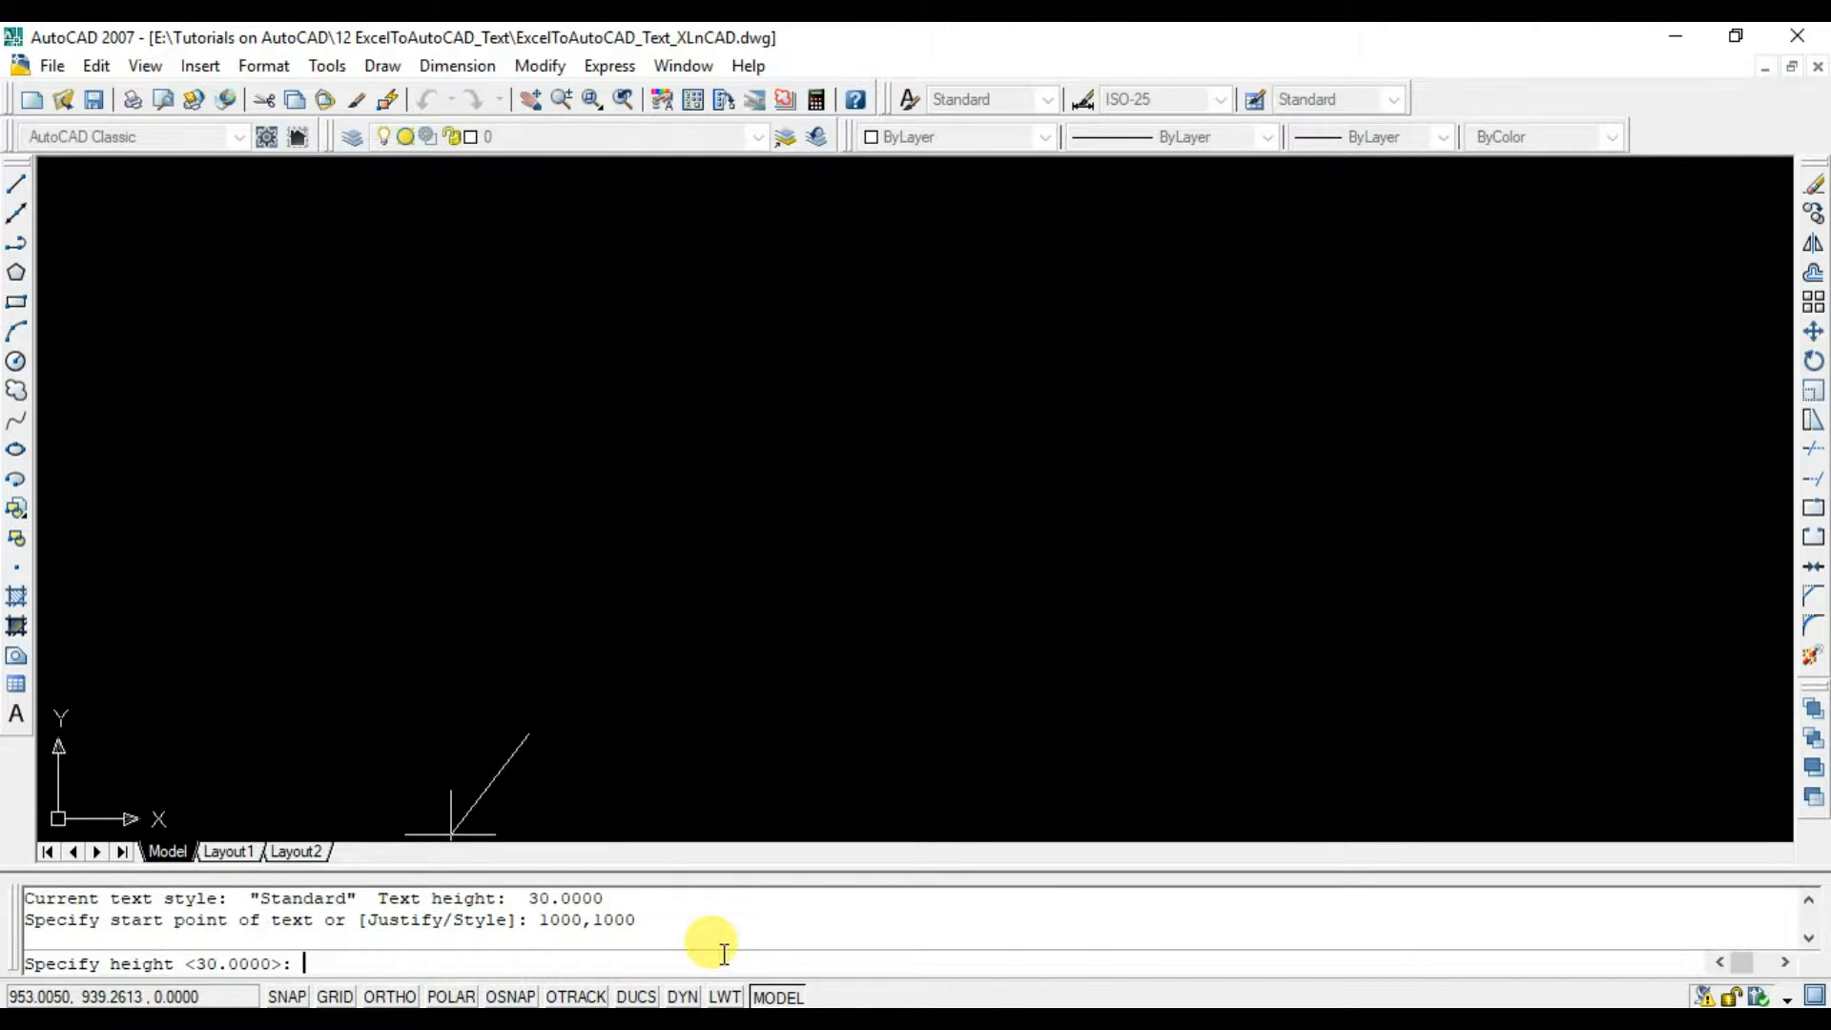
mouse_move(92, 963)
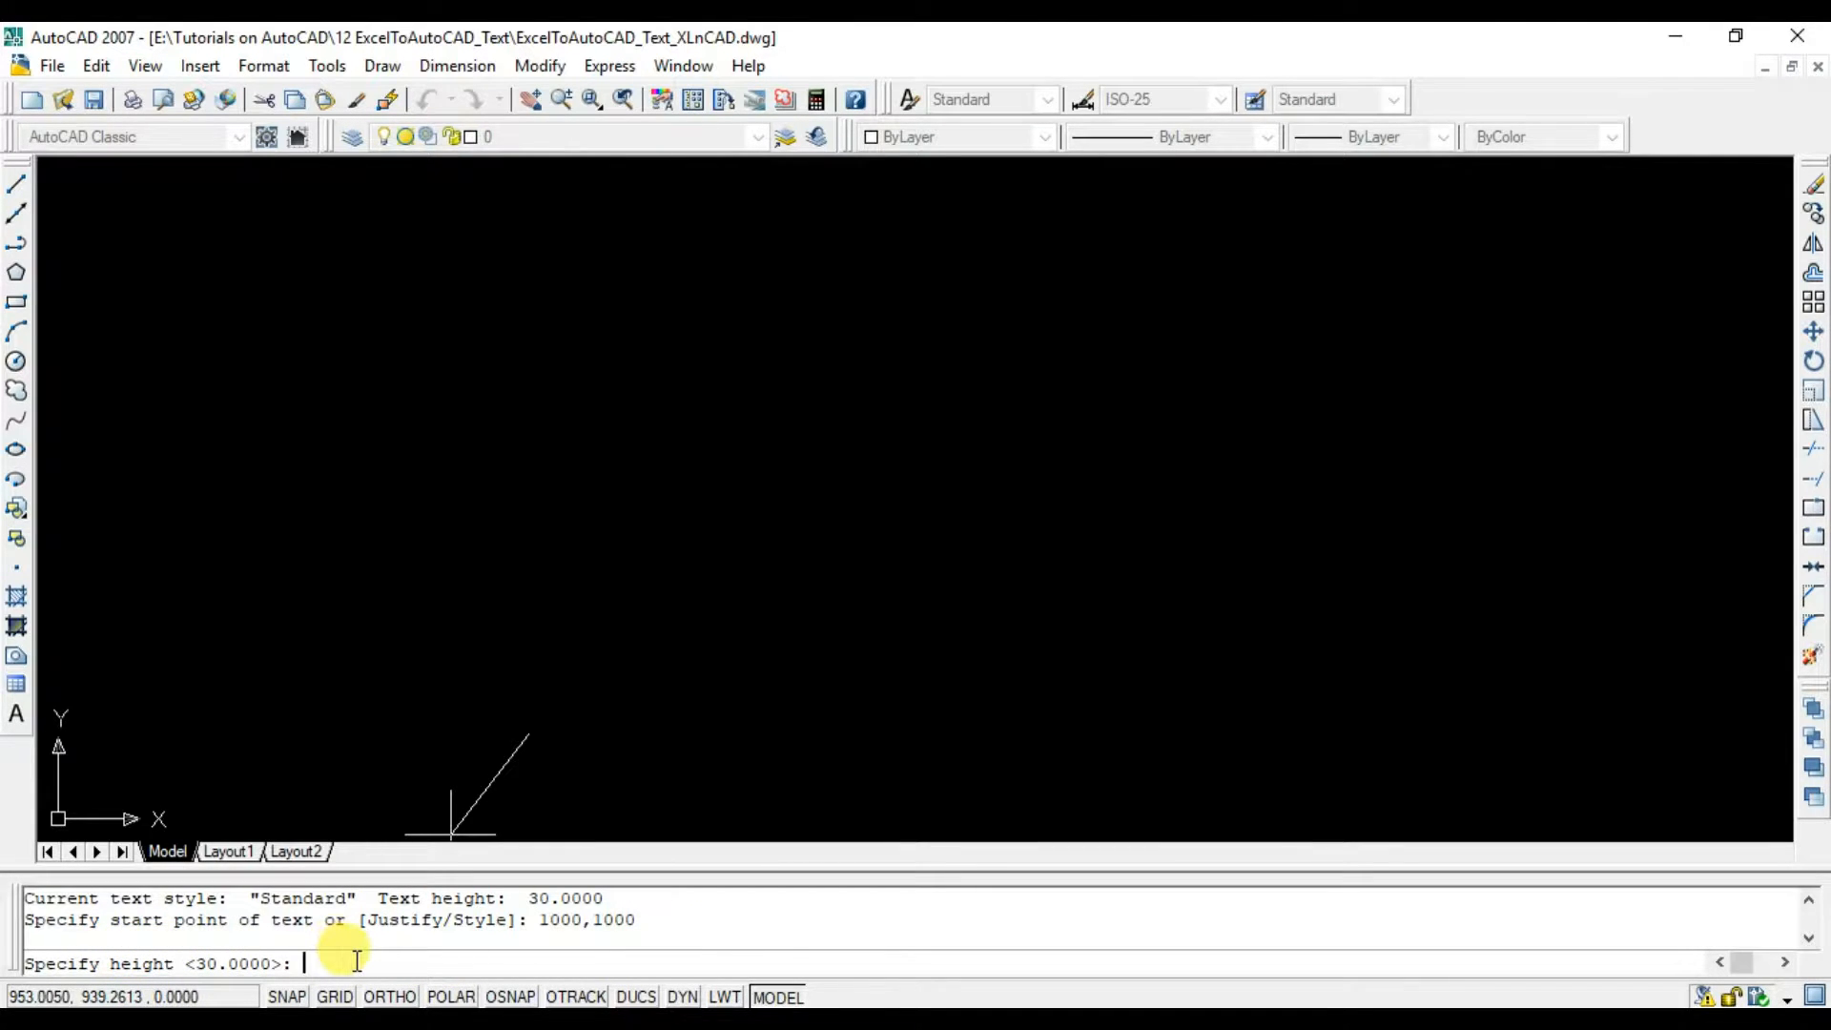
text(10)
text(0)
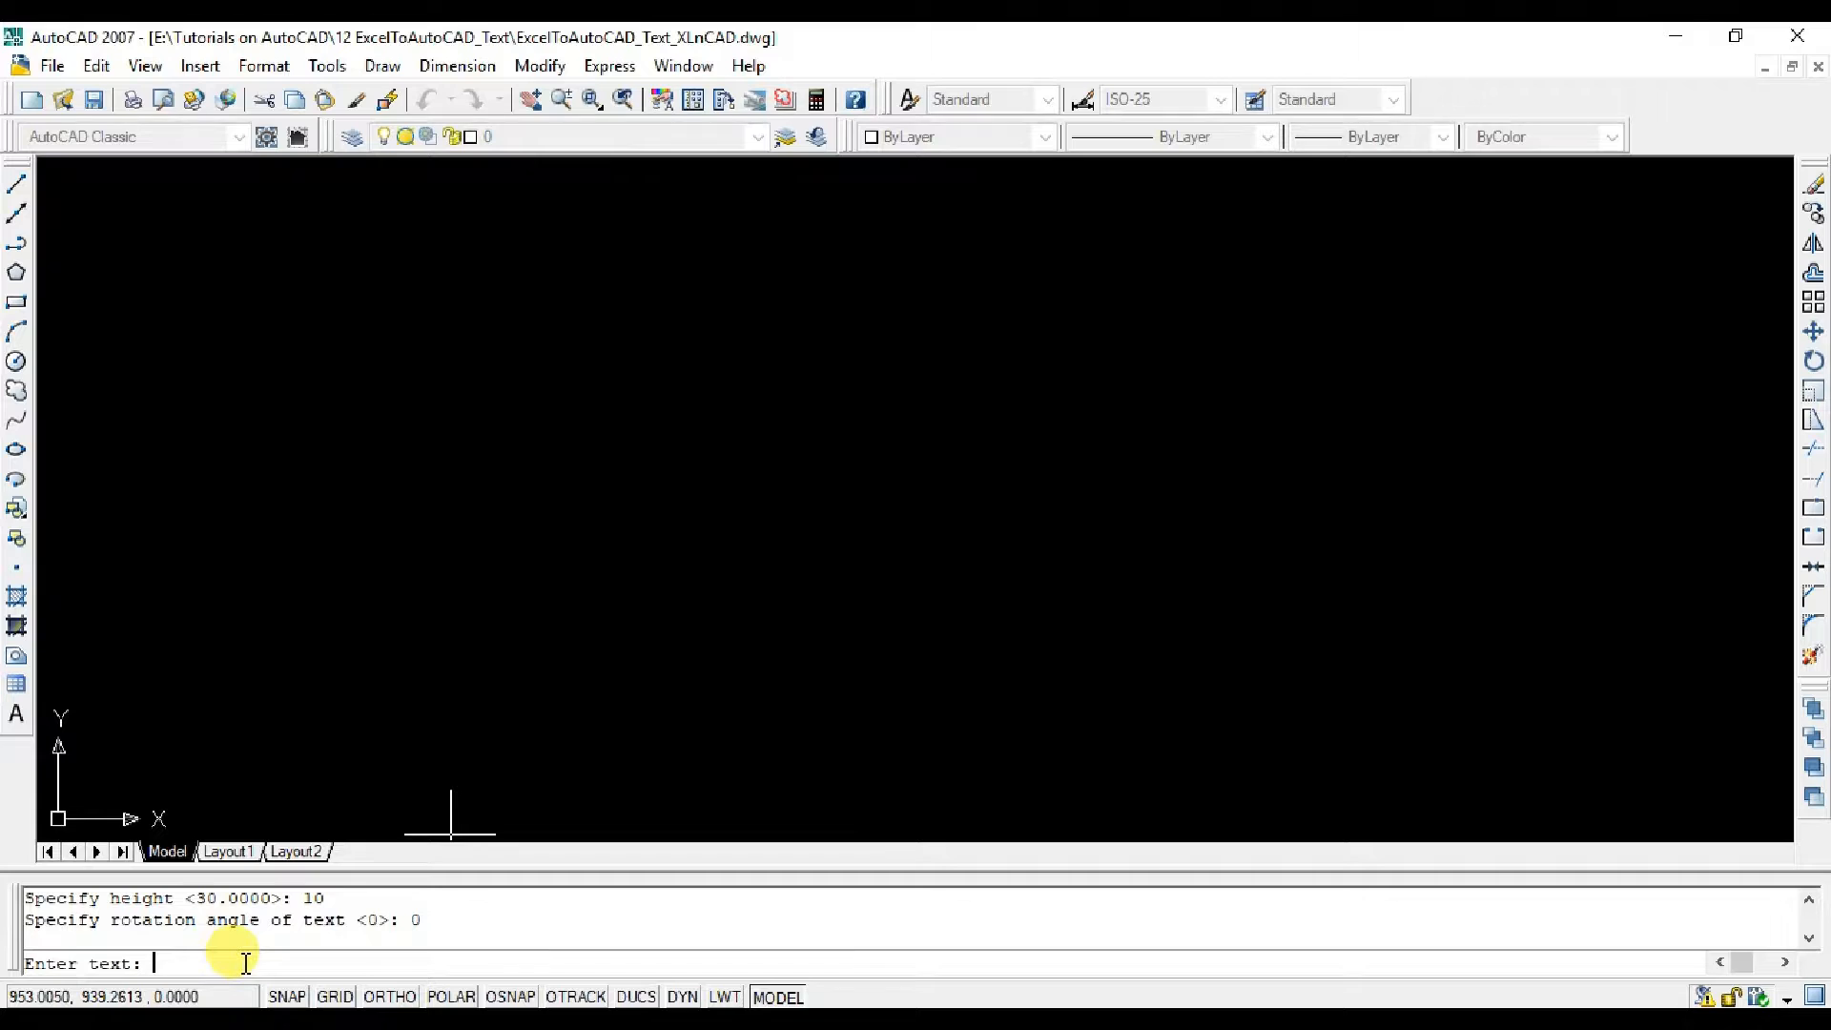
text(XLnCAD)
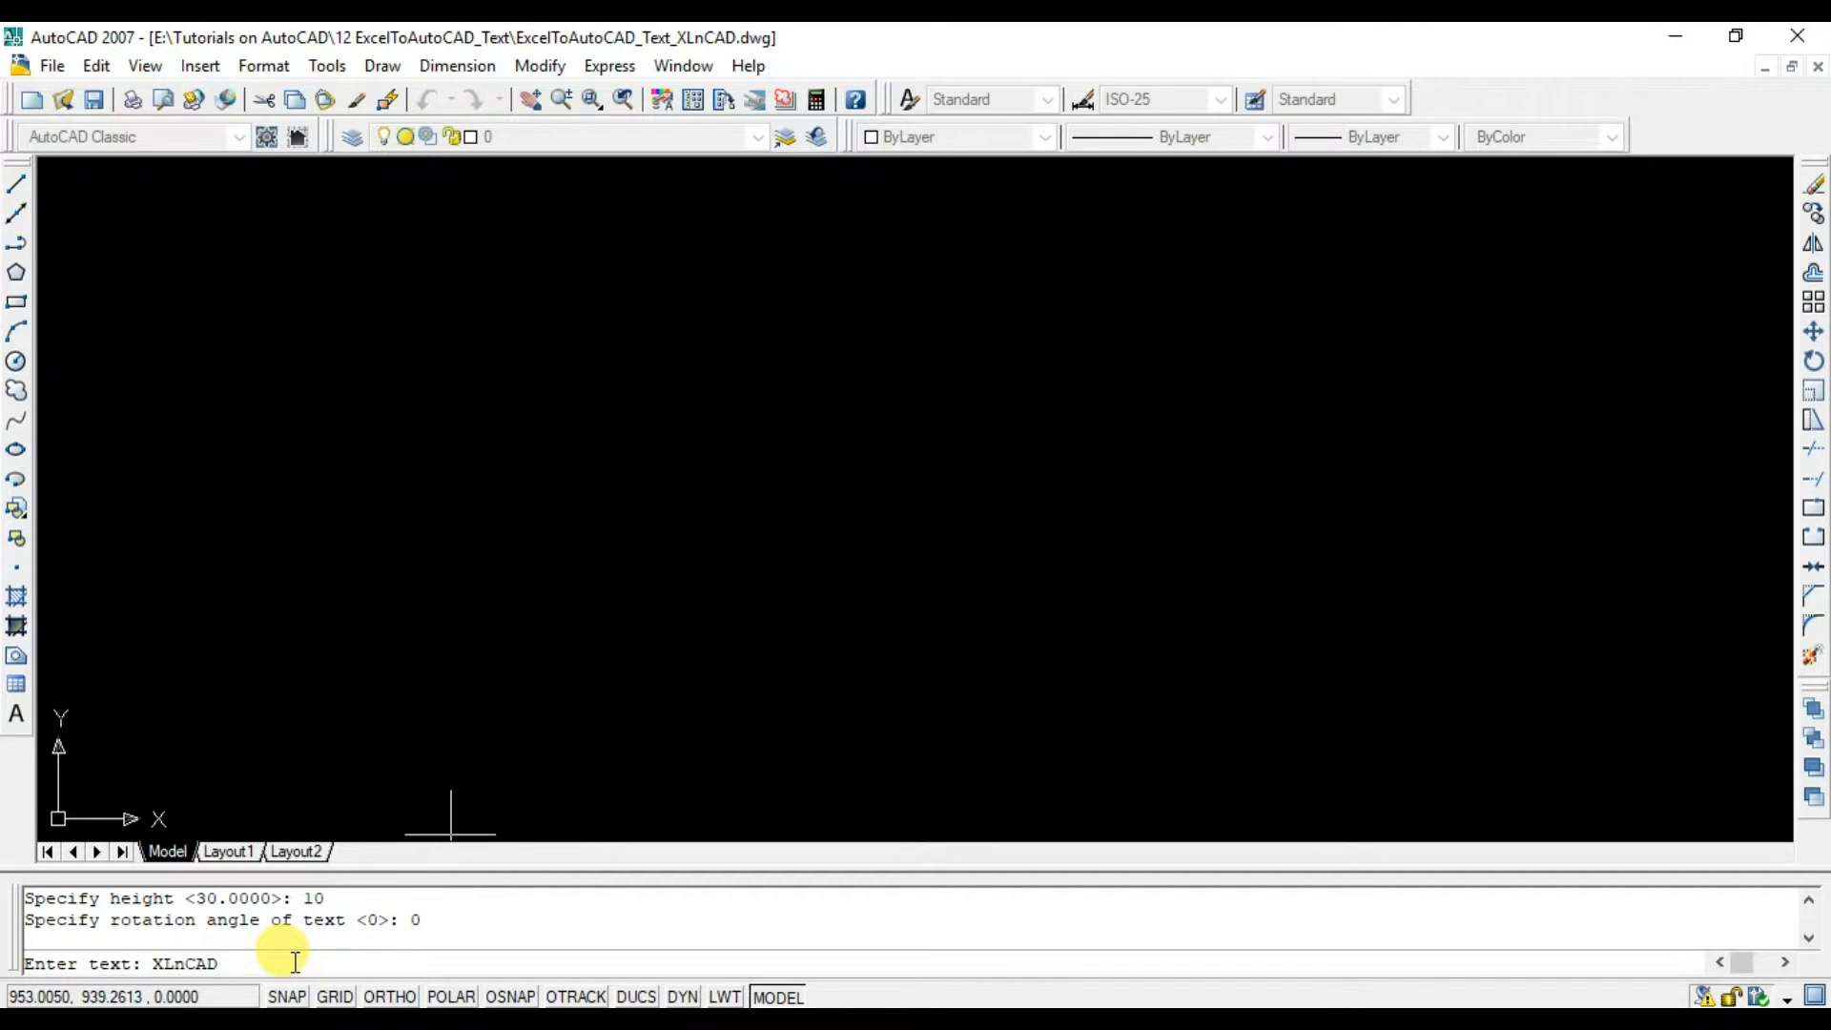
key(Enter)
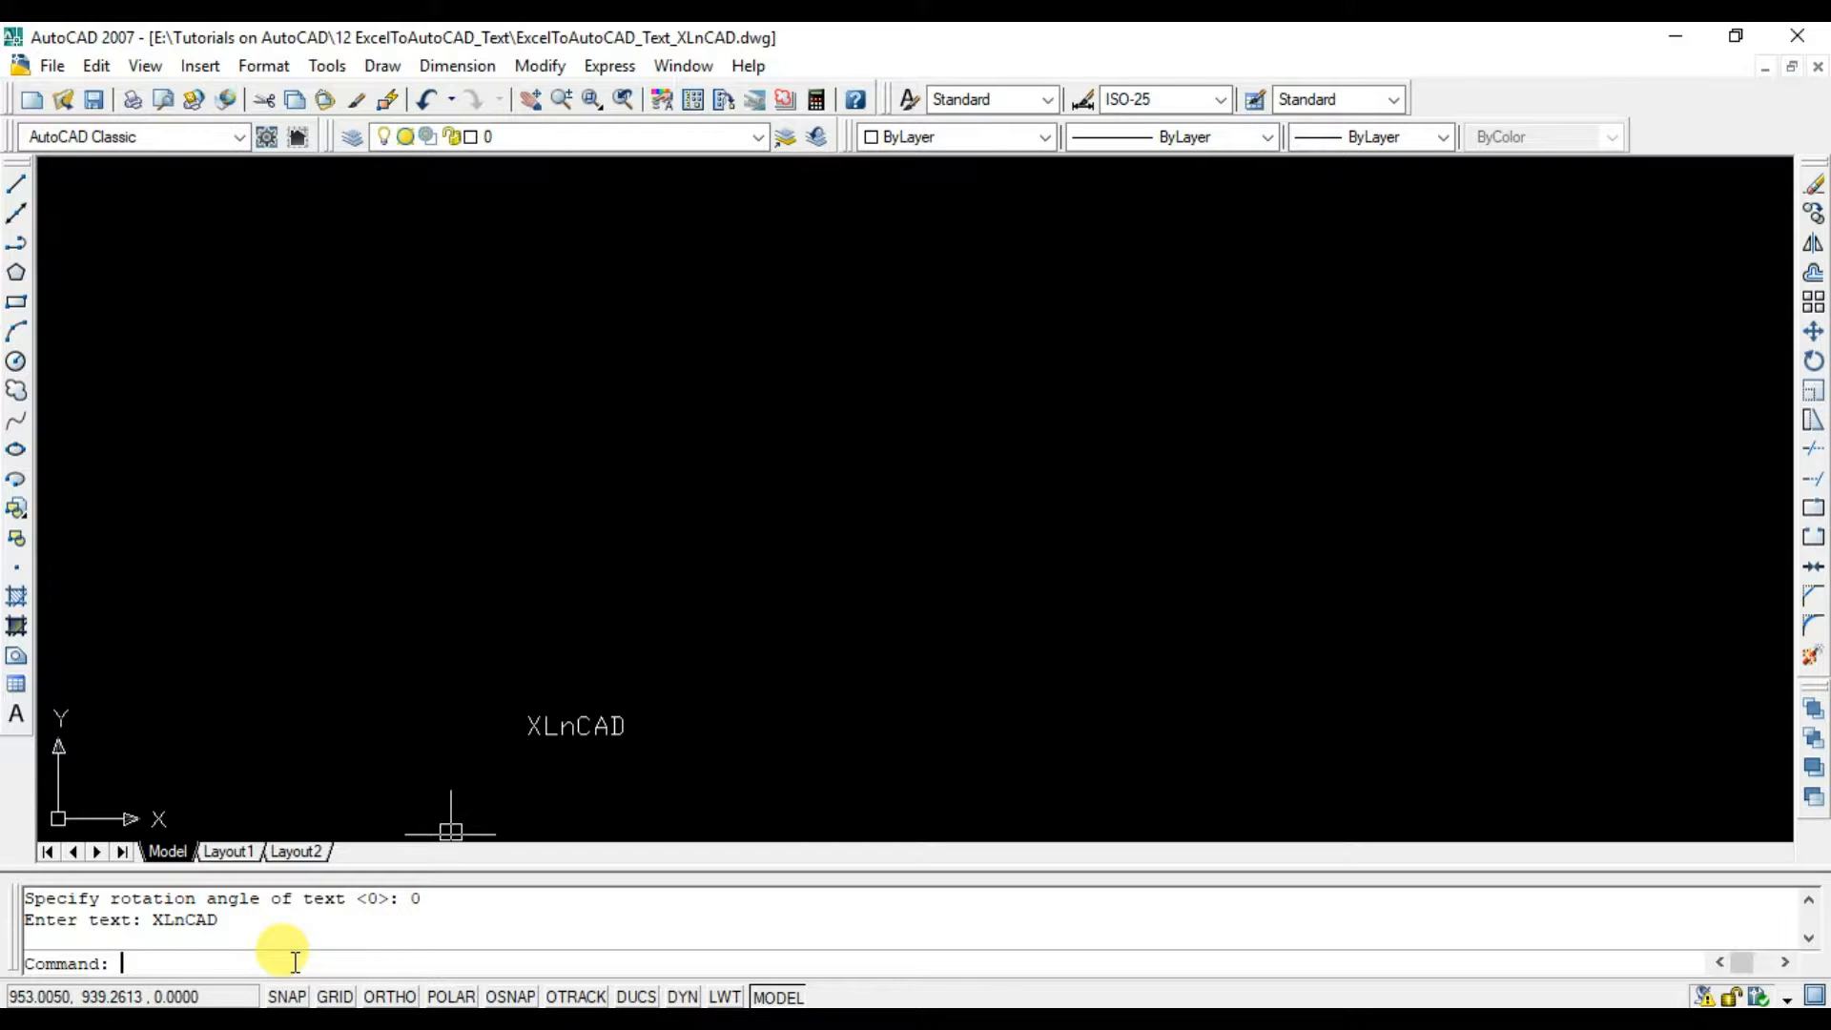
Review the XLnCAD text's properties in the Properties palette, then dismiss it.
right_click(574, 729)
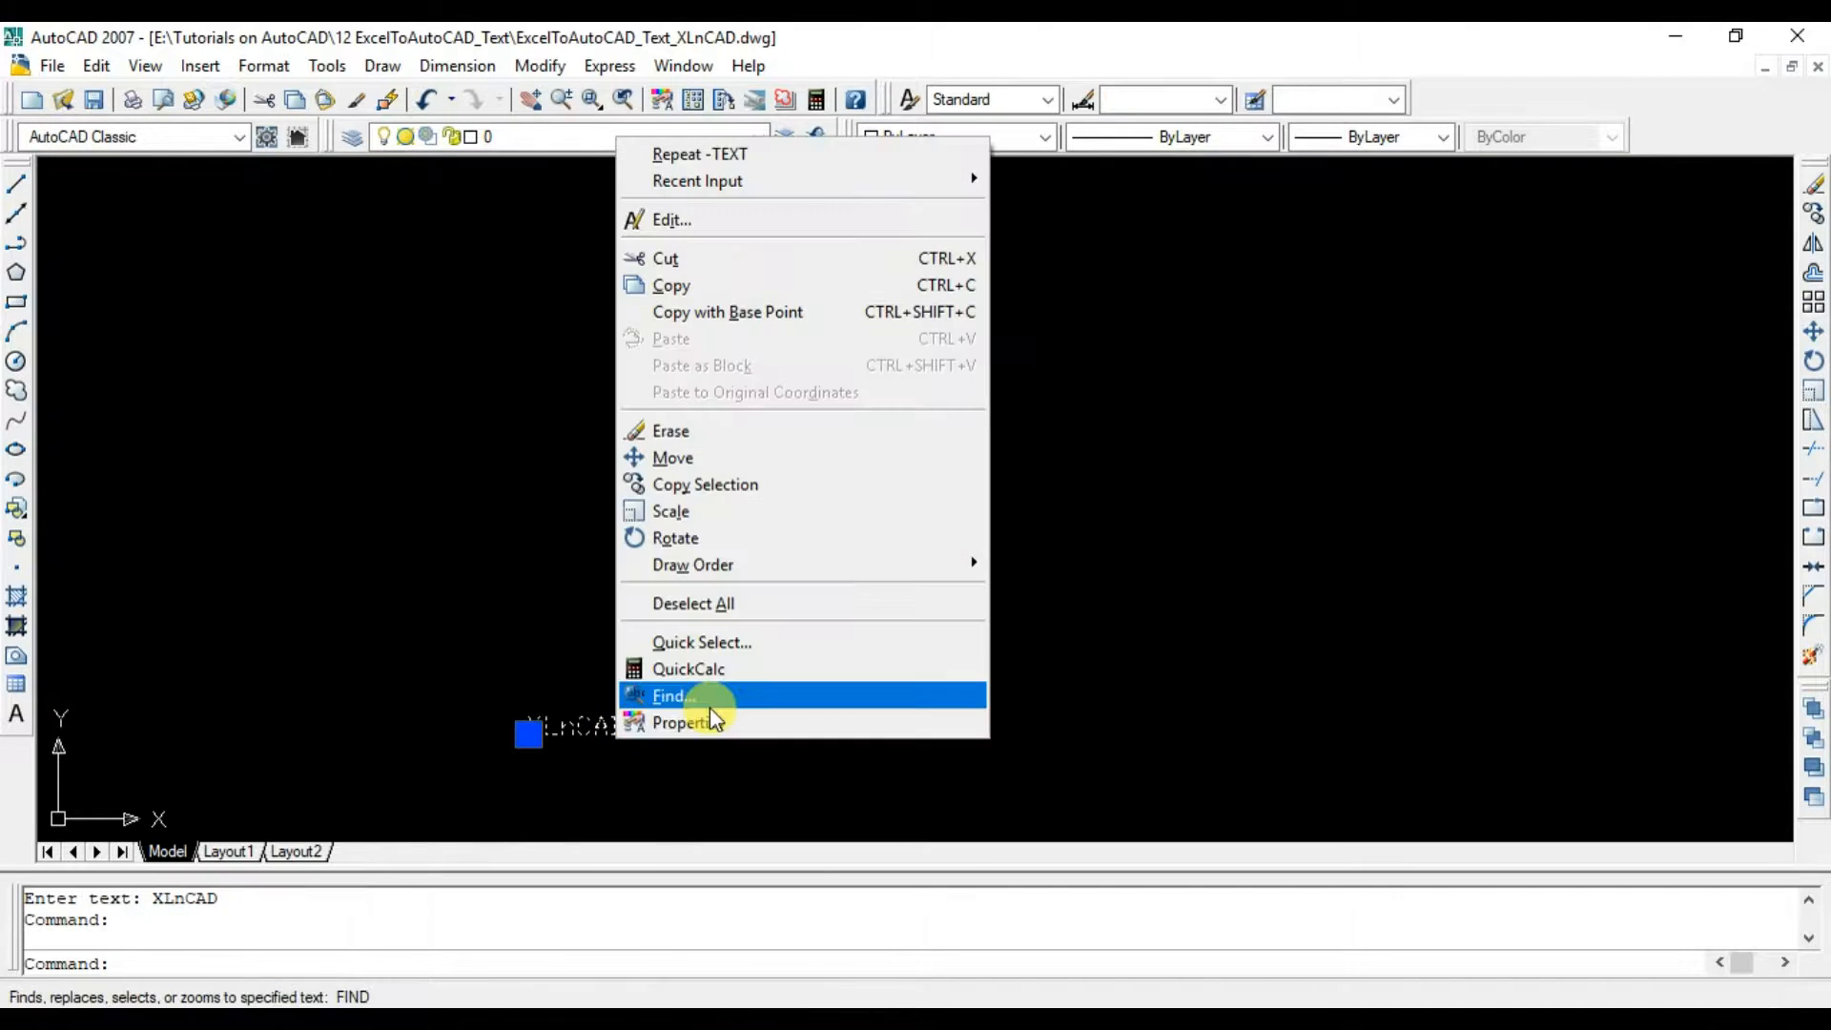
click(679, 723)
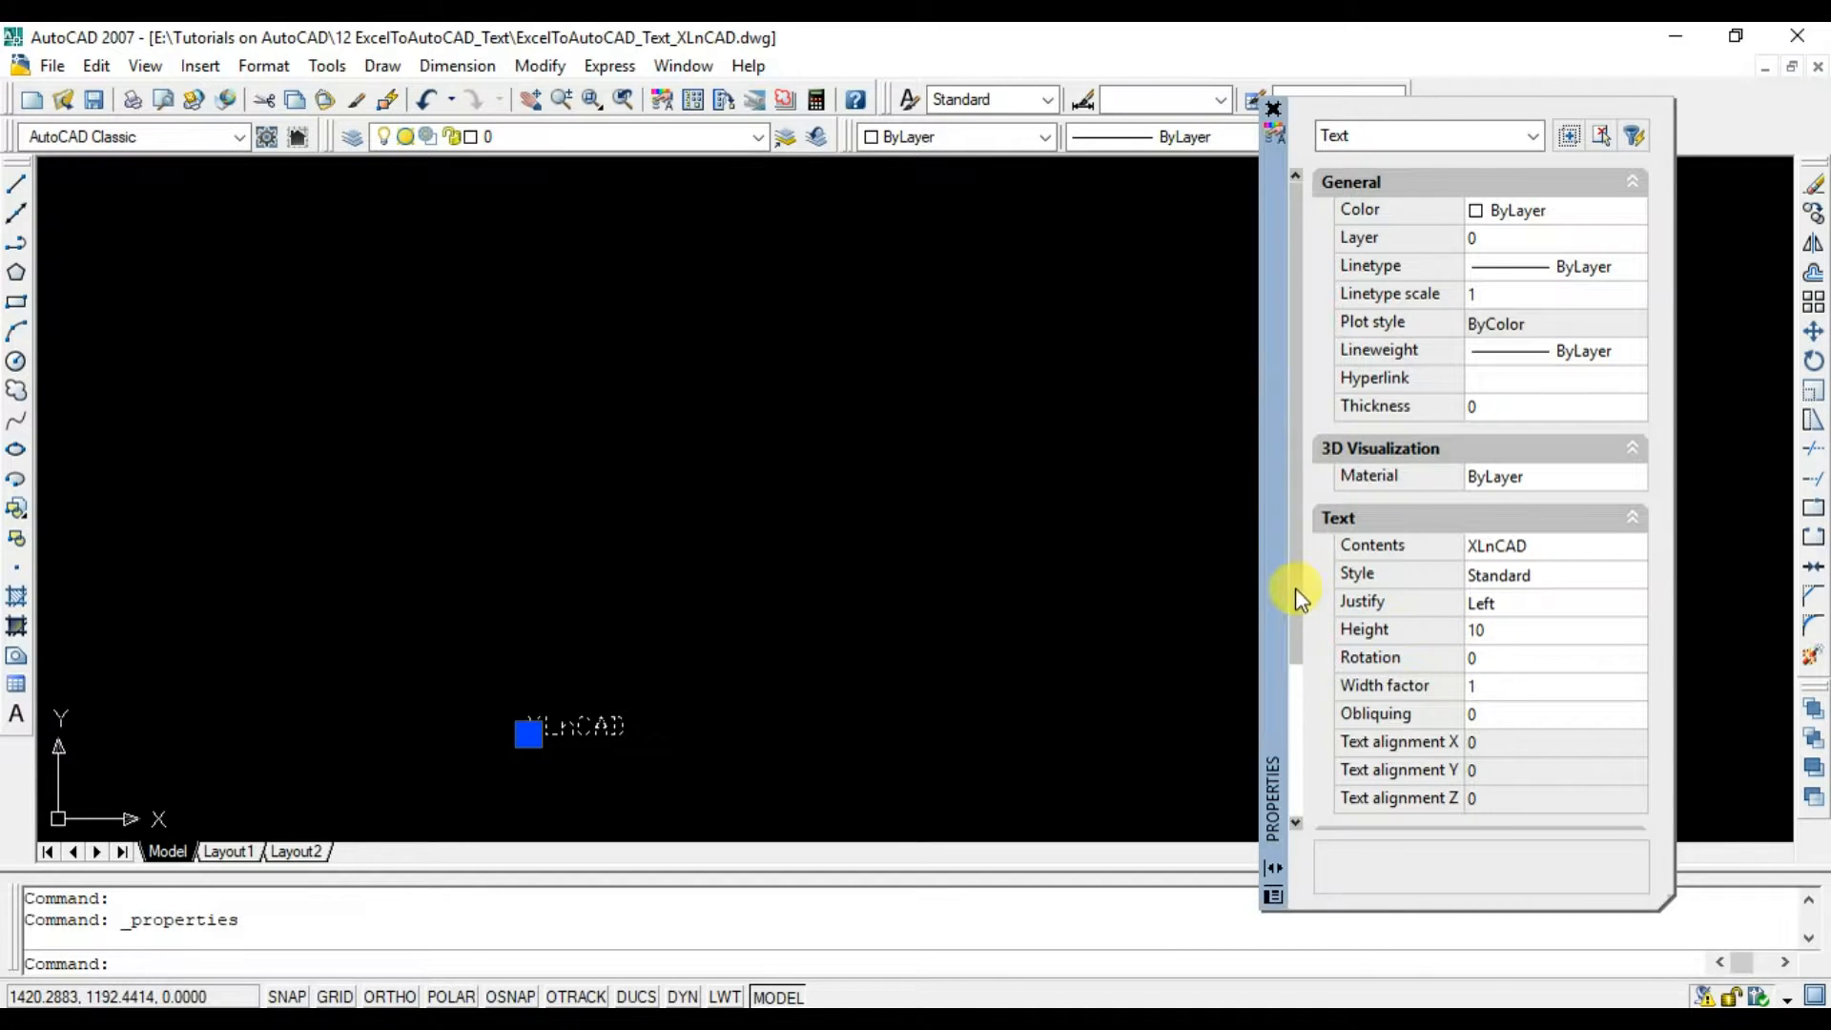
scroll(down, 3)
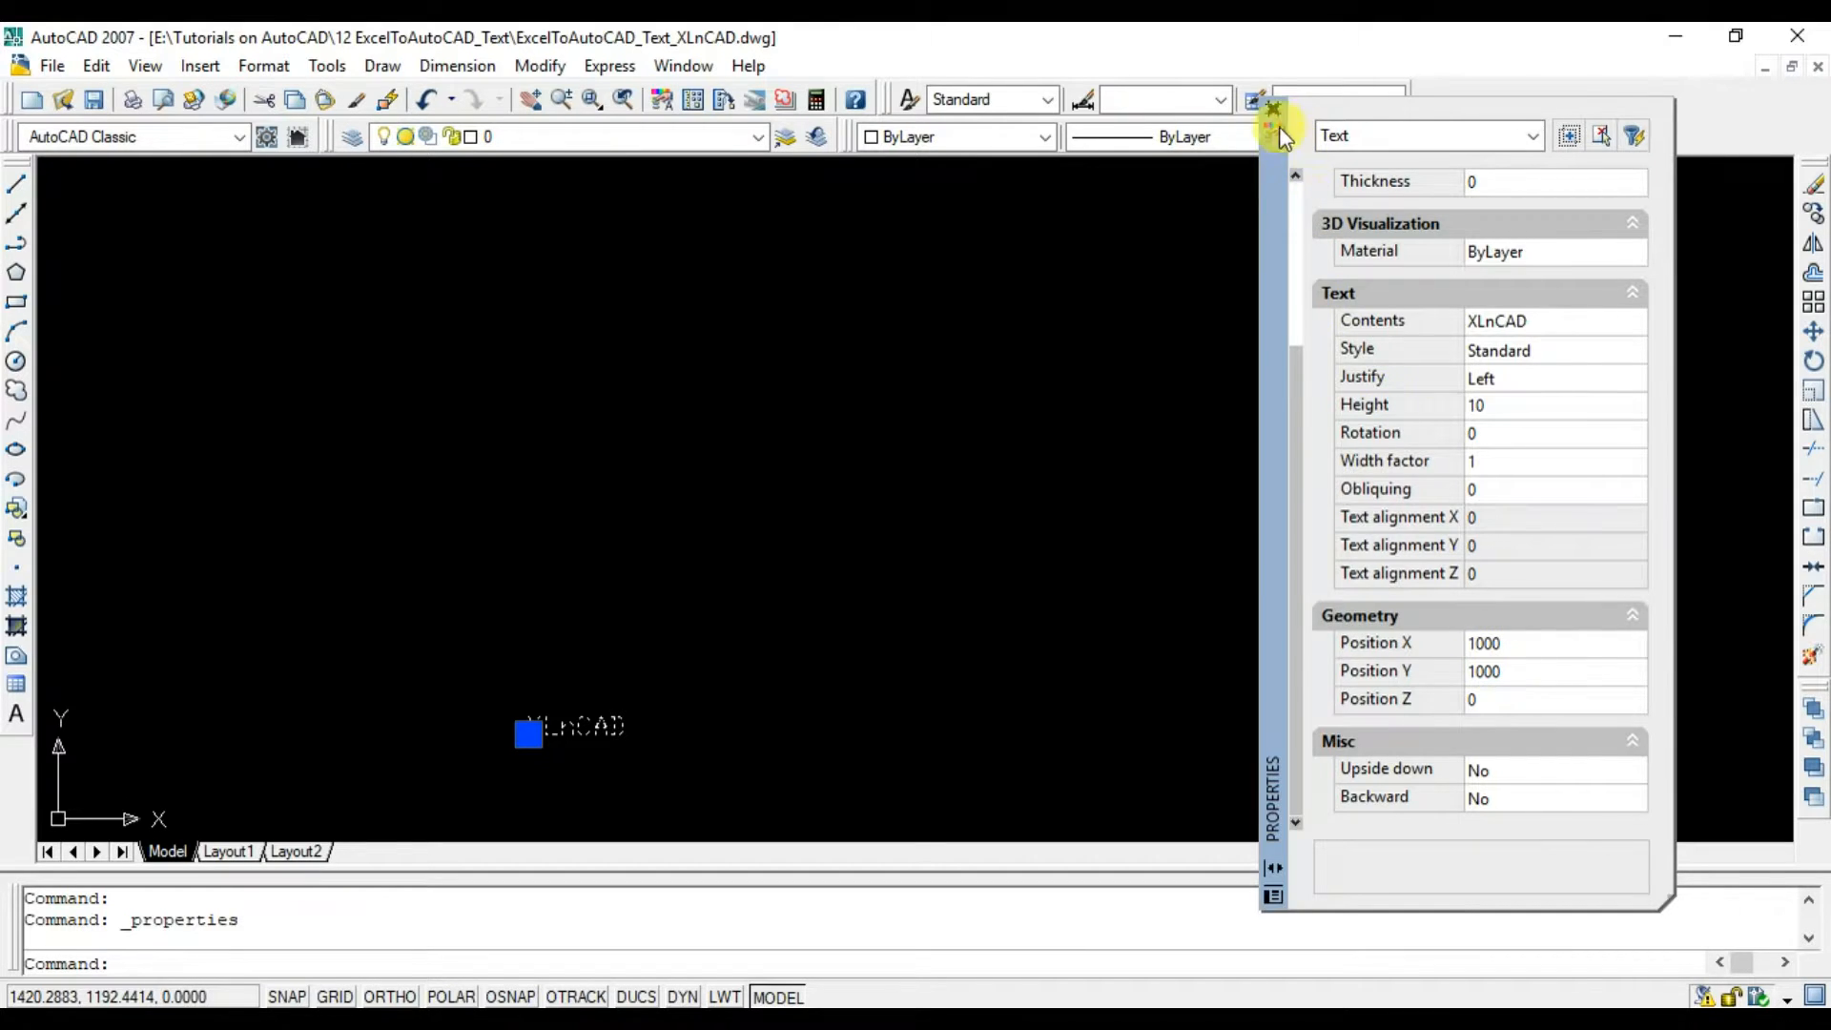
click(1270, 115)
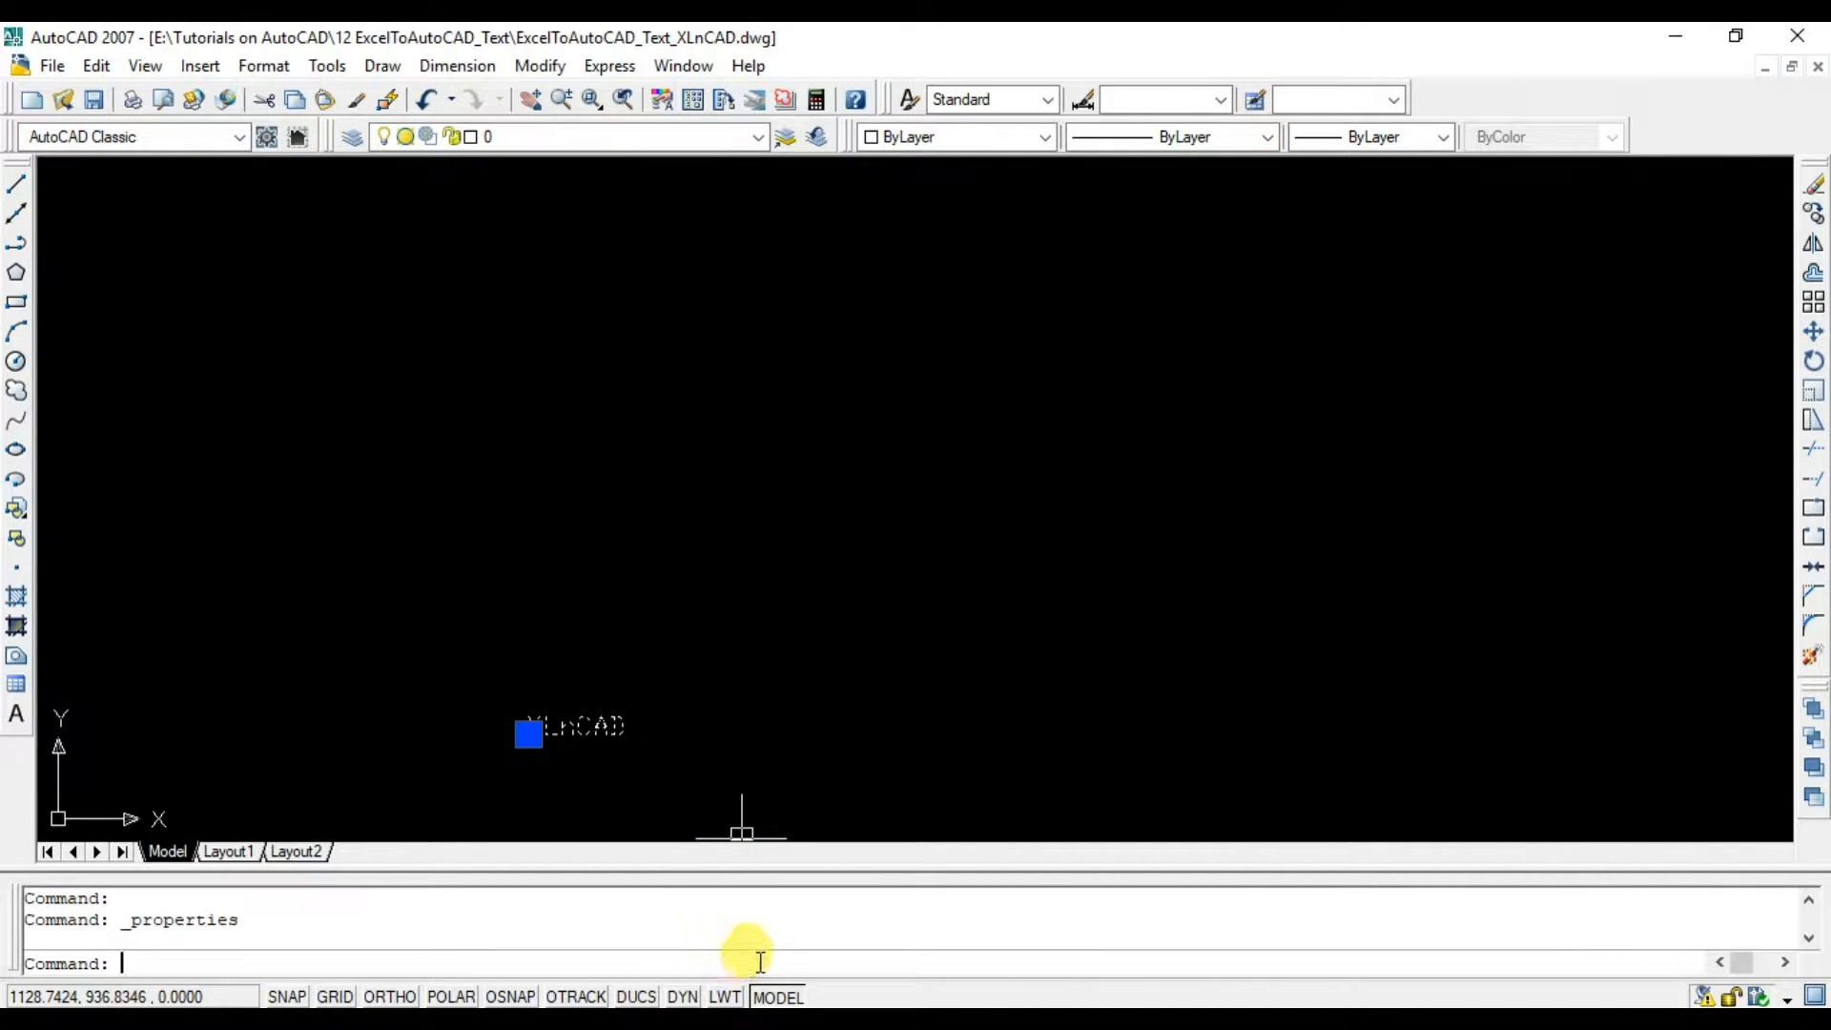
Place the text XNC at 1200,1200 with height 30 and rotation 45 using -TEXT.
text(-)
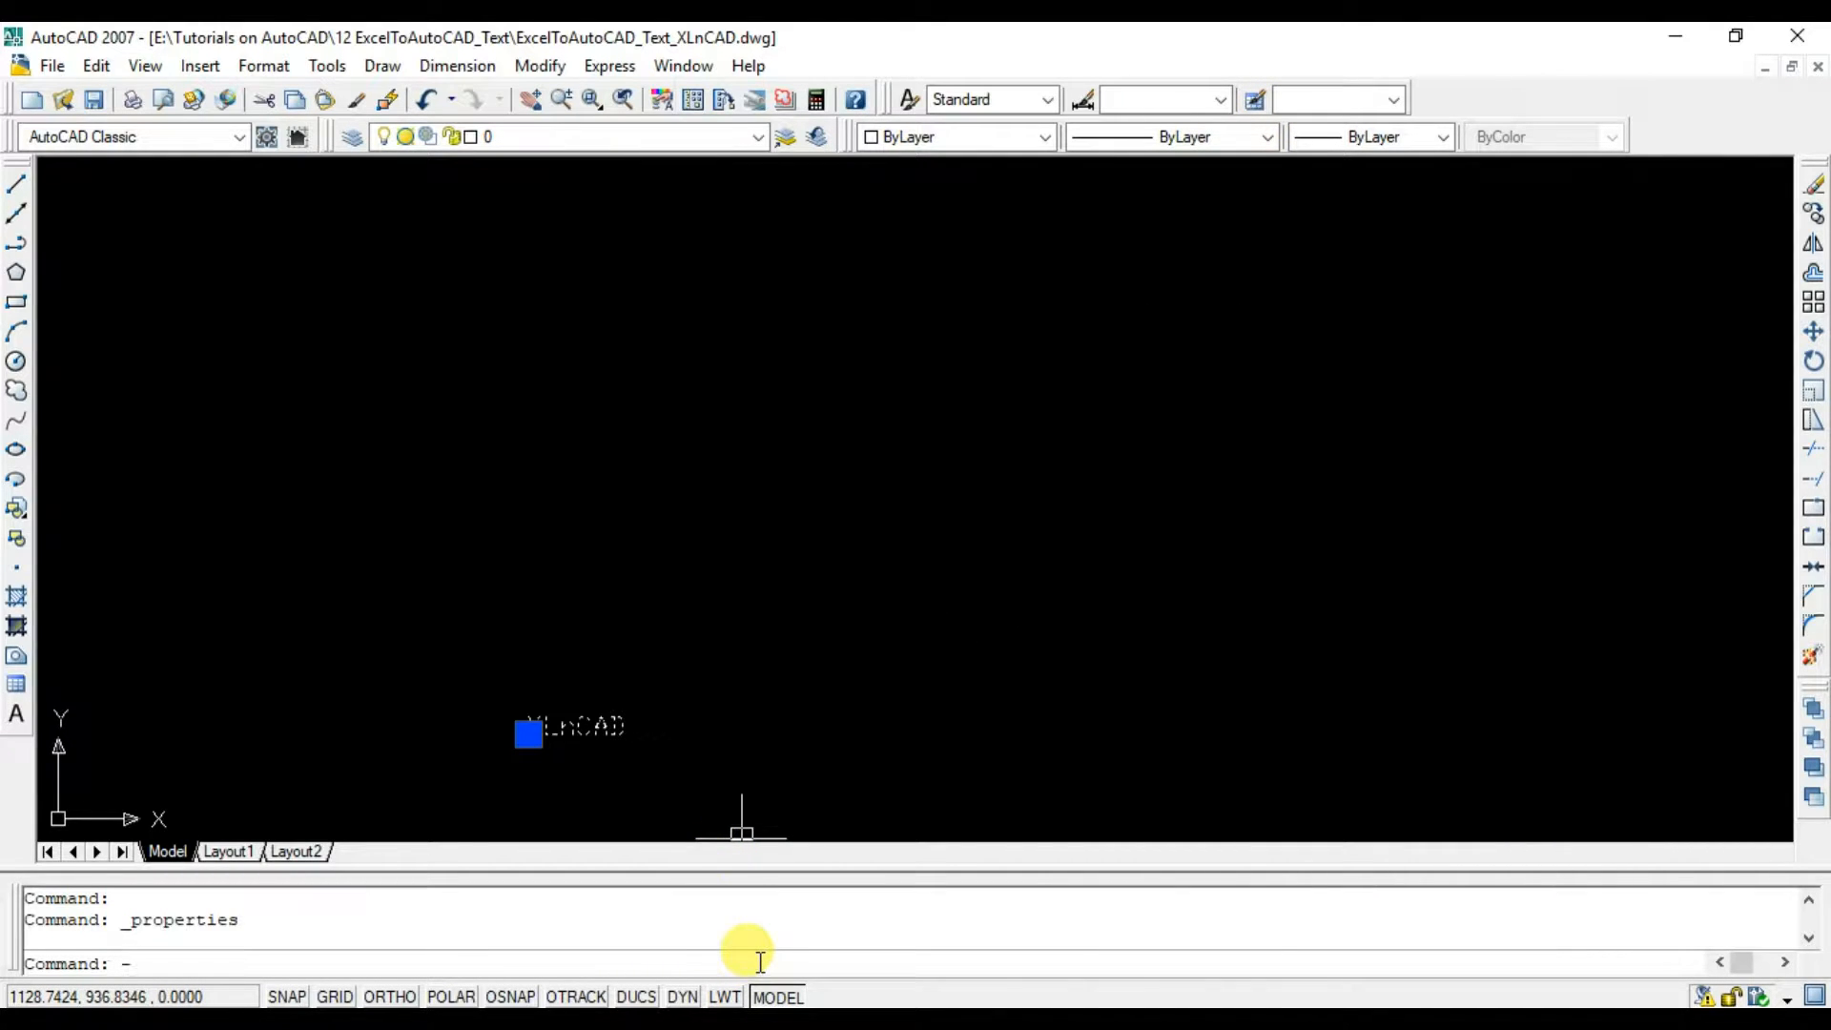
text(TEXT)
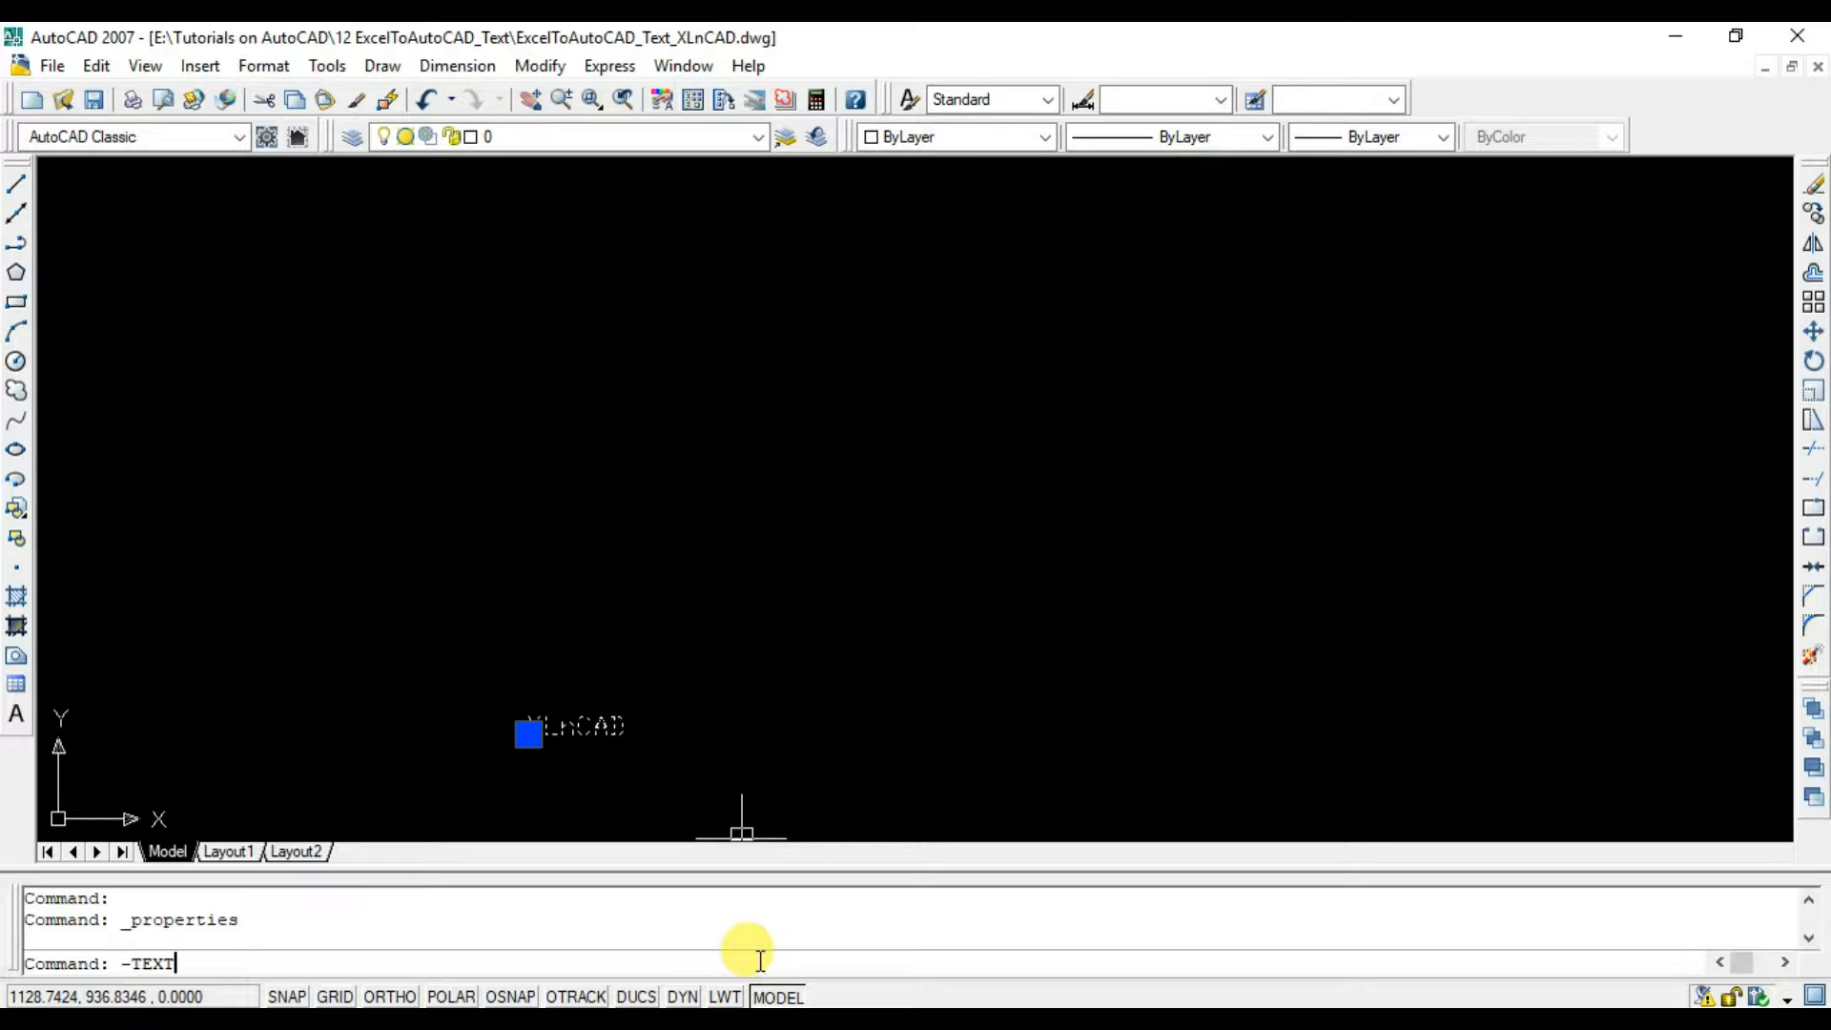
mouse_move(195, 957)
text(45)
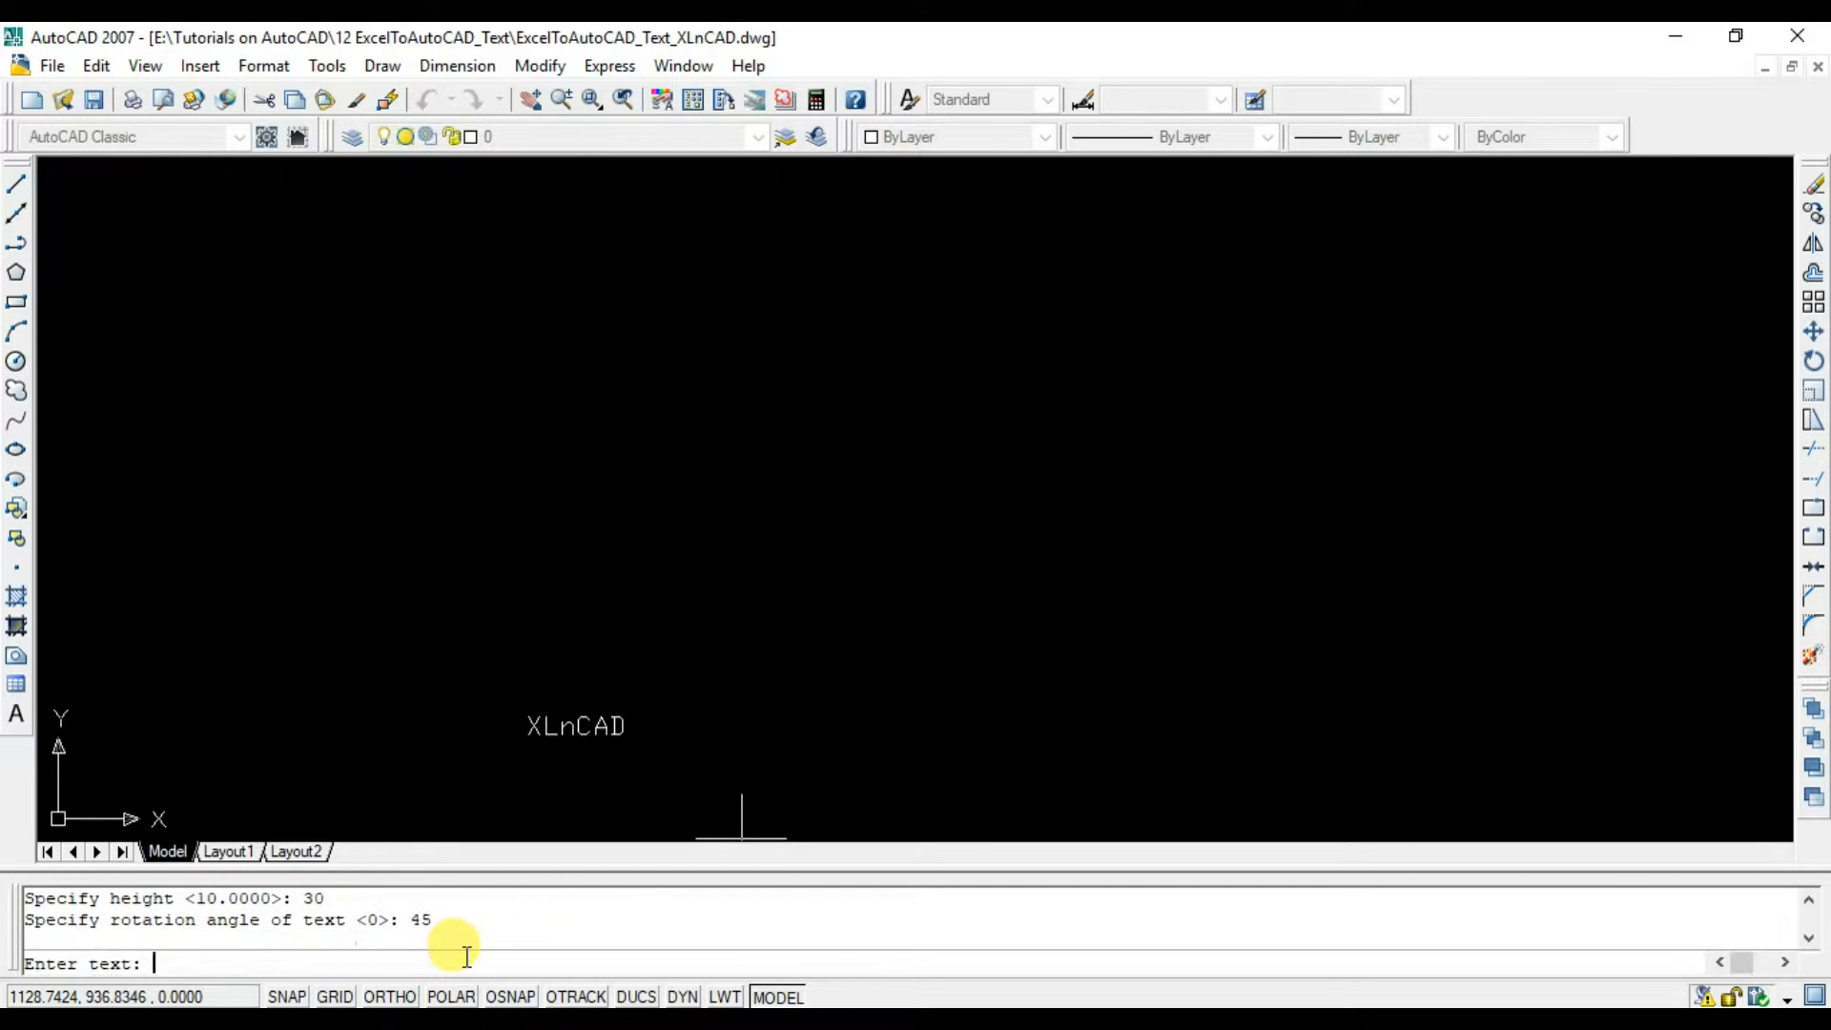
text(X)
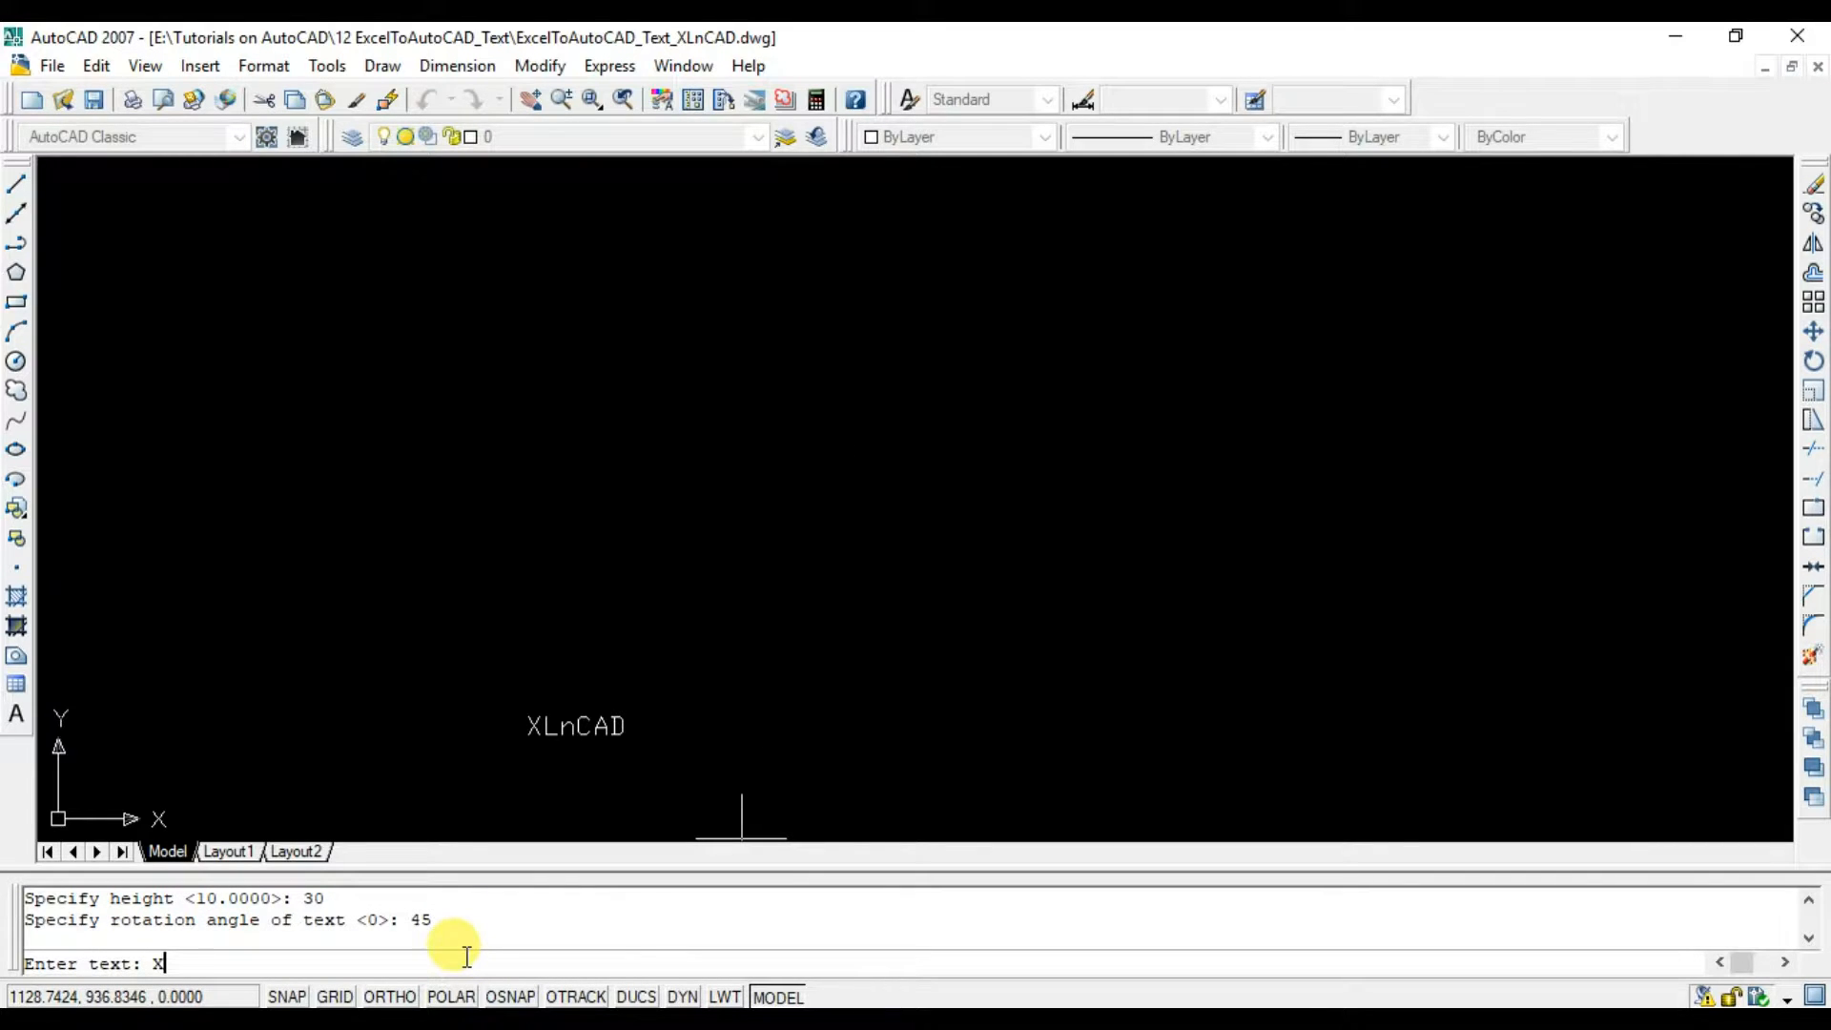
text(NC)
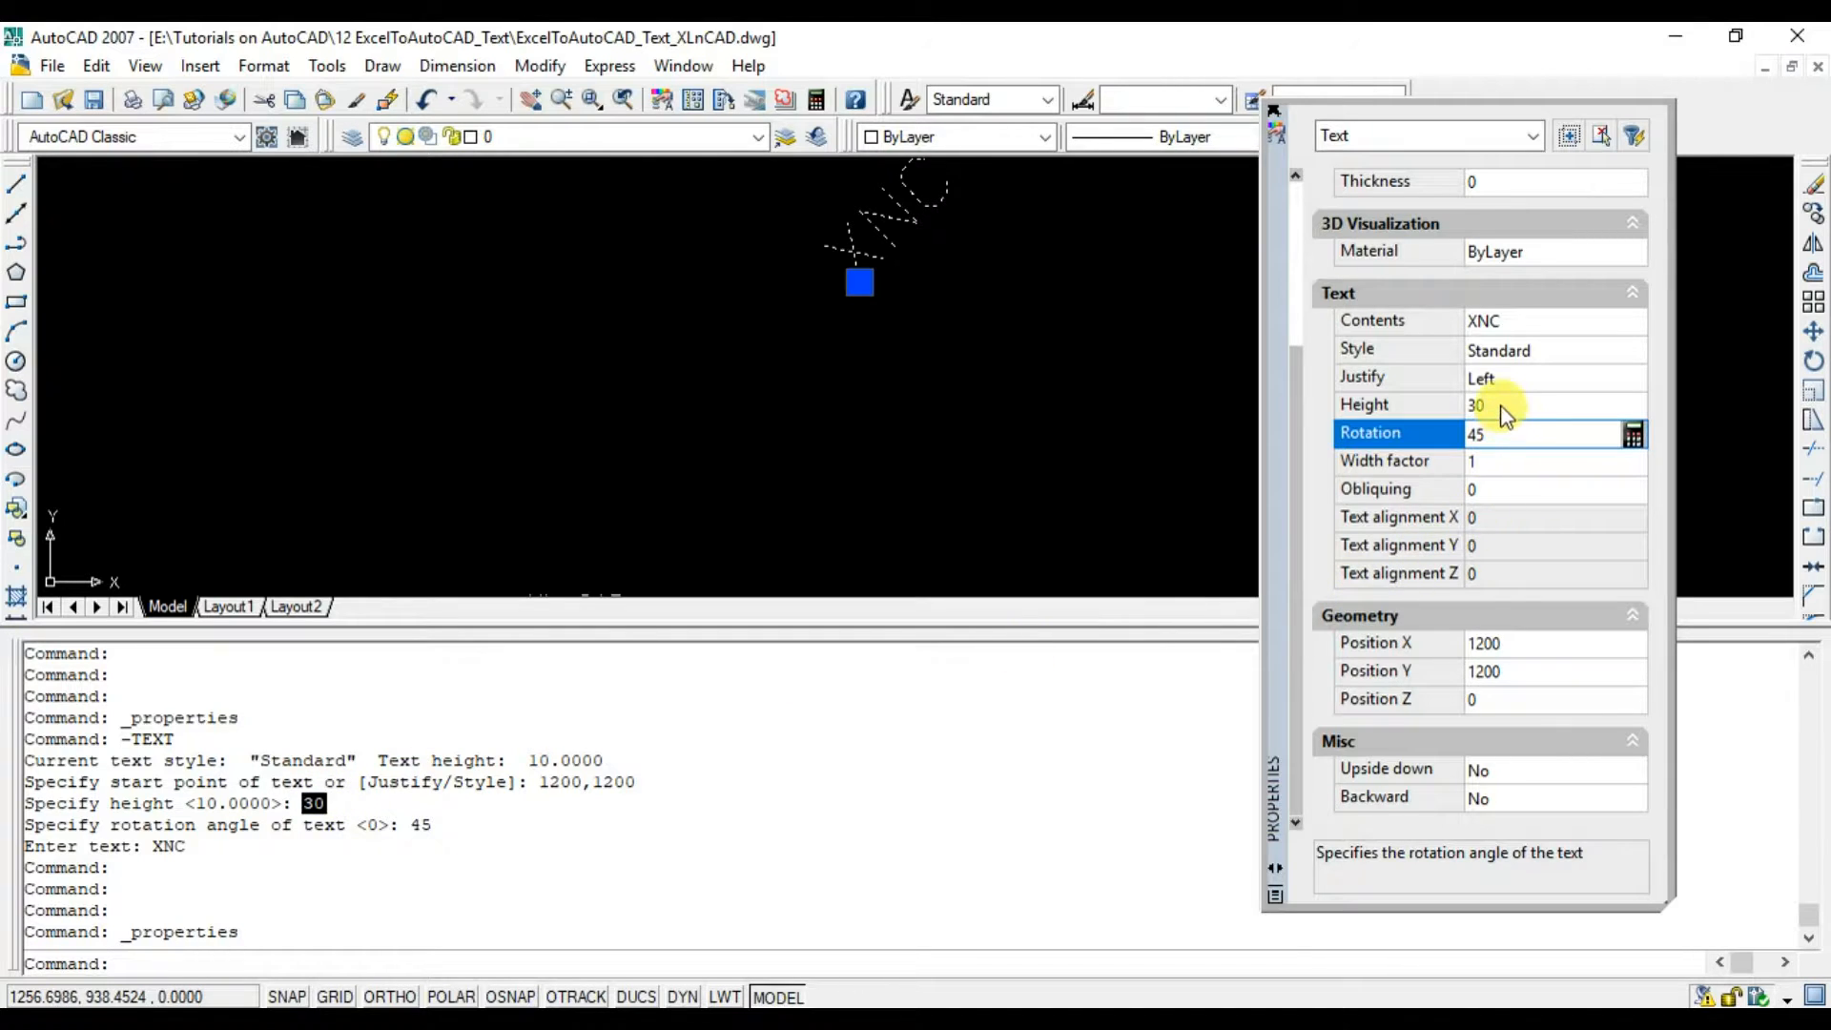
Check the XNC text's Height and Rotation values in its properties.
click(1515, 404)
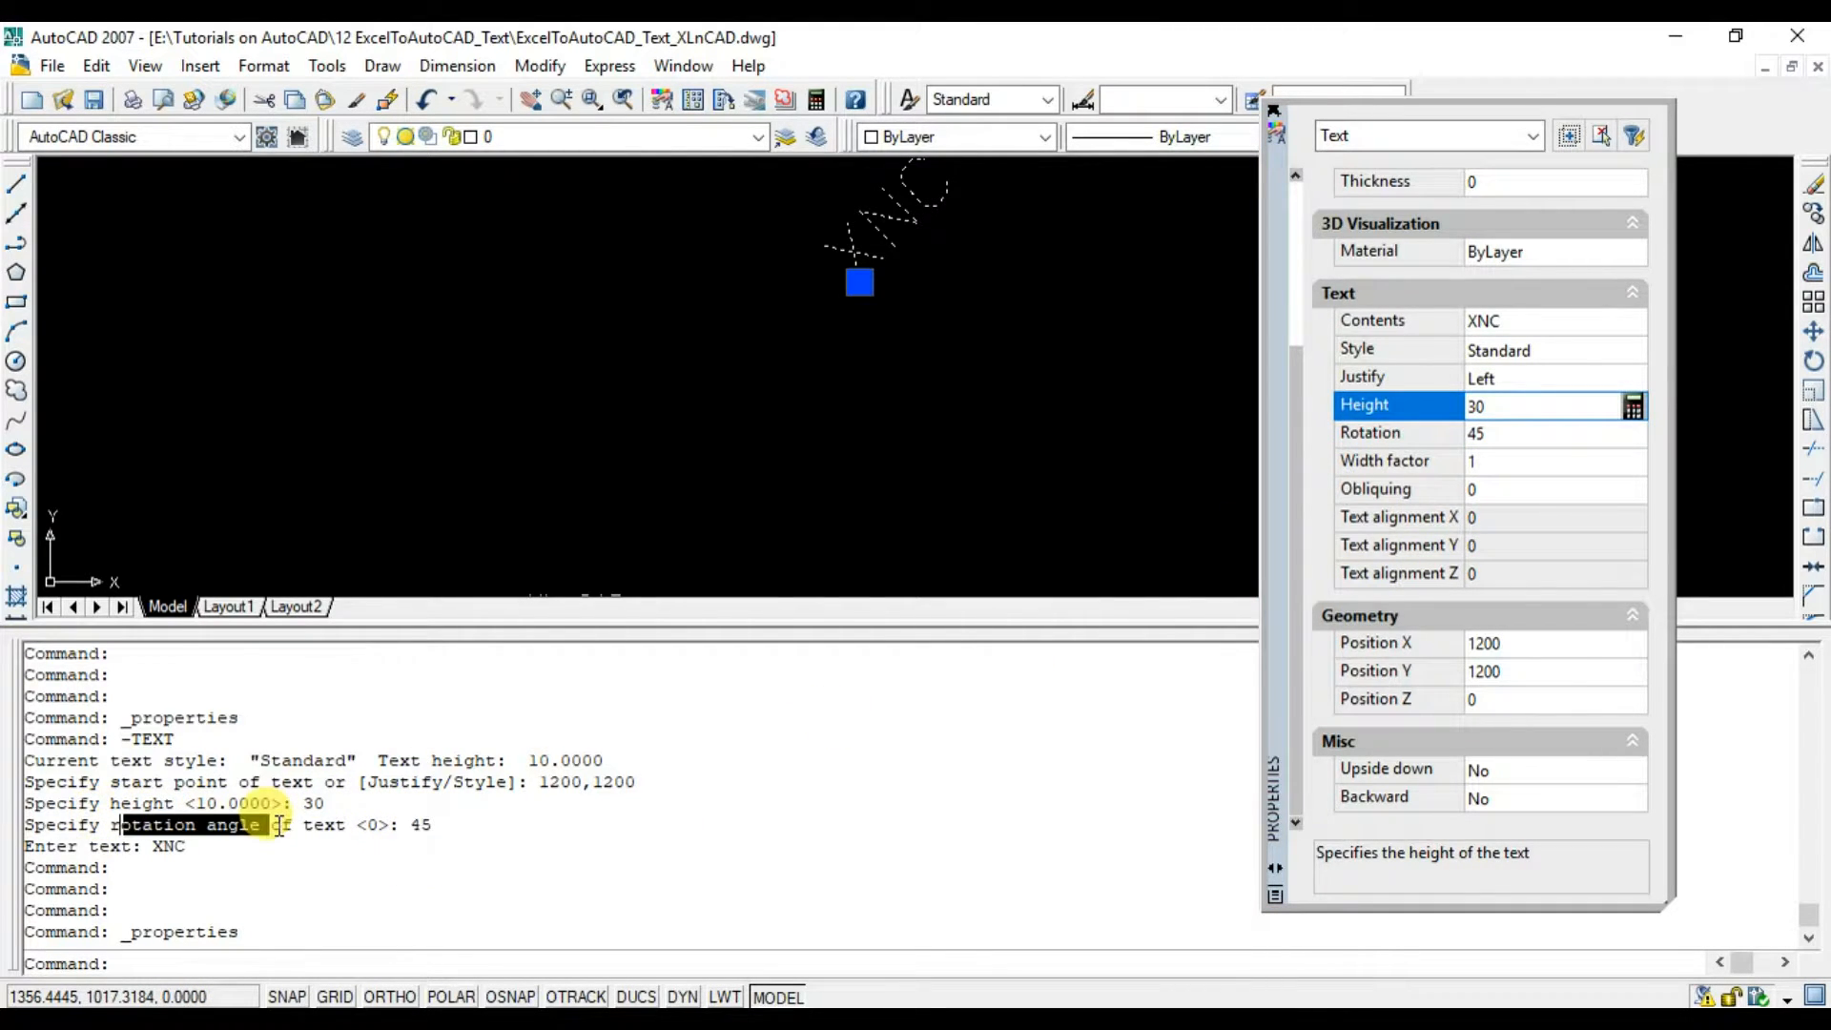
click(1370, 433)
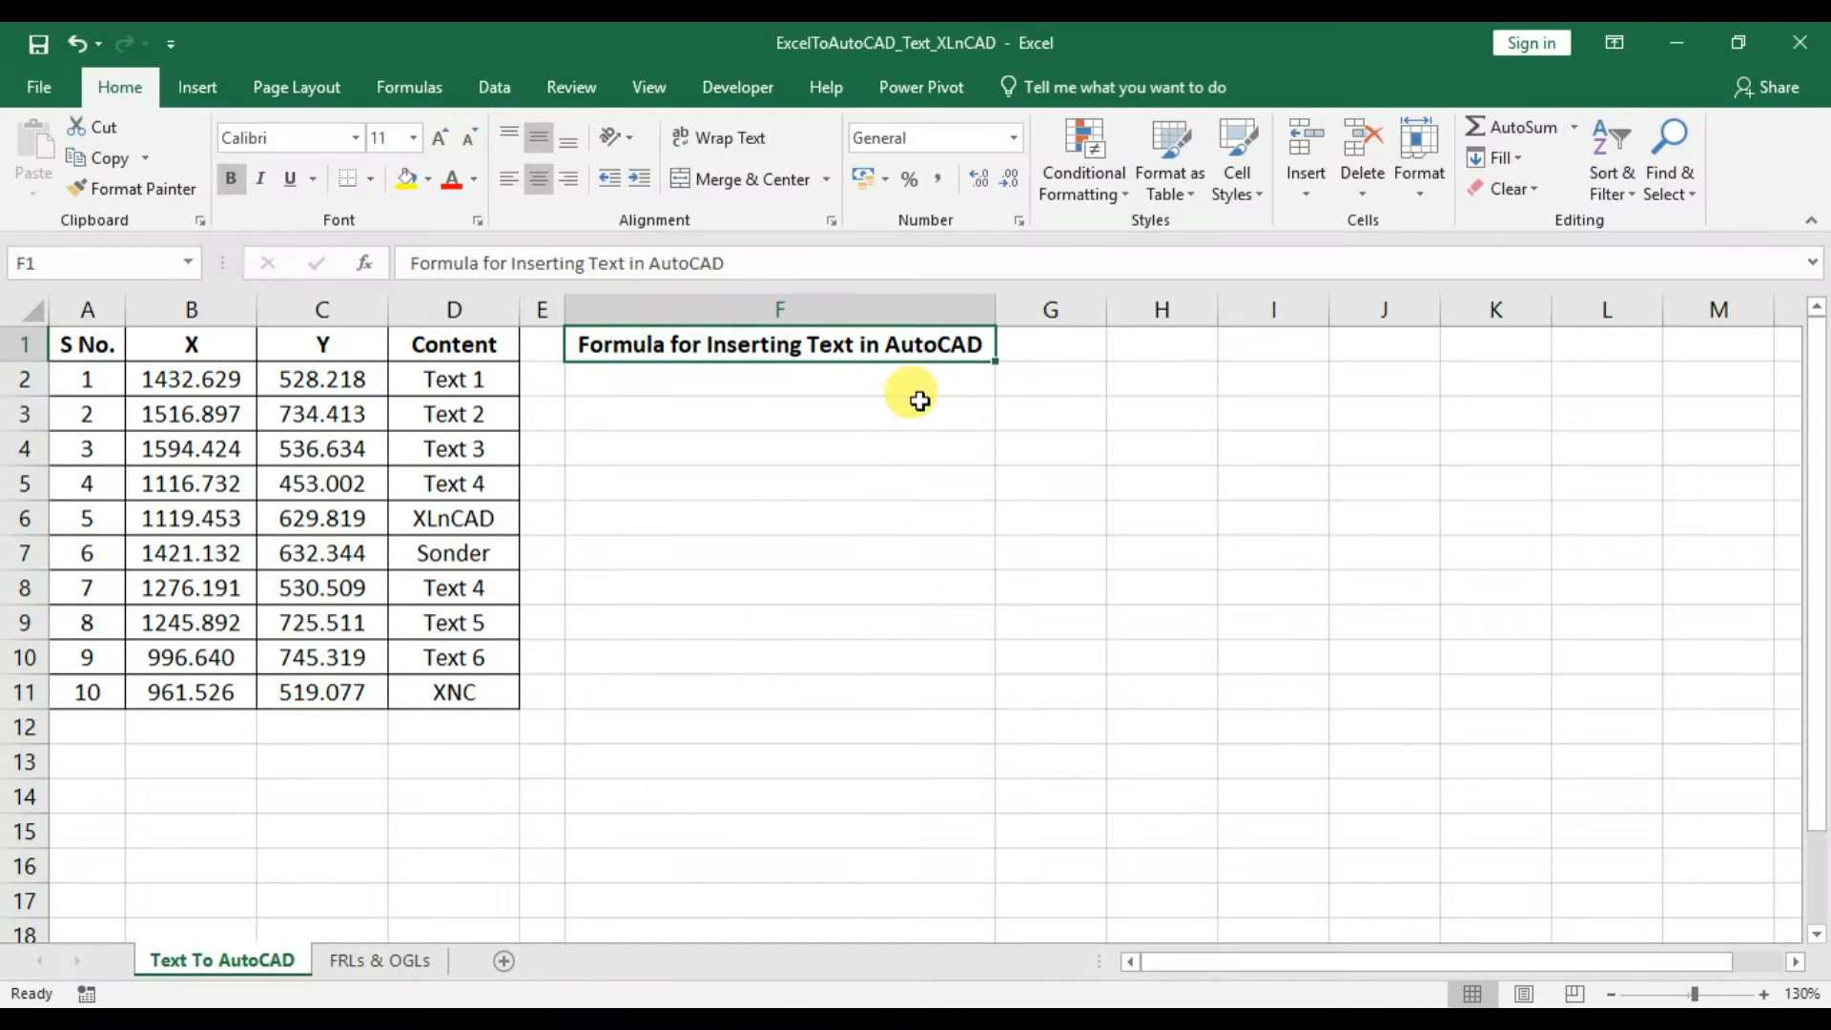
Enter the template '-TEXT X Coordinate,Y Coordinate Height Rotation Content' in cell H1.
click(1161, 343)
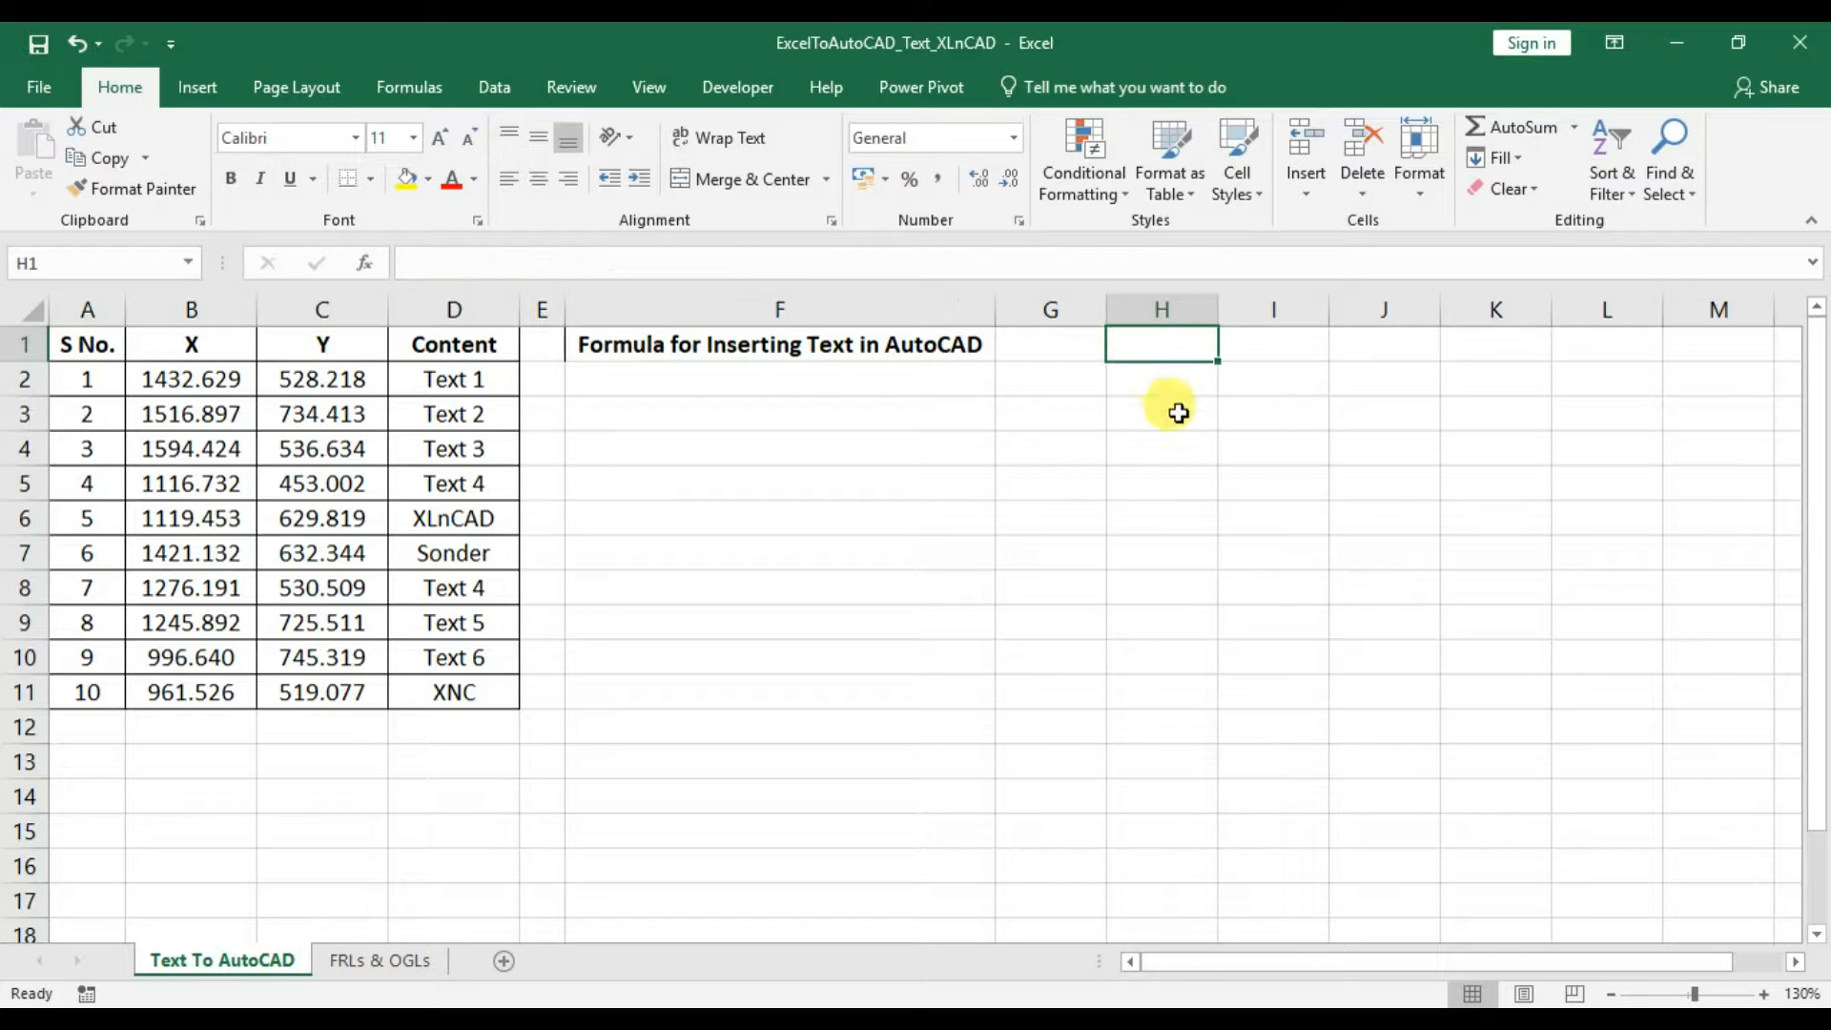
text(=")
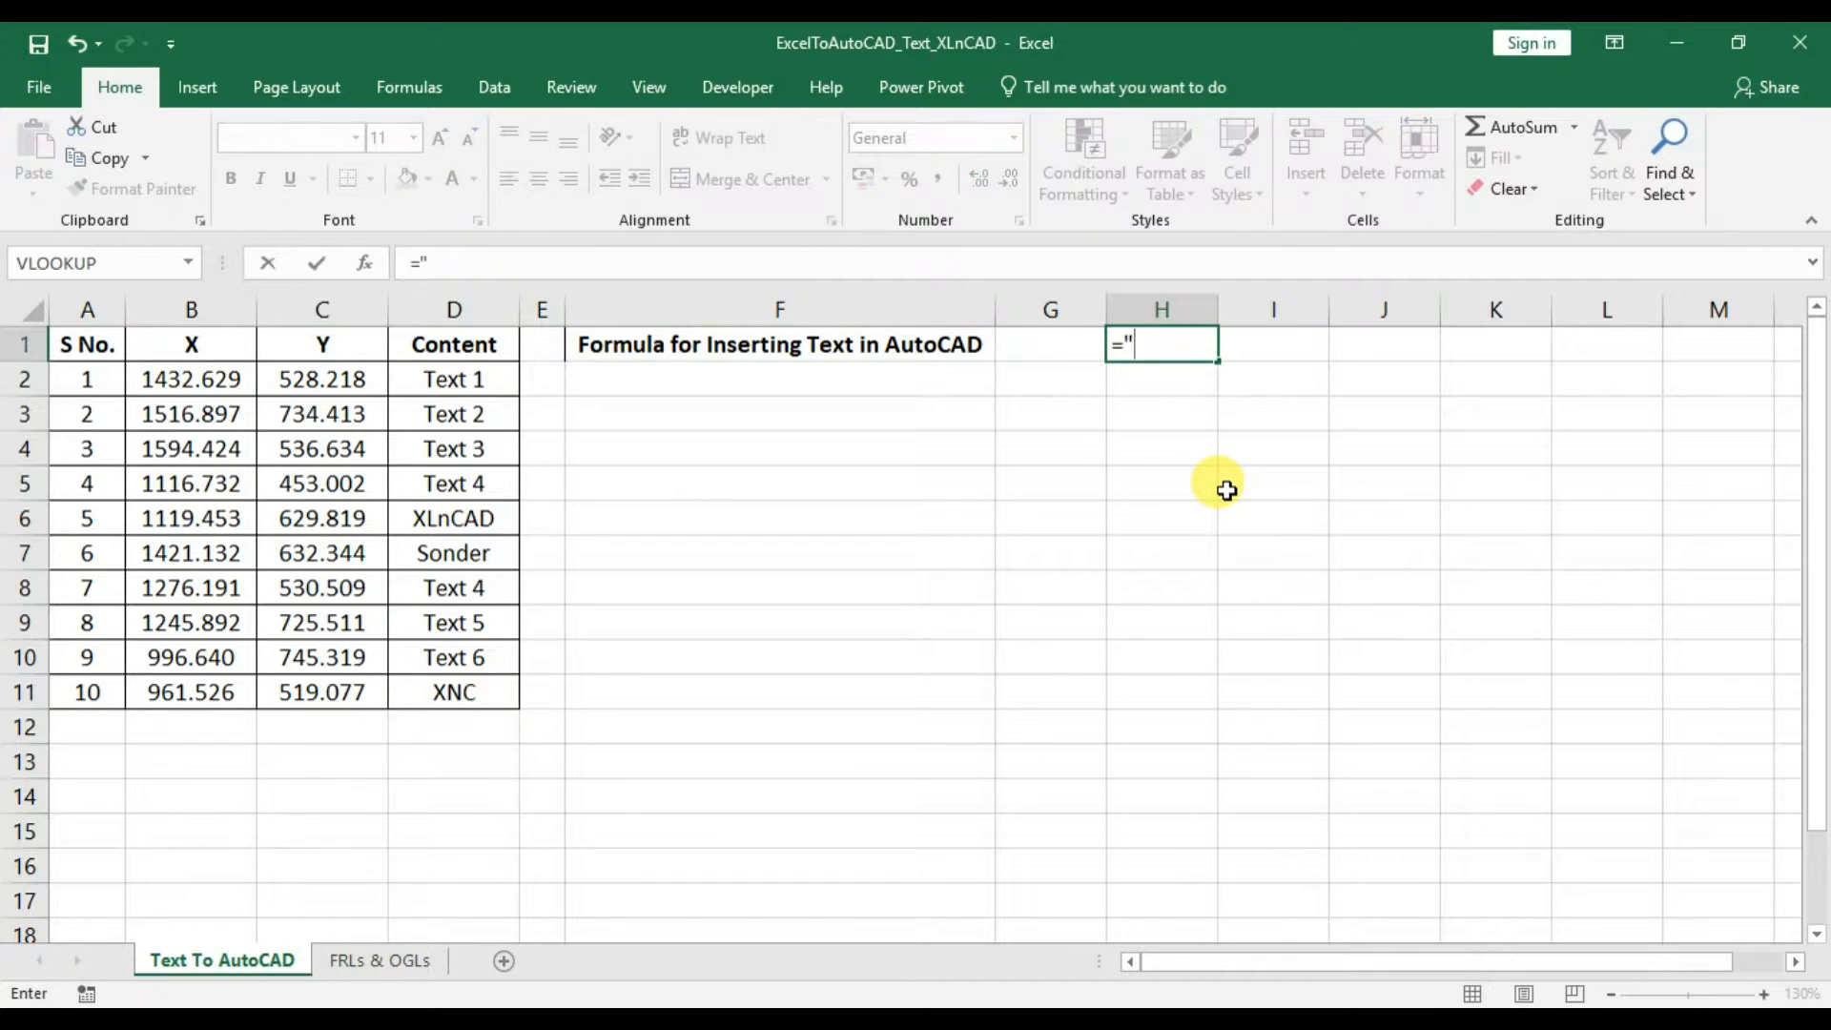
text(-TEXT)
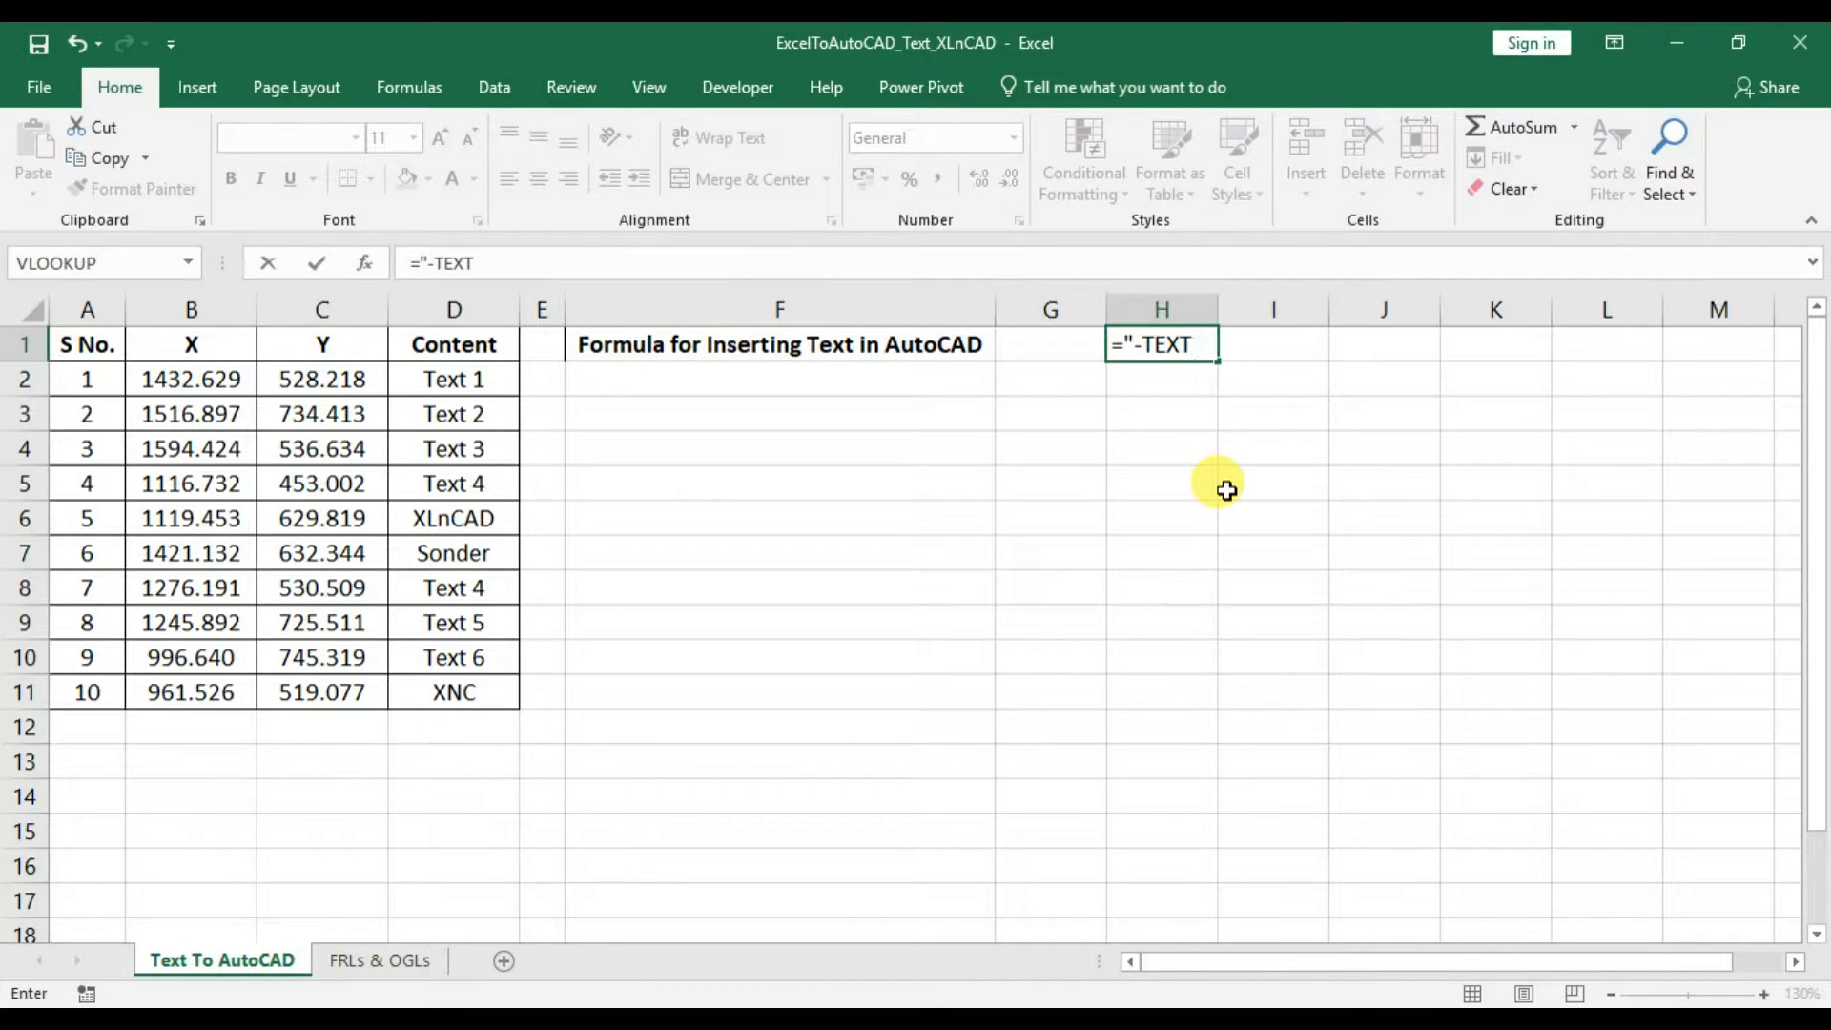
text(X Coordinate,Y)
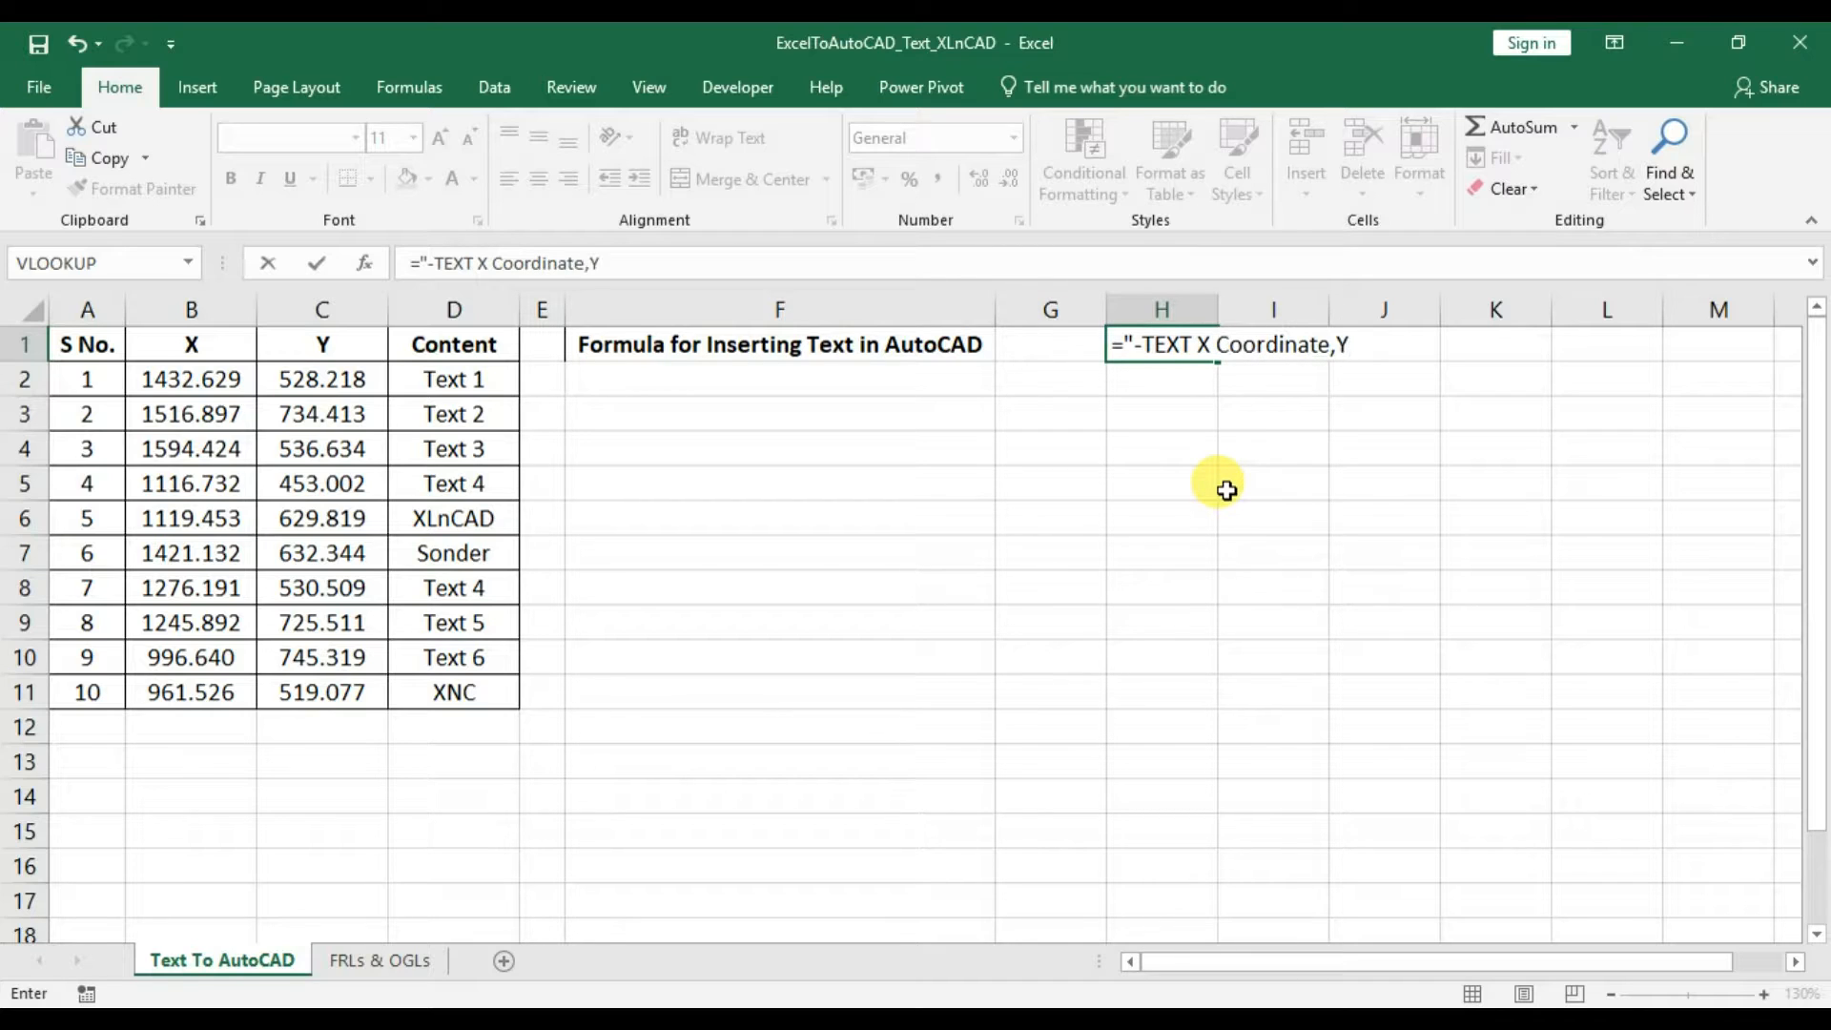
text(Coordinate)
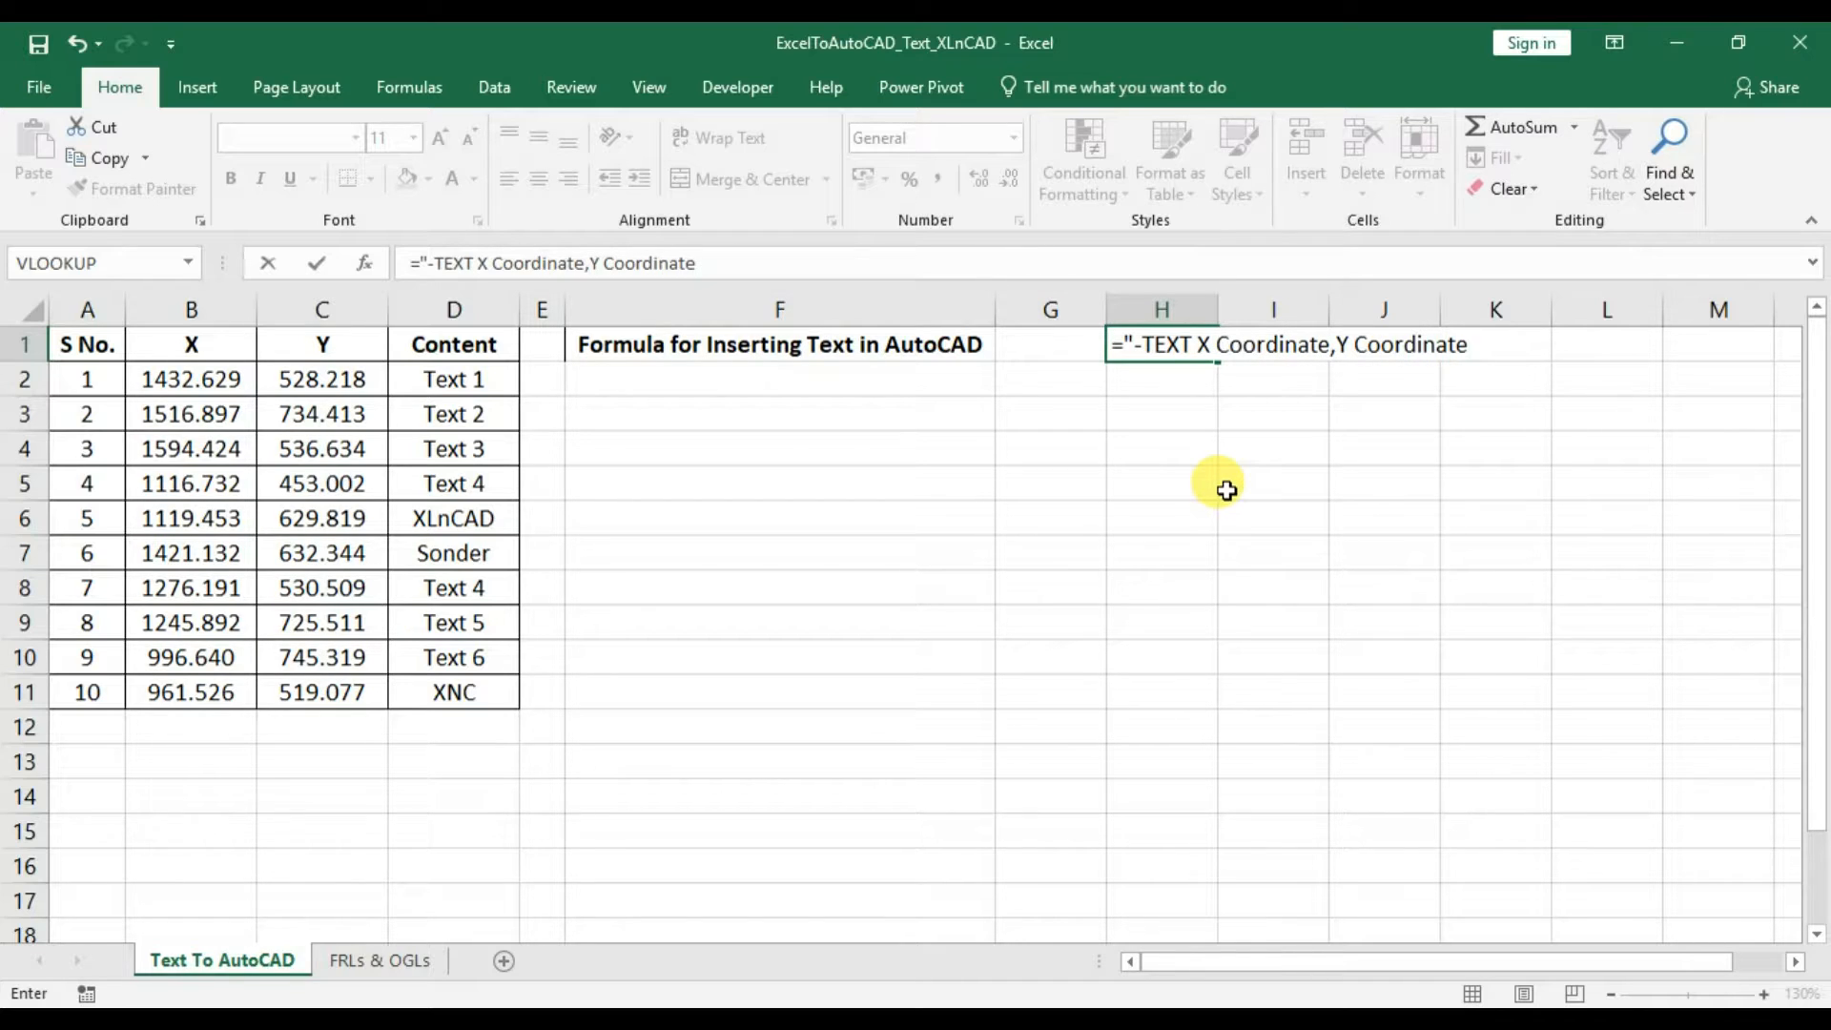
text(Height Rotatio)
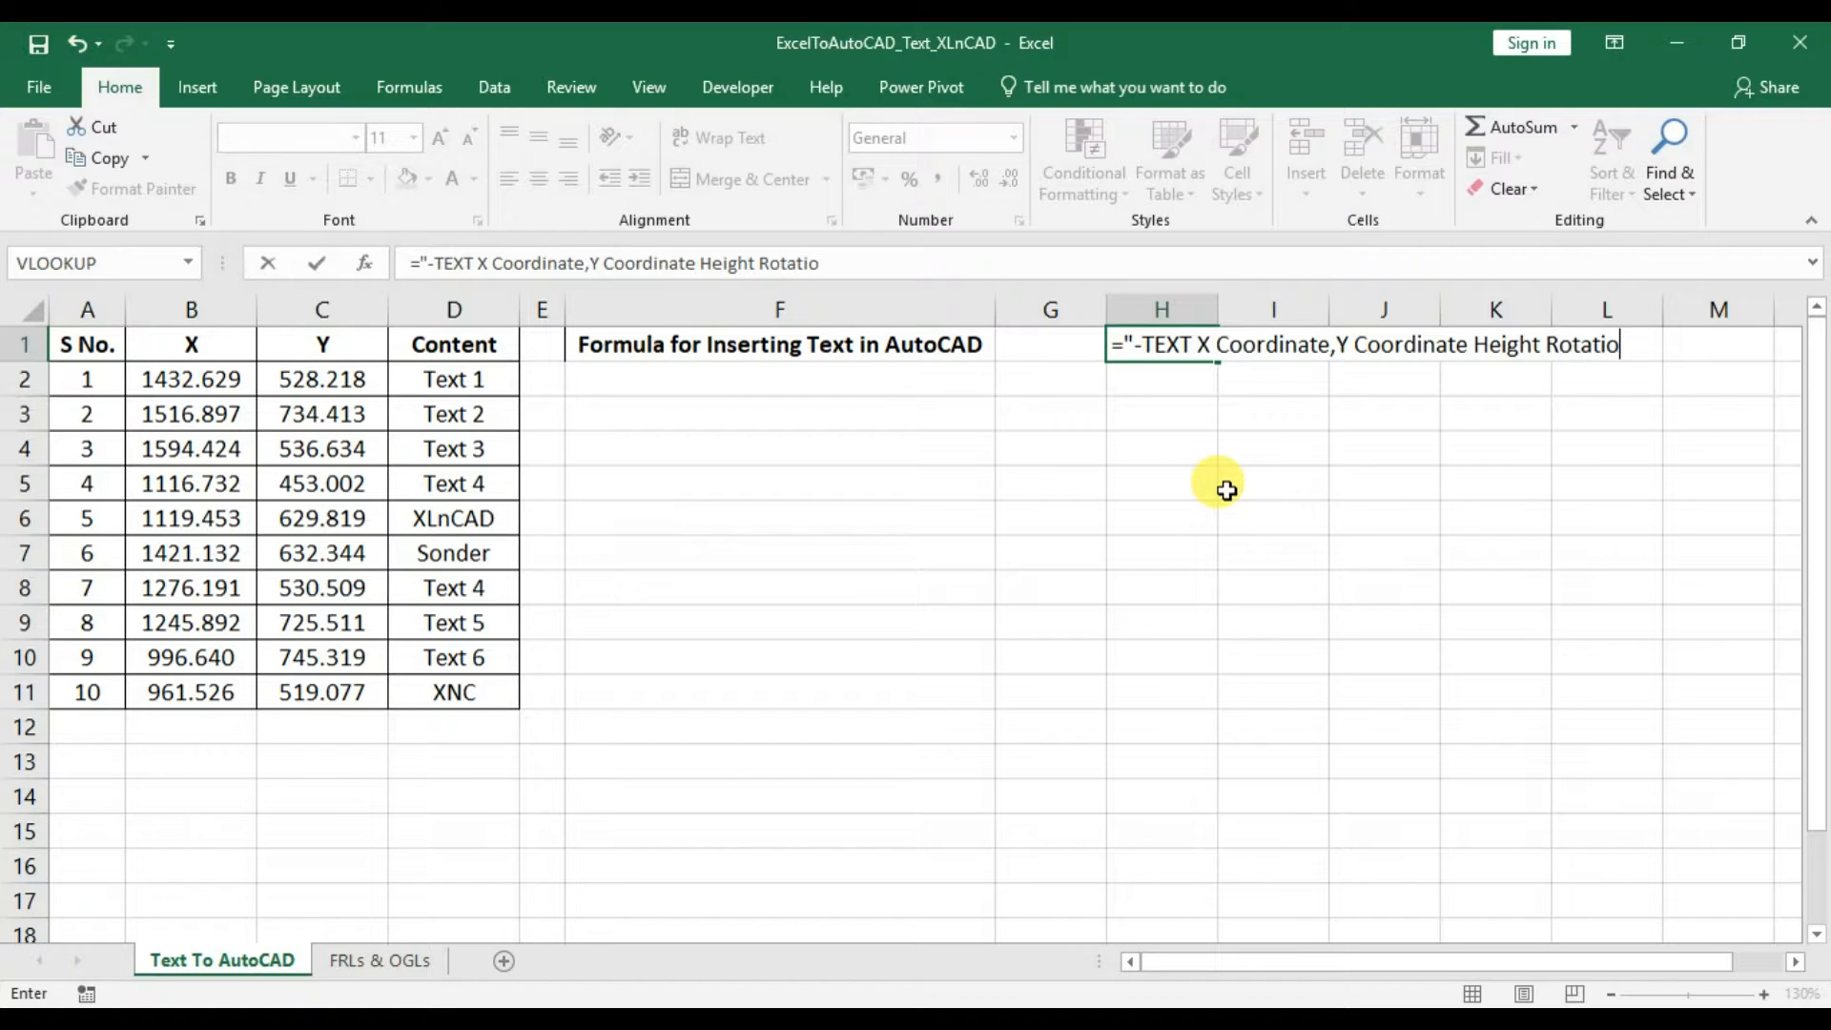
text(Content)
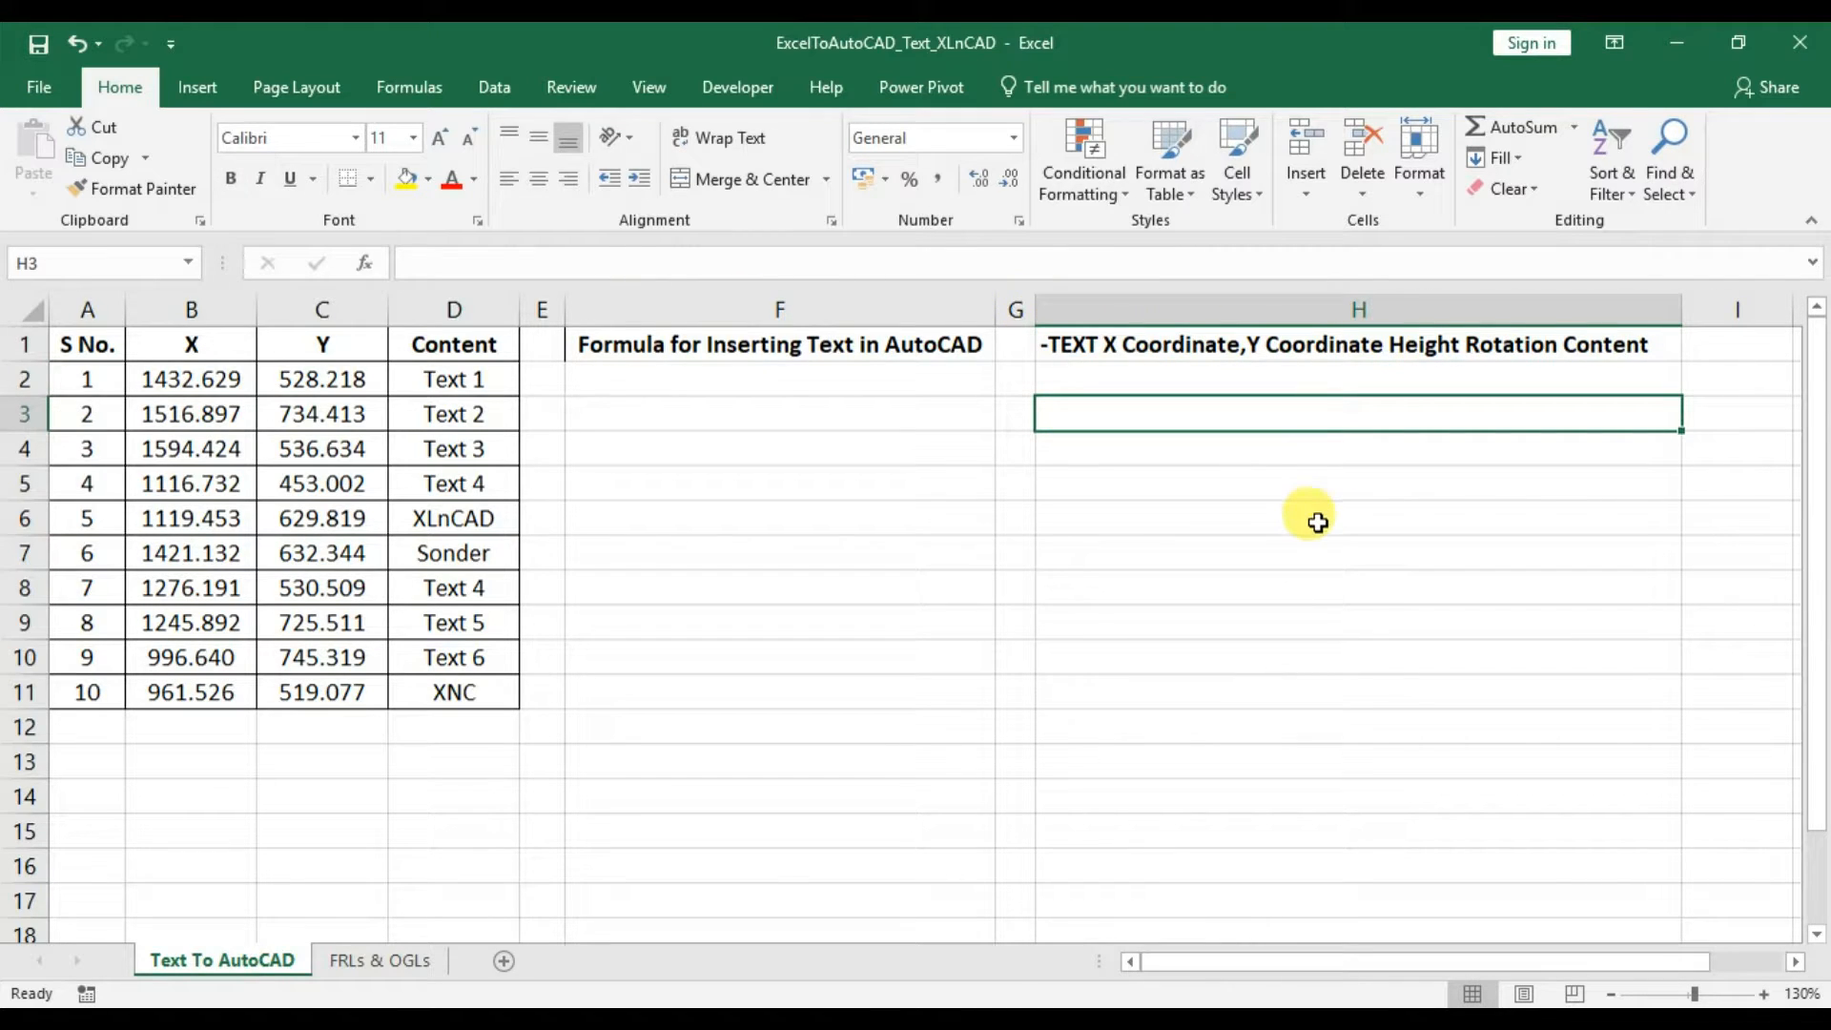
Enter sample -TEXT command lines for Text1, Text2 and Text10 in H3:H5.
text(="-TEXT X1,Y)
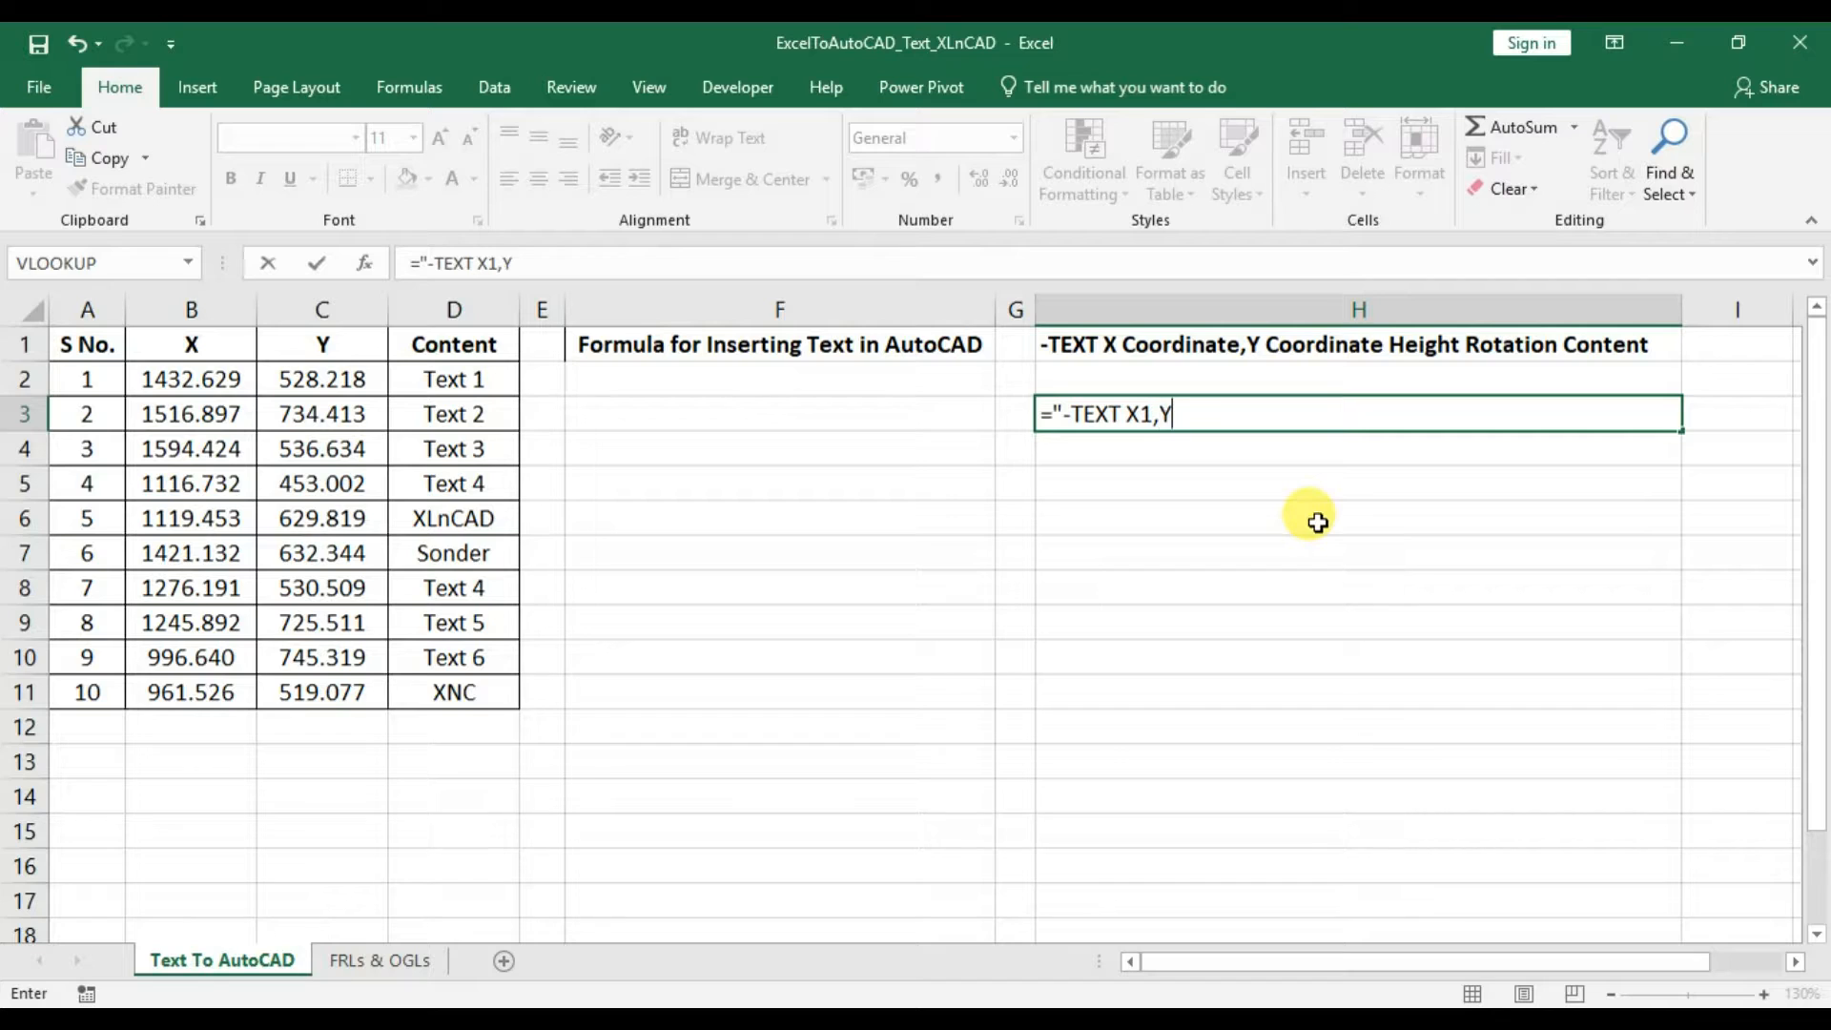
text(1)
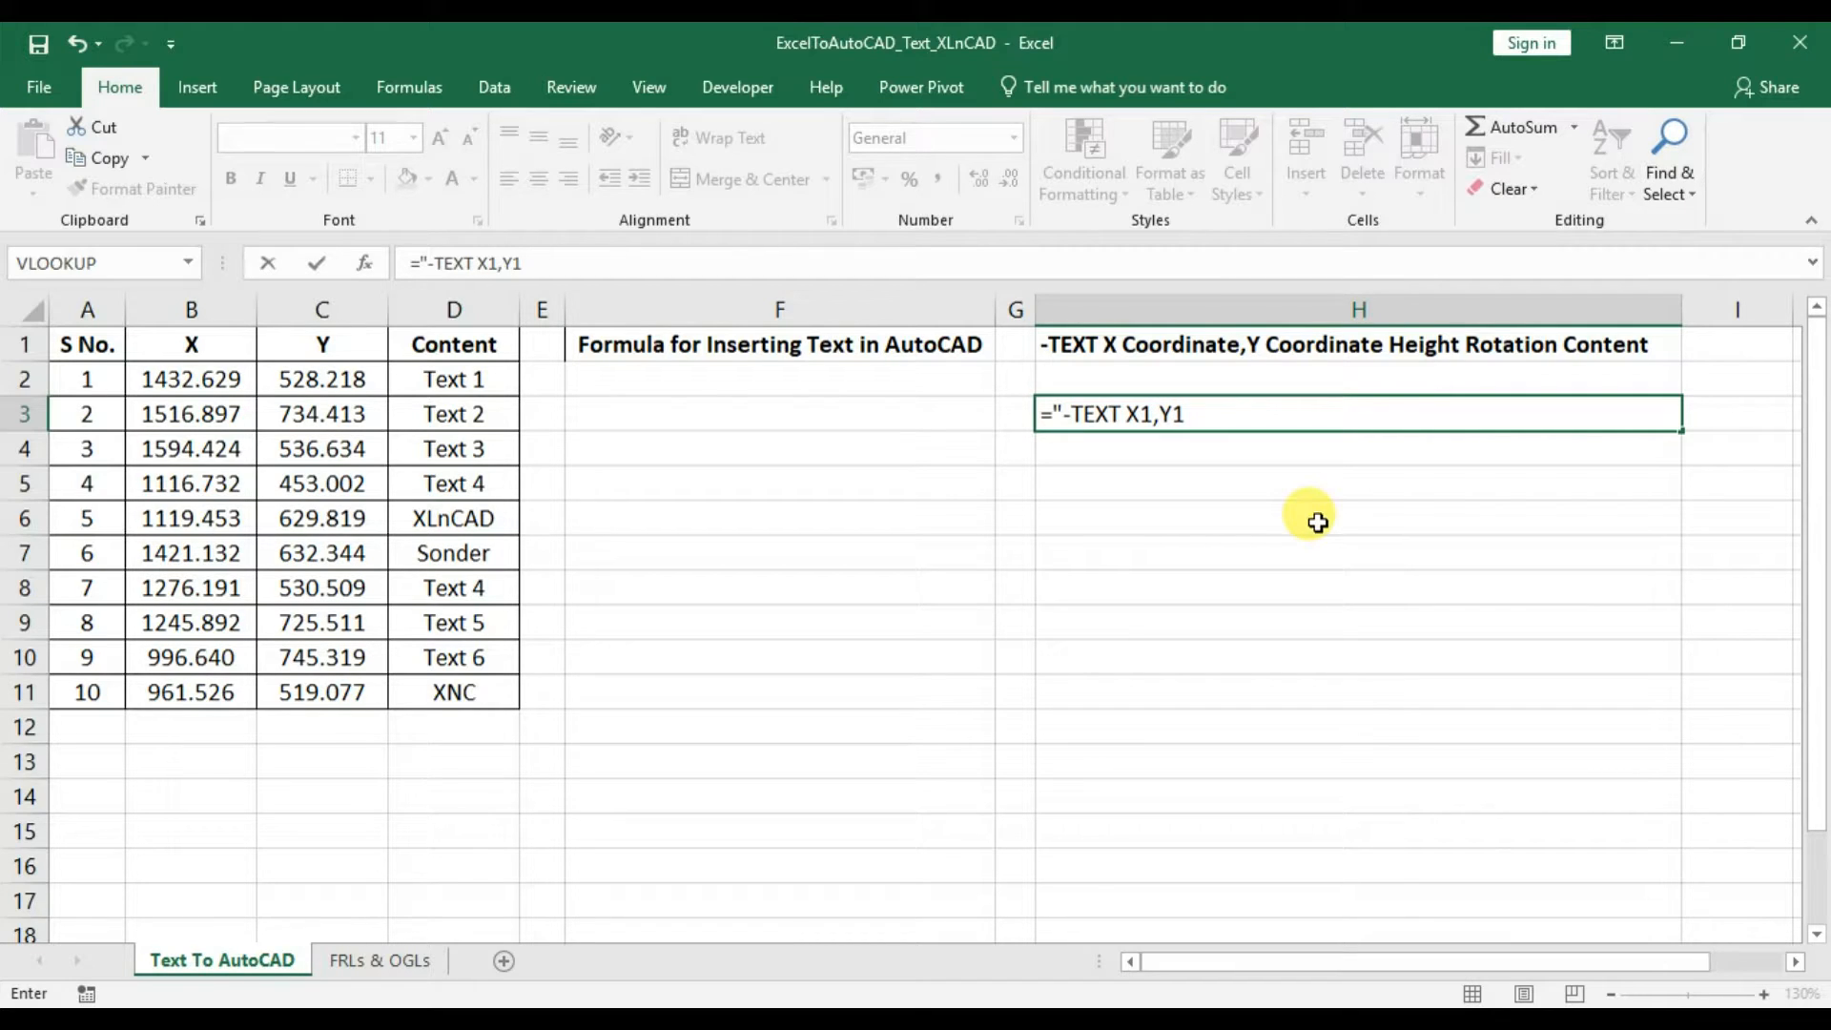
text(10 0)
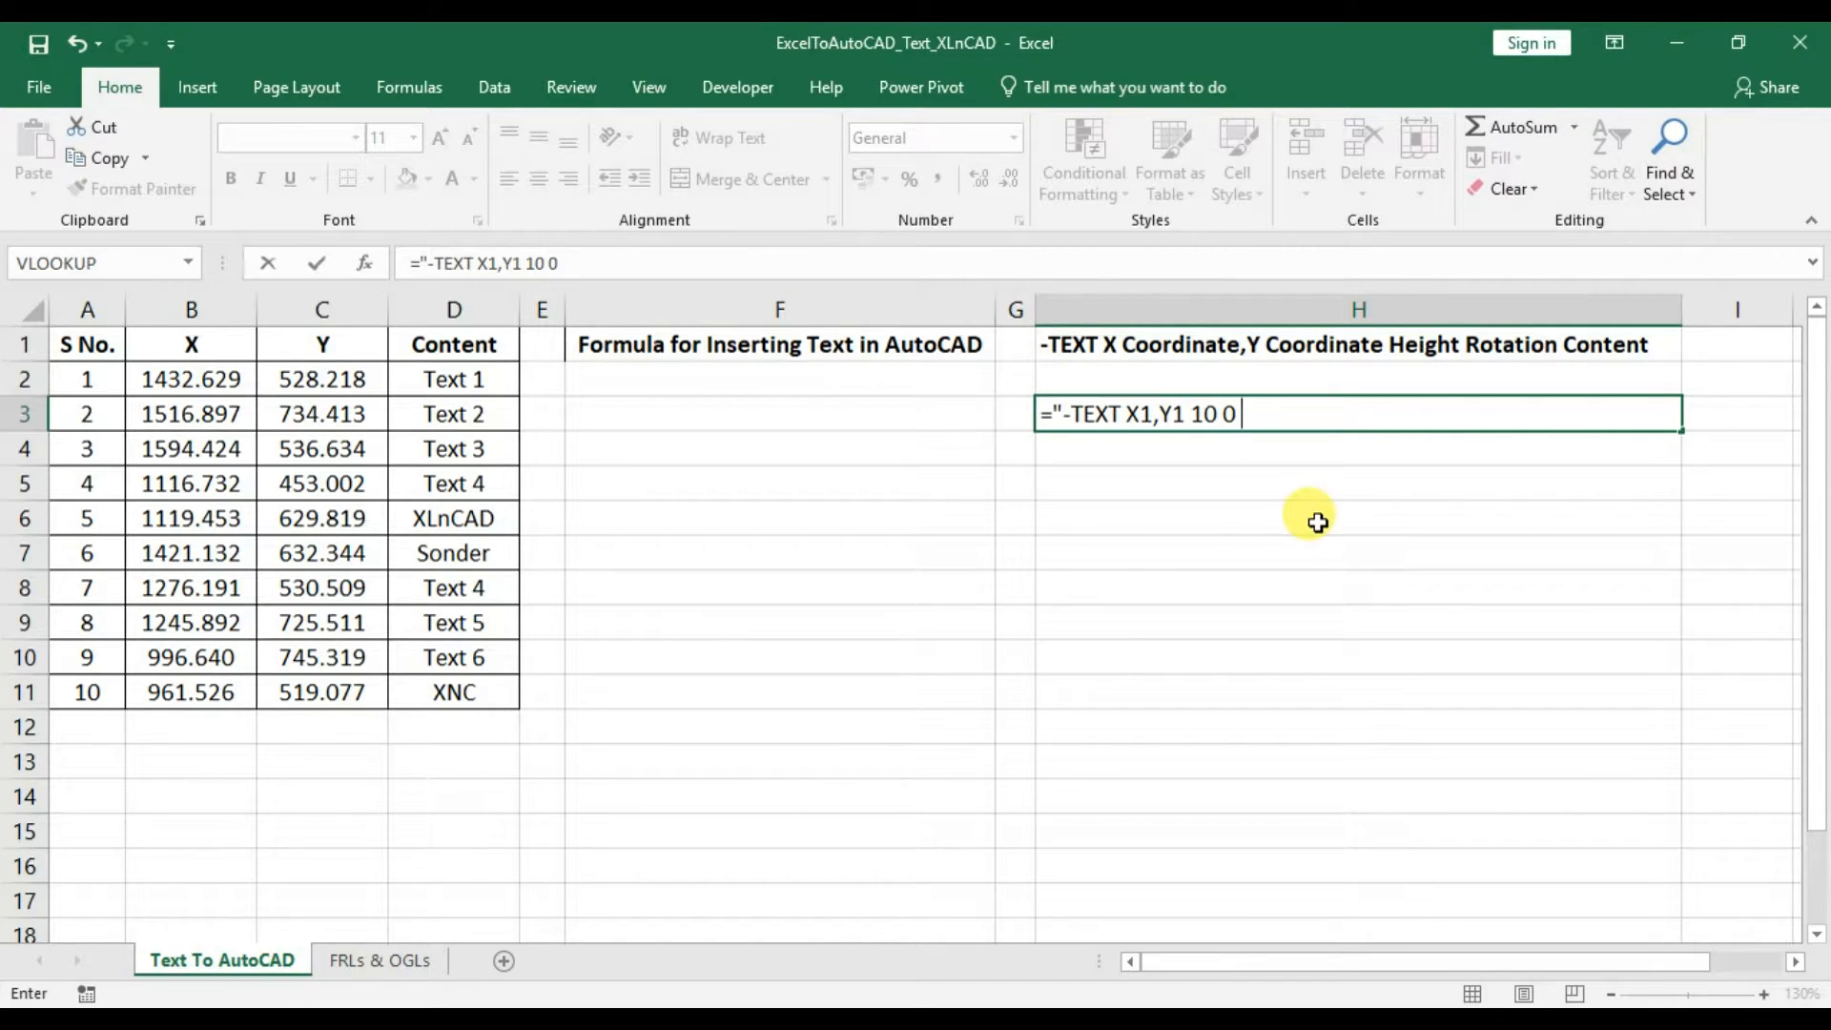
text(Text1)
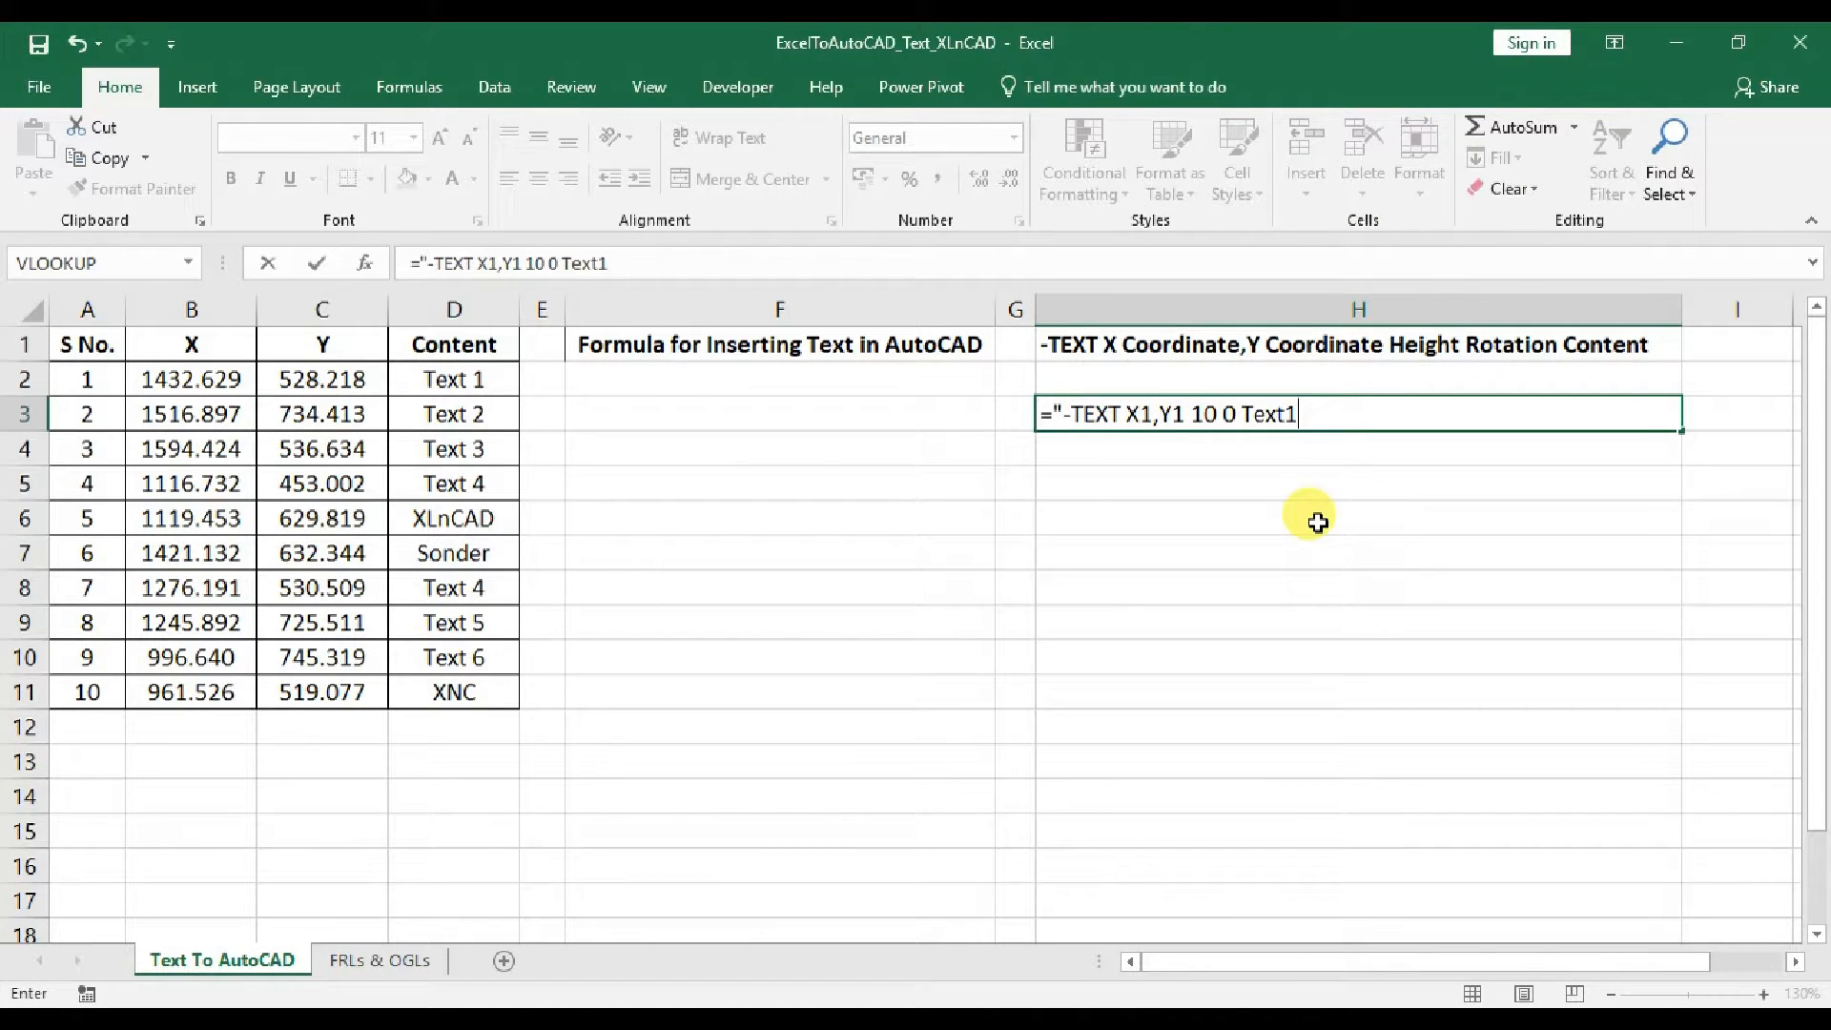
key(Enter)
text(="-TEXT X10,Y10 10 0 Text1")
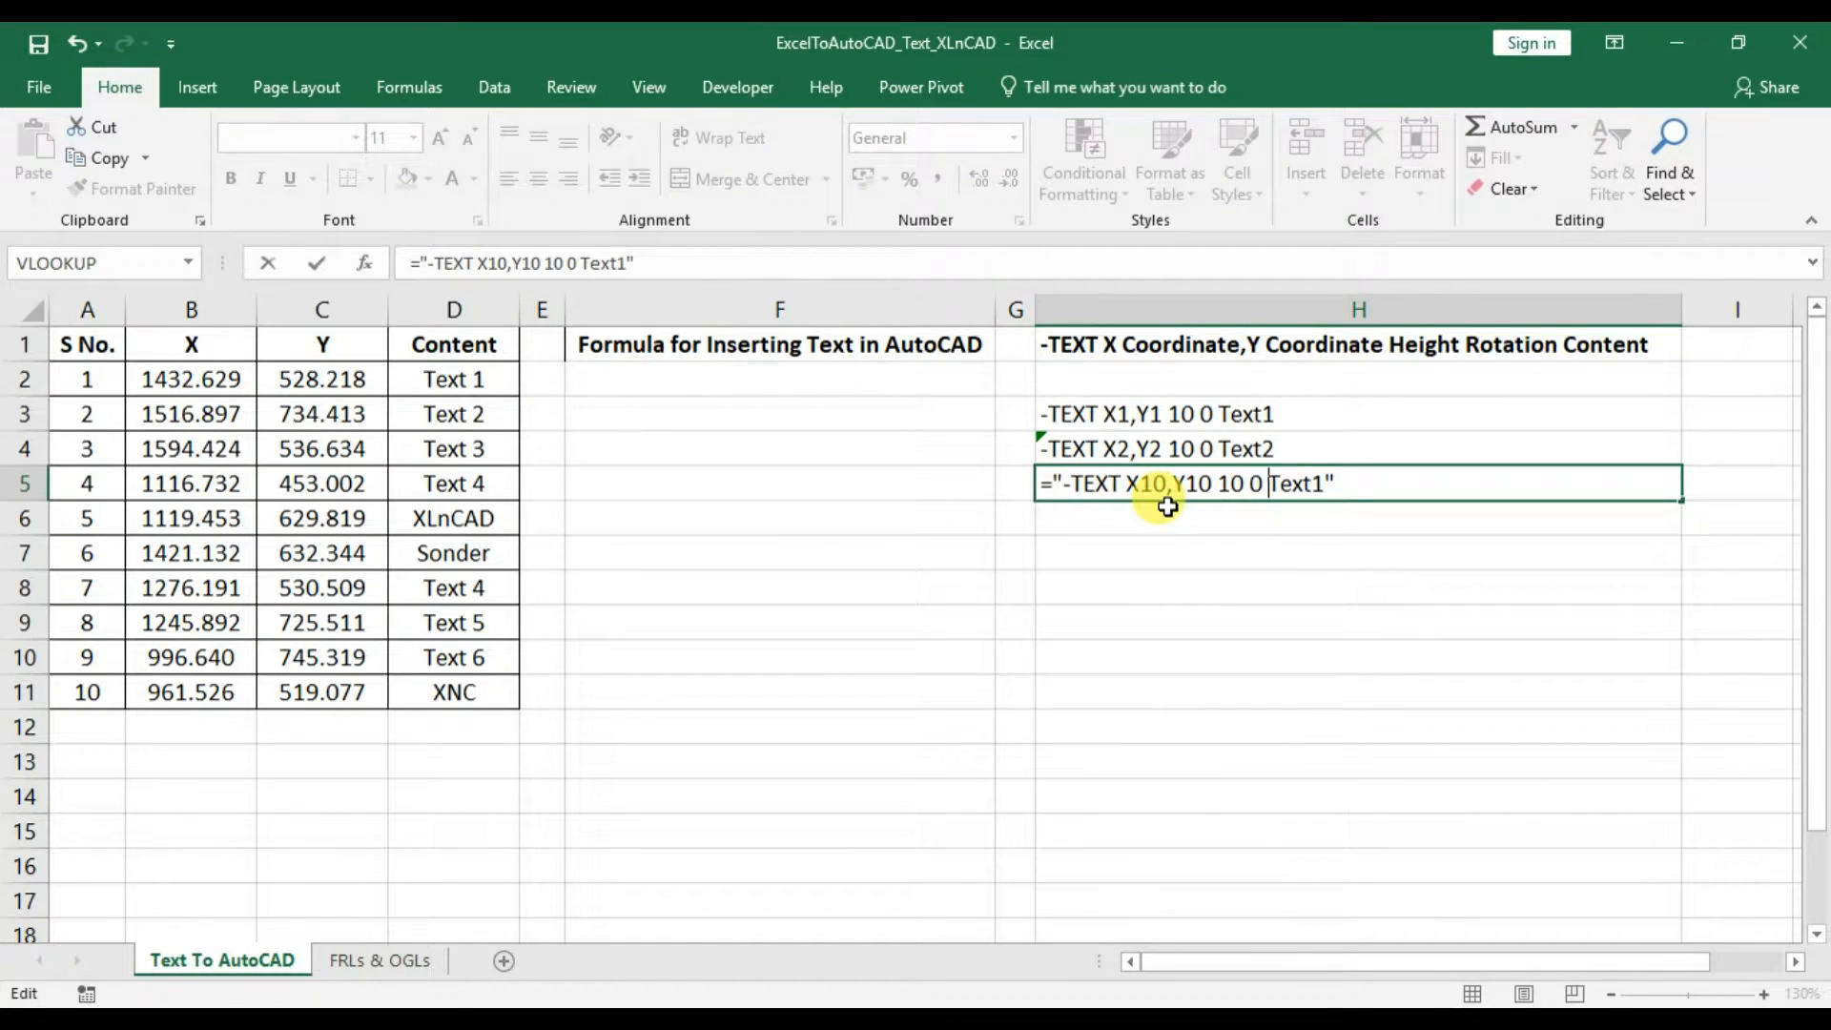
key(Enter)
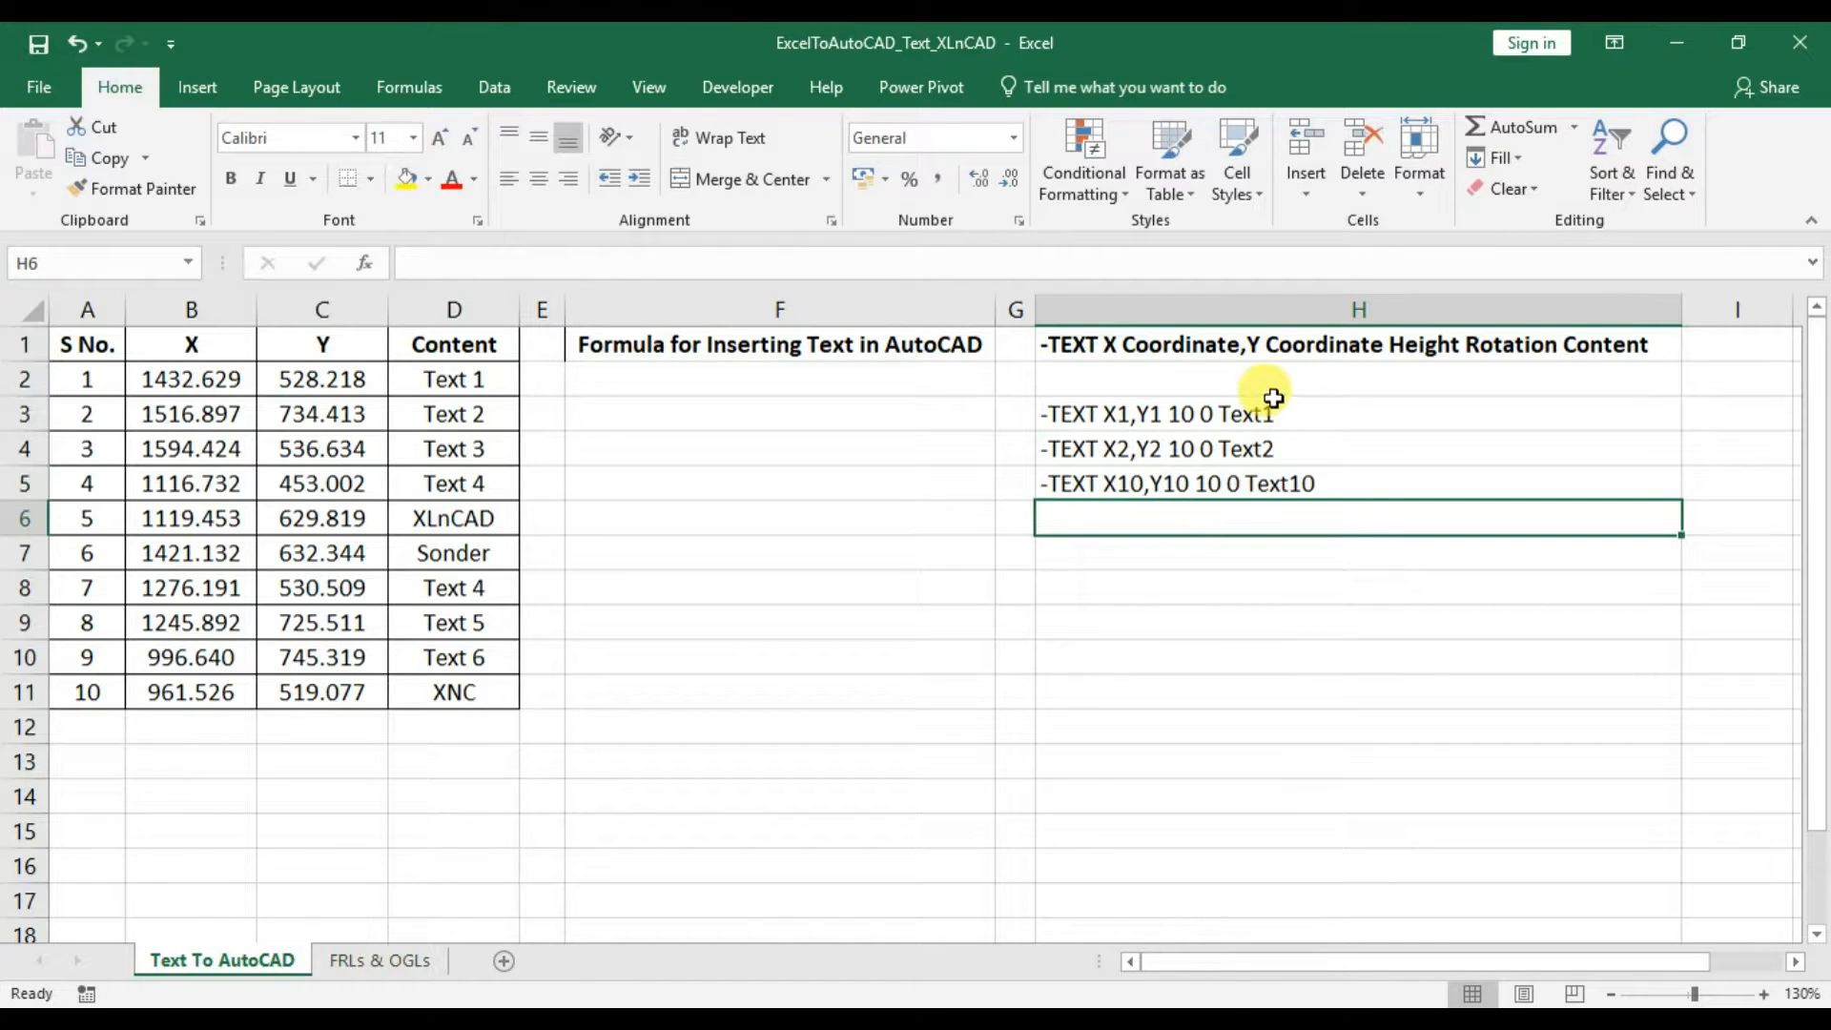
Centre the sample command lines and highlight row 2's X, Y and Content values.
click(1272, 414)
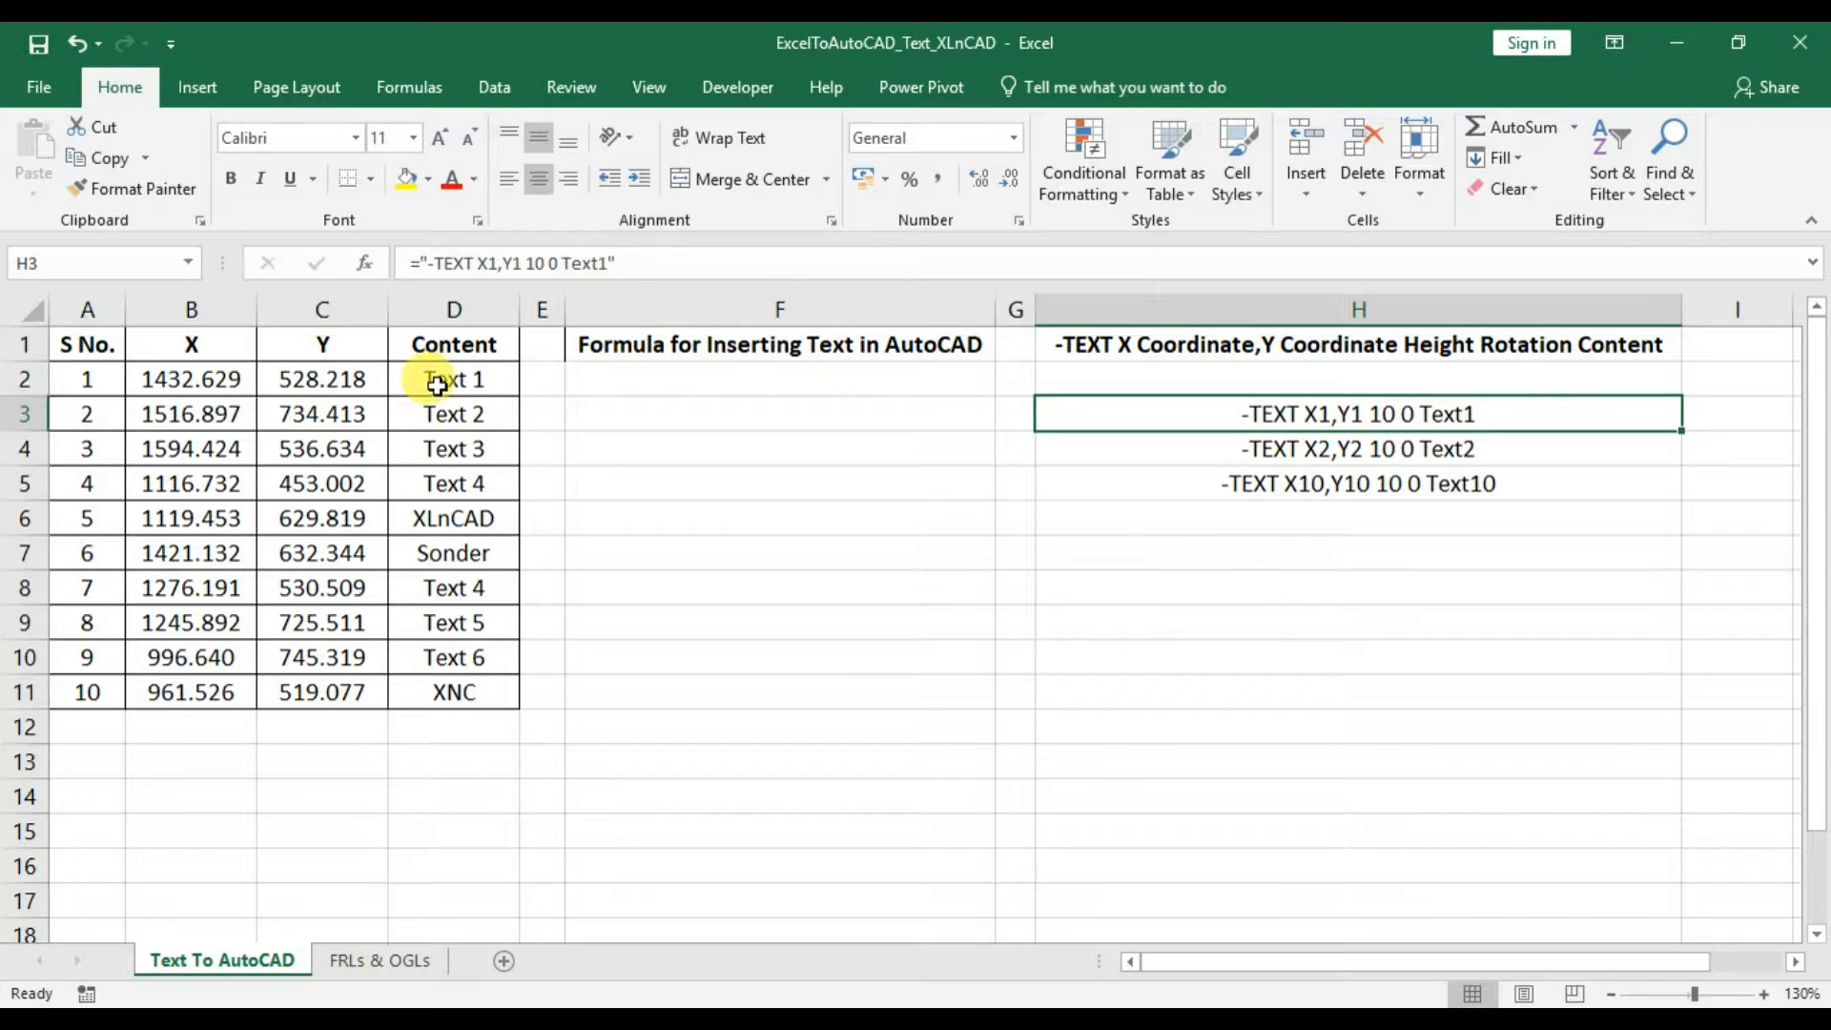
drag(191, 378, 322, 377)
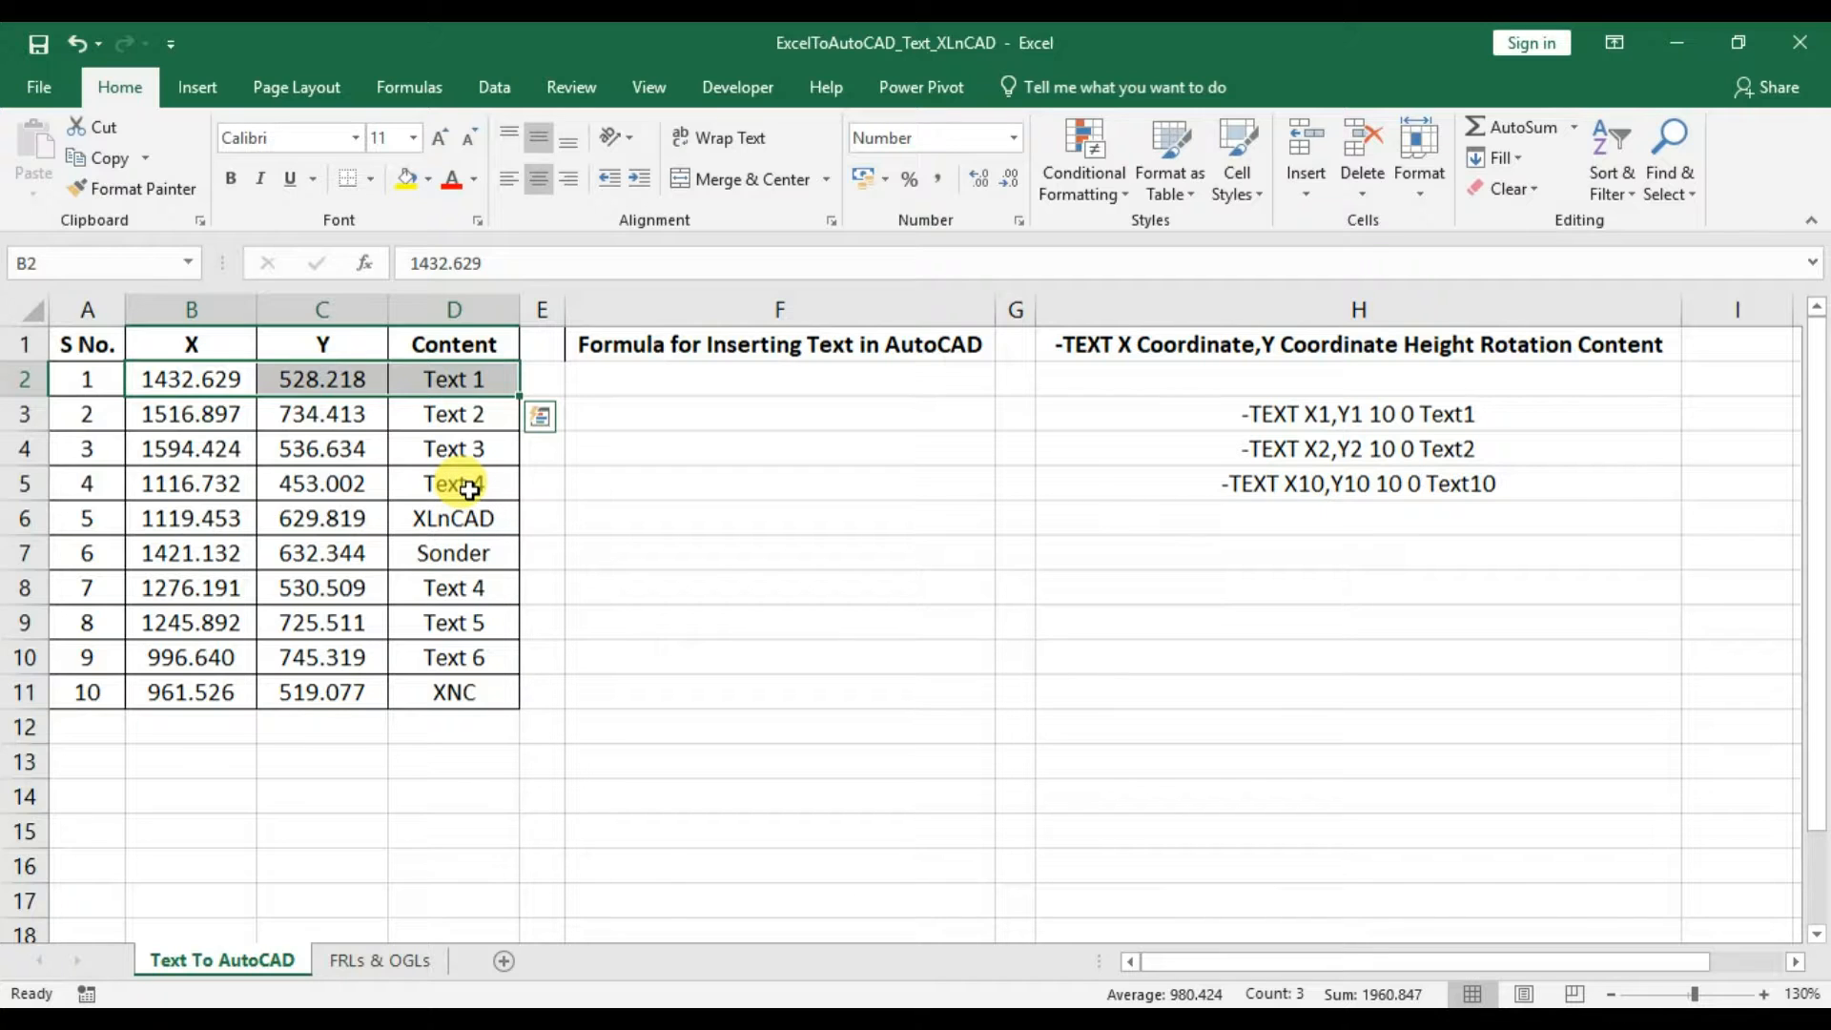
Start a CONCATENATE formula in F2 joining "-TEXT ", B2, "," and C2.
click(778, 377)
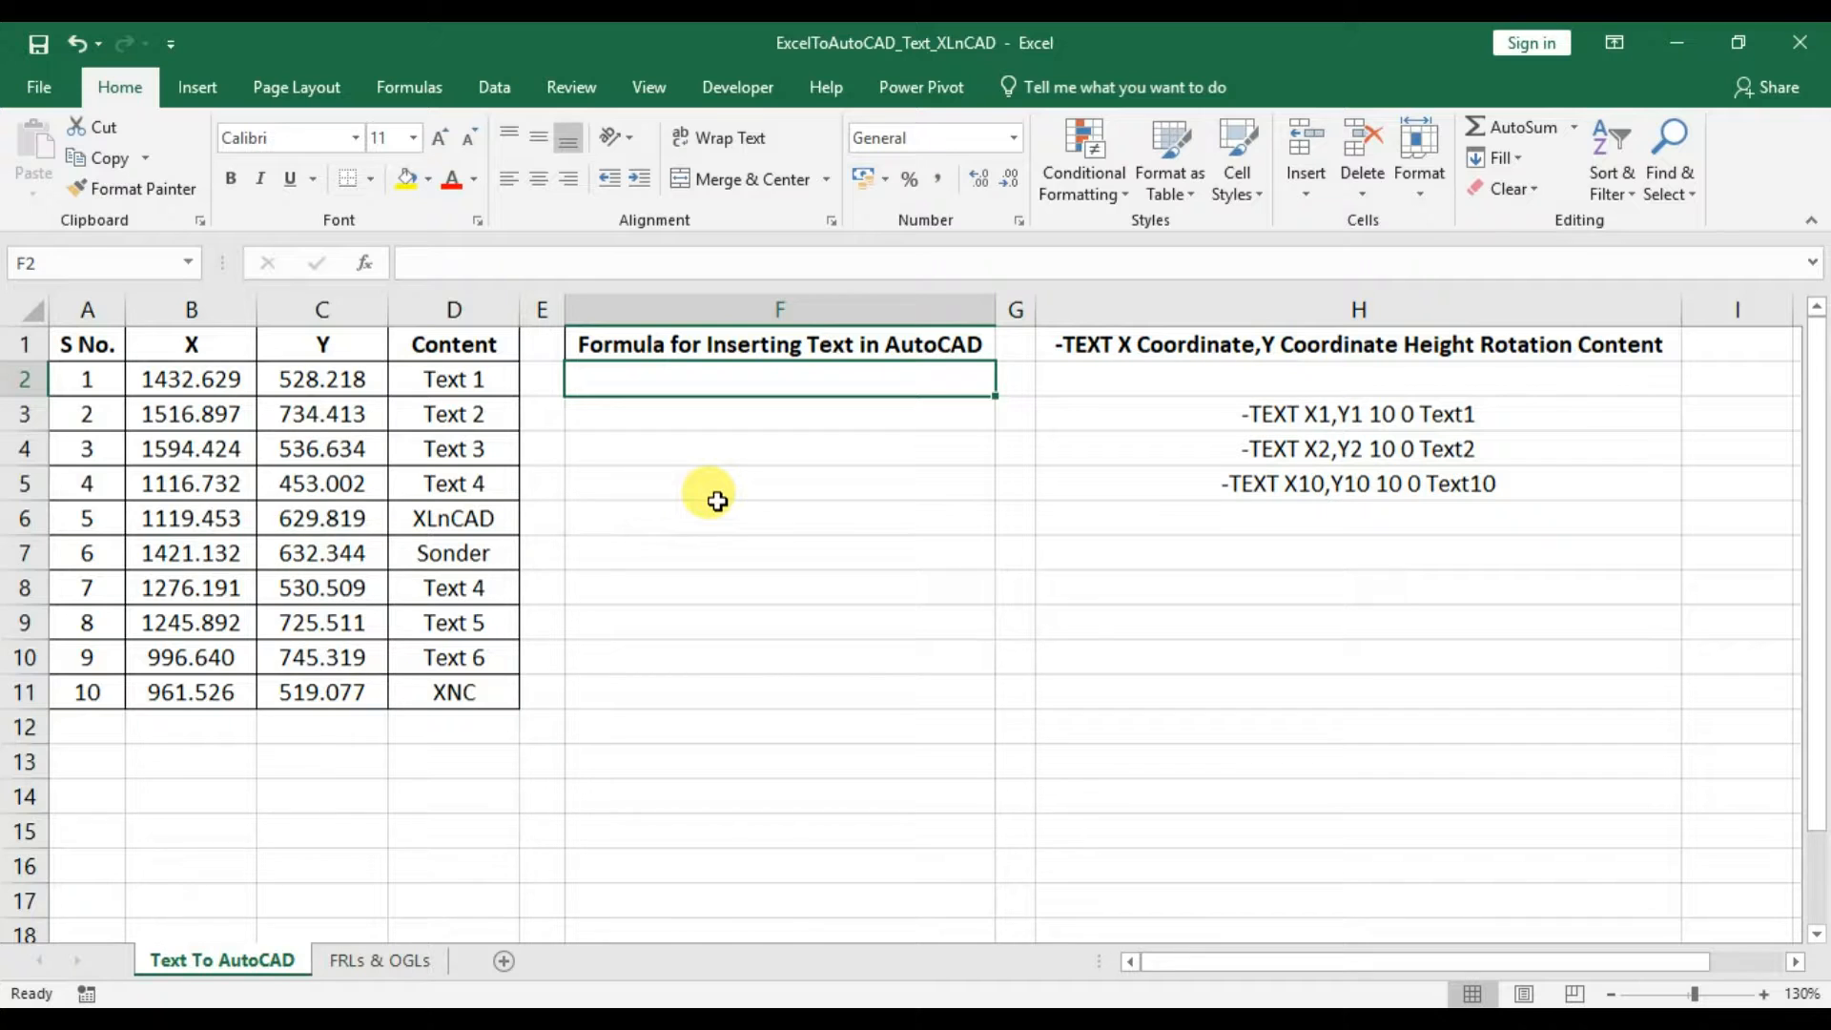
text(=Conca)
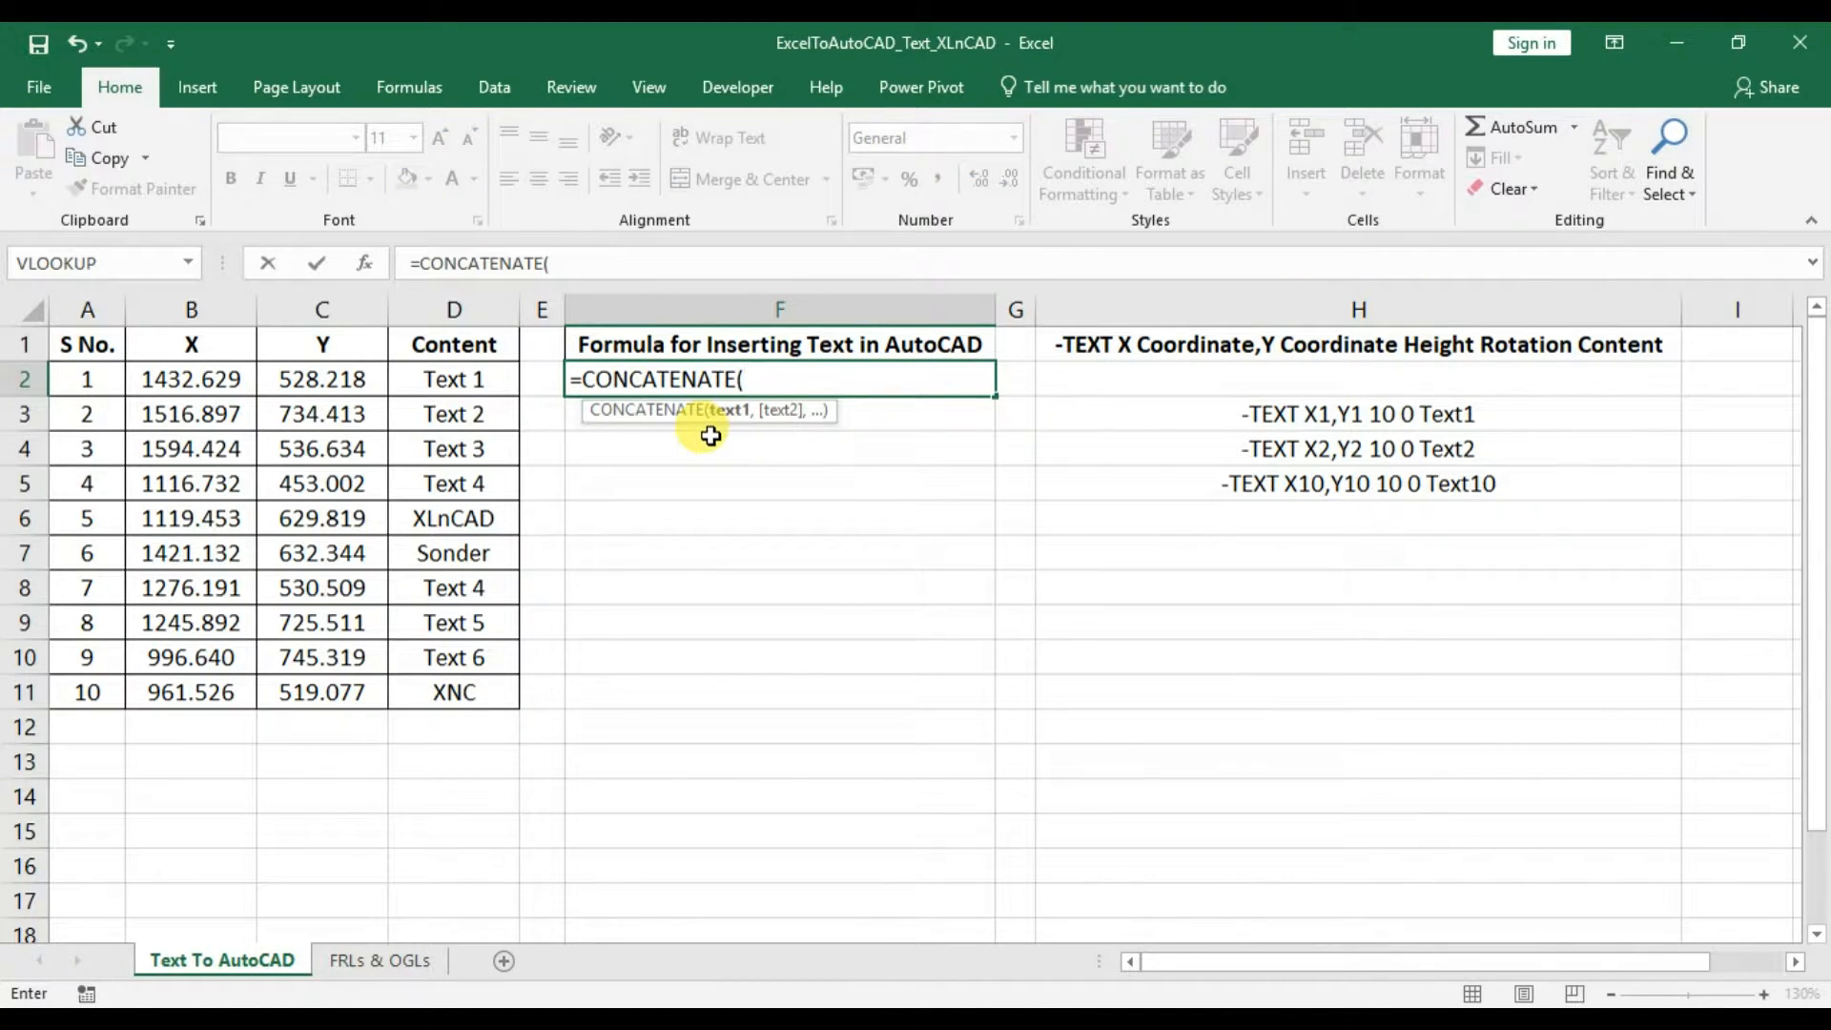
text("-)
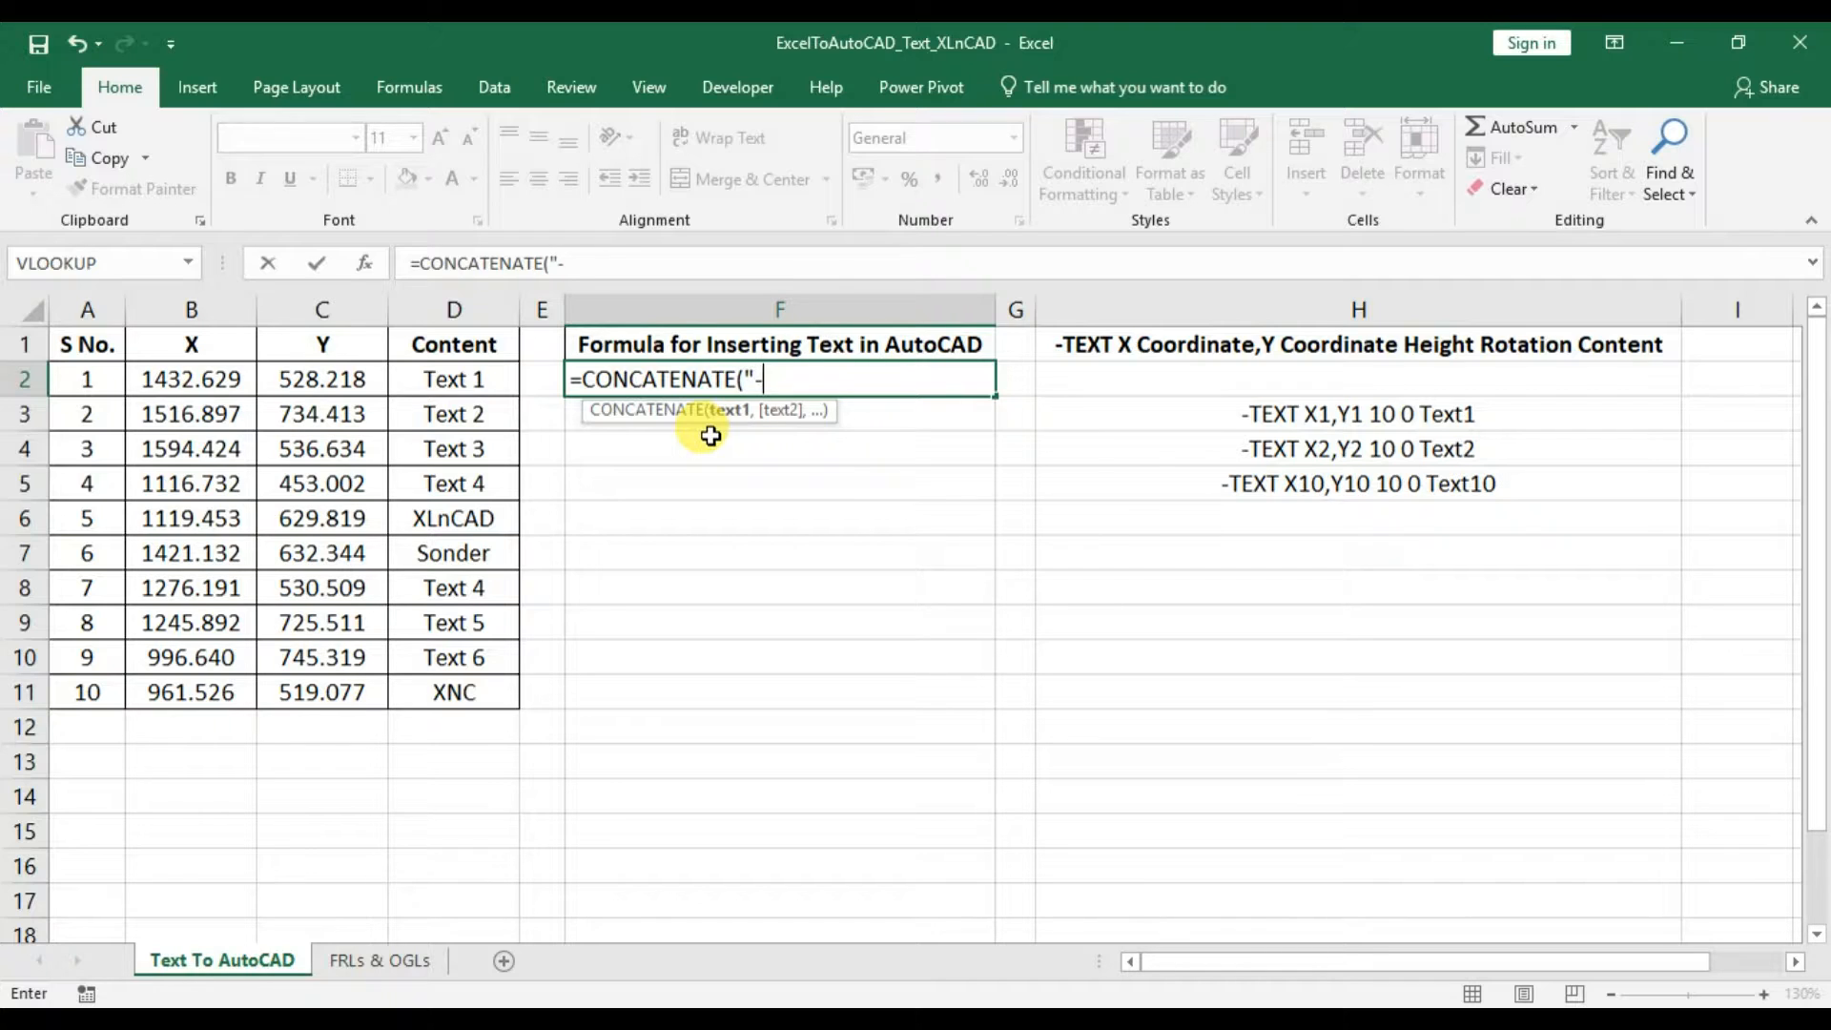
text(TEXT ",)
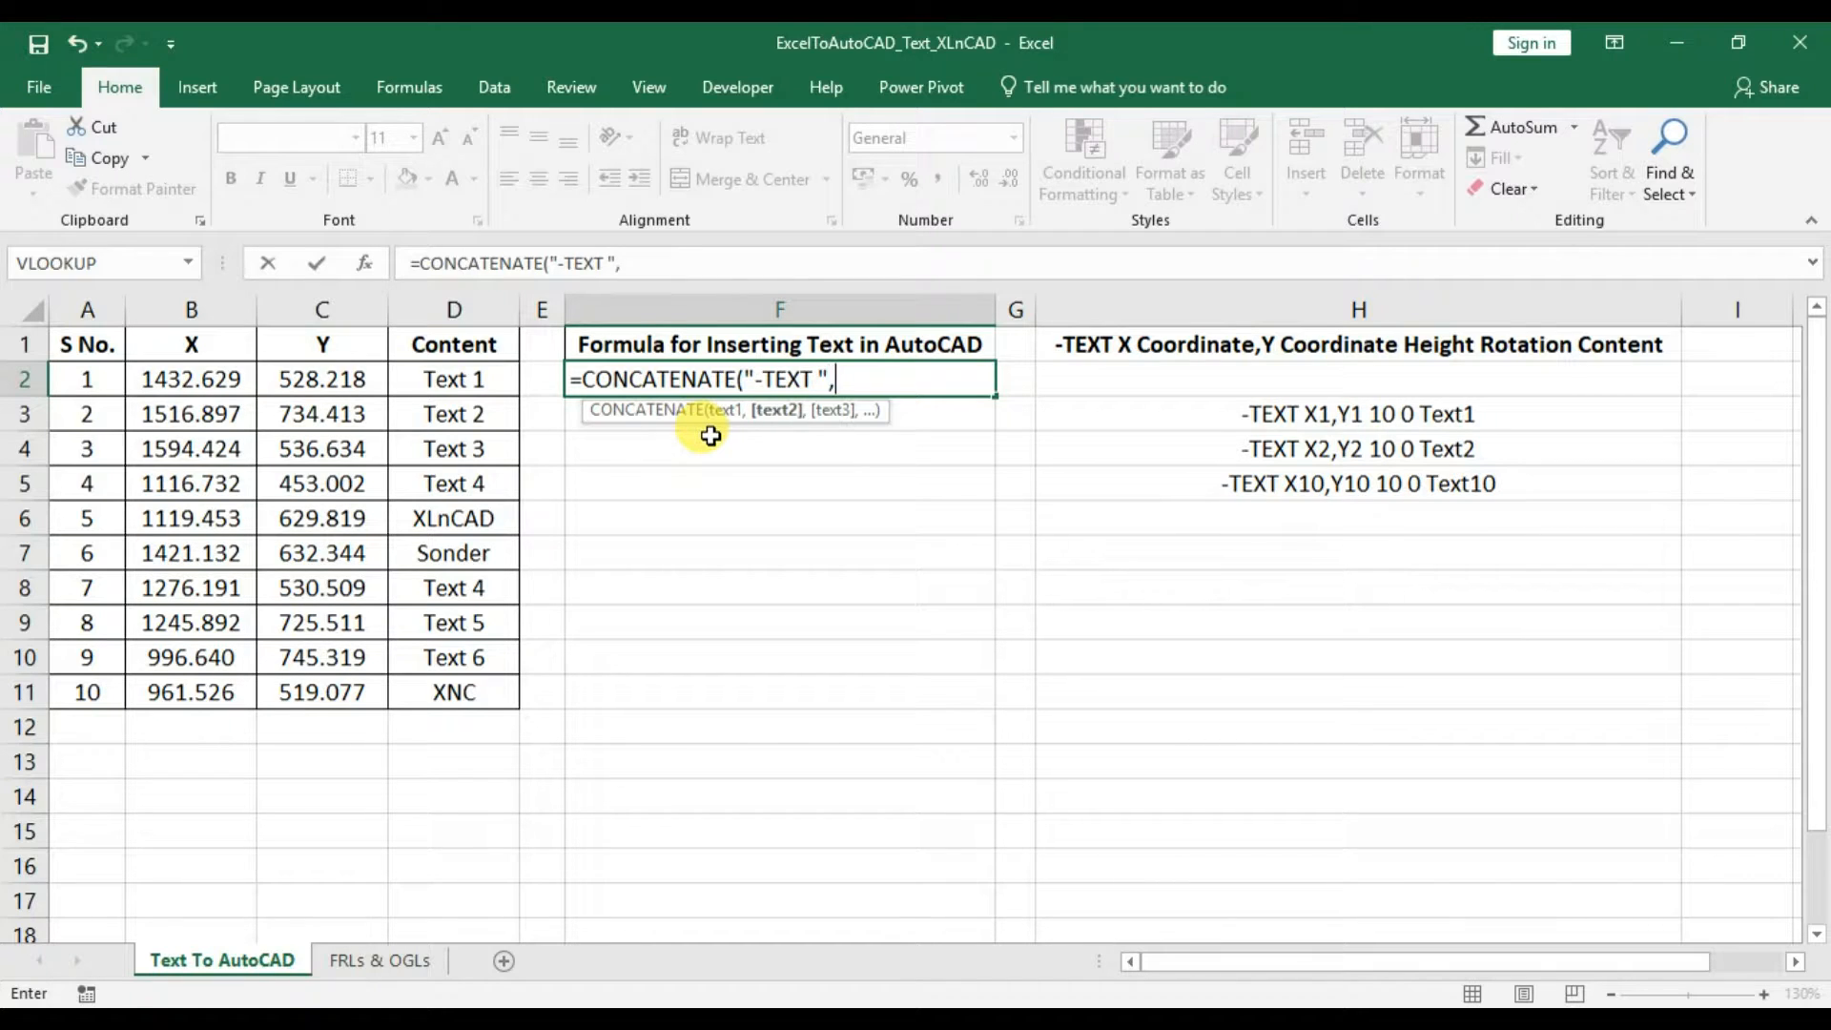
click(191, 377)
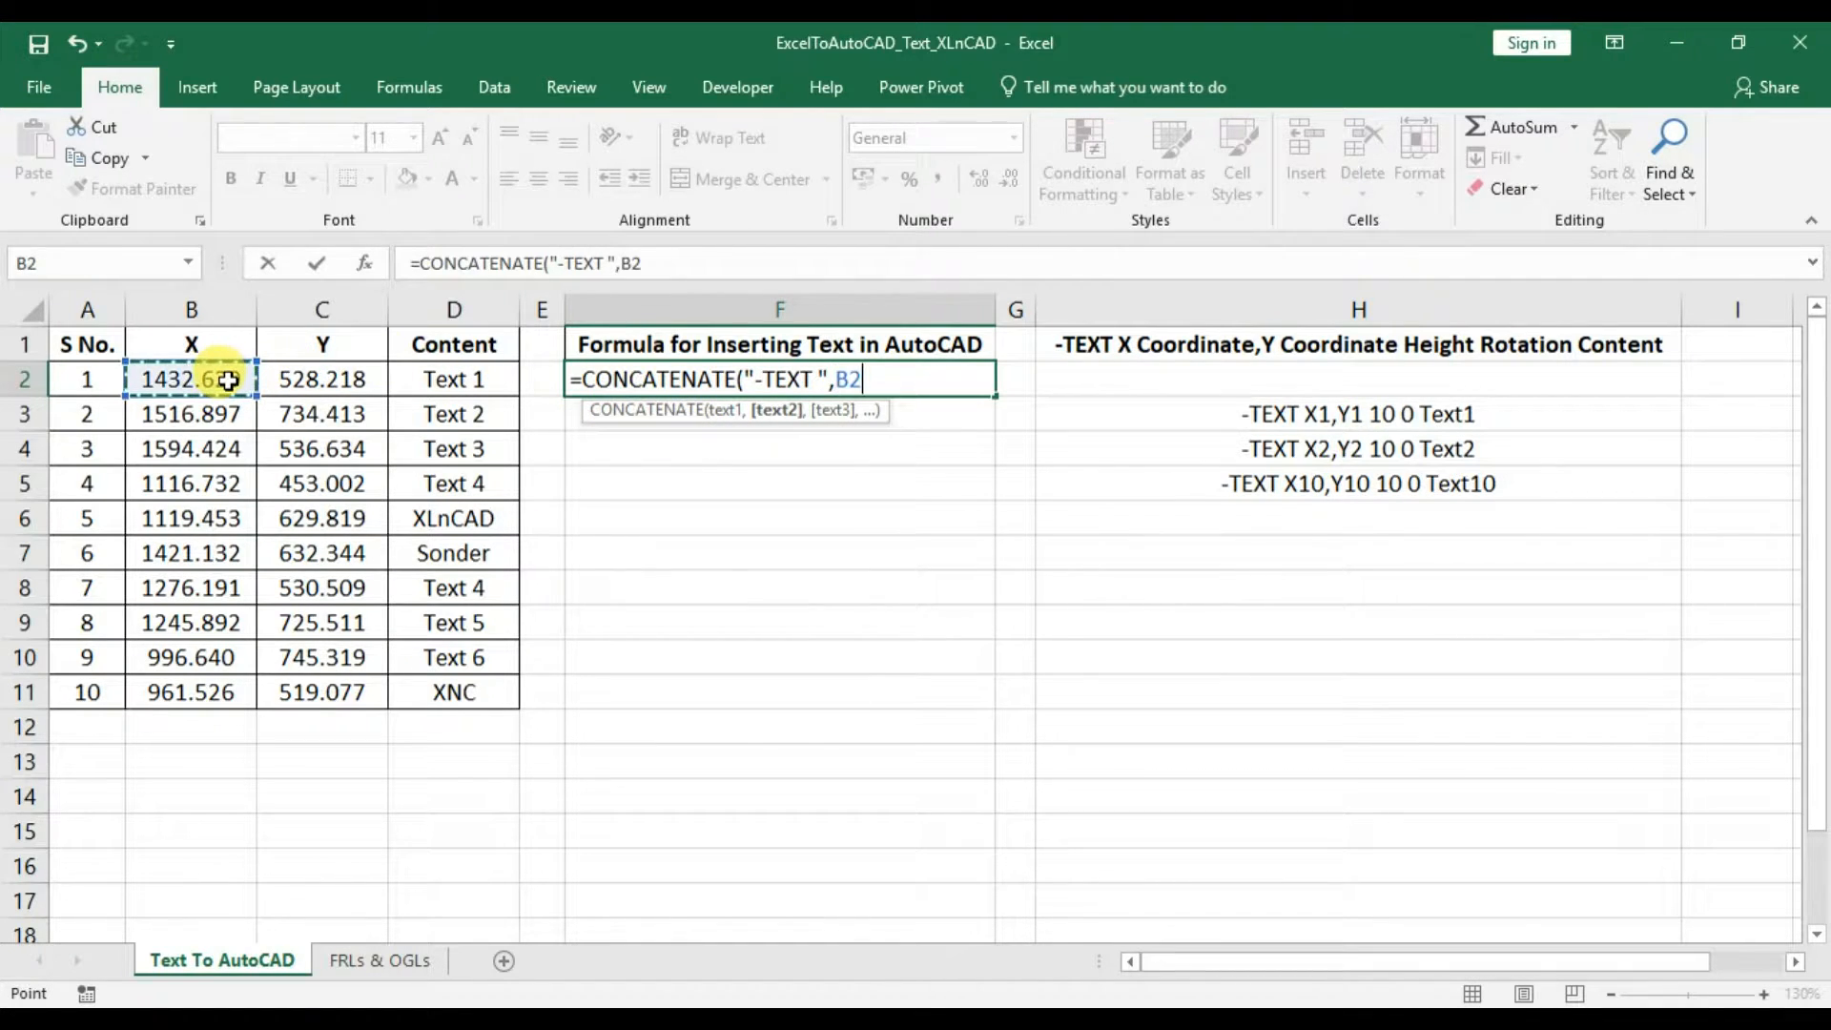
text(,)
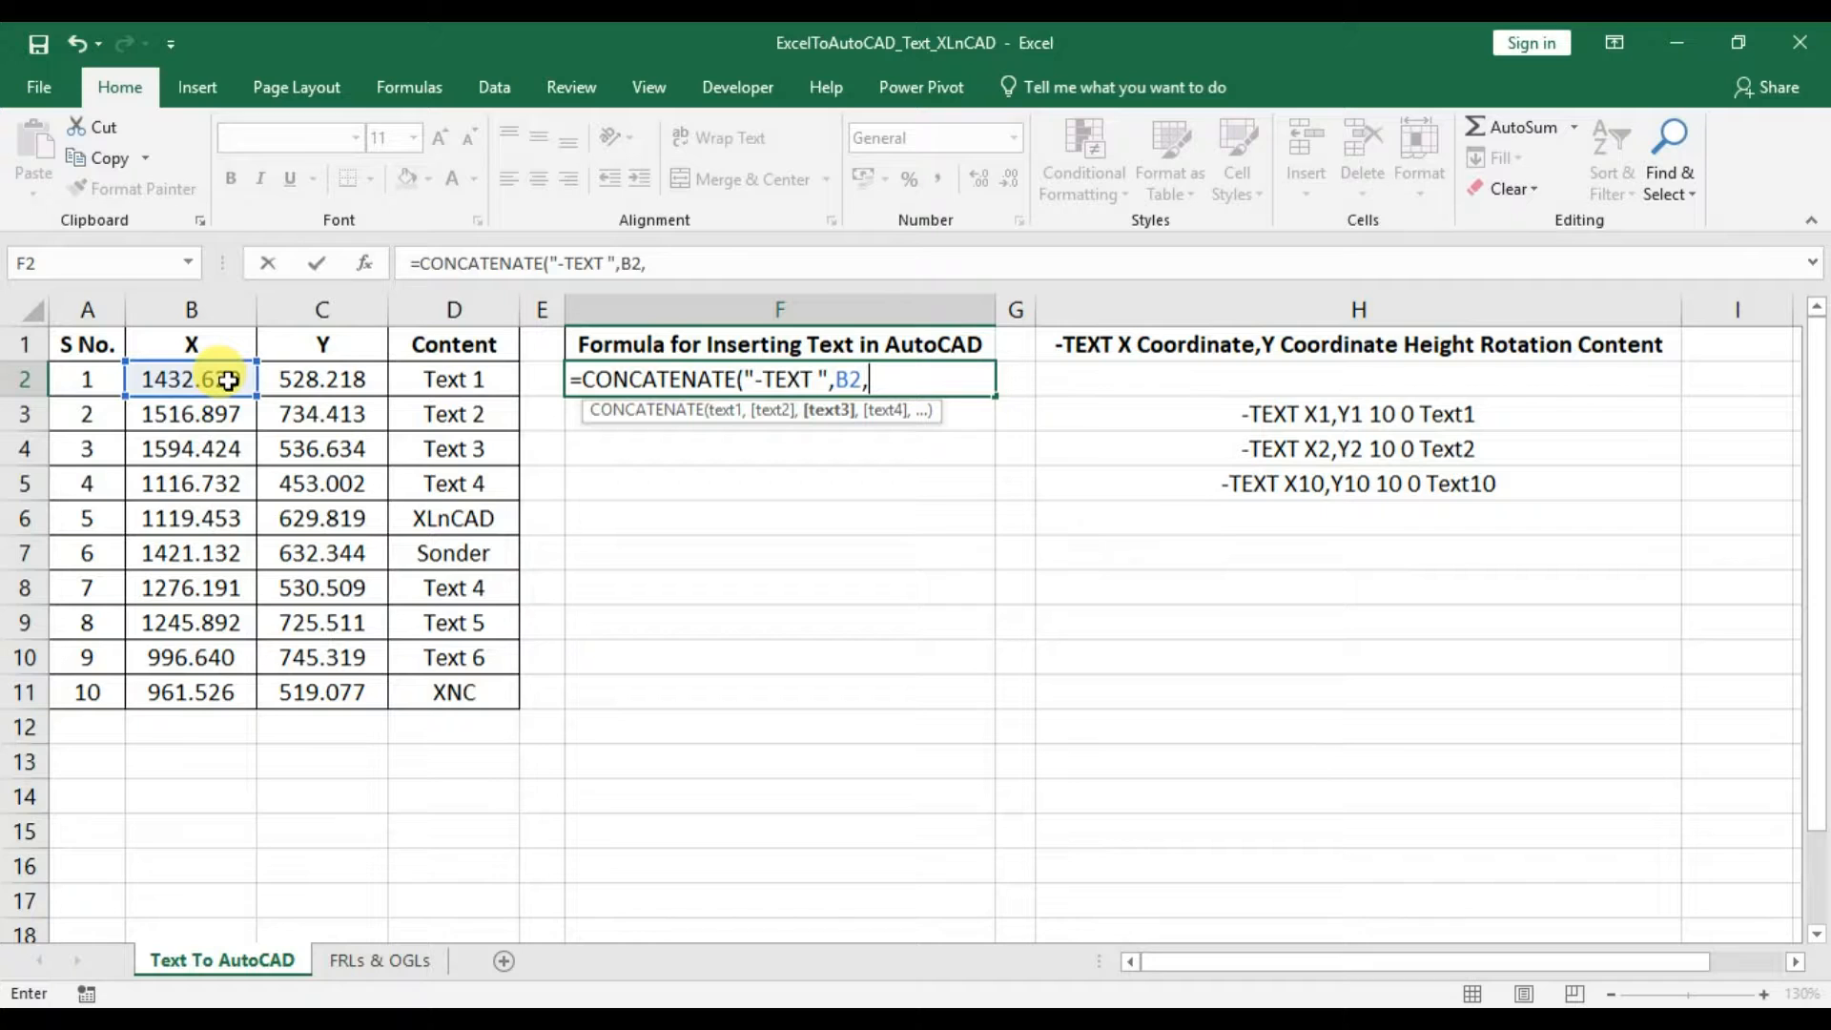
text(",",)
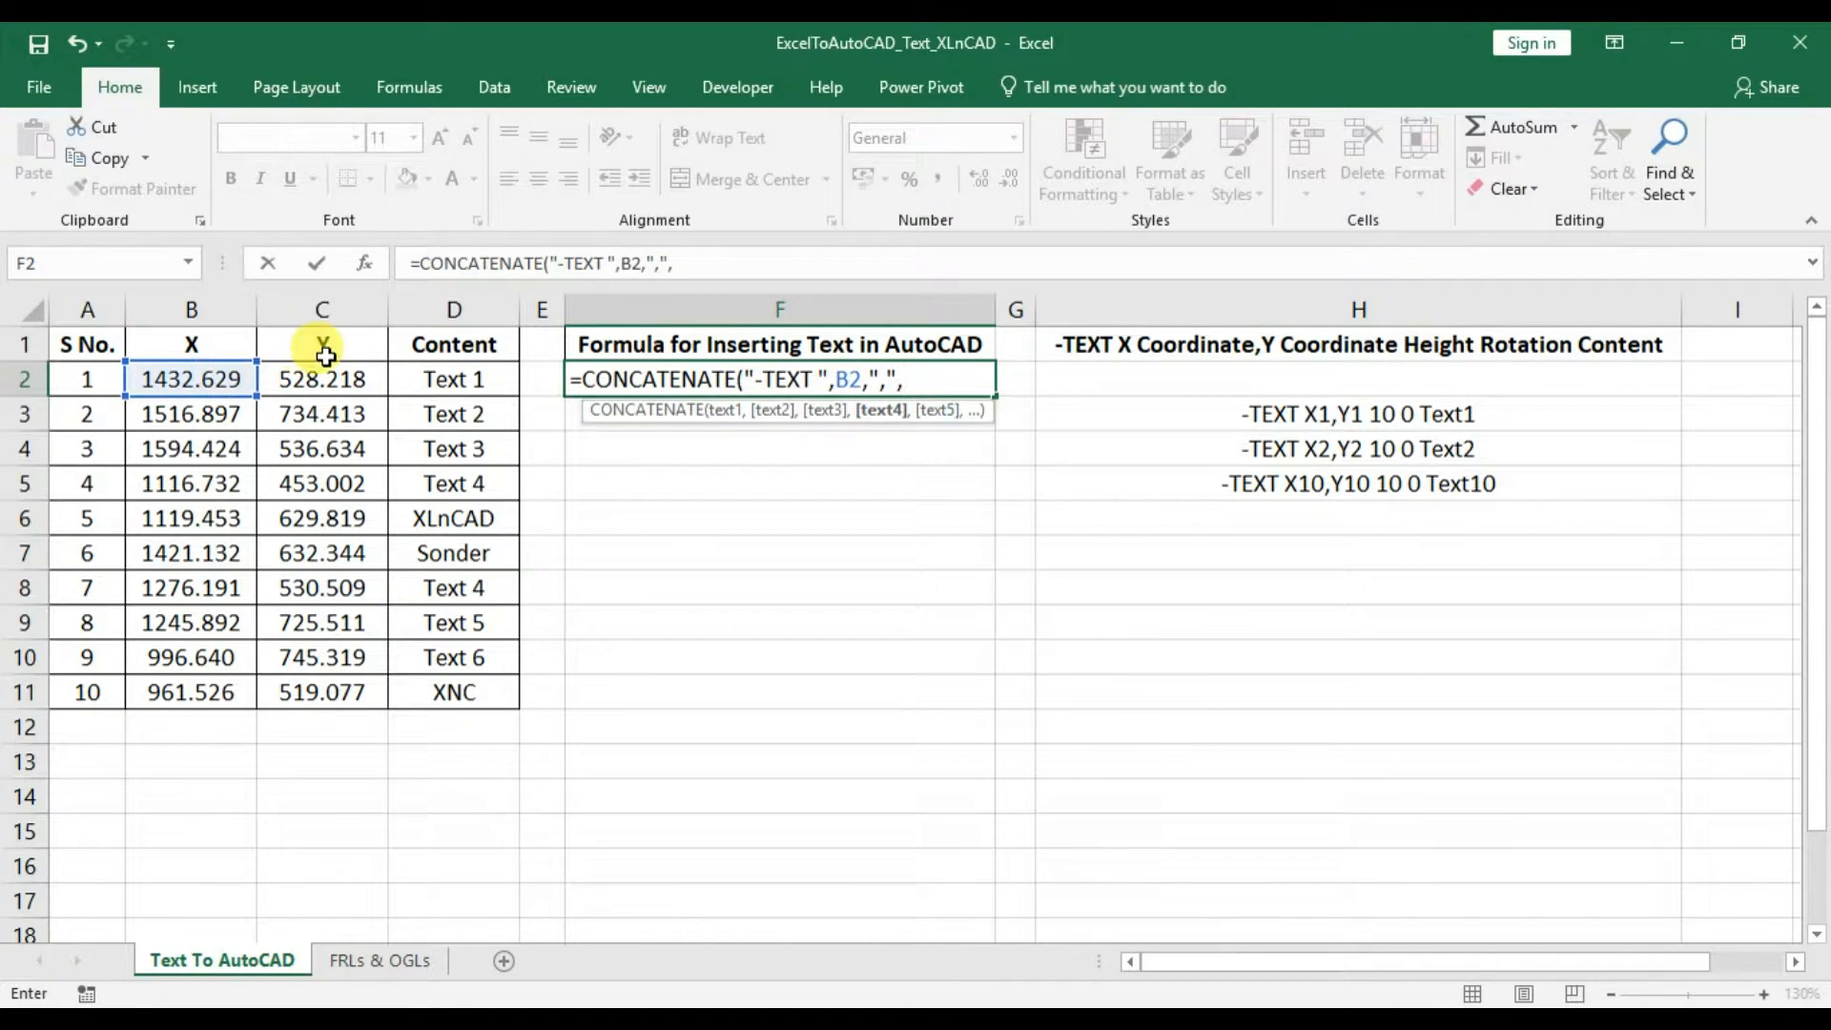
click(320, 377)
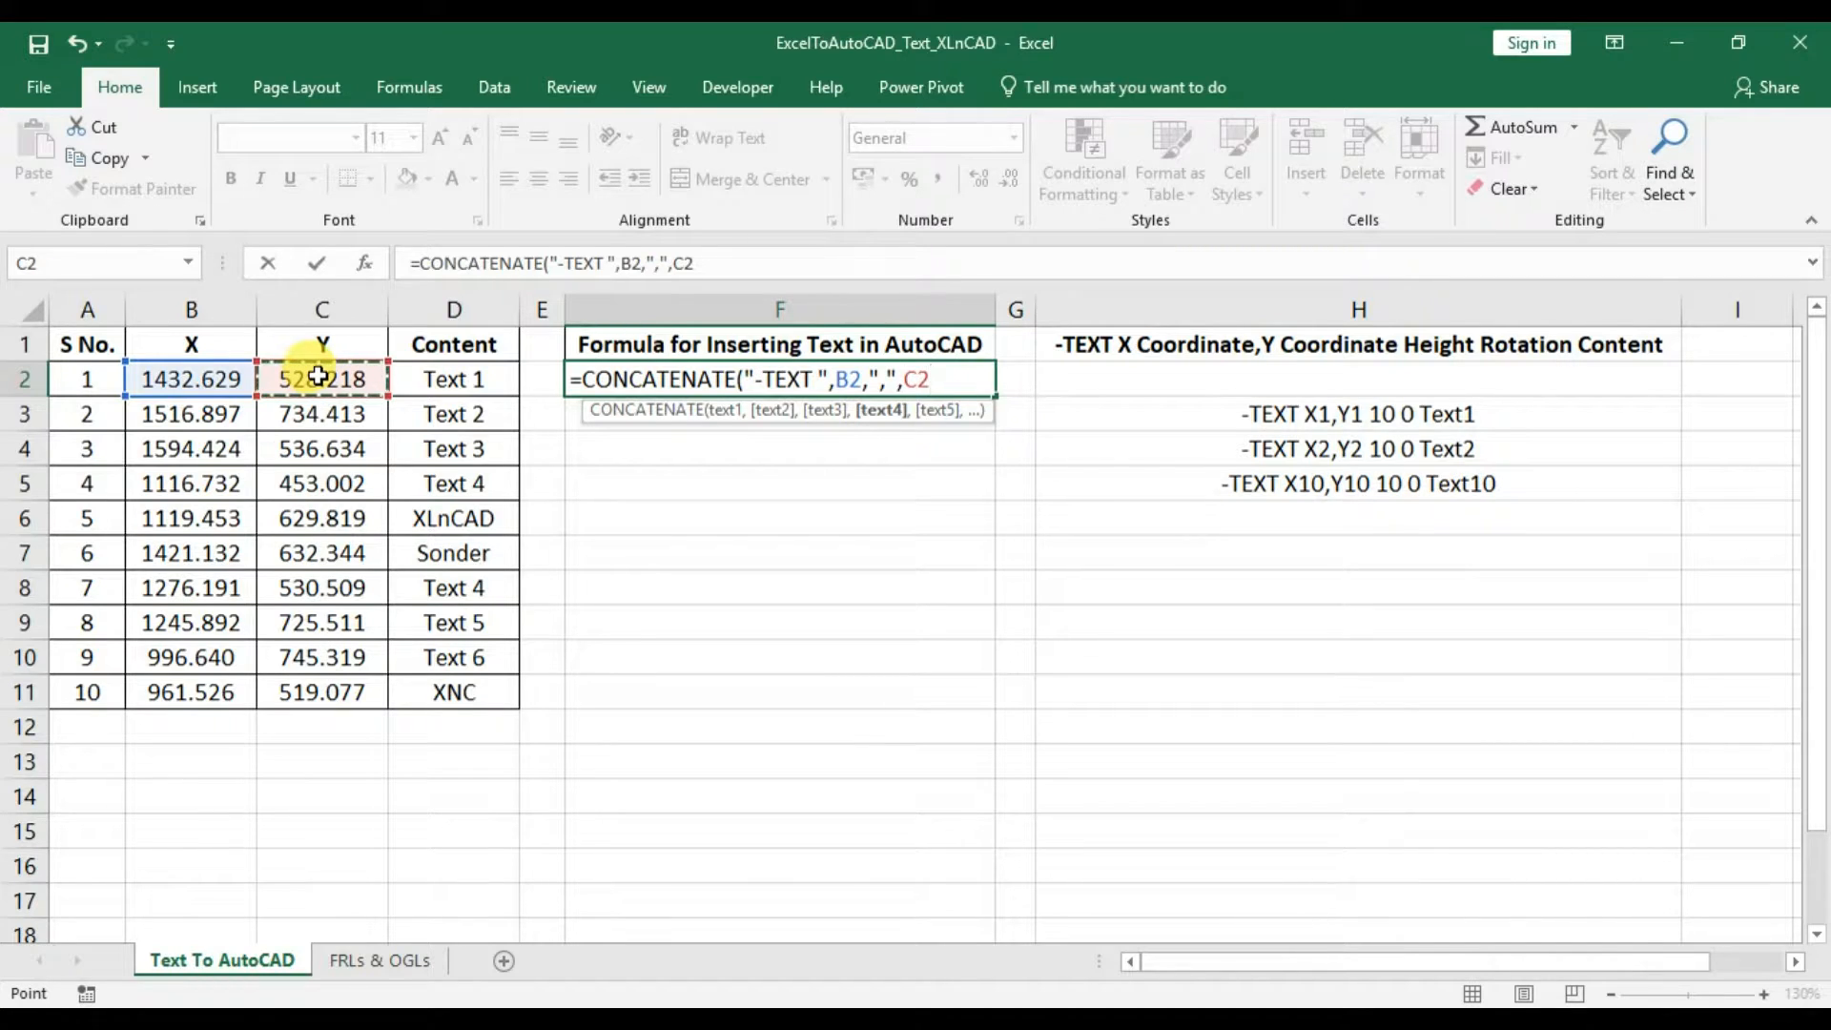
Complete the formula with " 10 0 " and D2, producing -TEXT 1432.629,528.218 10 0 Text 1.
text(,)
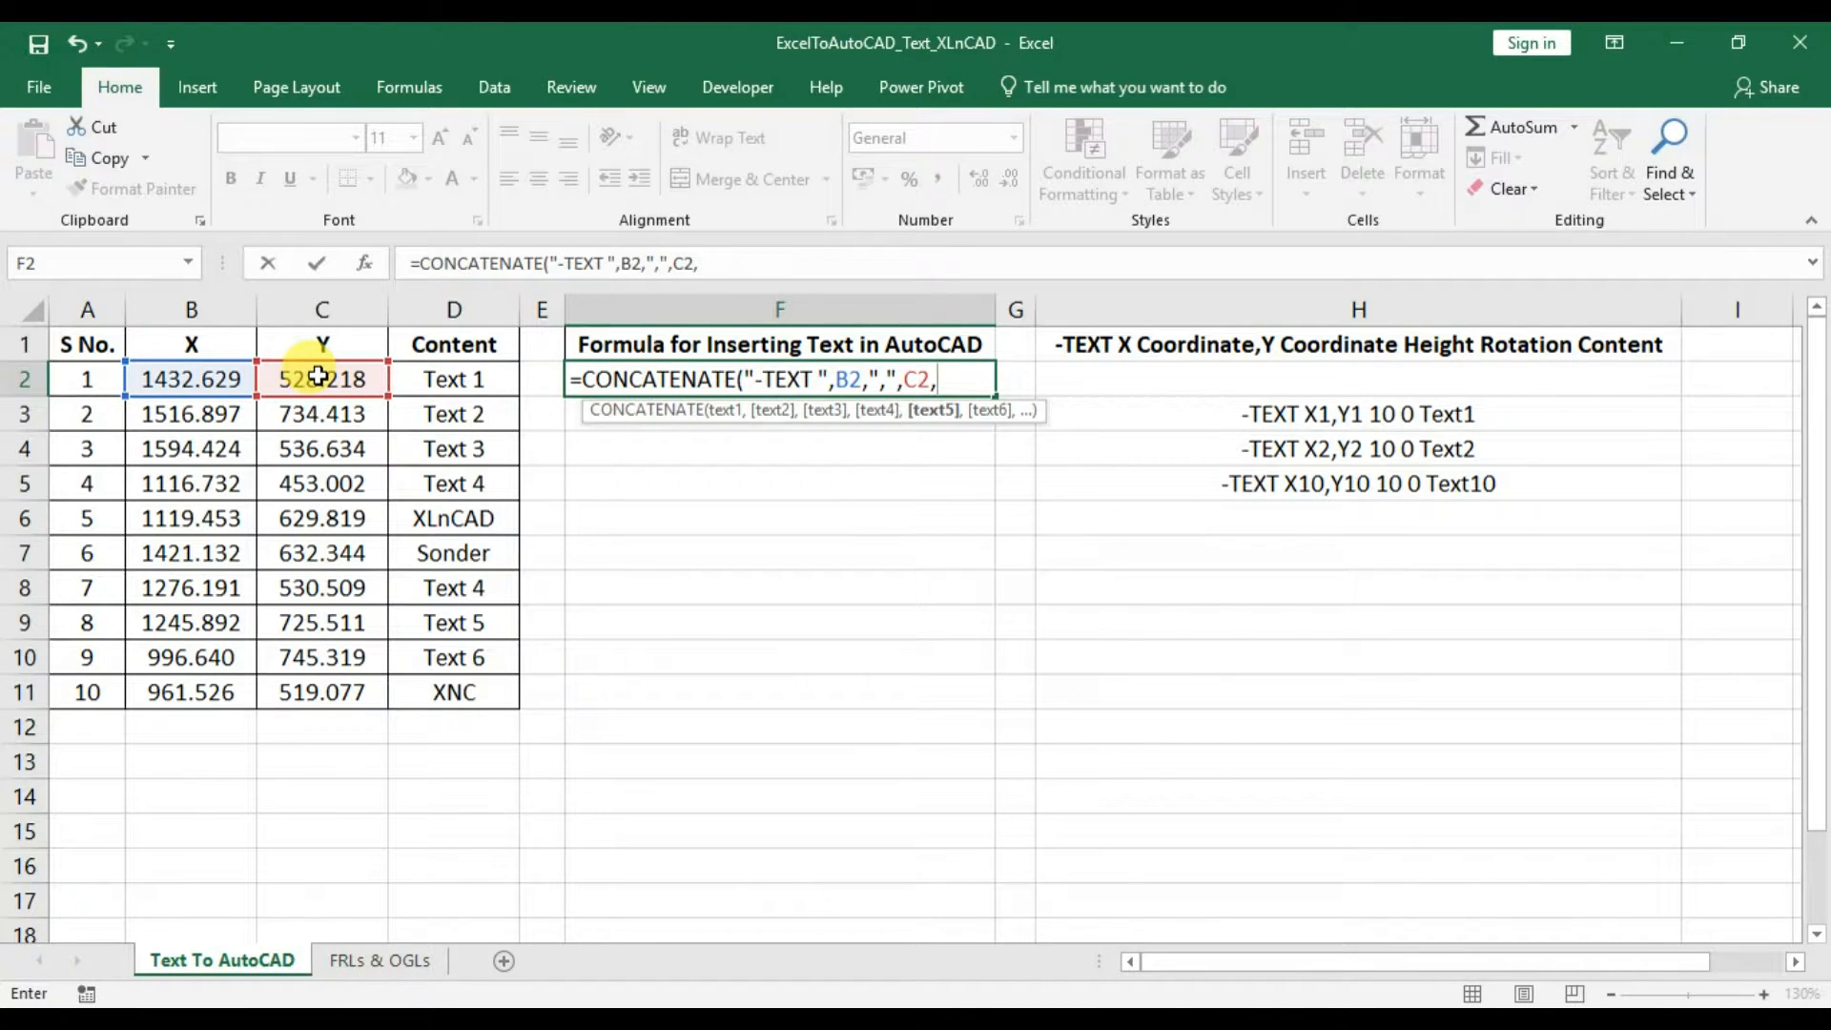
text(")
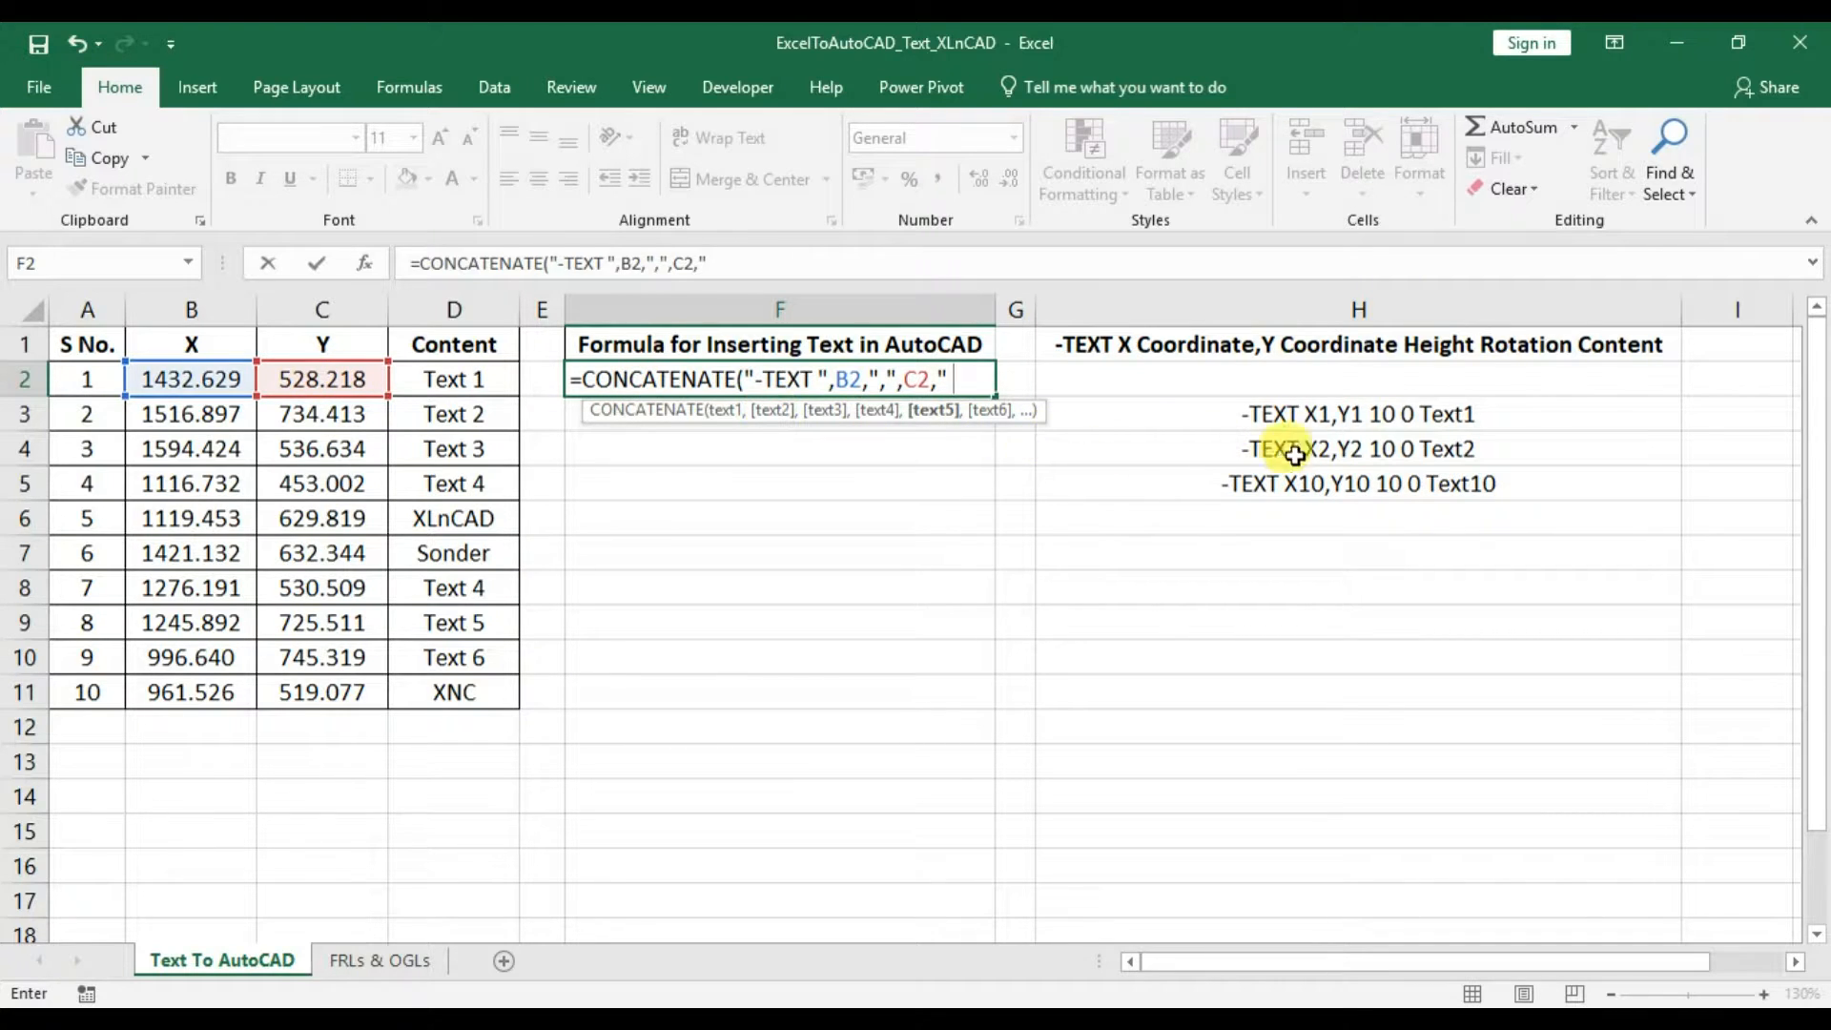
mouse_move(1312, 370)
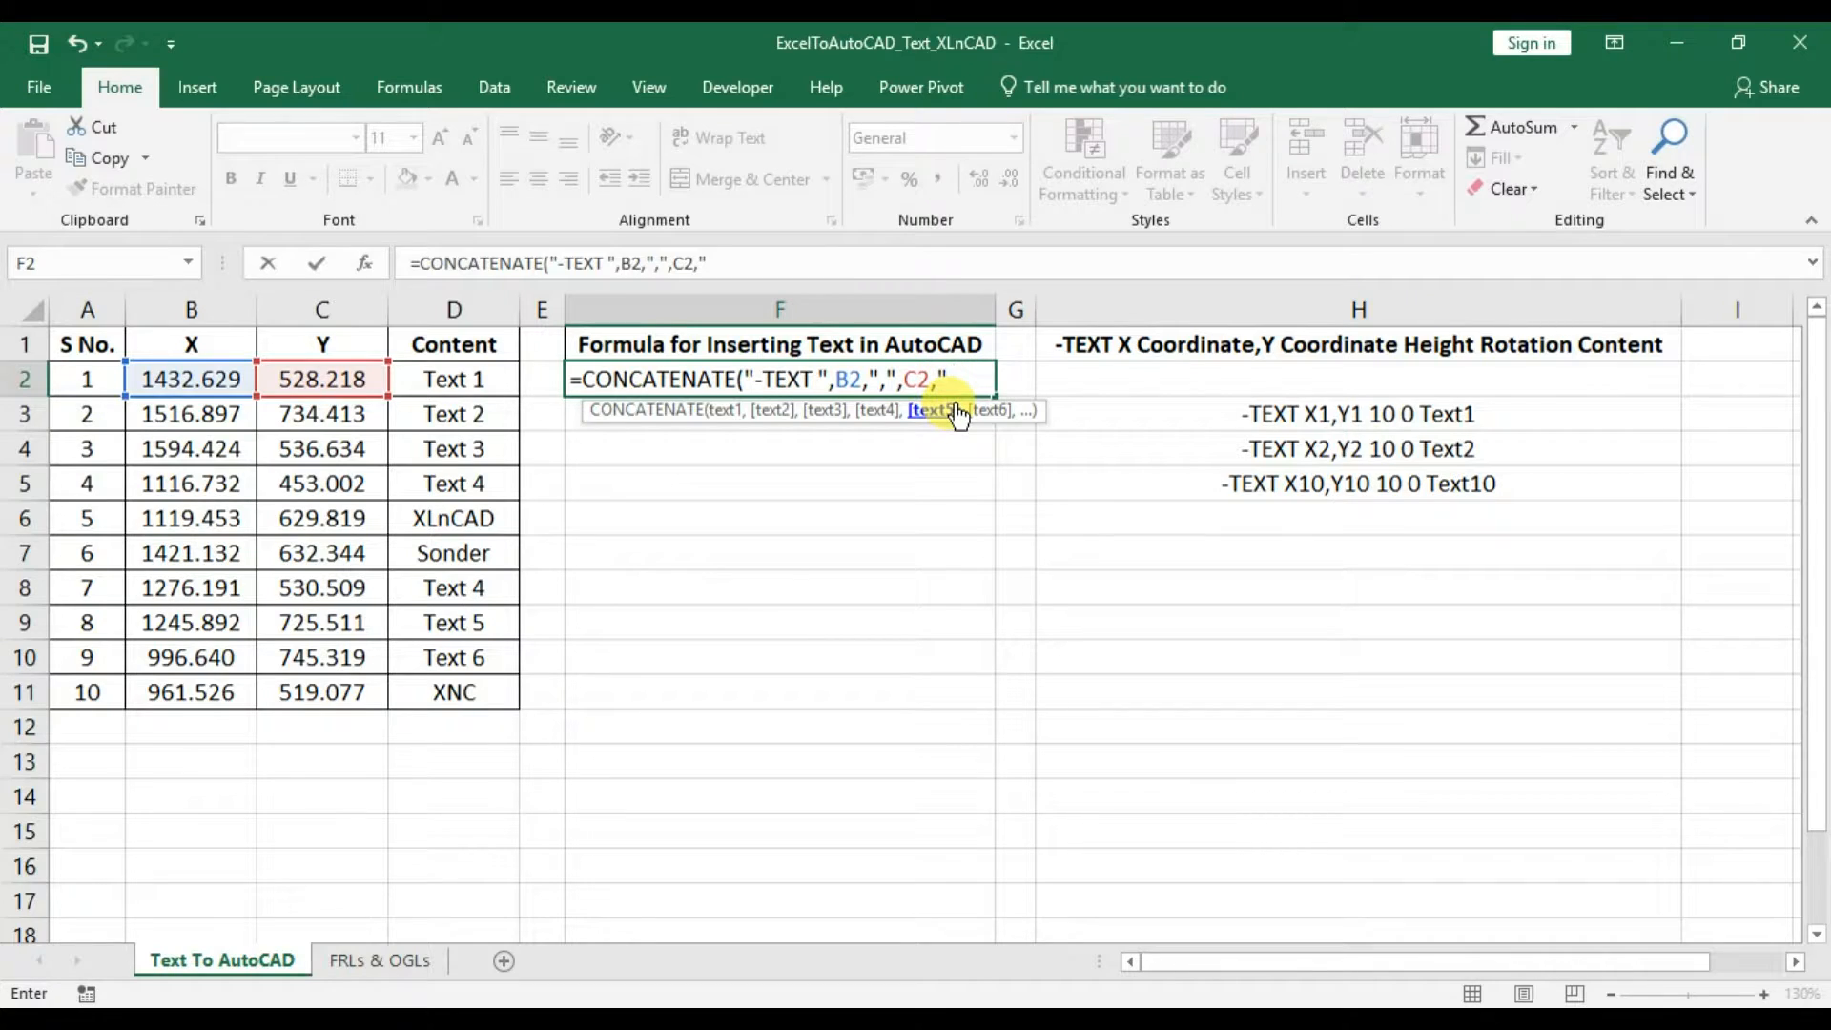
text(" 10)
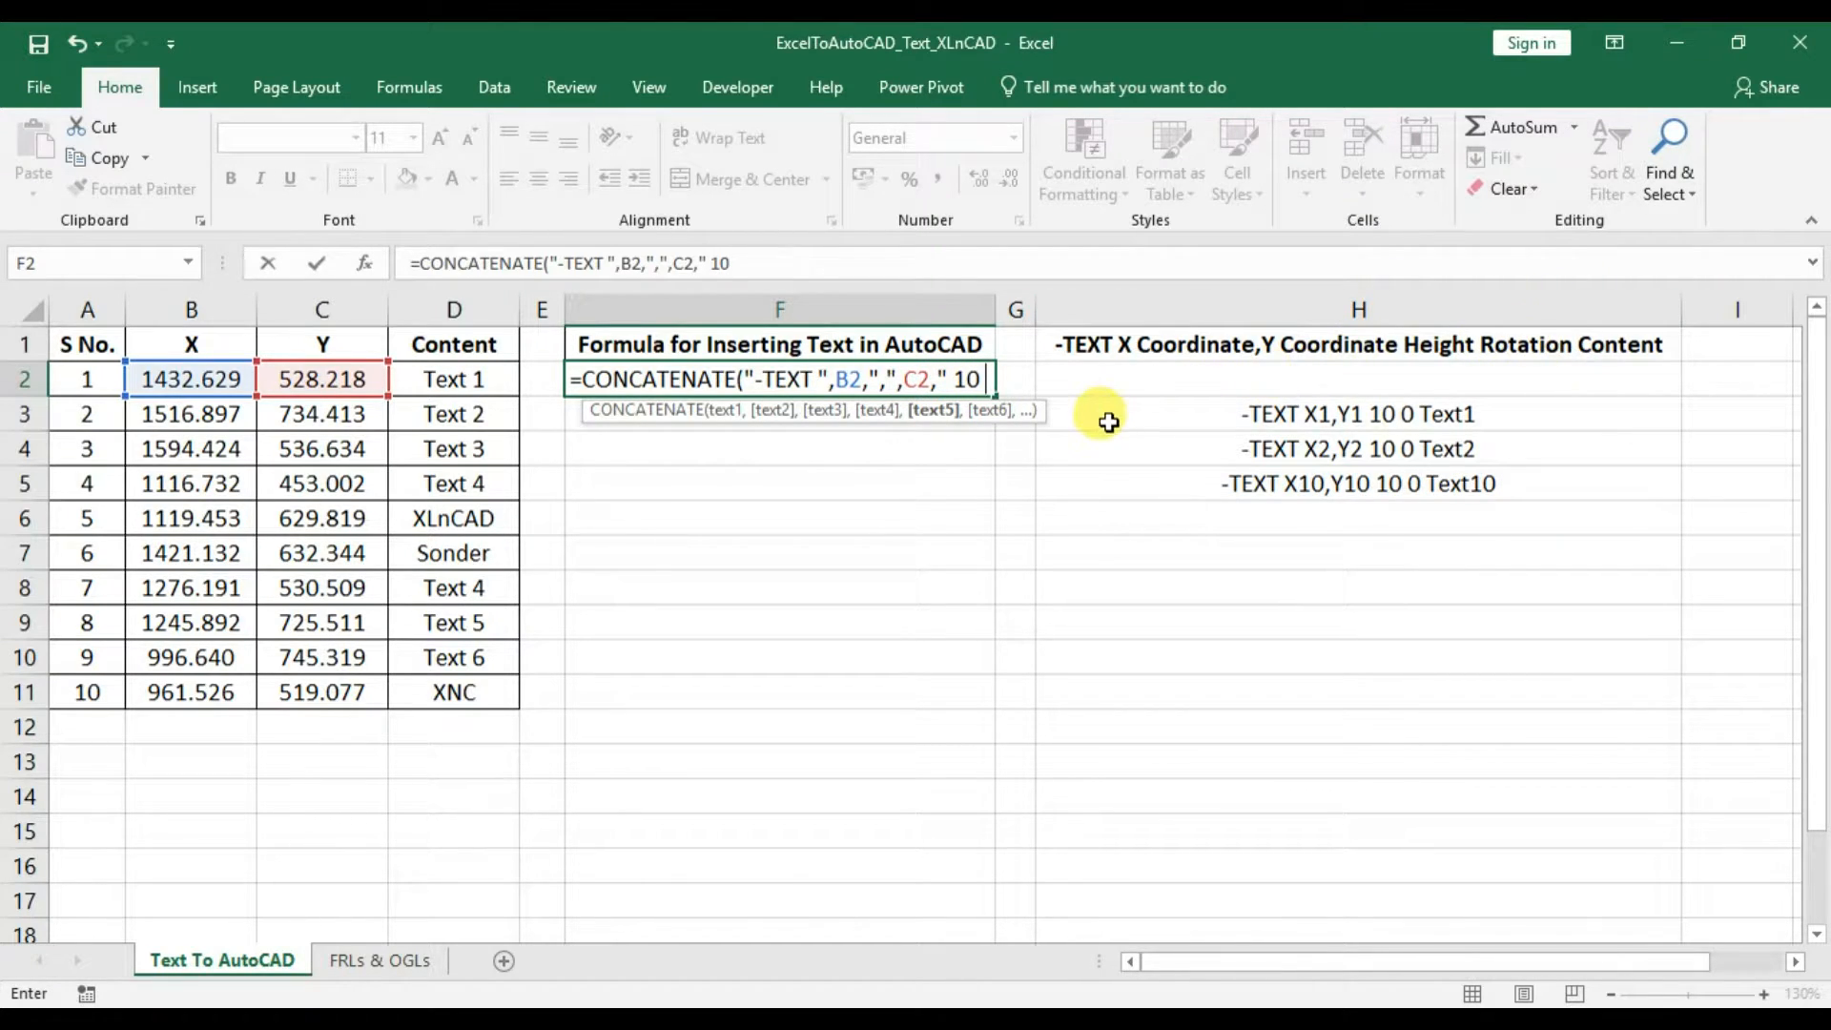
text(0)
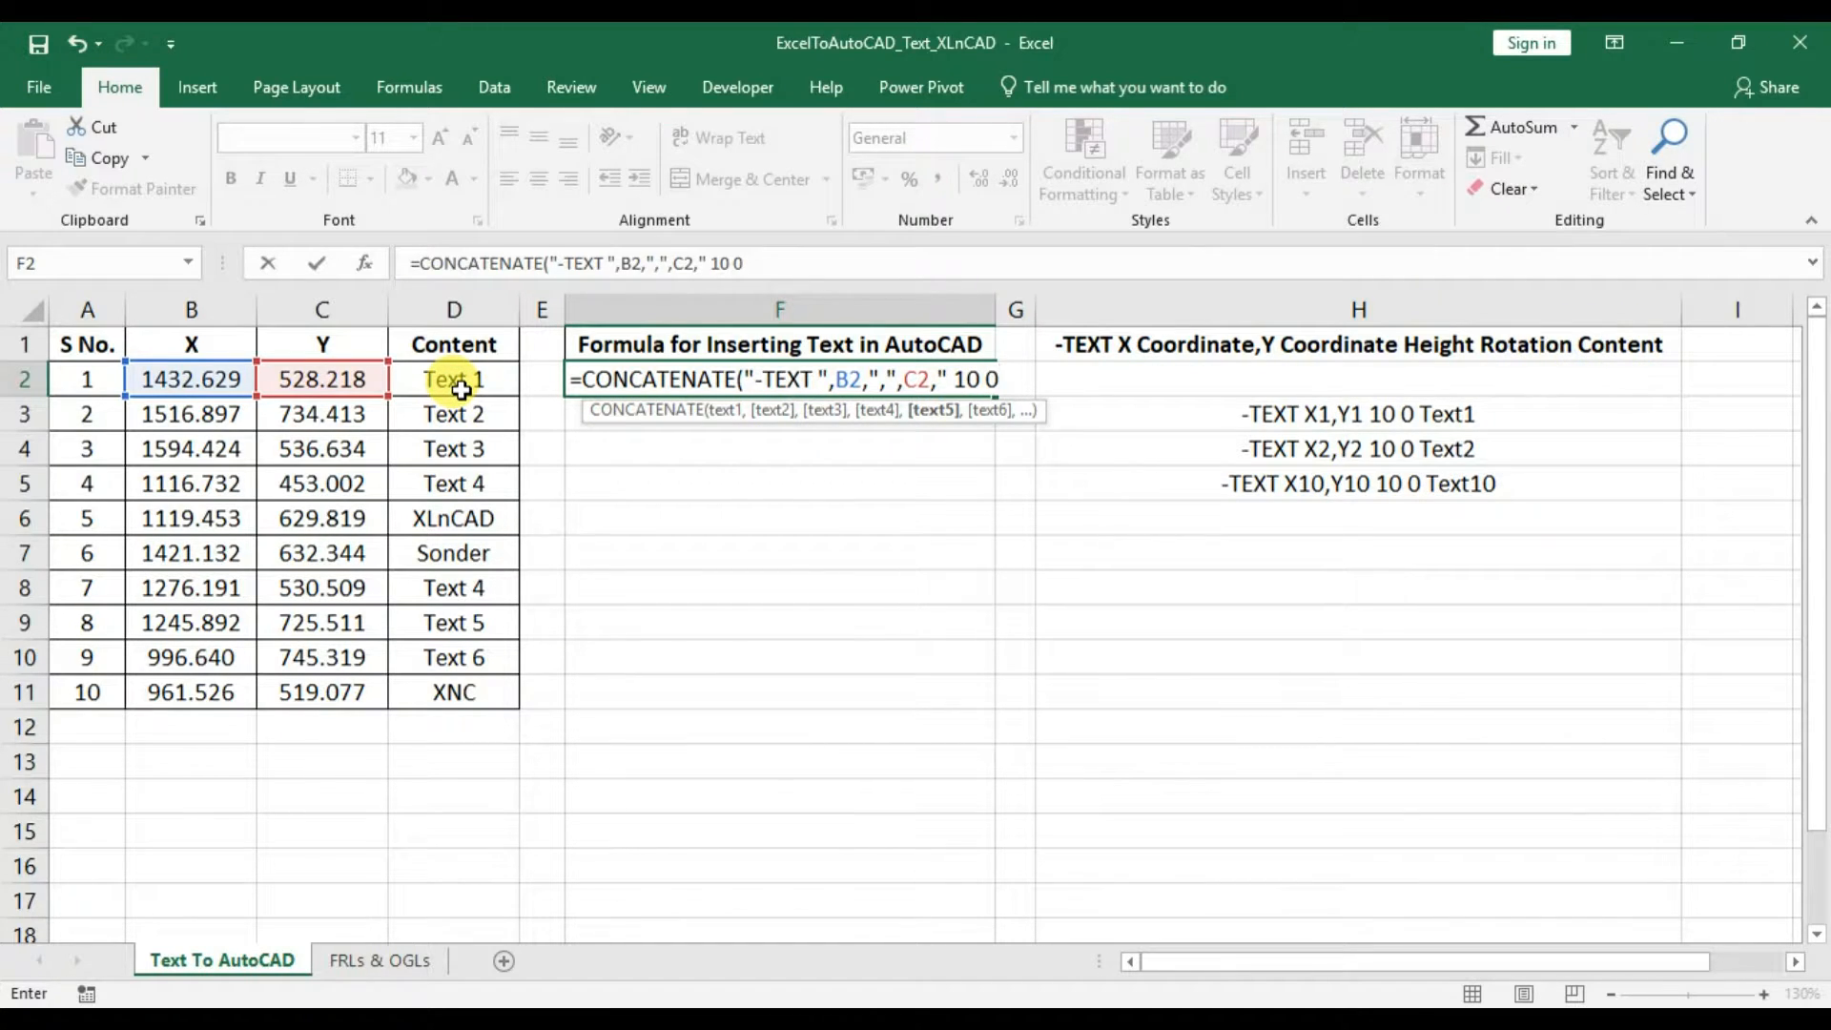
text(",)
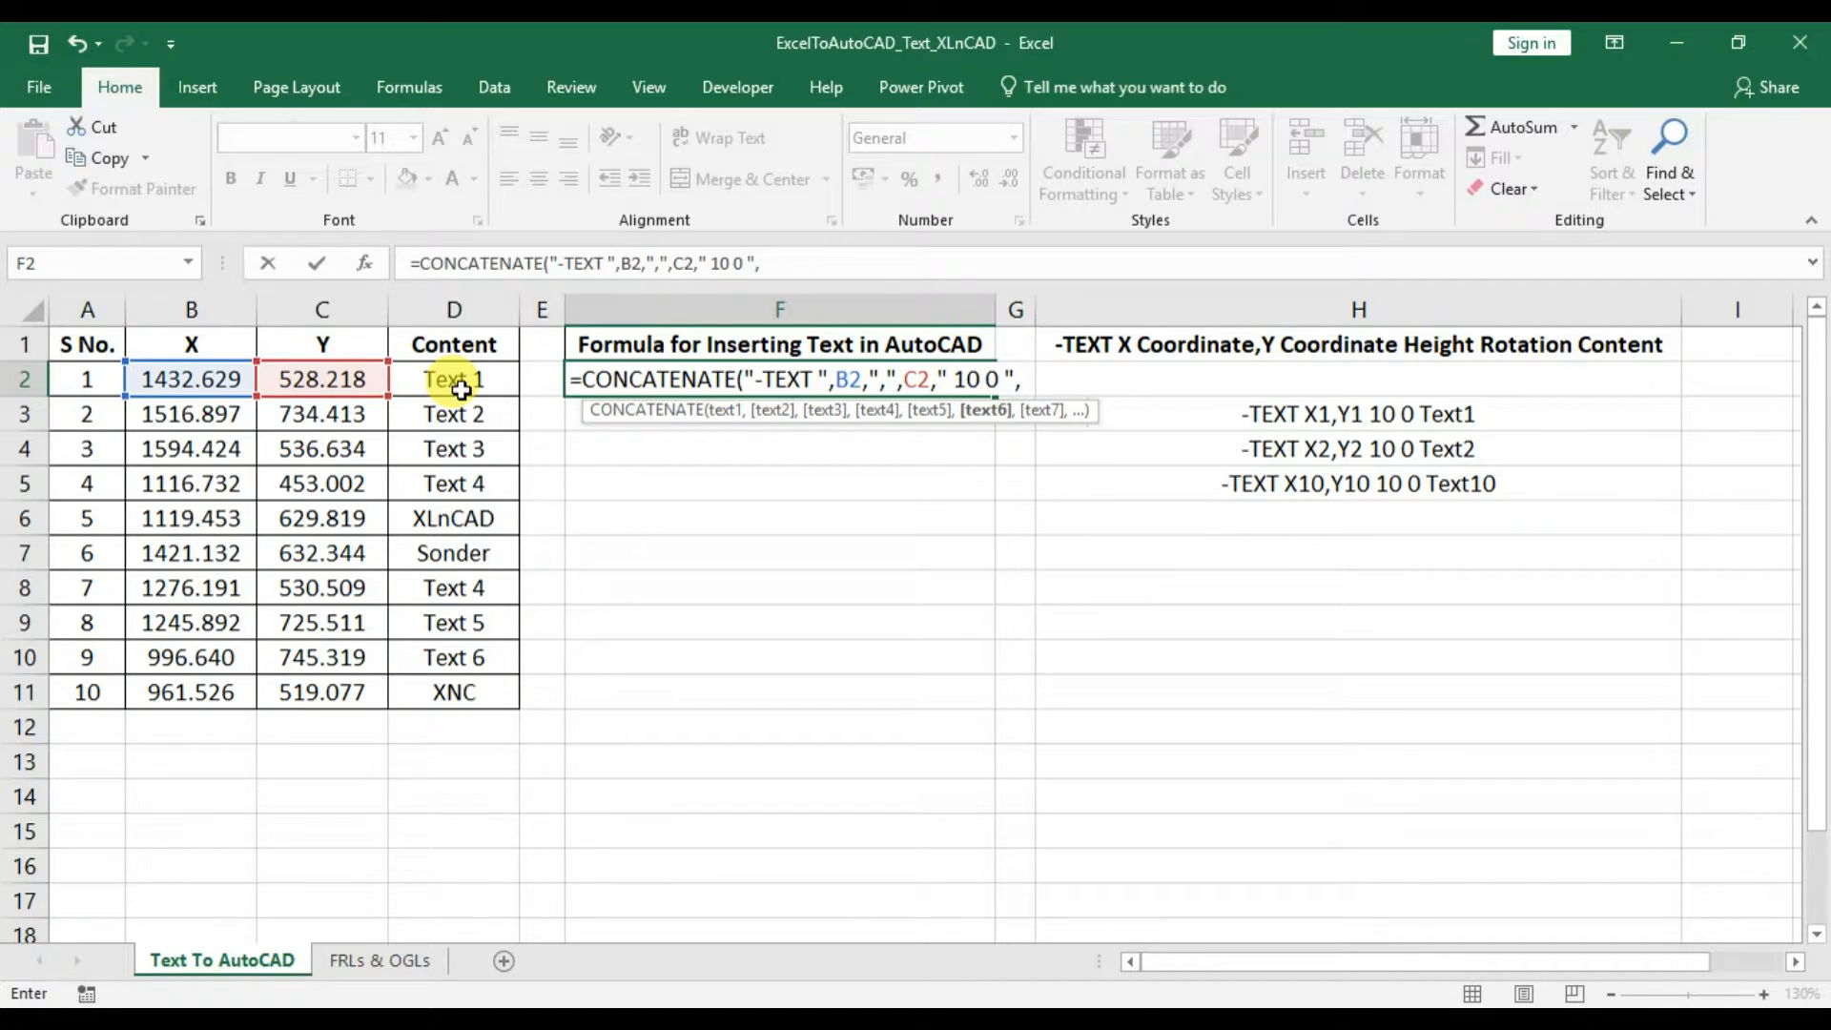
click(454, 378)
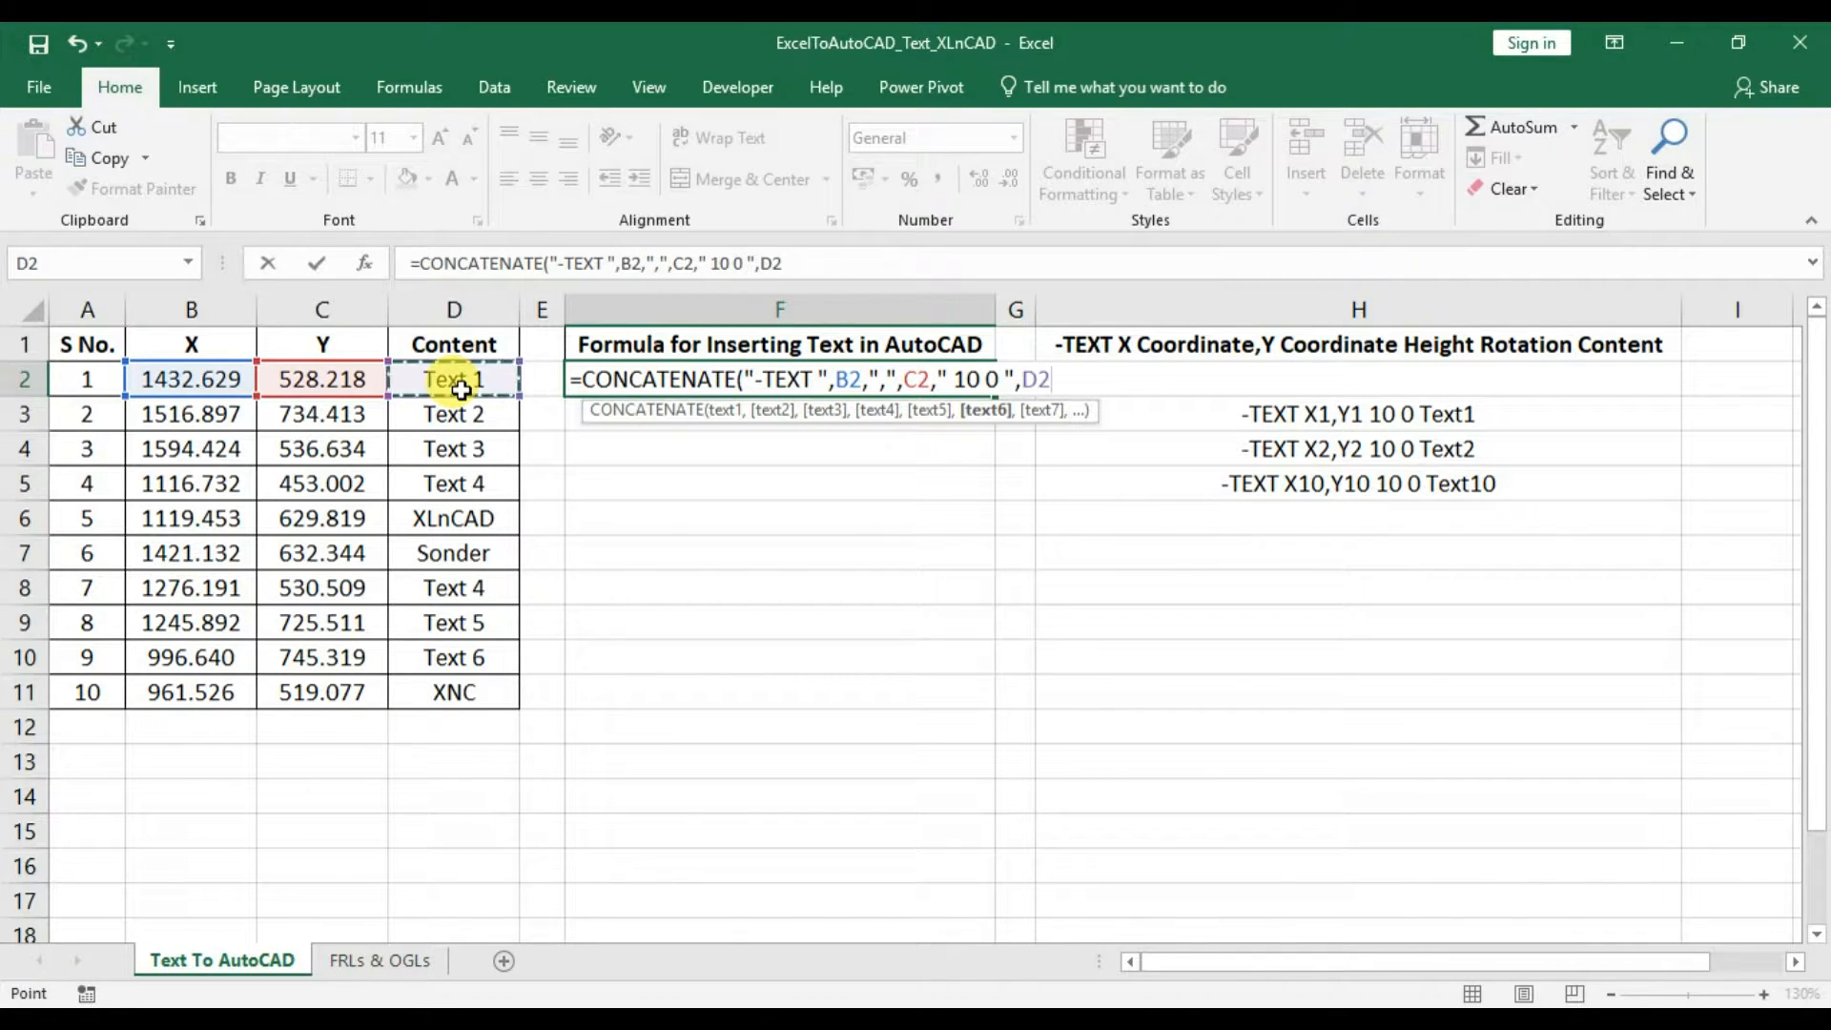
text())
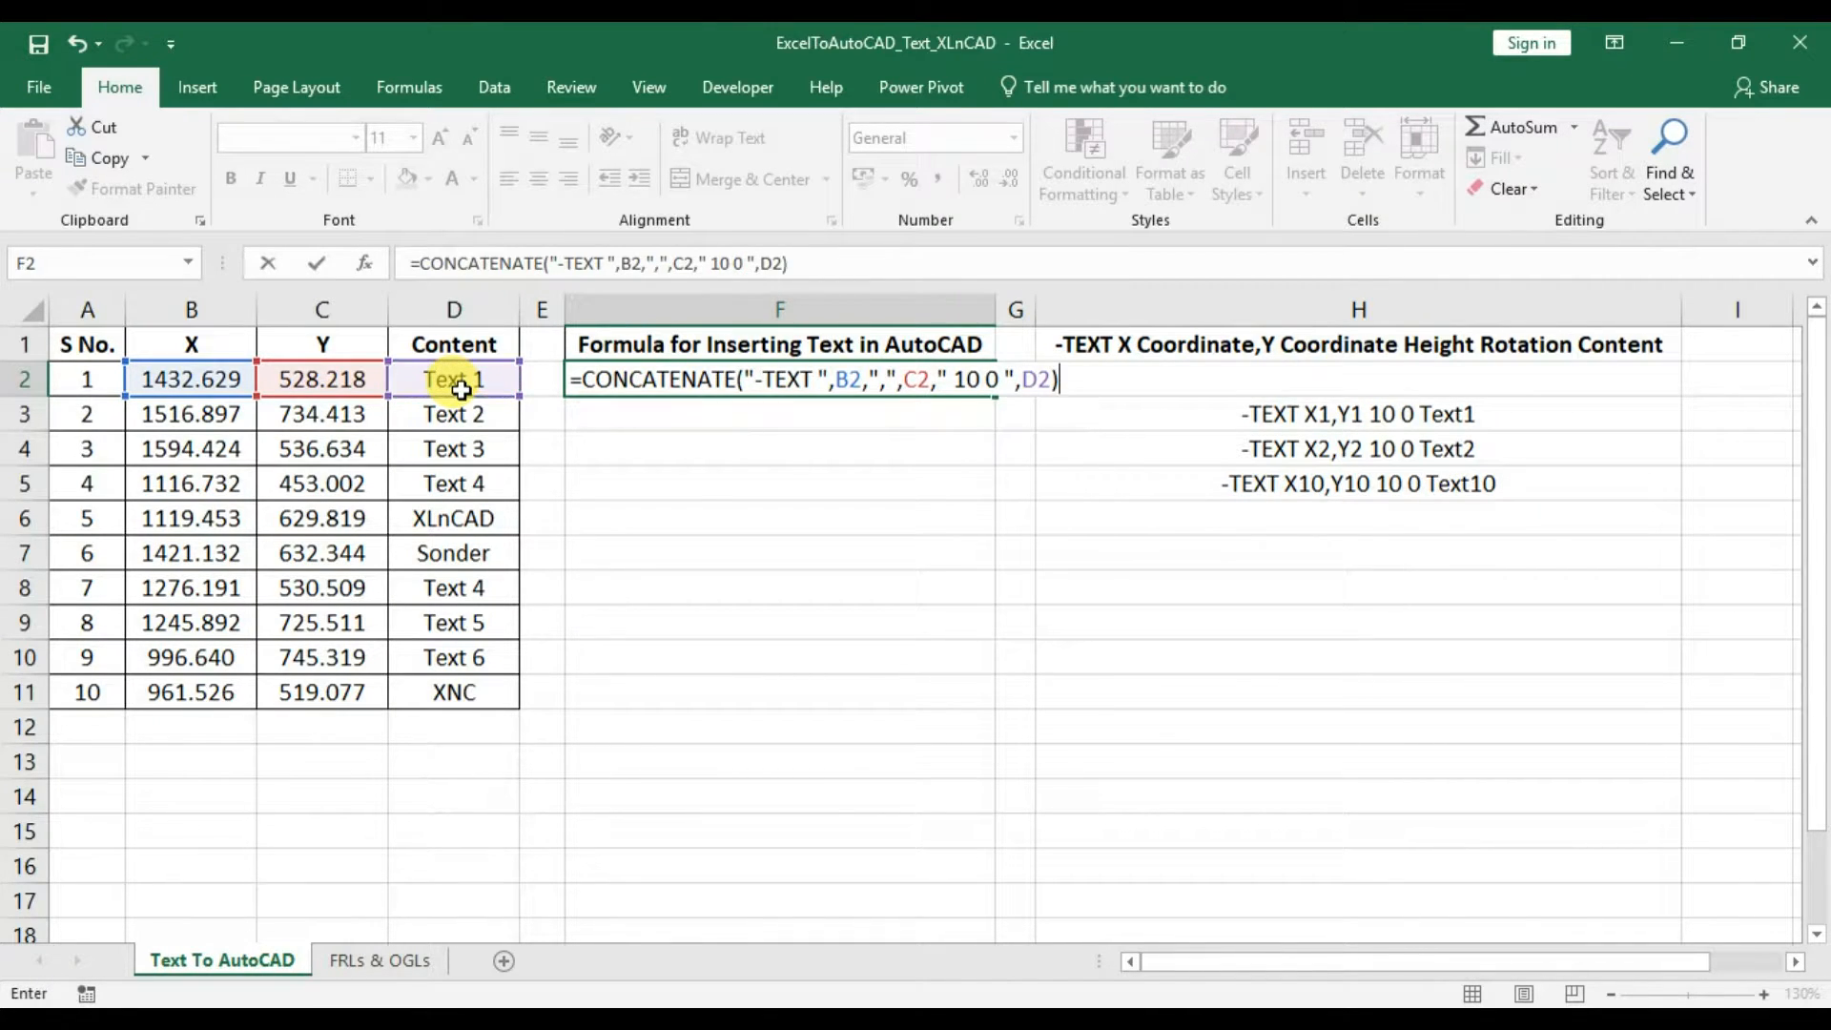
key(Enter)
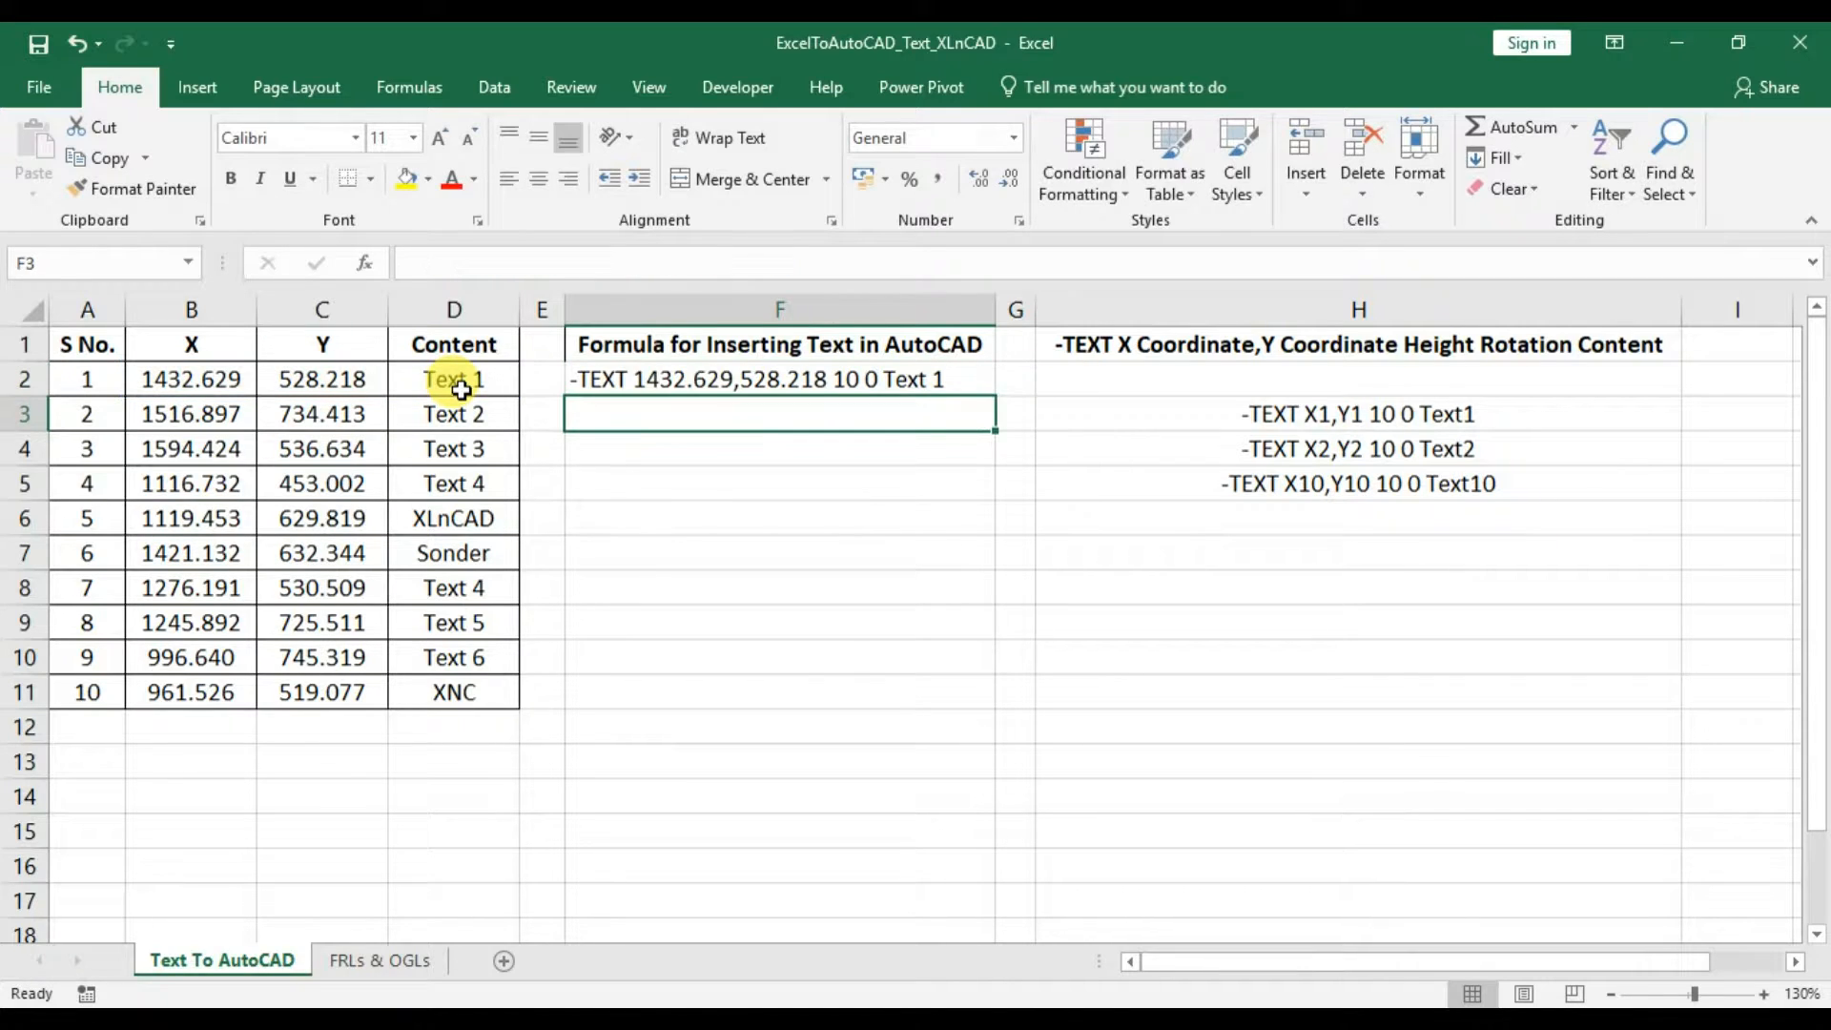
mouse_move(674, 387)
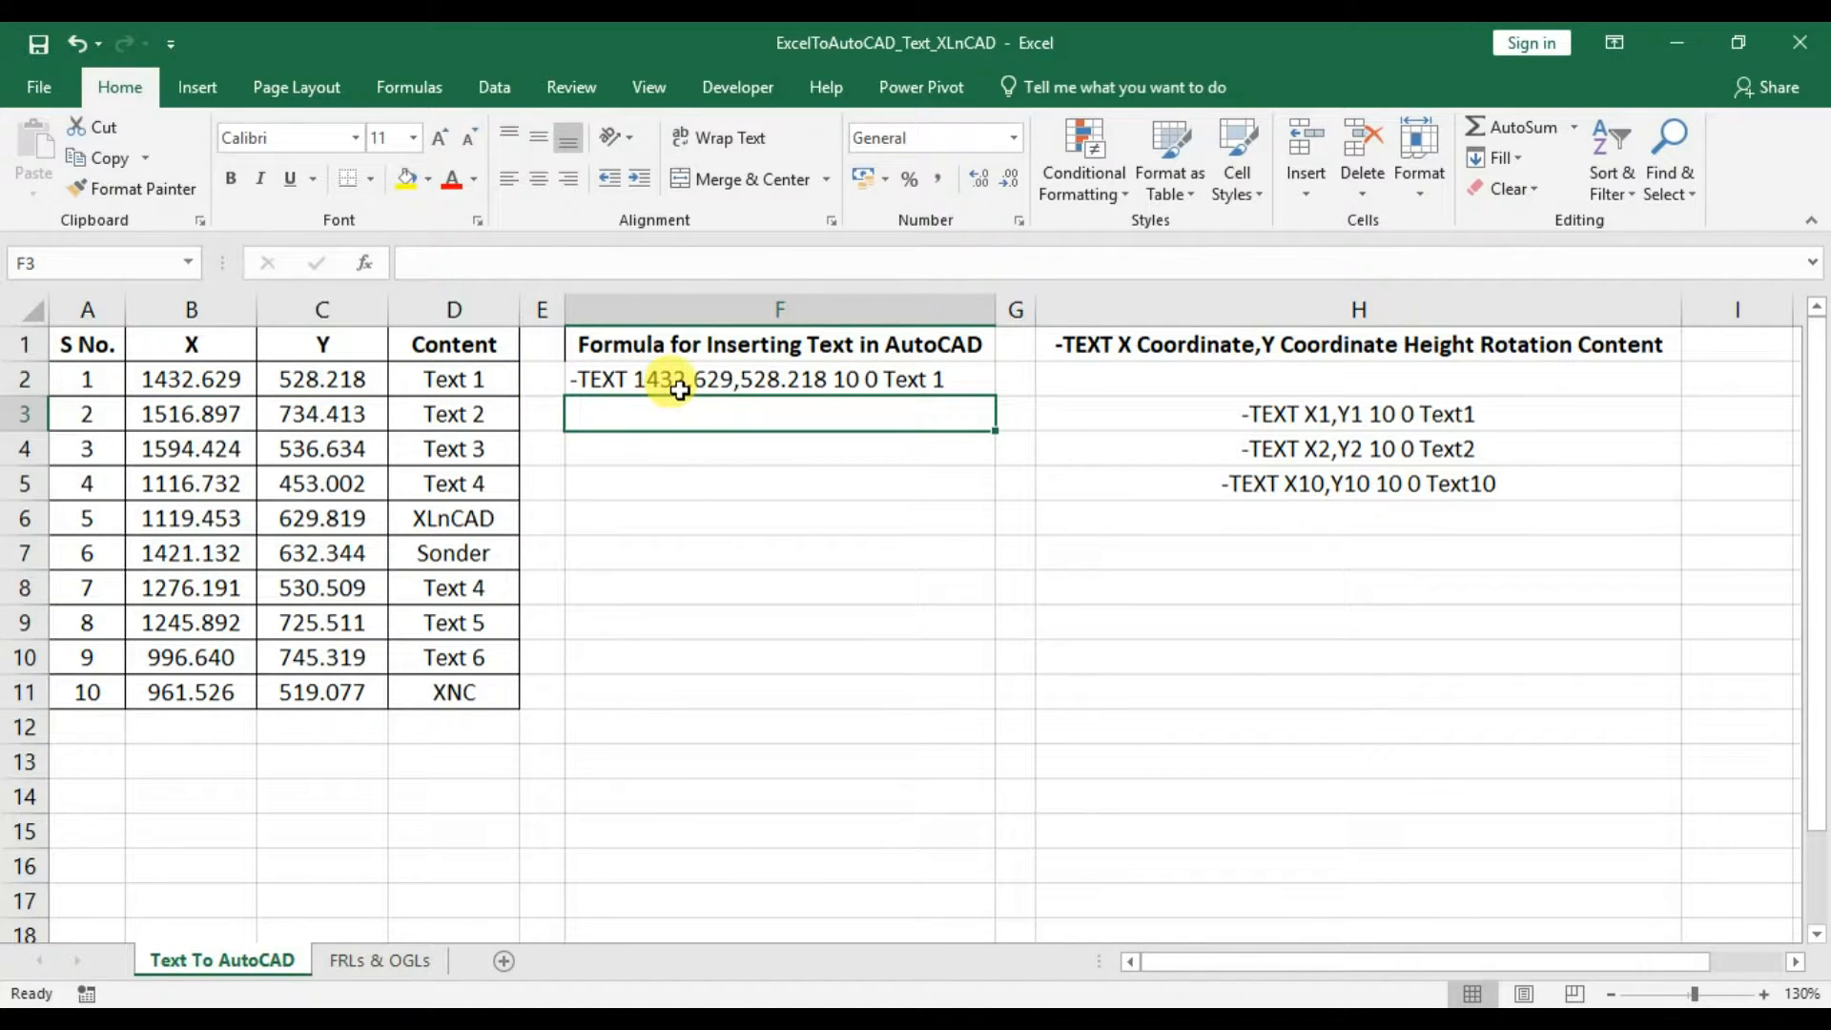
mouse_move(917, 387)
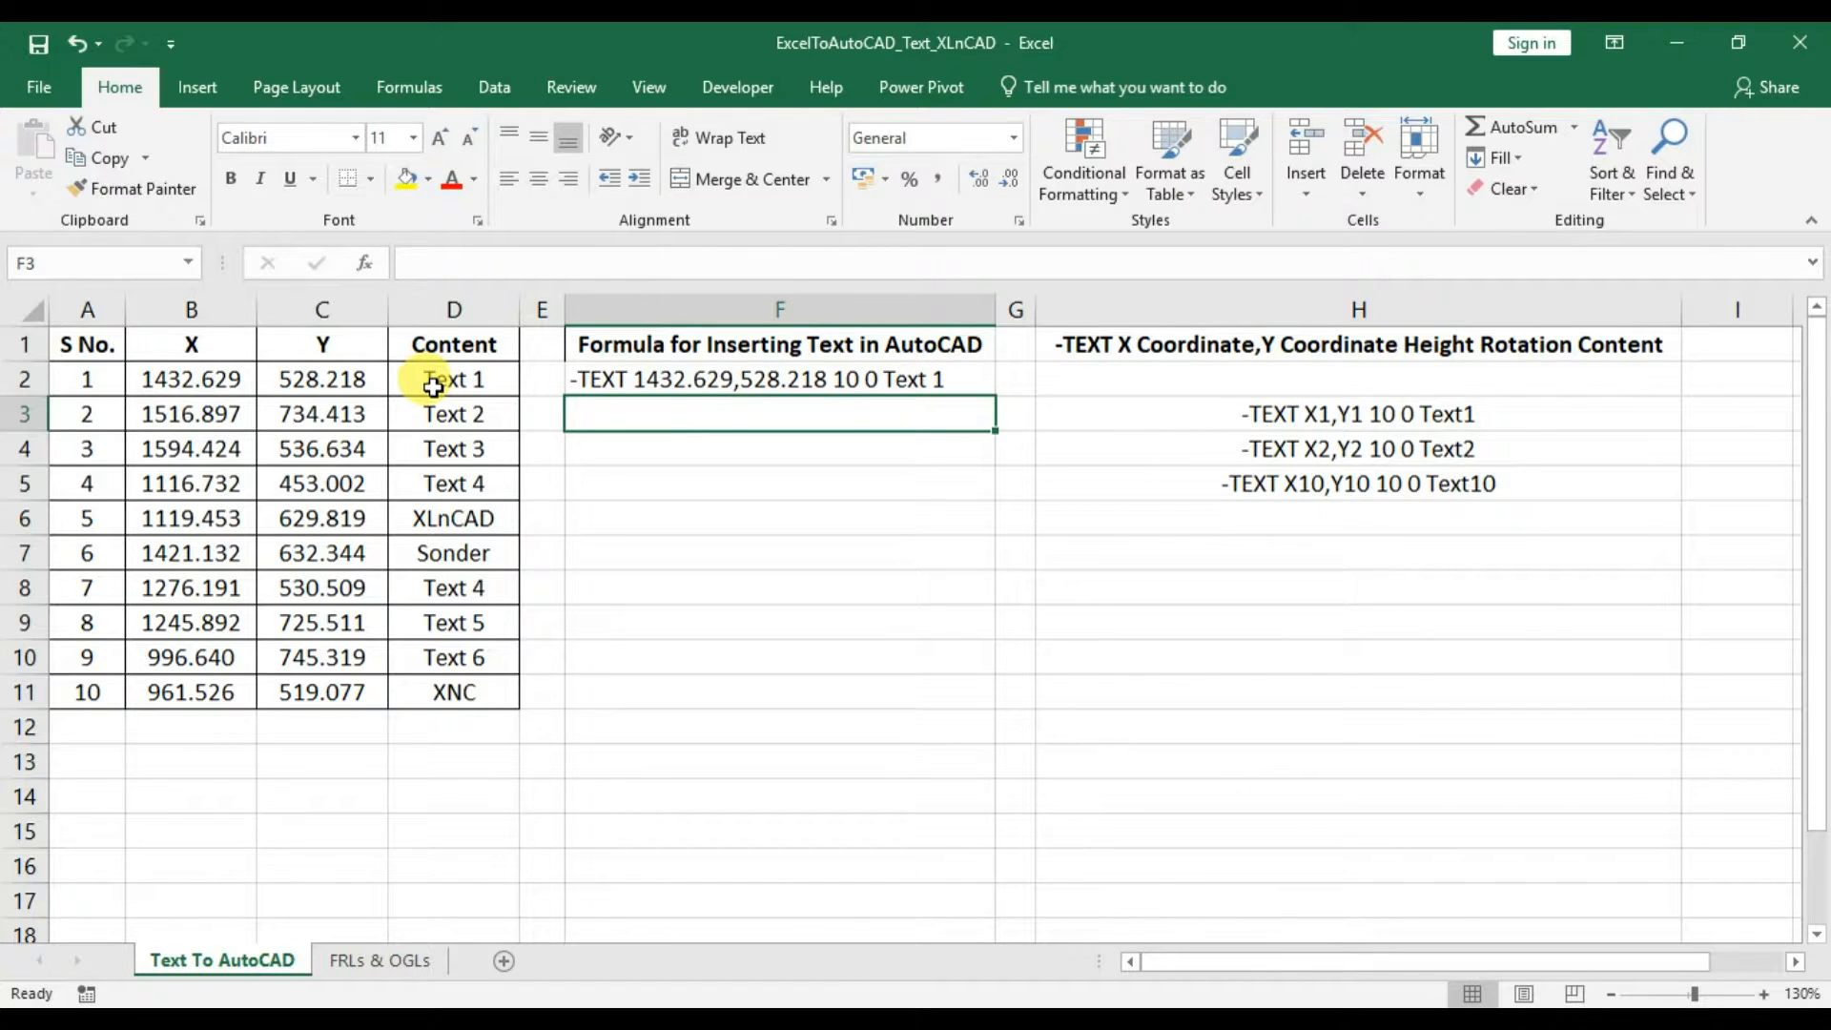
Fill the F2 command formula down to row 11.
click(778, 380)
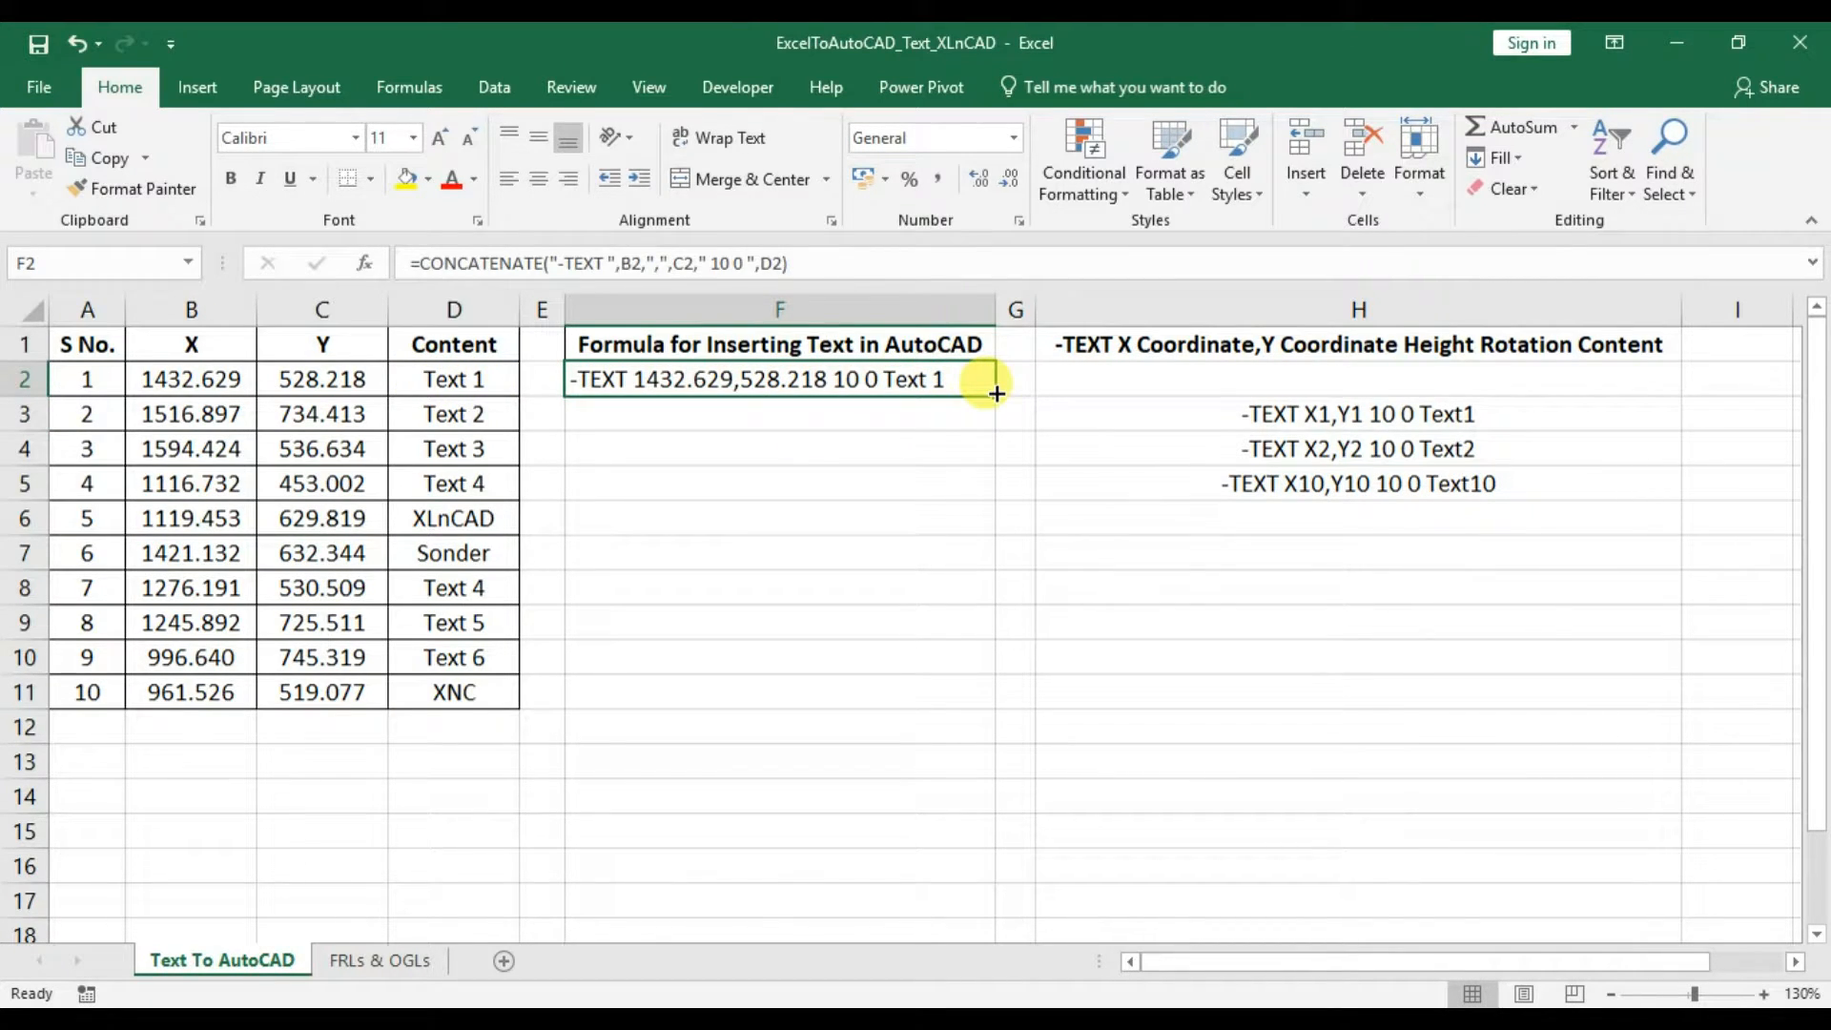
drag(994, 377, 982, 690)
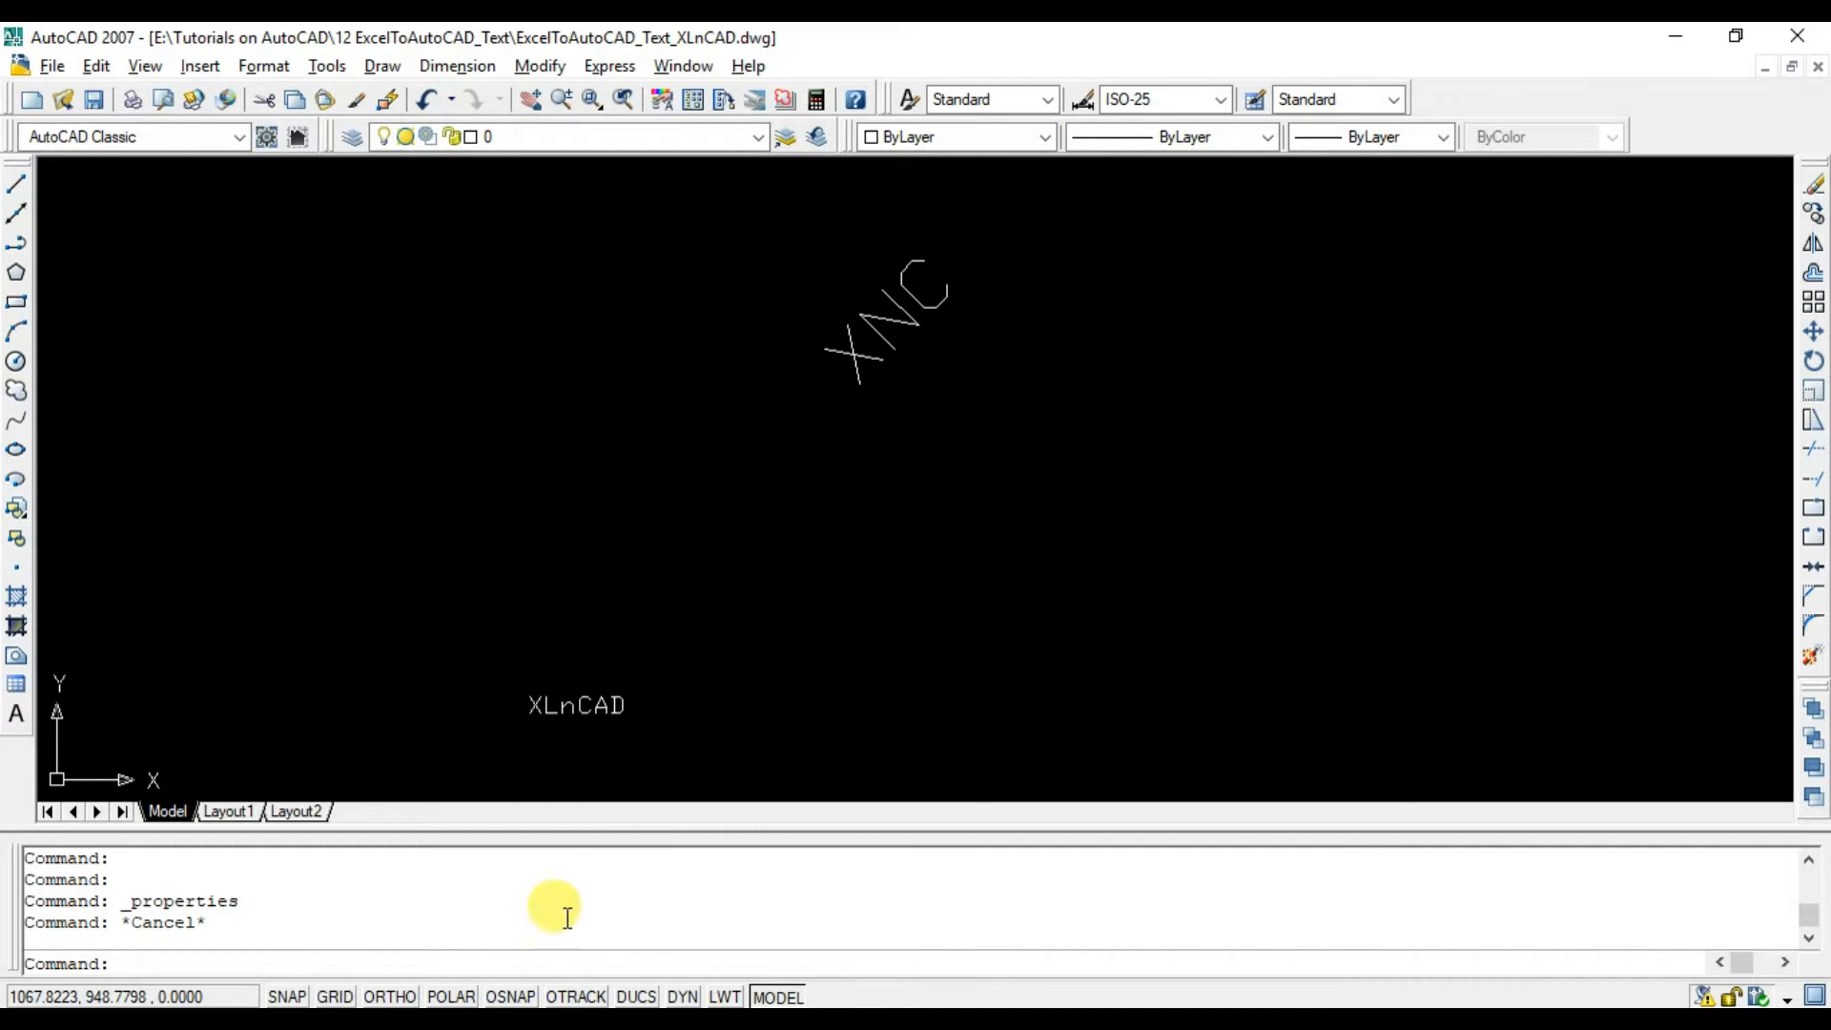
mouse_move(515, 942)
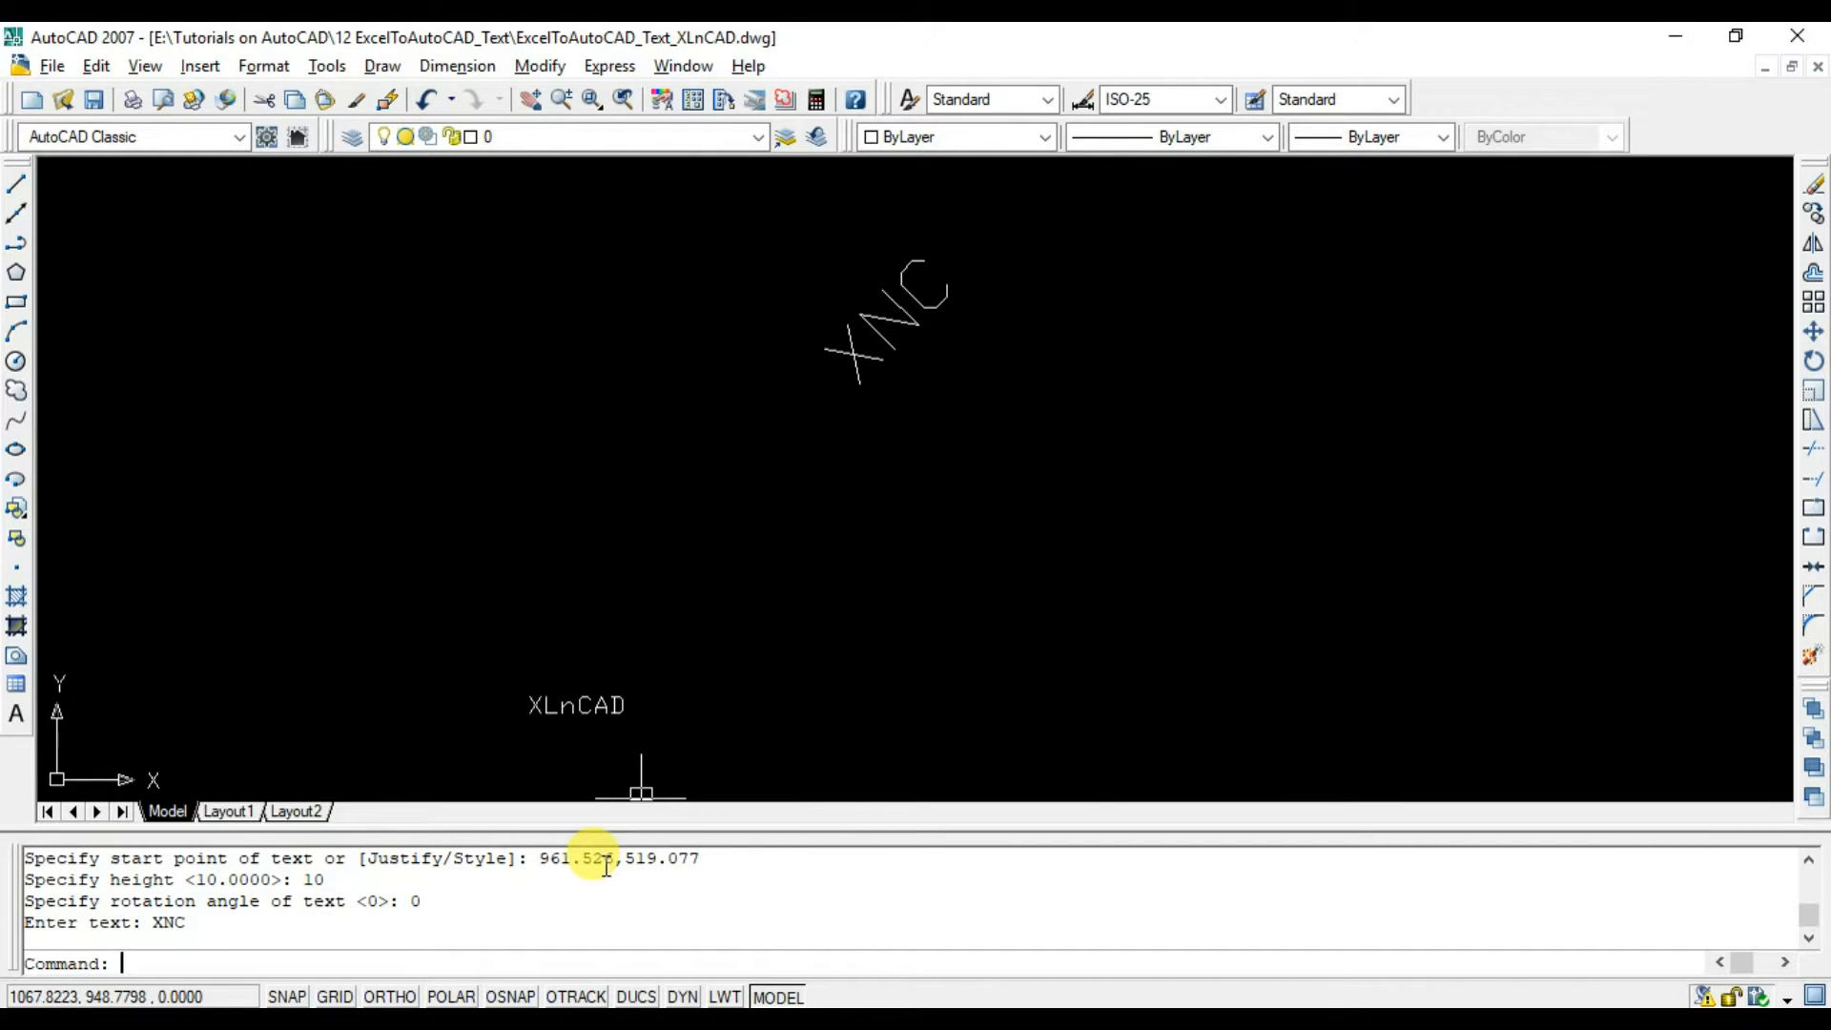
Cancel the pending text command and zoom to extents to show all plotted labels.
key(Escape)
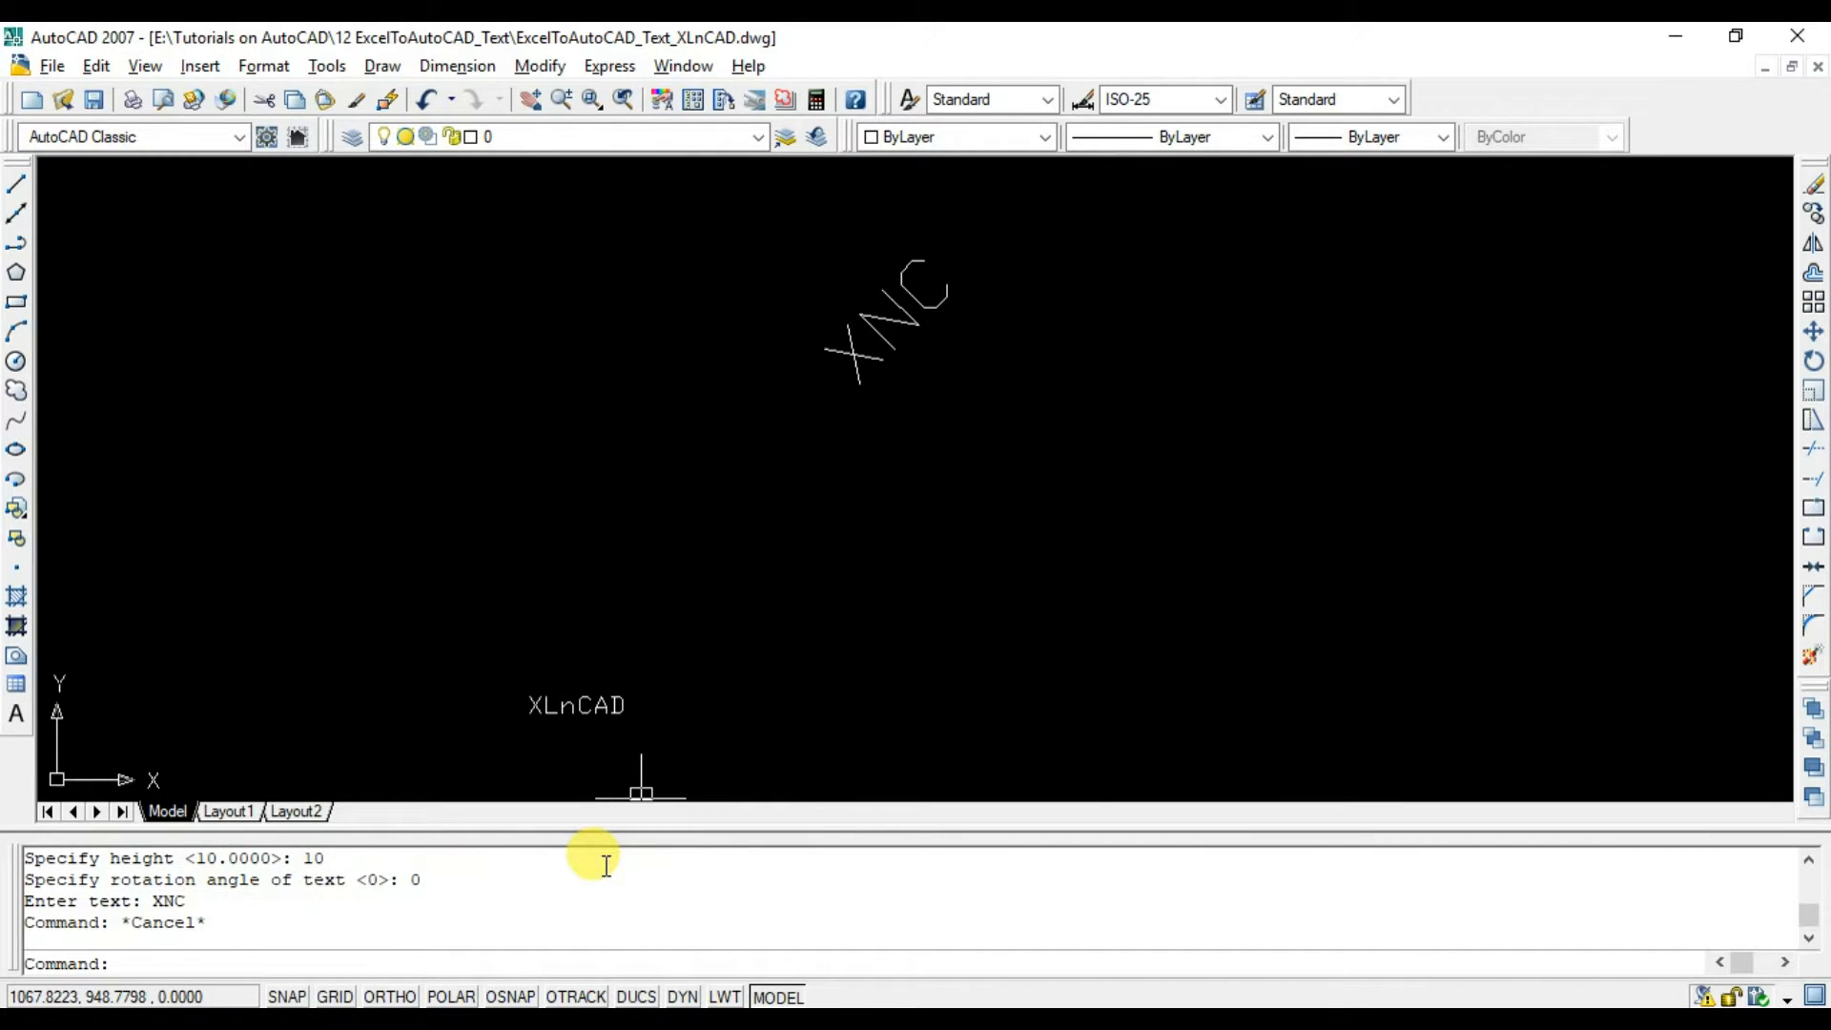
text(zoom)
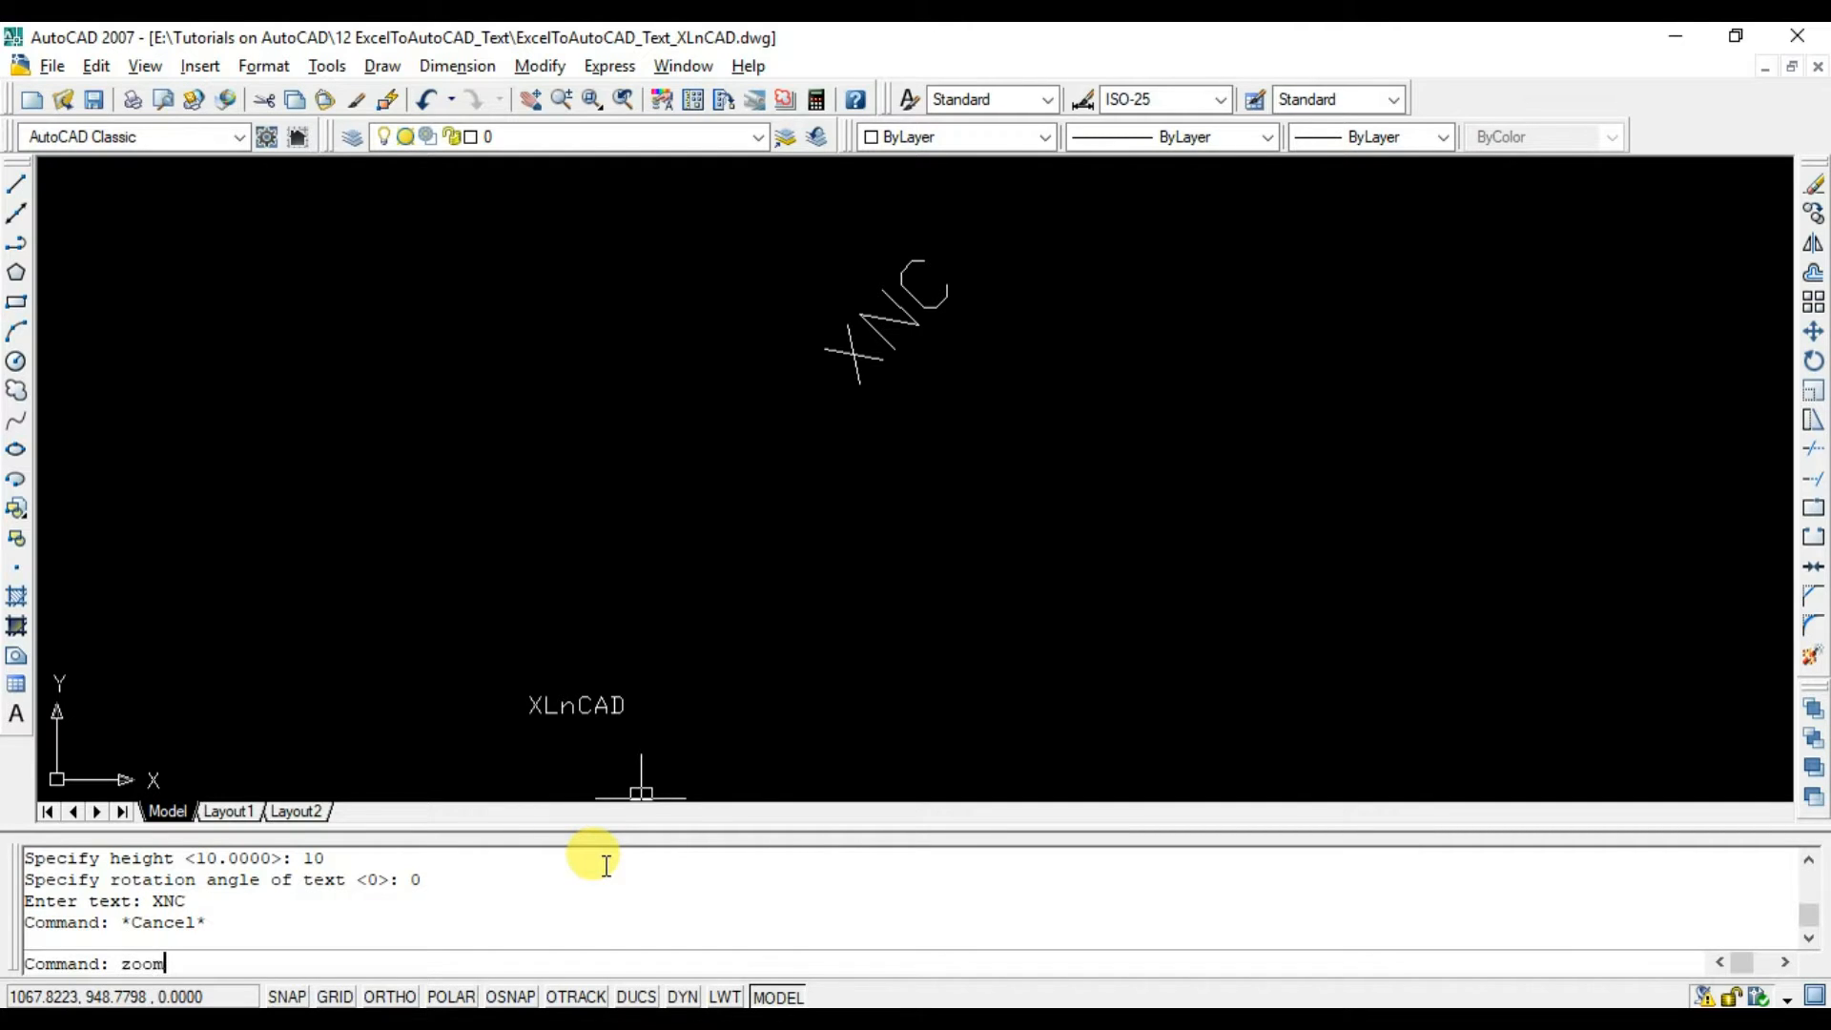
text(extent)
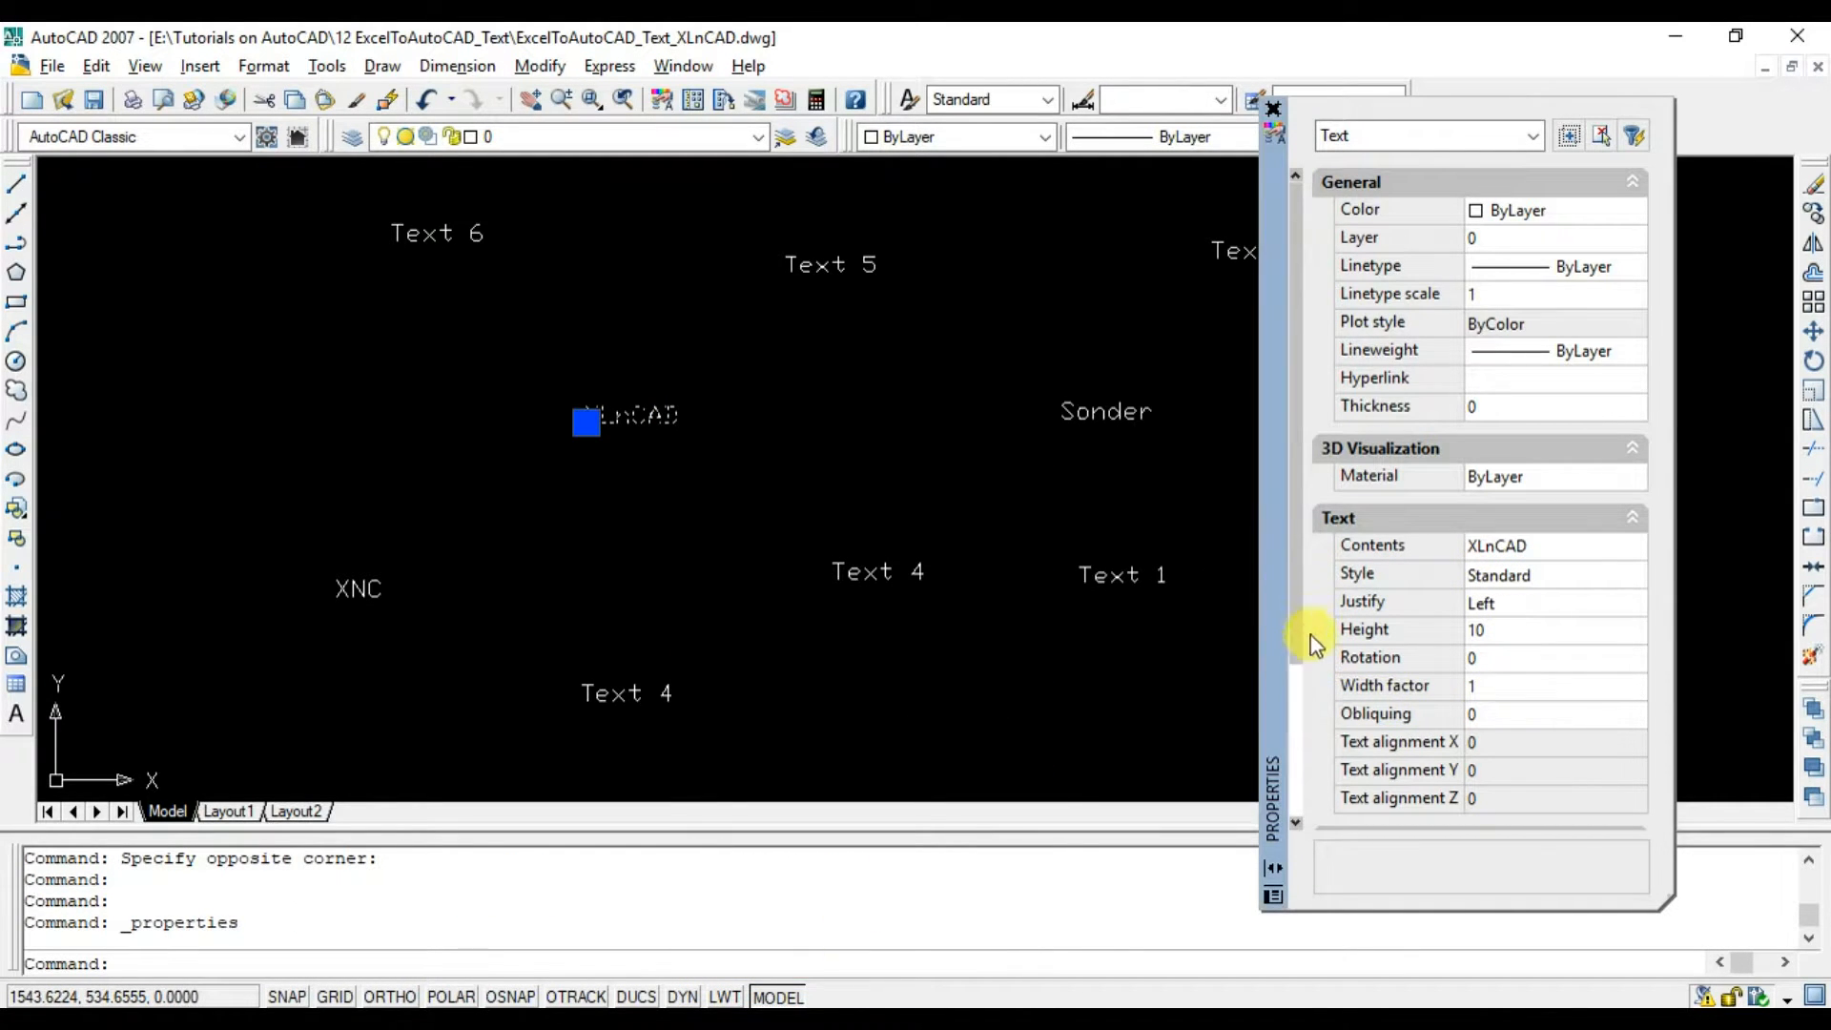
Scroll the XLnCAD properties to read height 10 and rotation 0, then deselect.
scroll(down, 3)
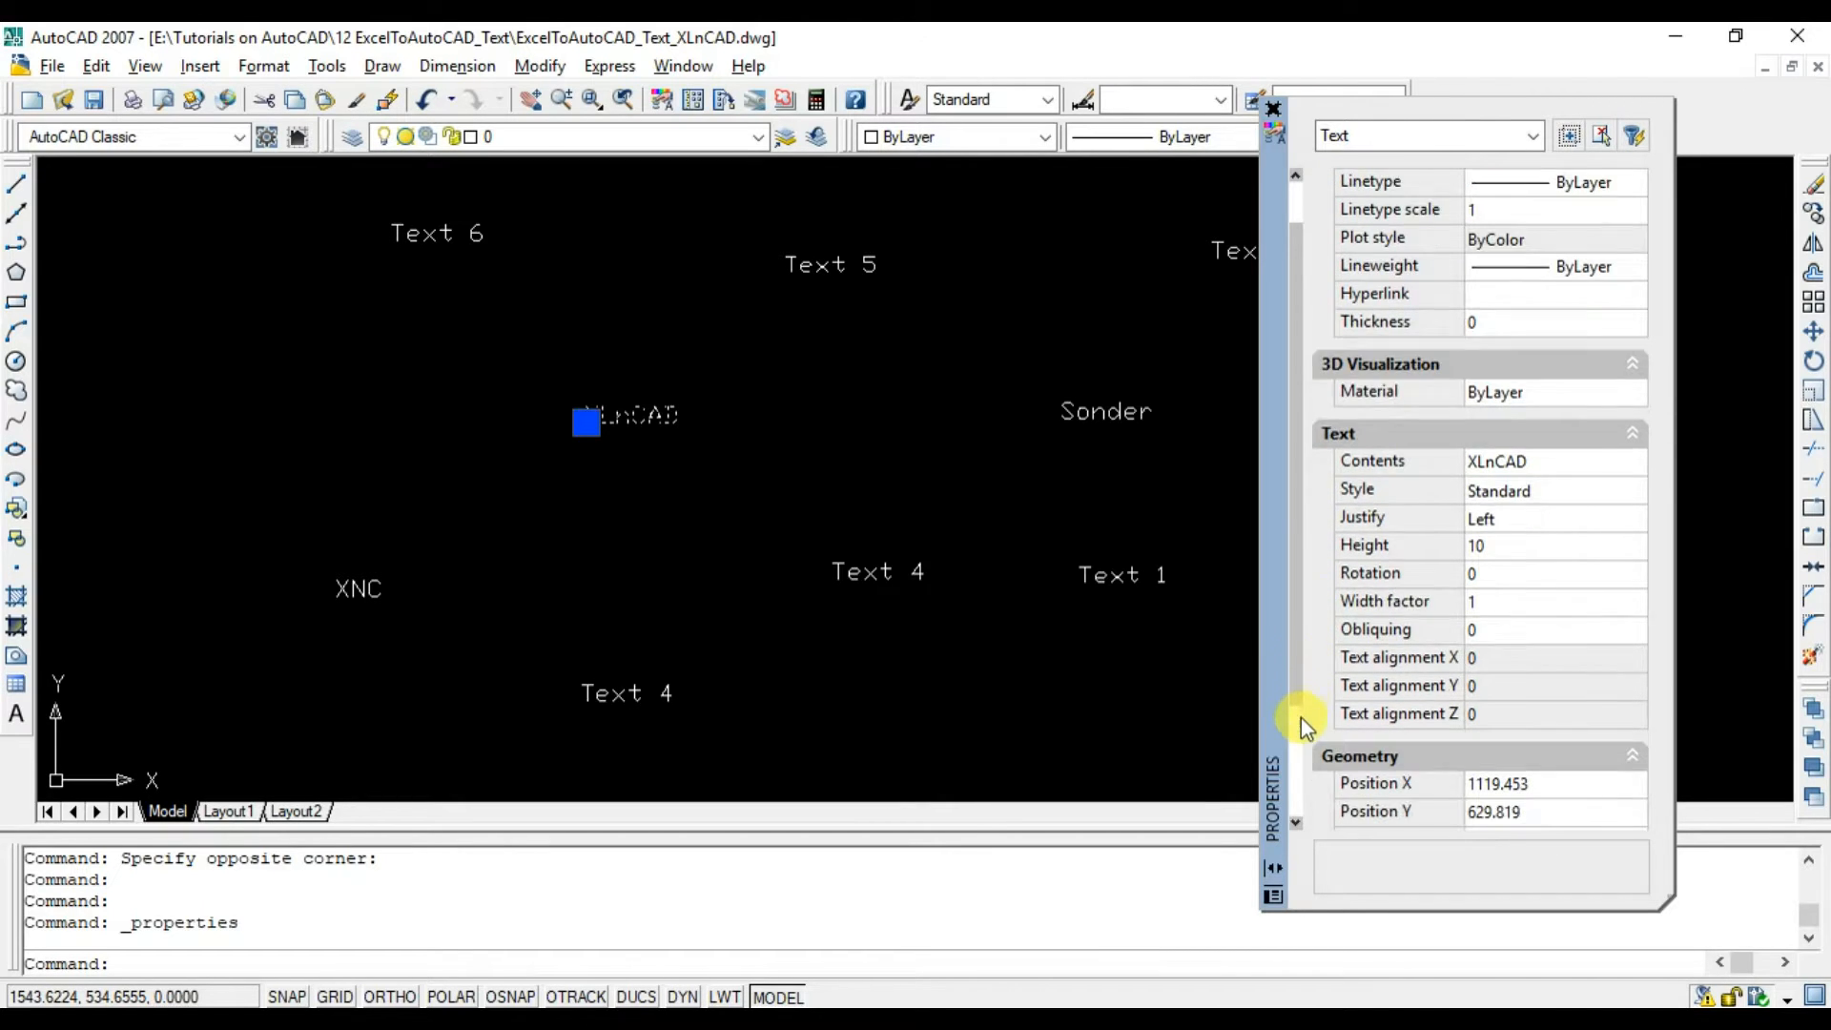
scroll(down, 3)
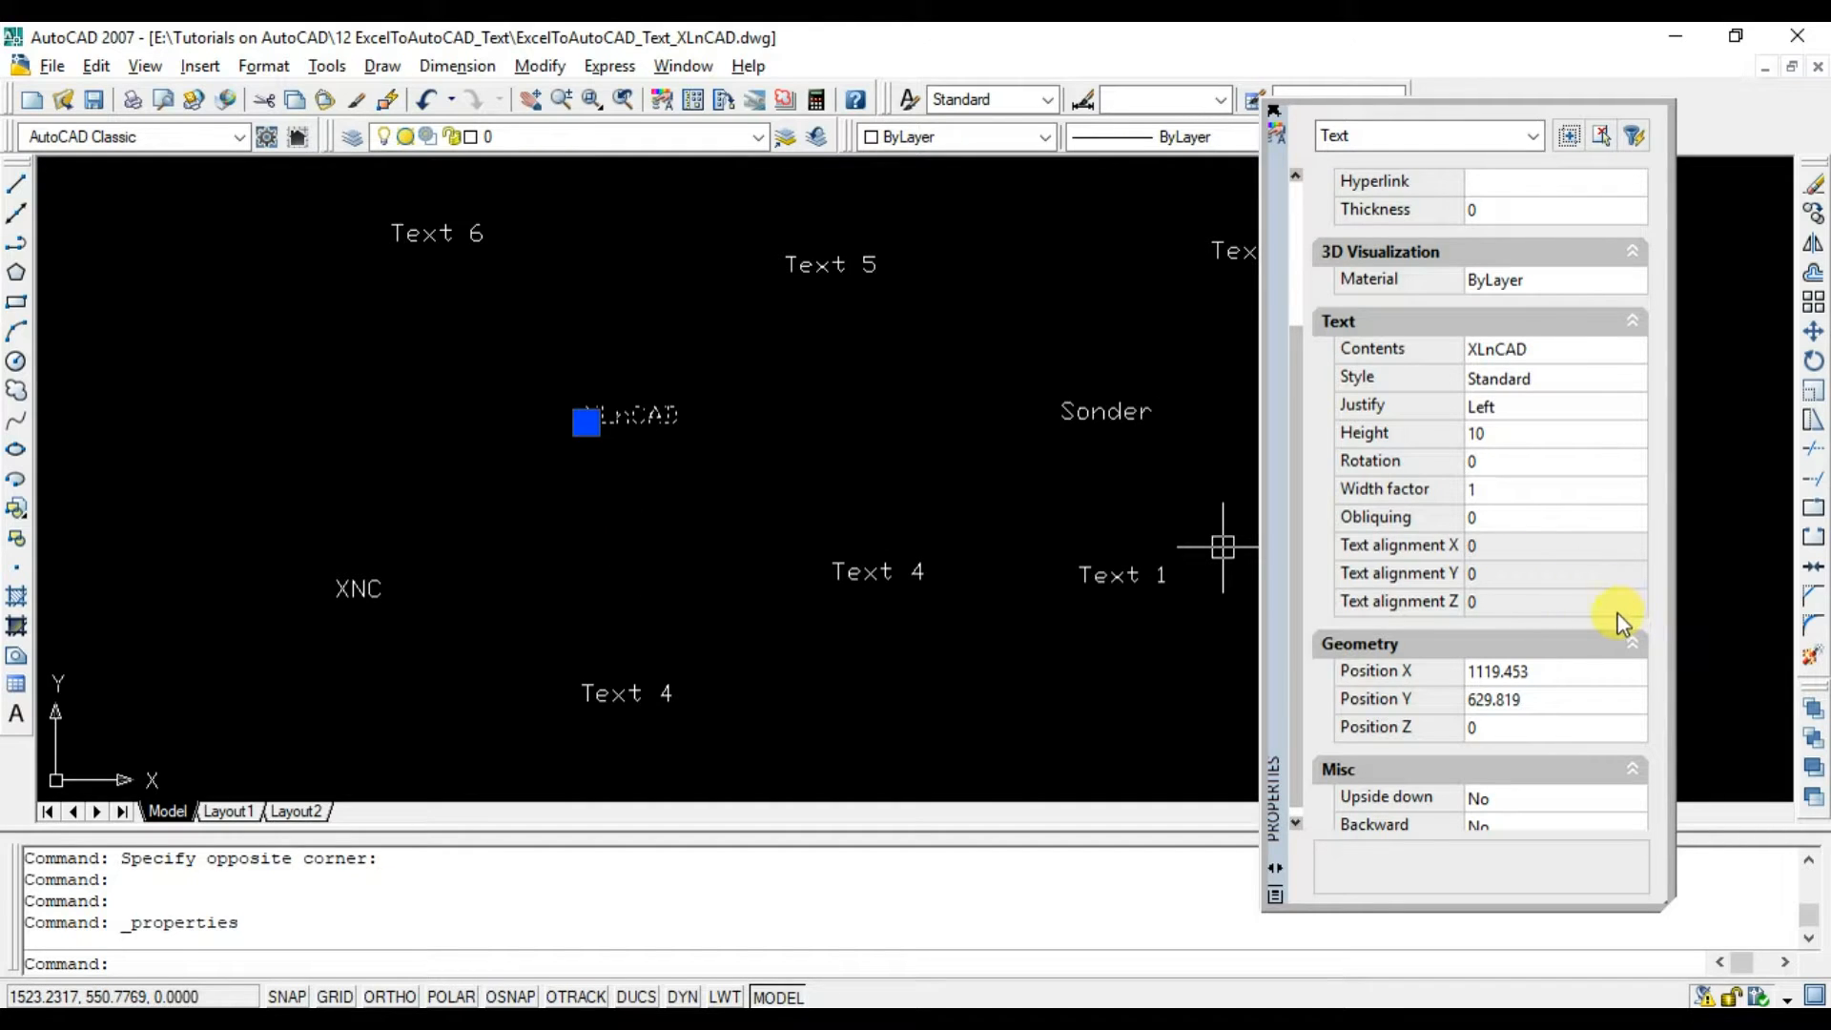
key(Escape)
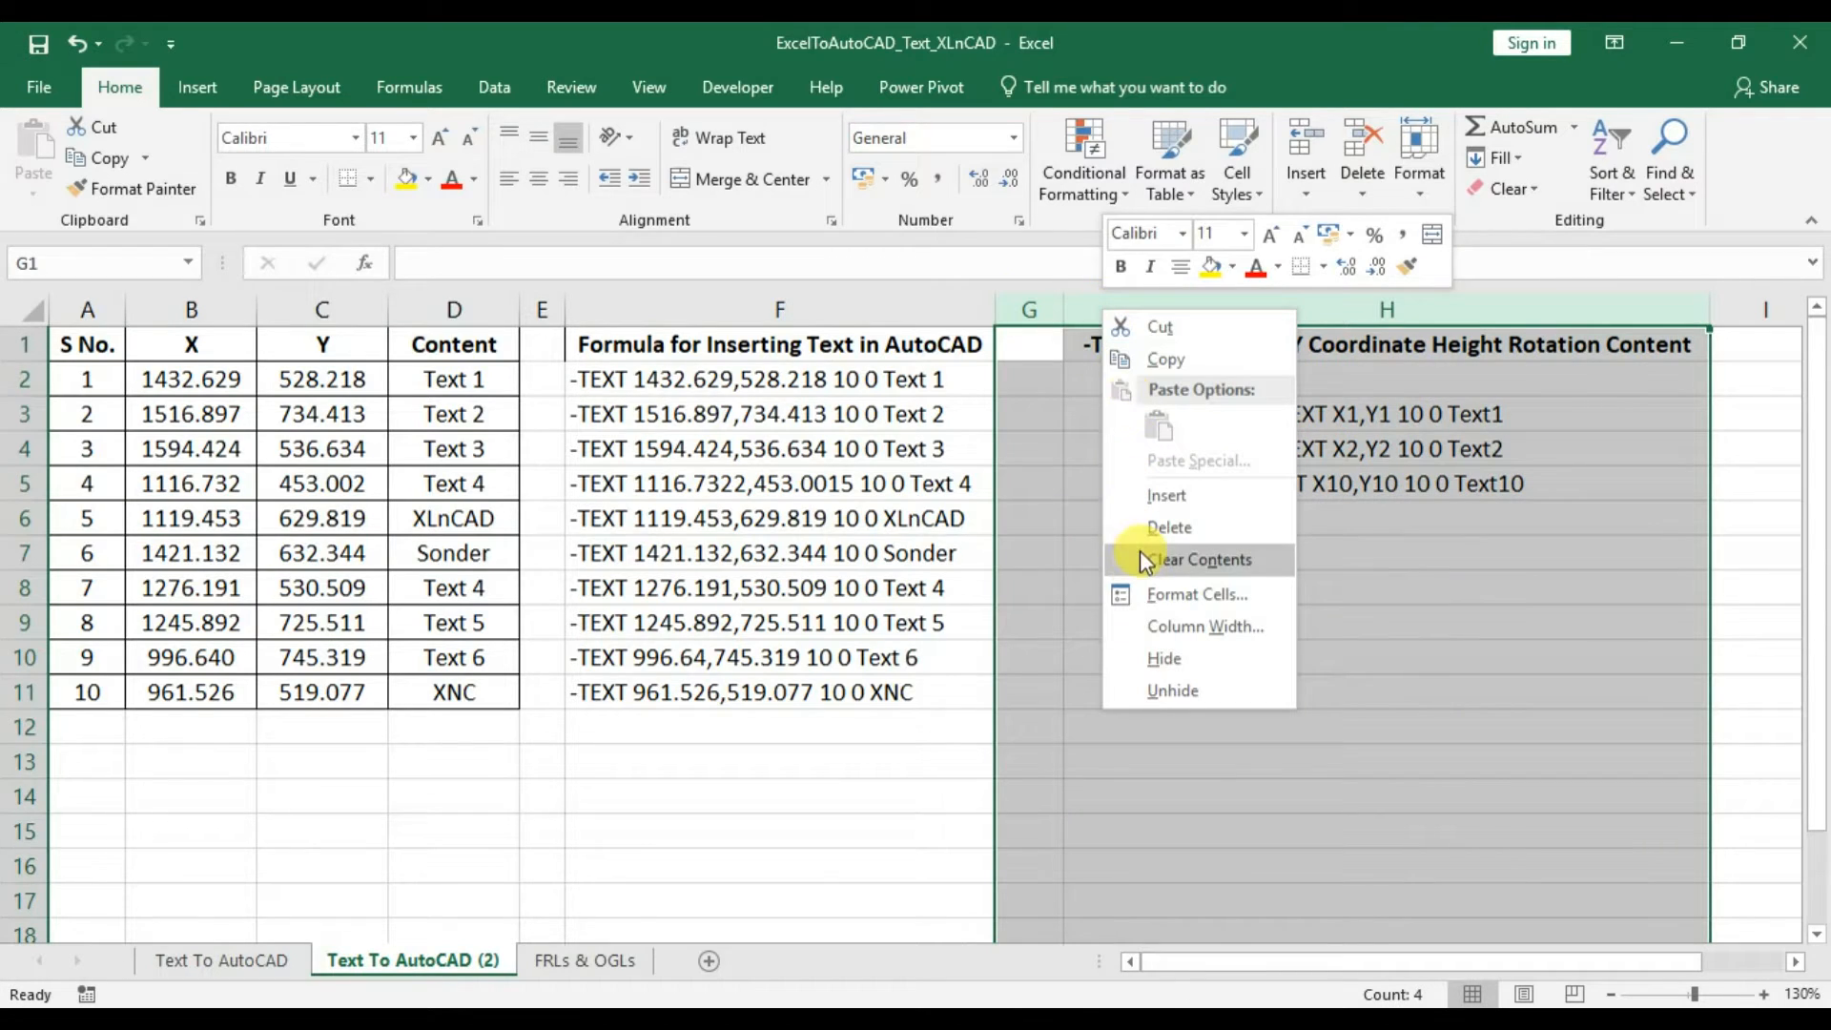
Clear columns G:H and label input cells Height (50) and Rotation (45) with borders.
click(1198, 561)
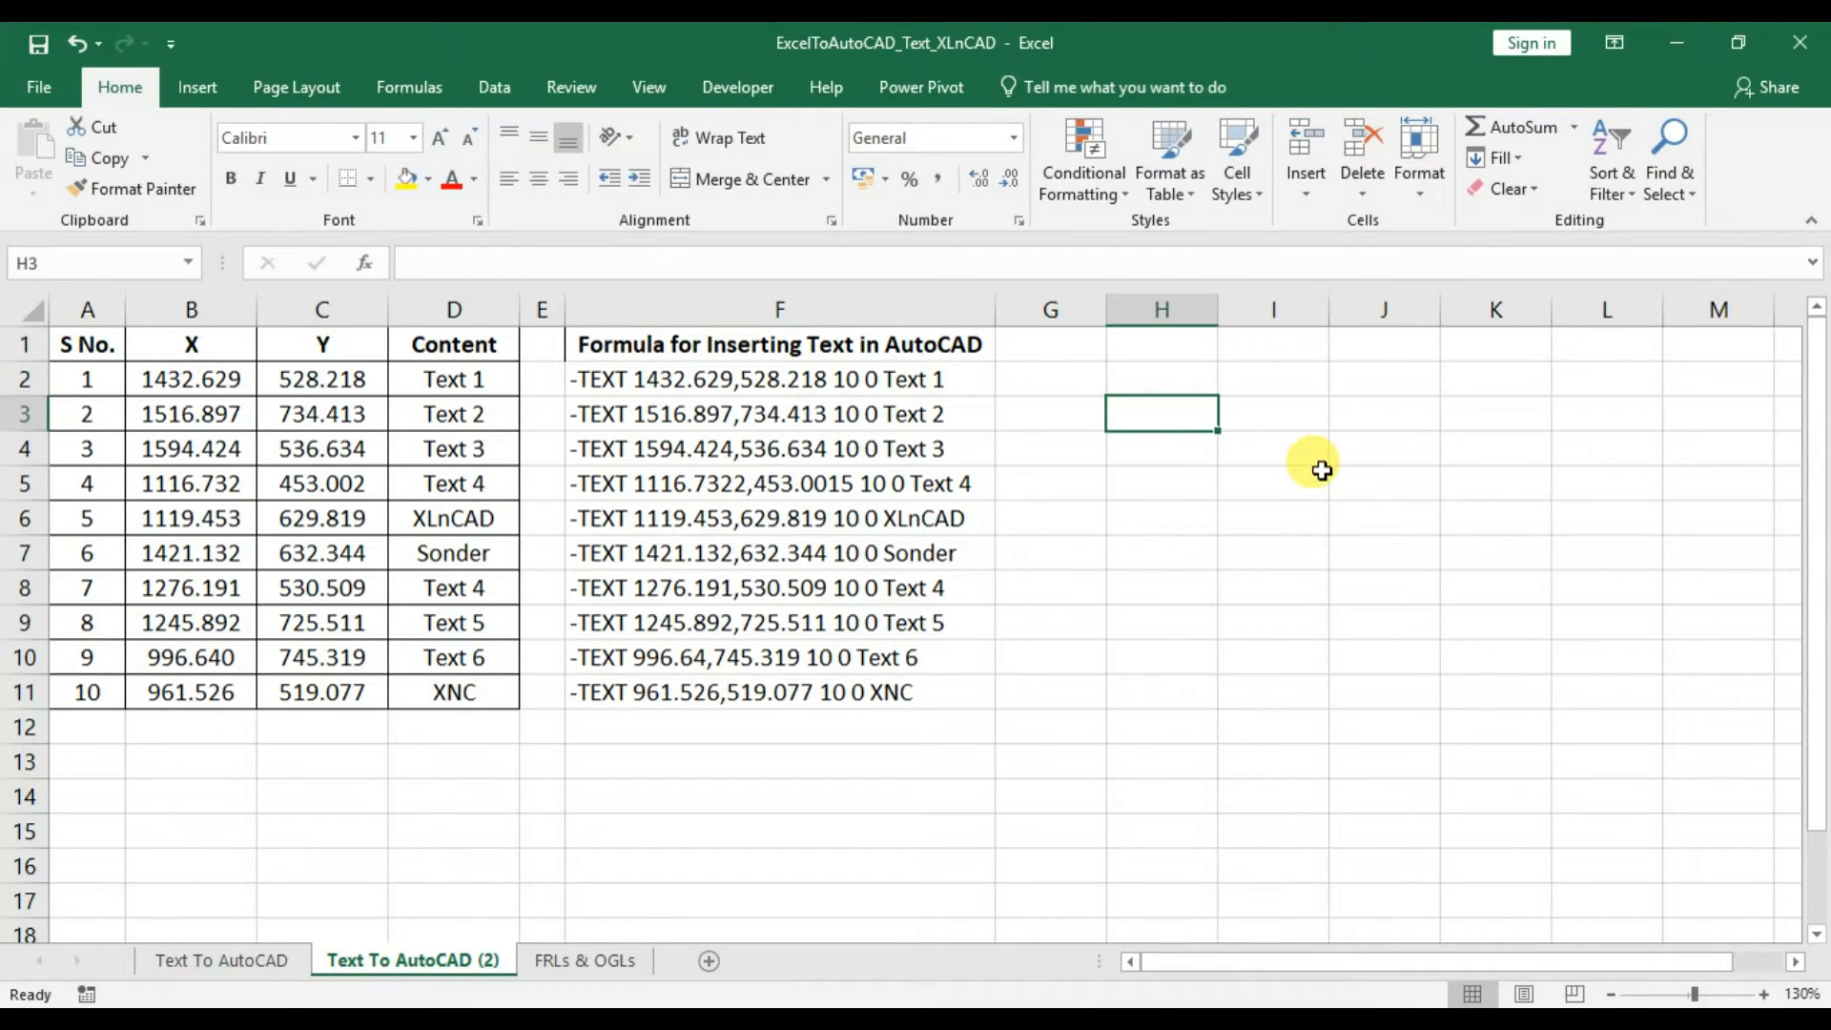
text(Height)
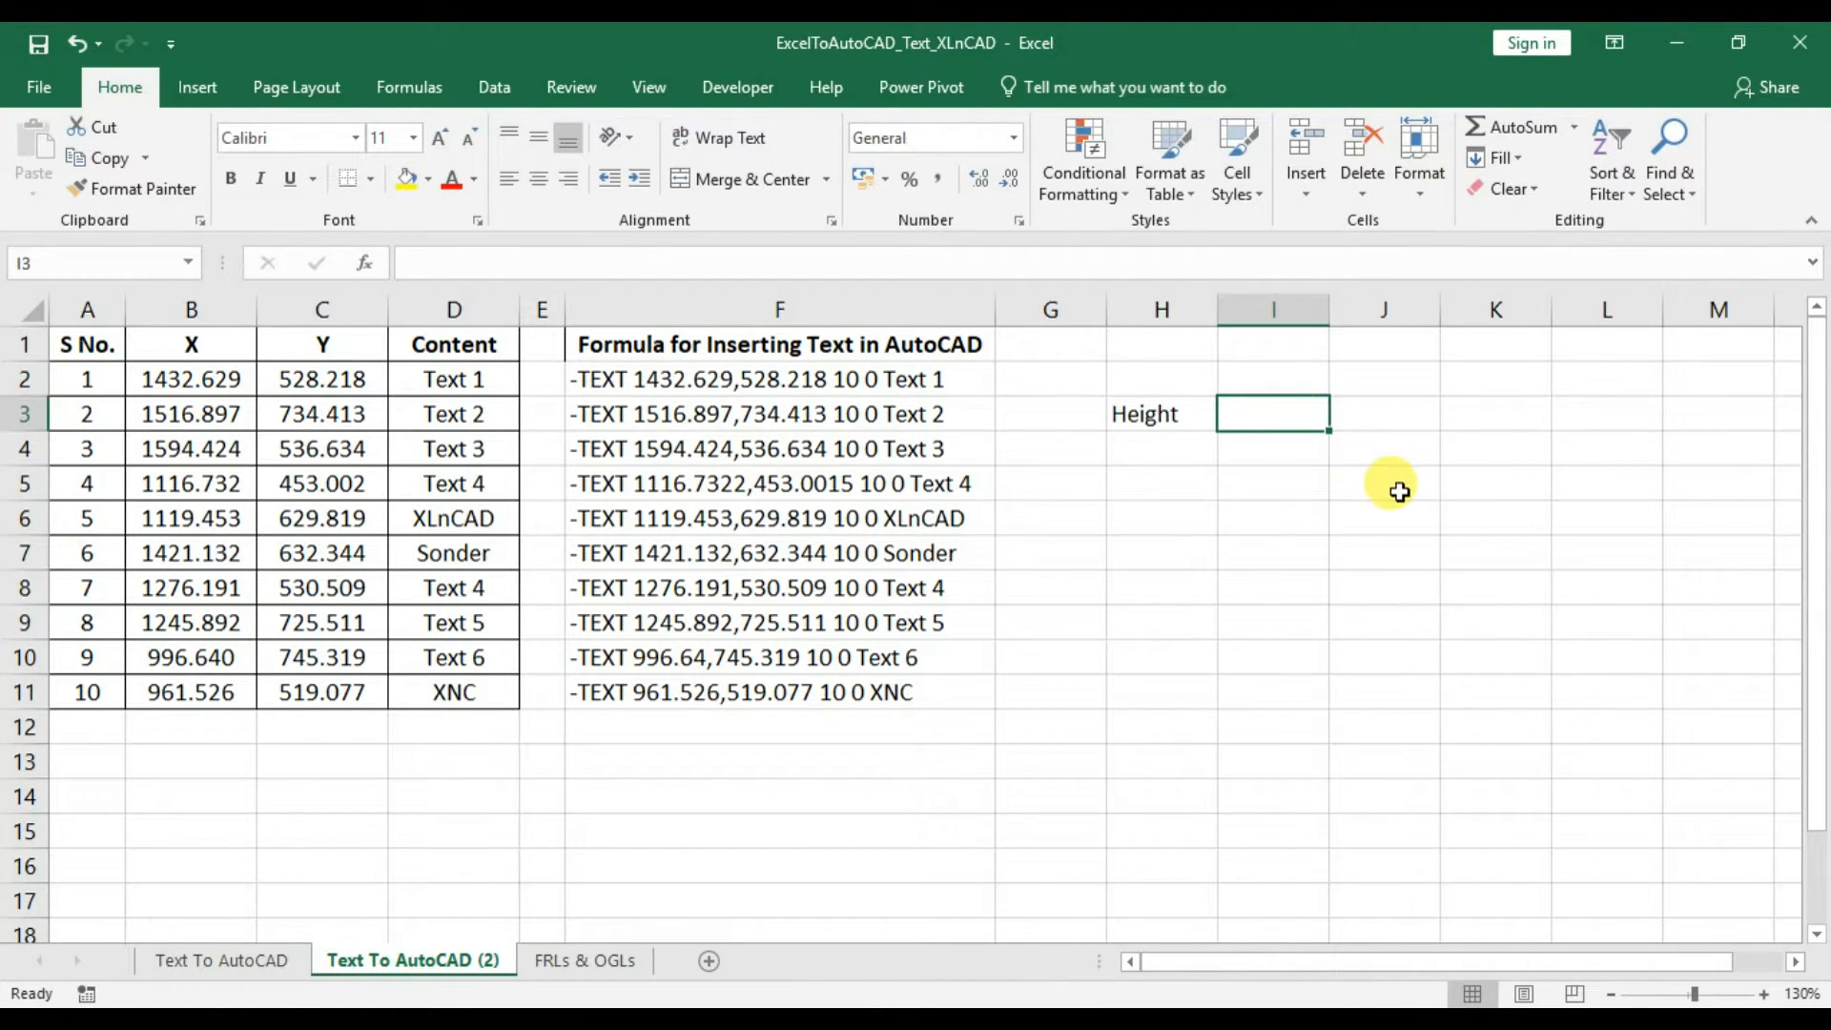
text(Rotation)
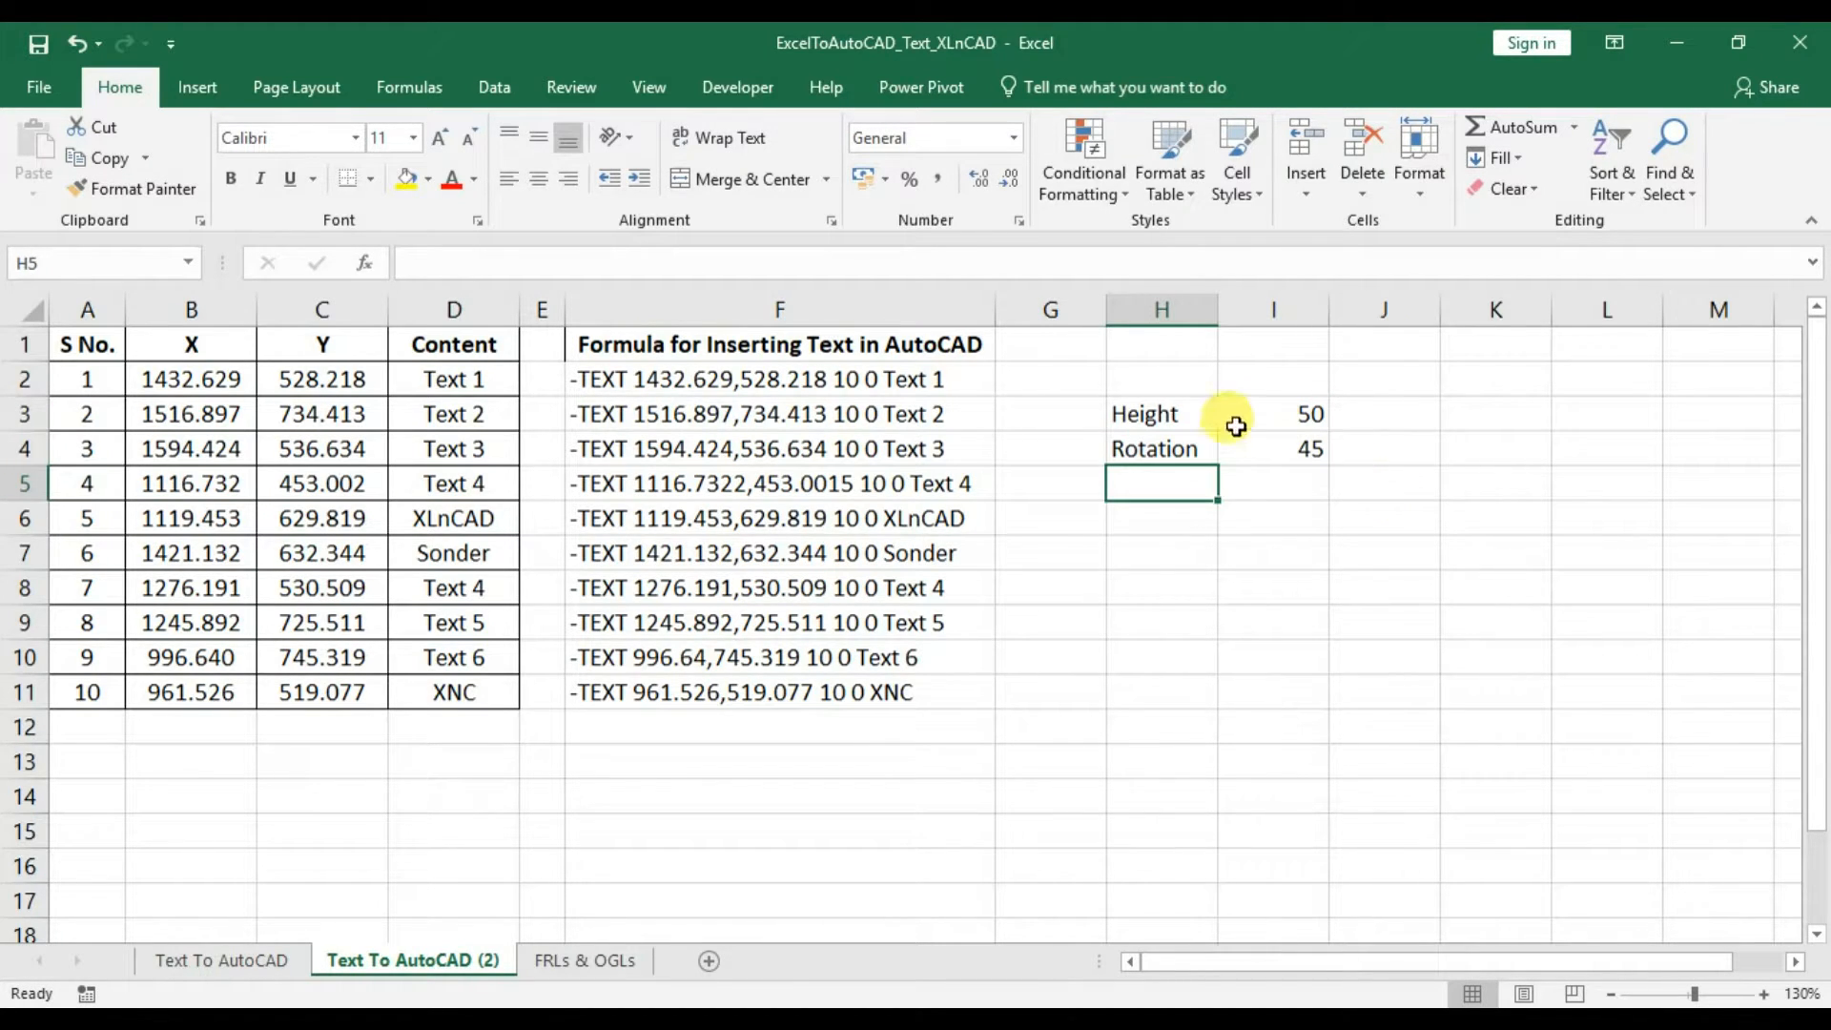
drag(1161, 414, 1272, 449)
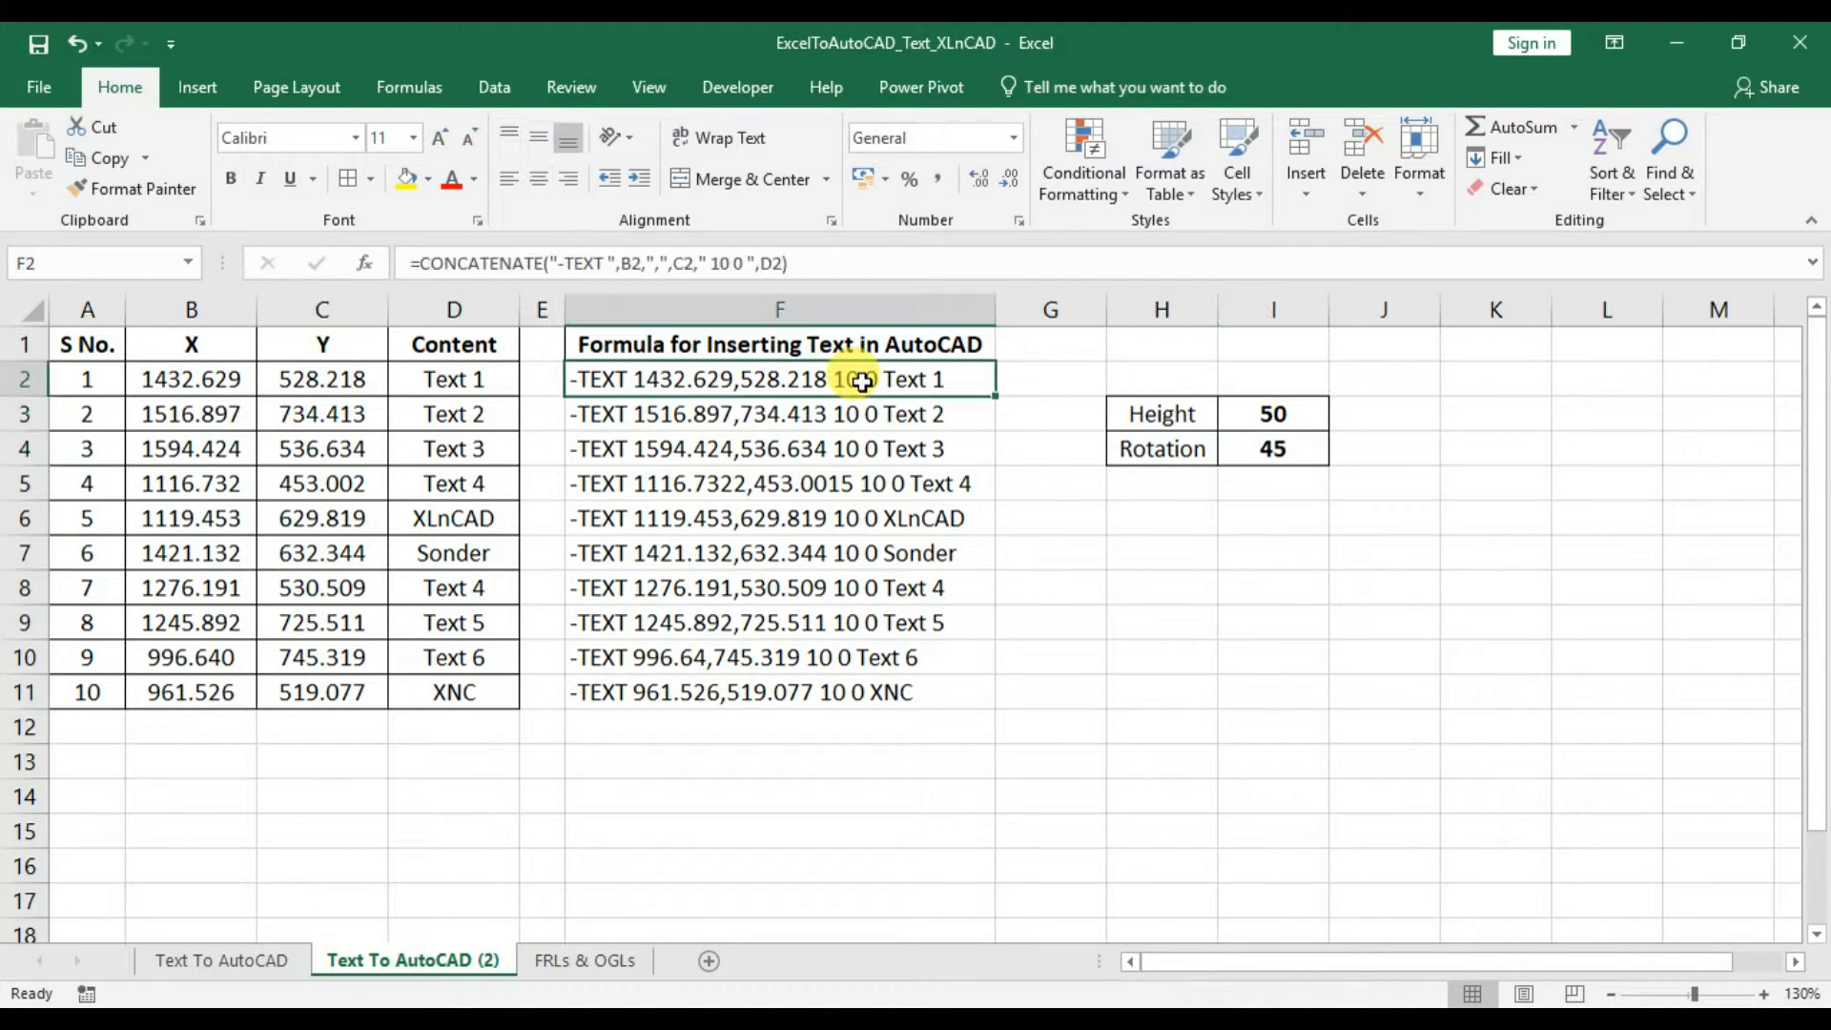
Edit F2's CONCATENATE to reference the Height and Rotation cells instead of 10 0.
click(698, 263)
text(",)
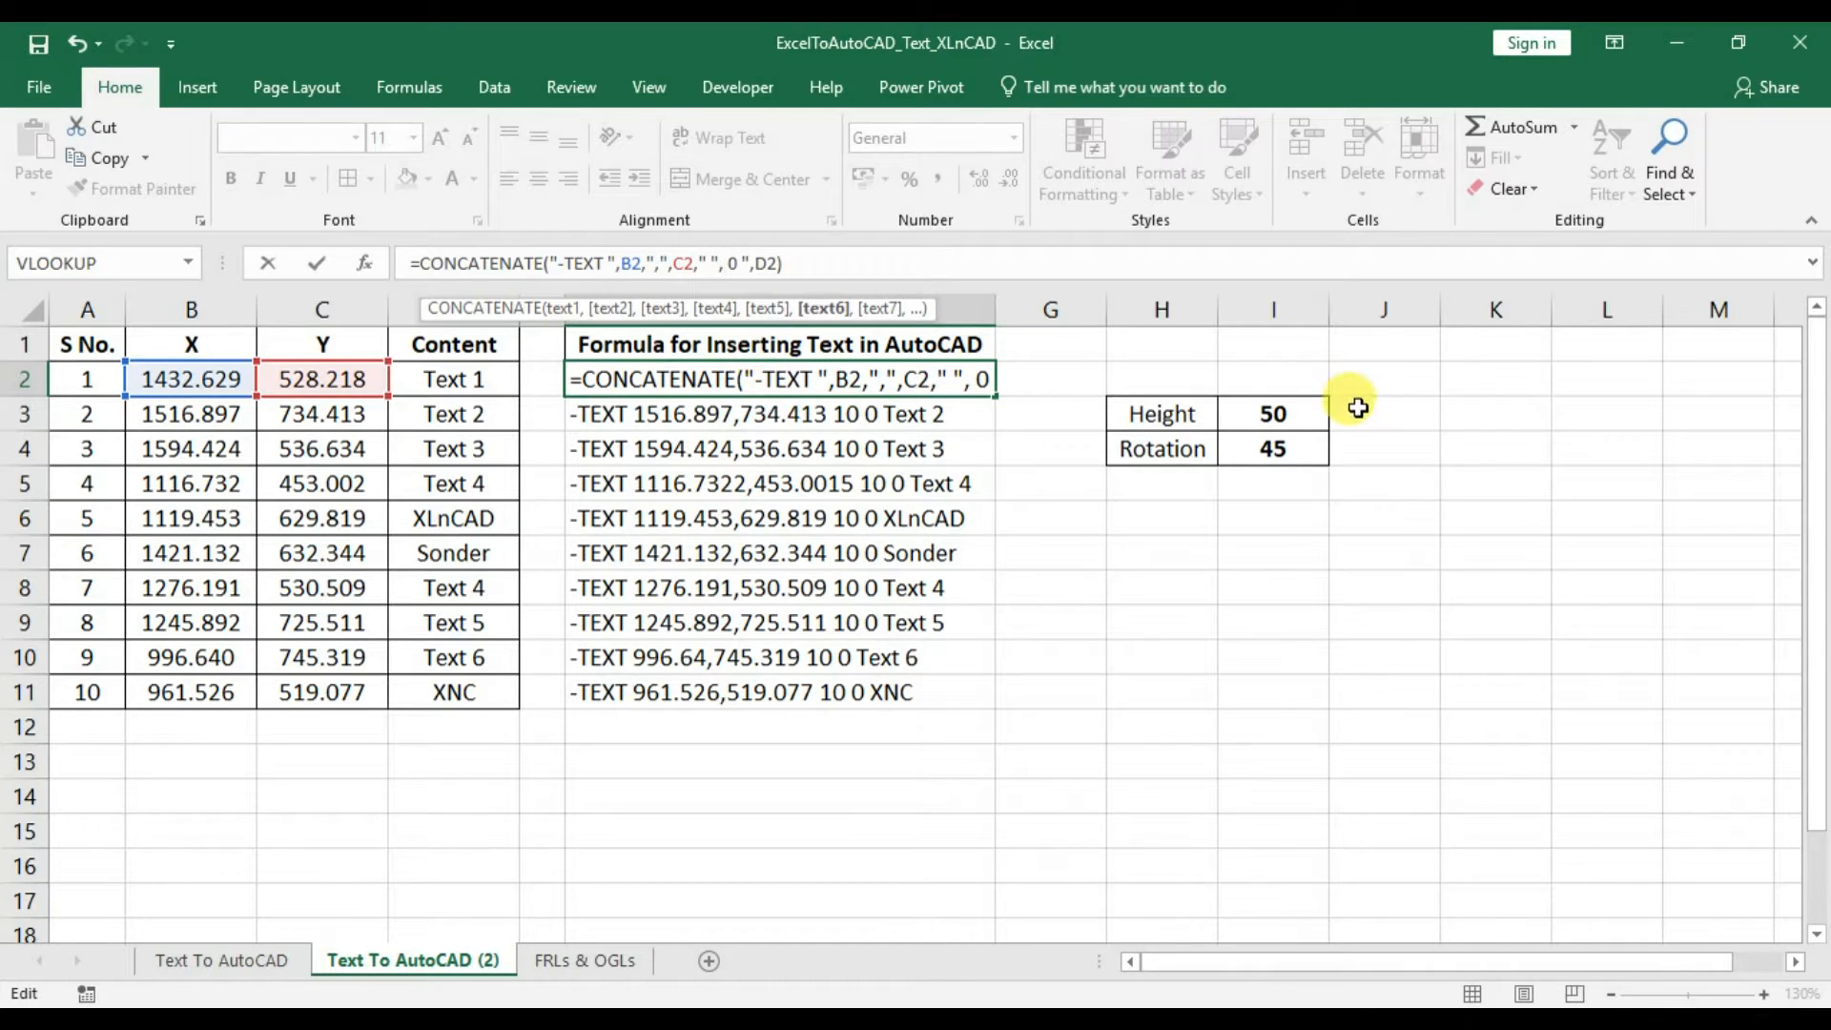
click(1274, 412)
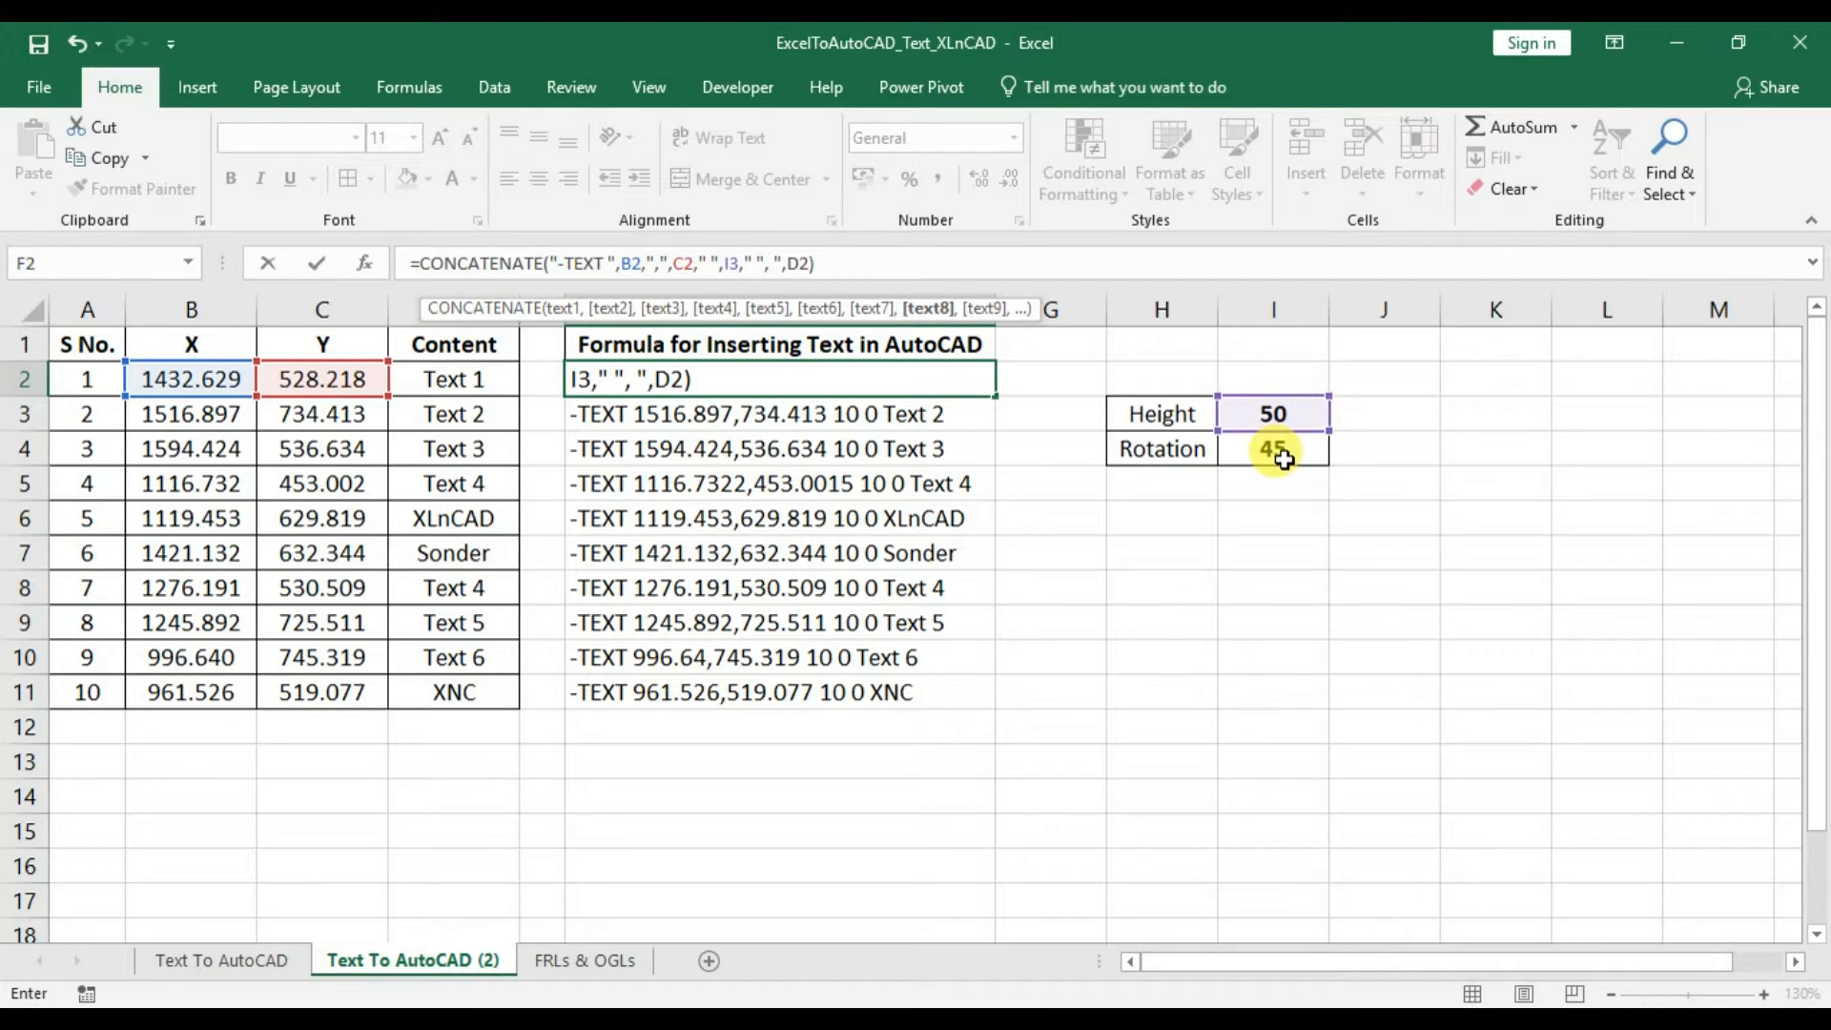
click(1272, 448)
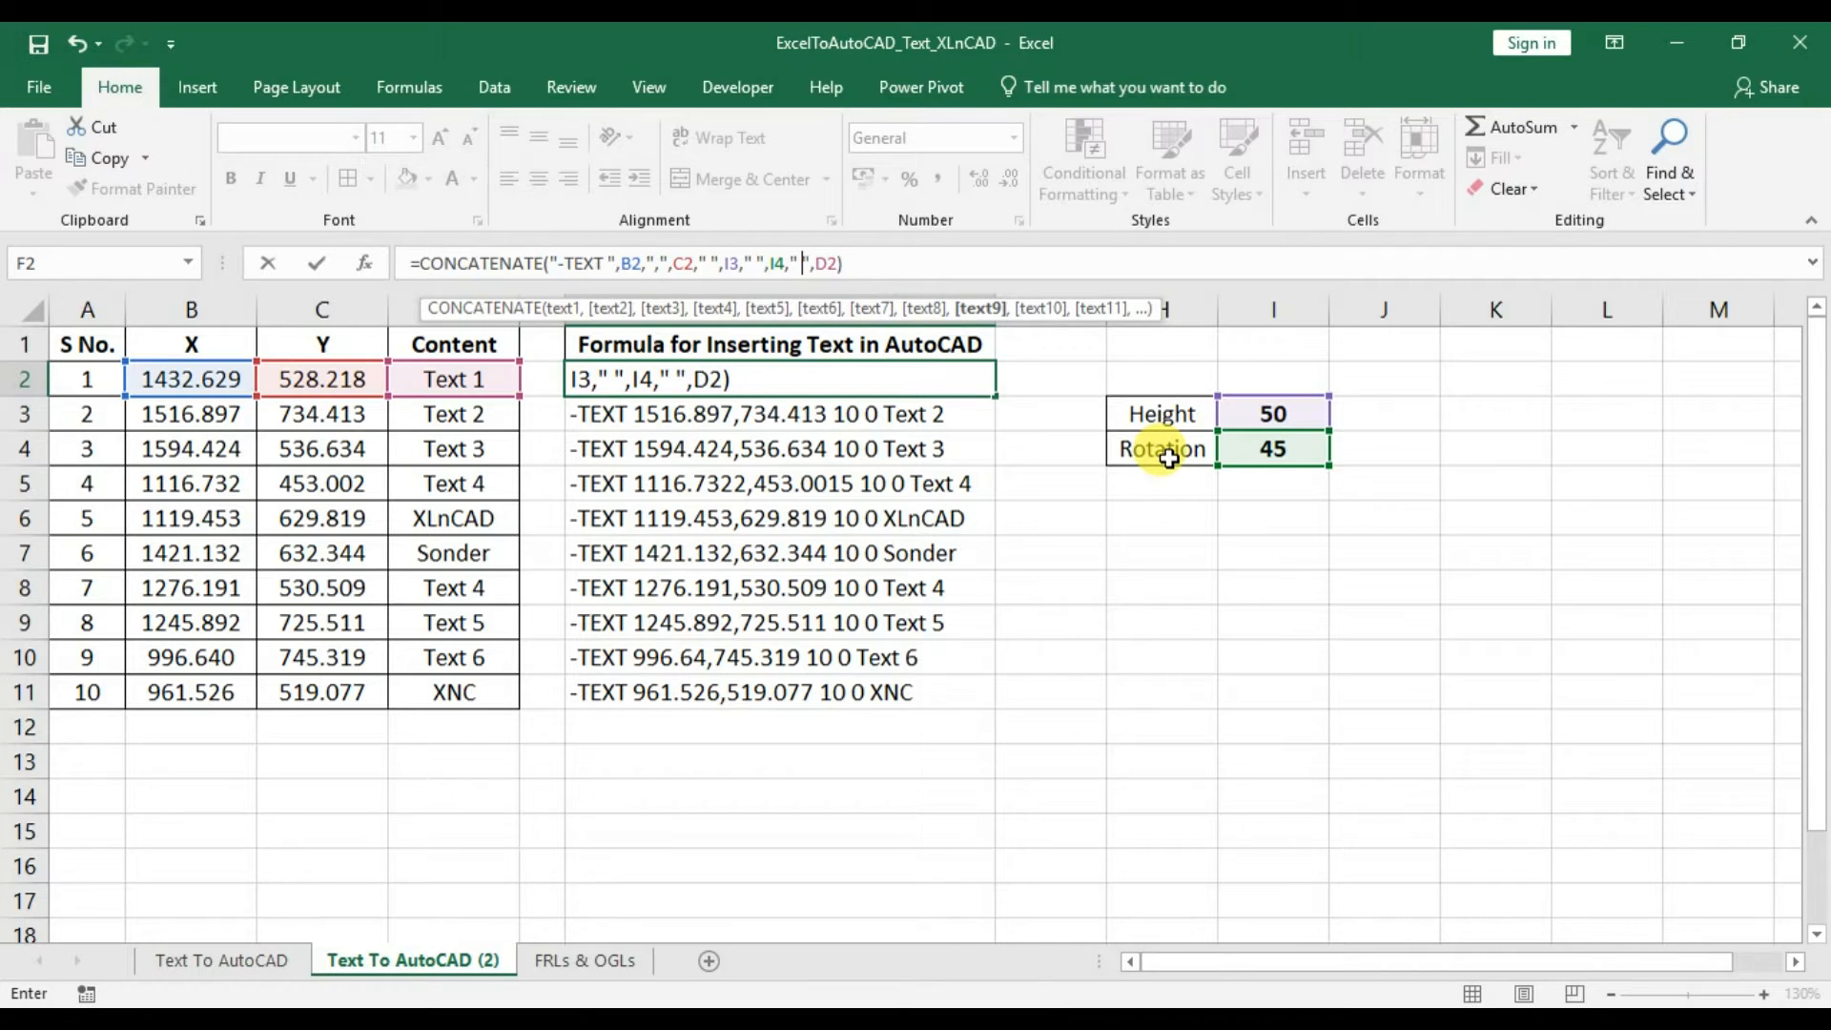
key(Enter)
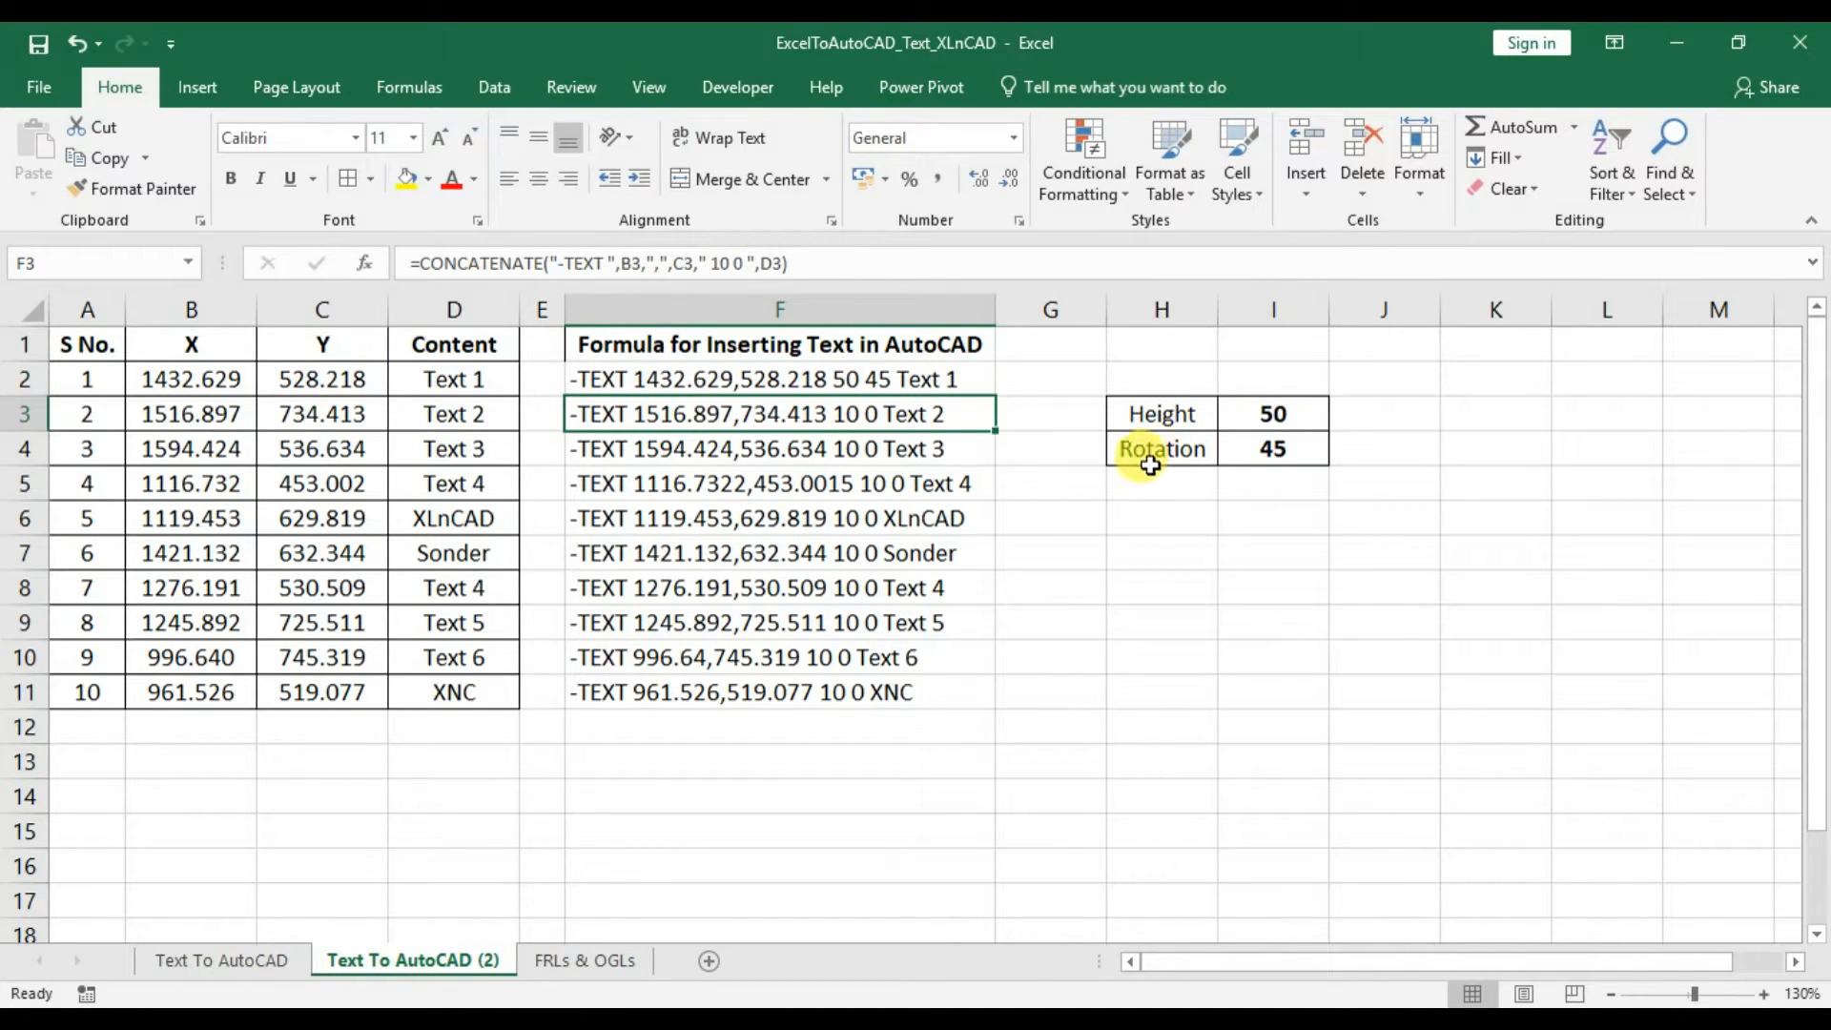
Lock the references as $I$3 and $I$4 so every column F line reads 50 45.
click(778, 377)
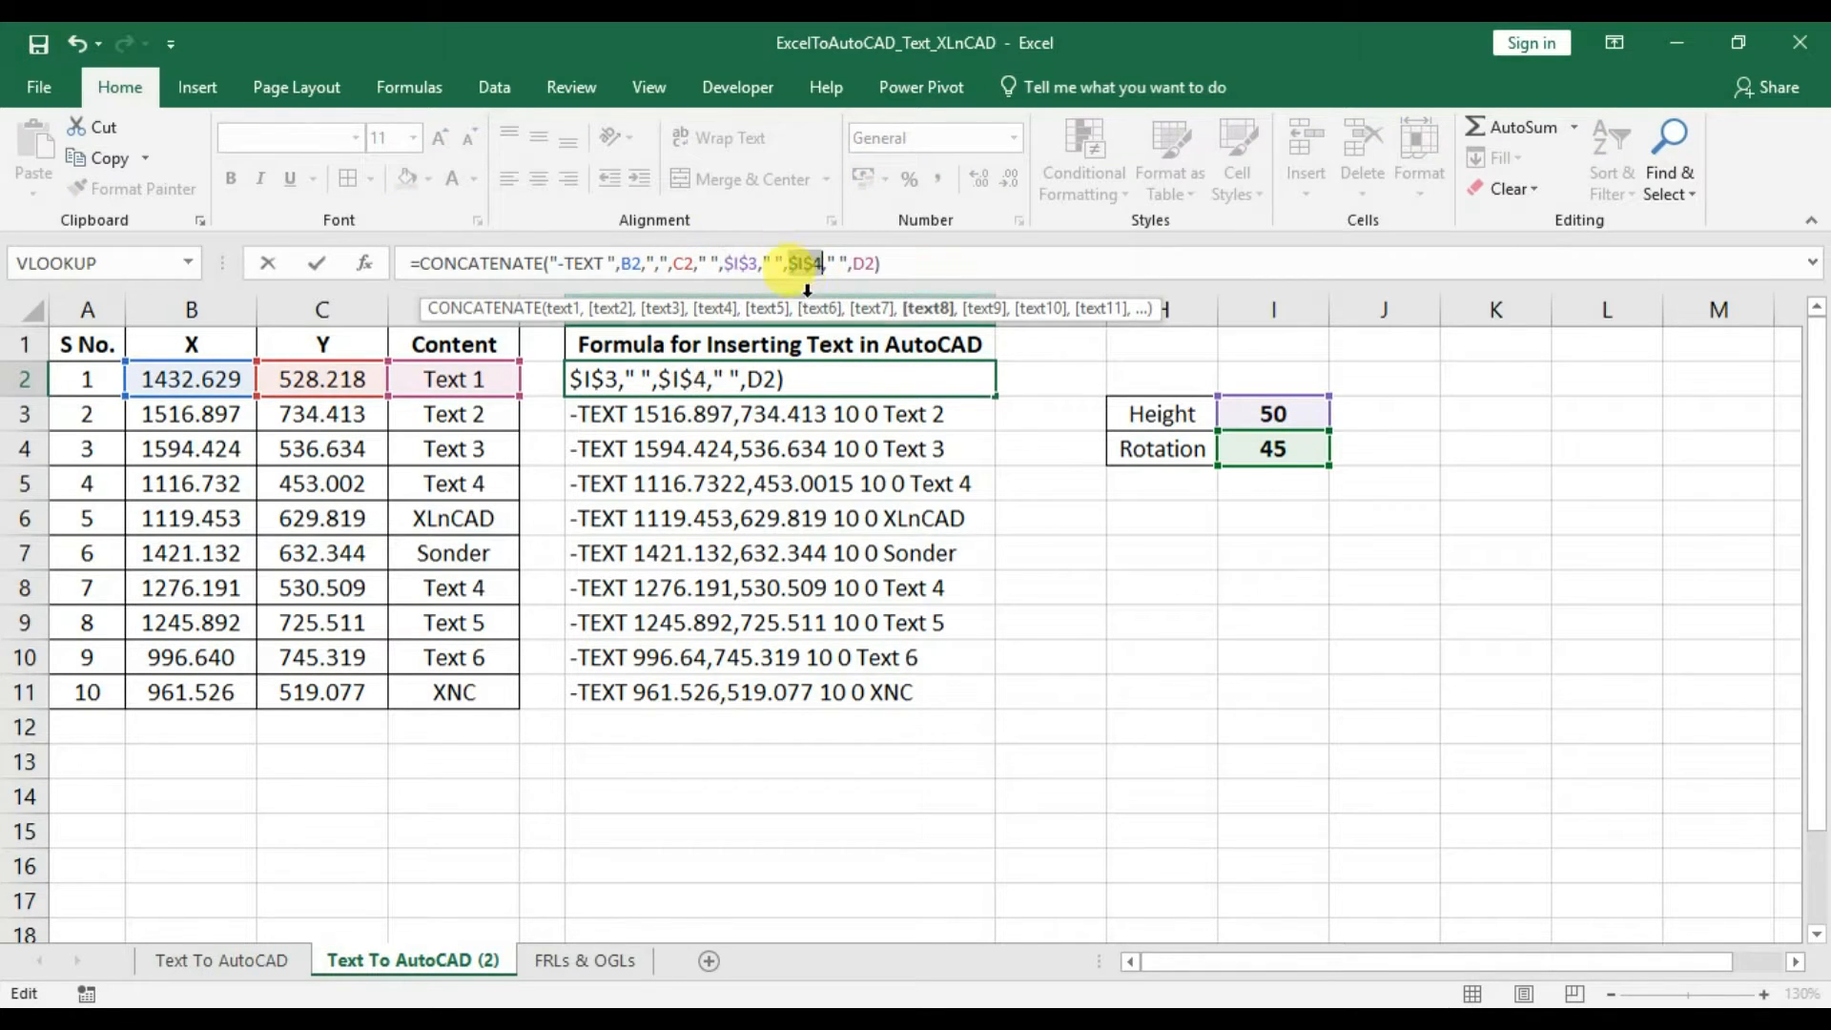
key(Enter)
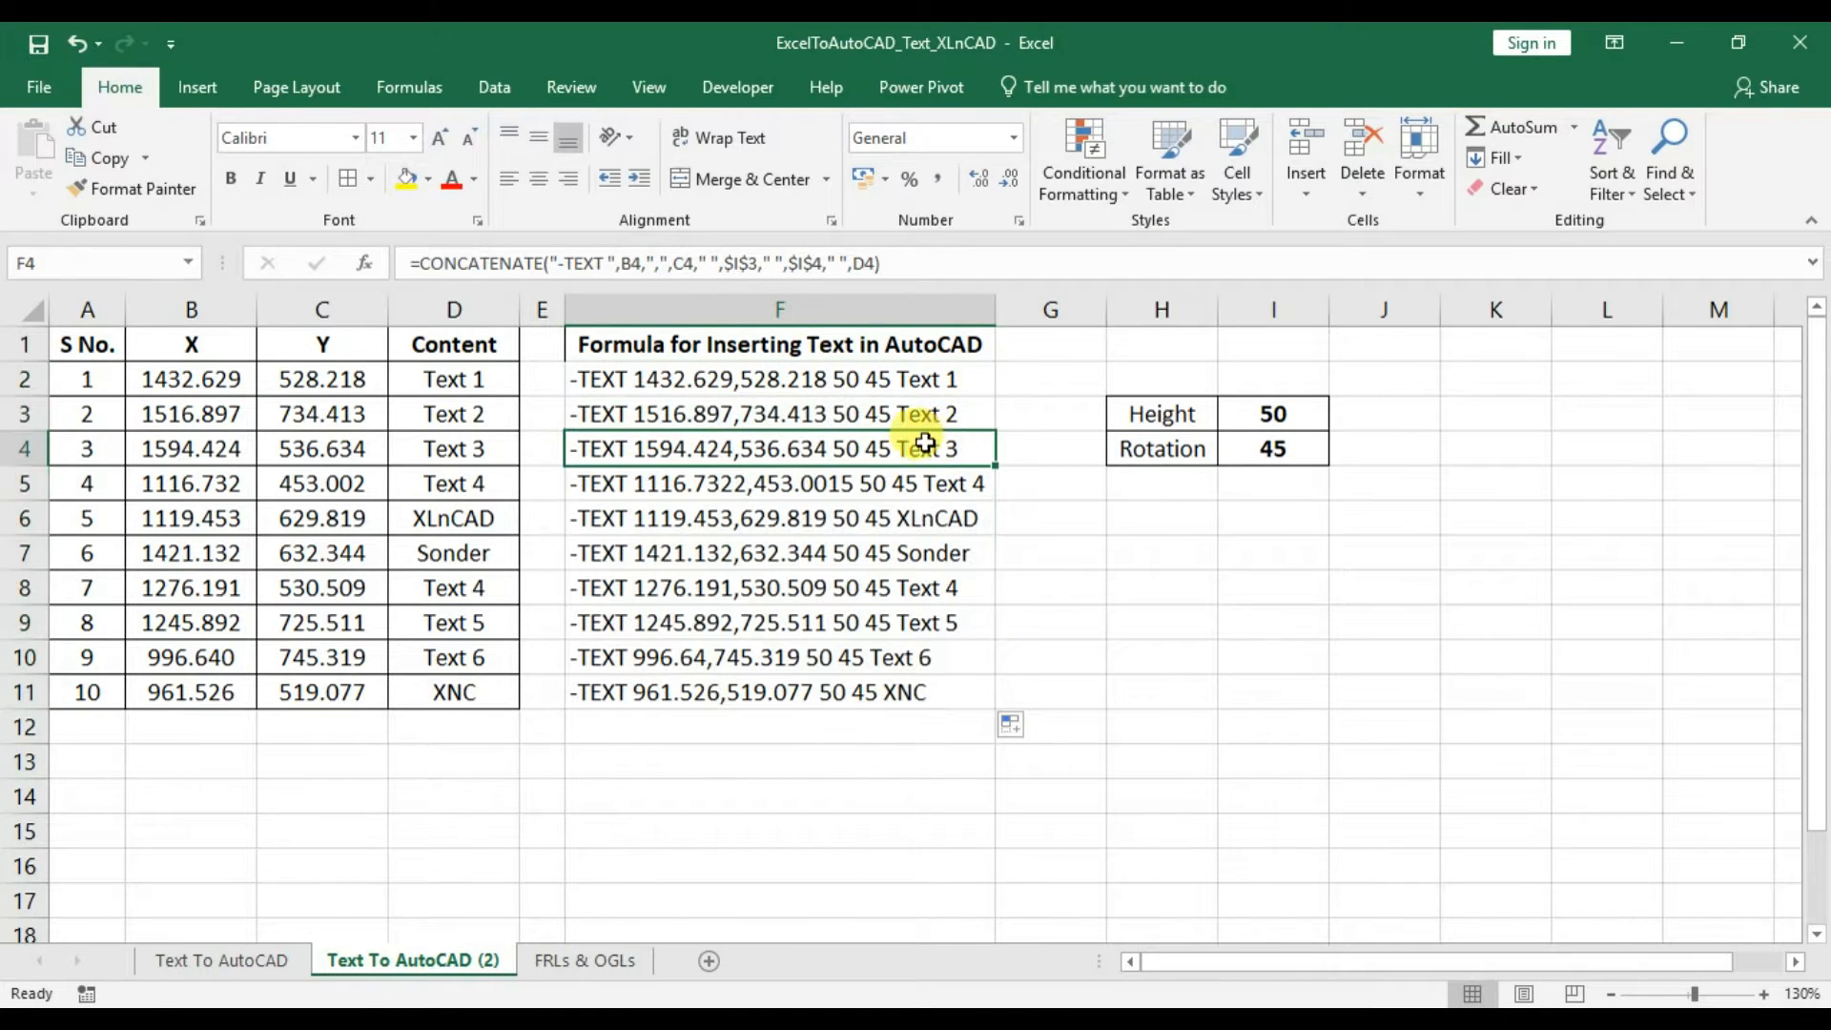
click(779, 380)
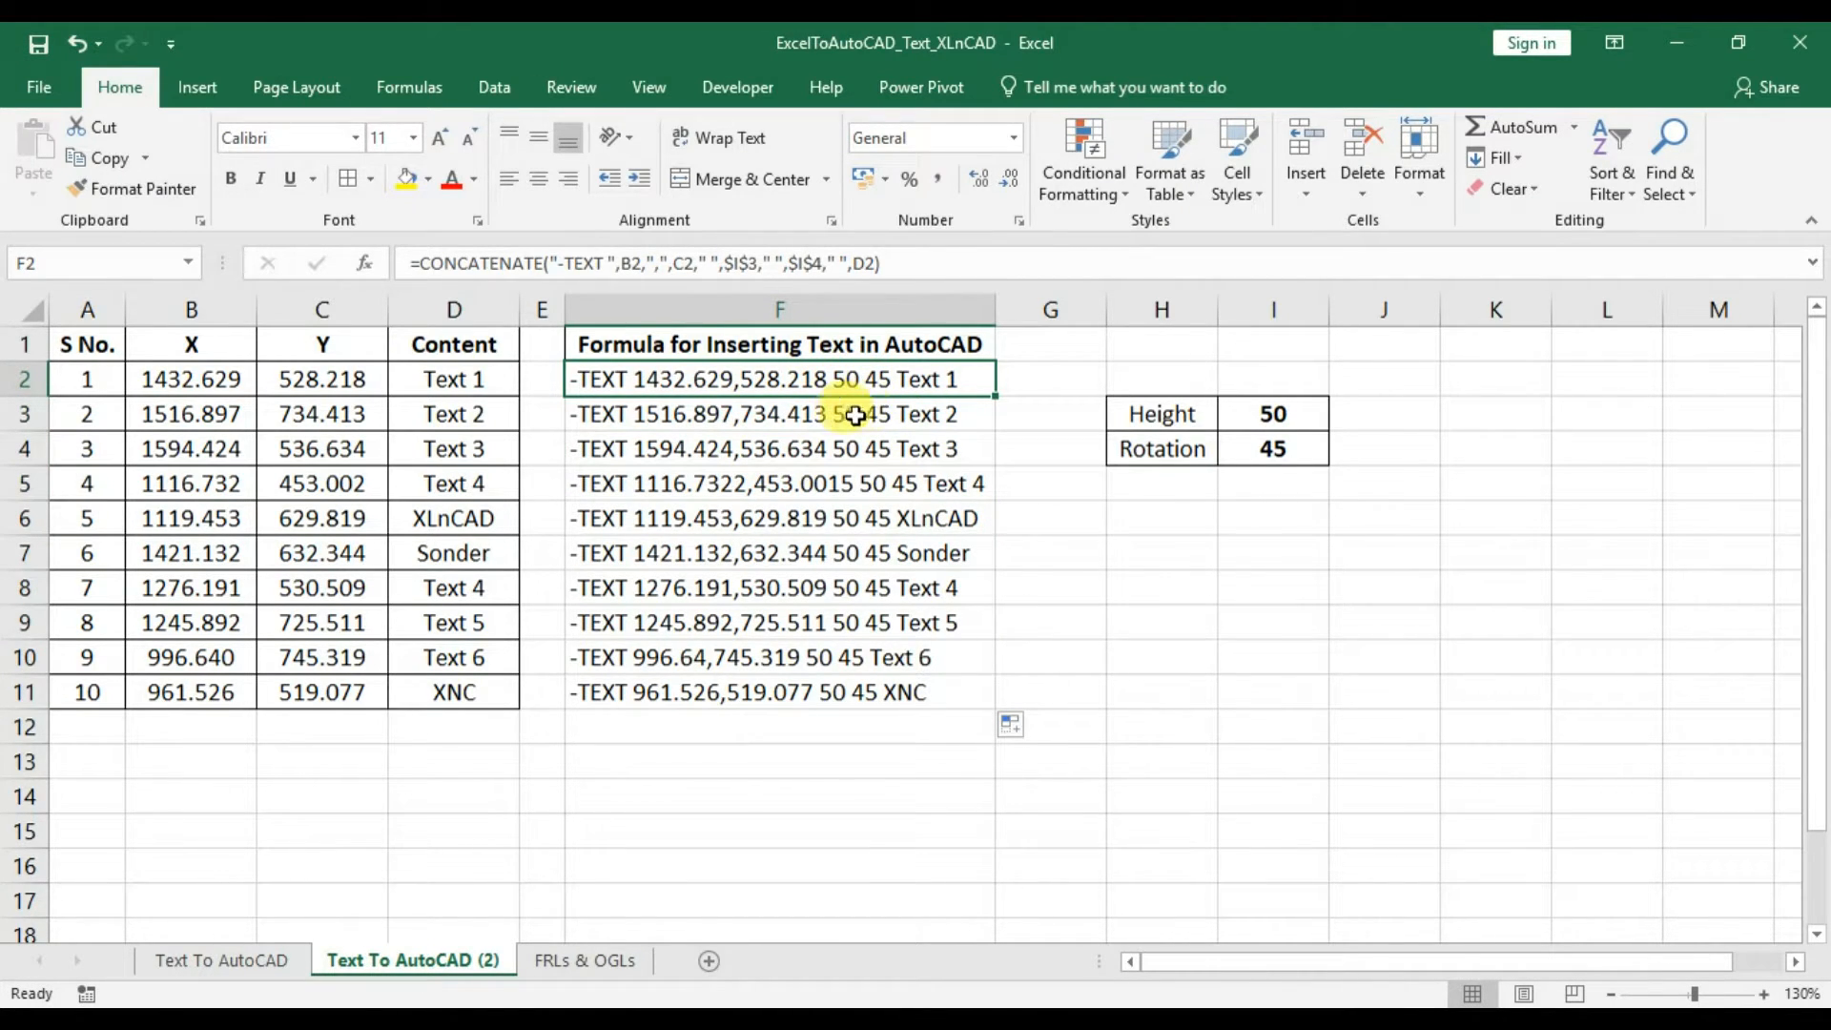
Enter 40 for Height and Rotation, then change Height to 25, updating column F.
click(1272, 412)
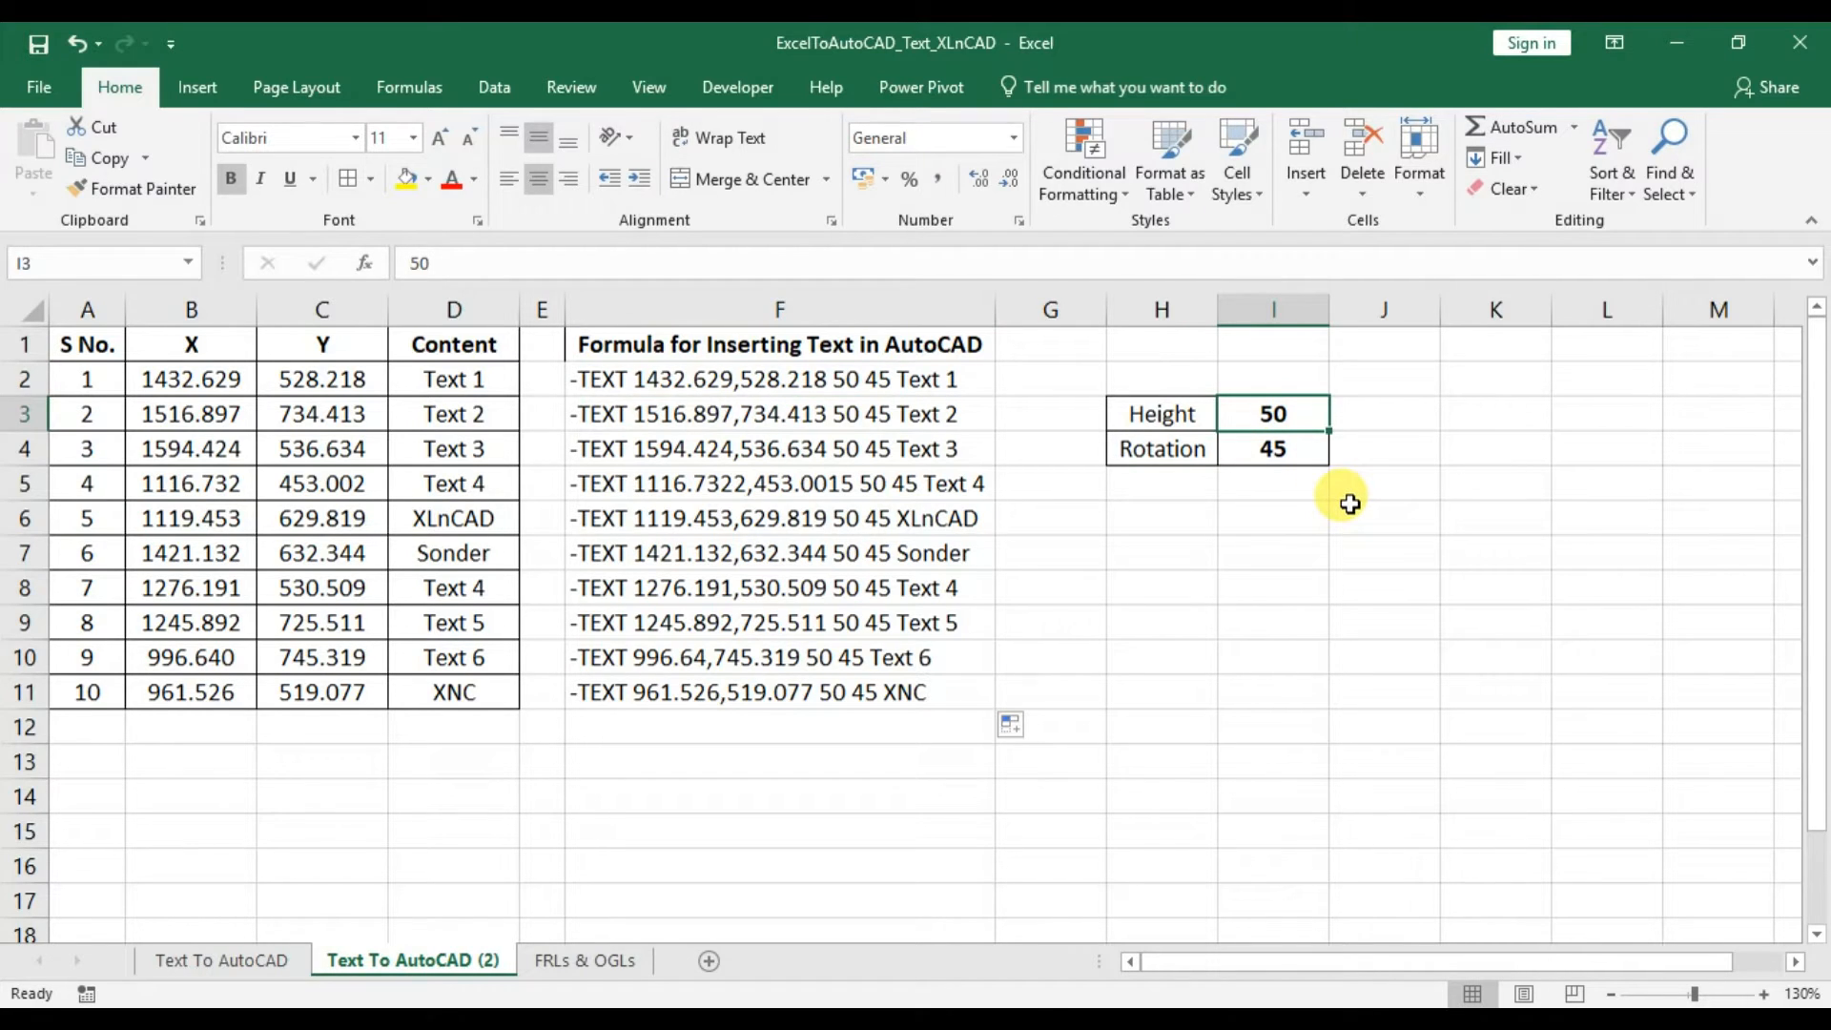
text(40)
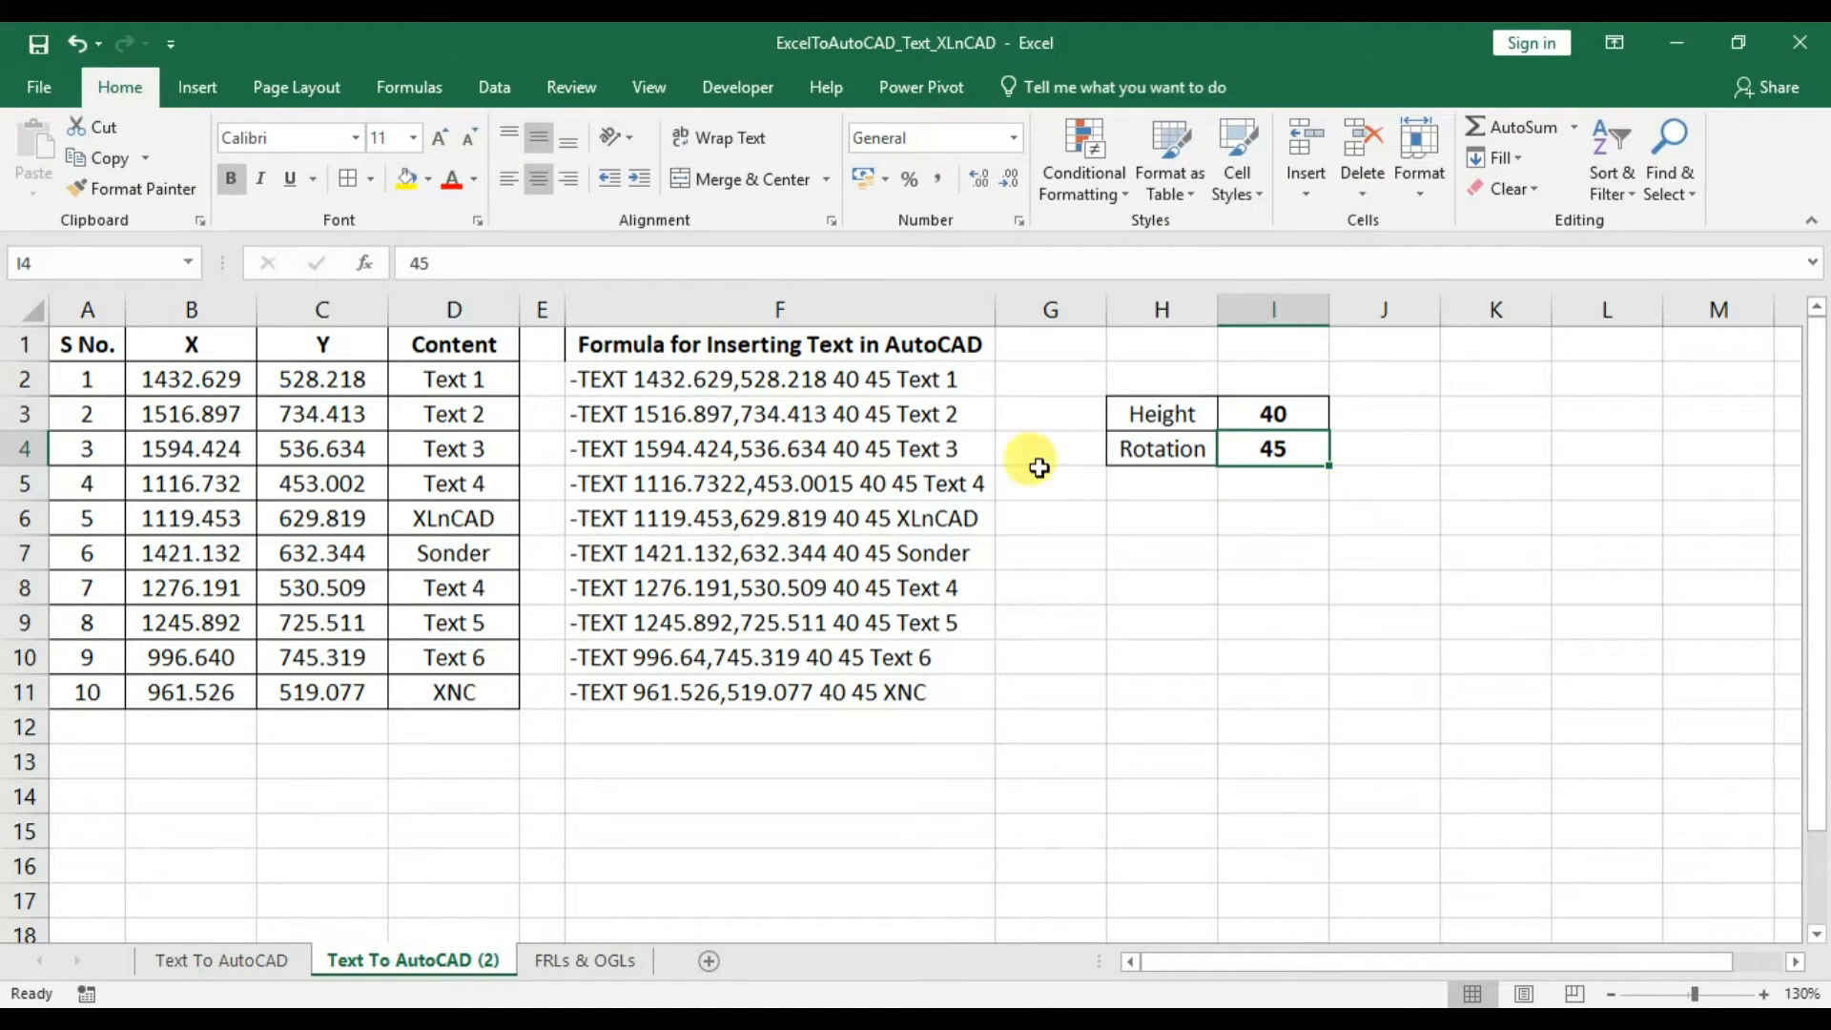
mouse_move(1391, 509)
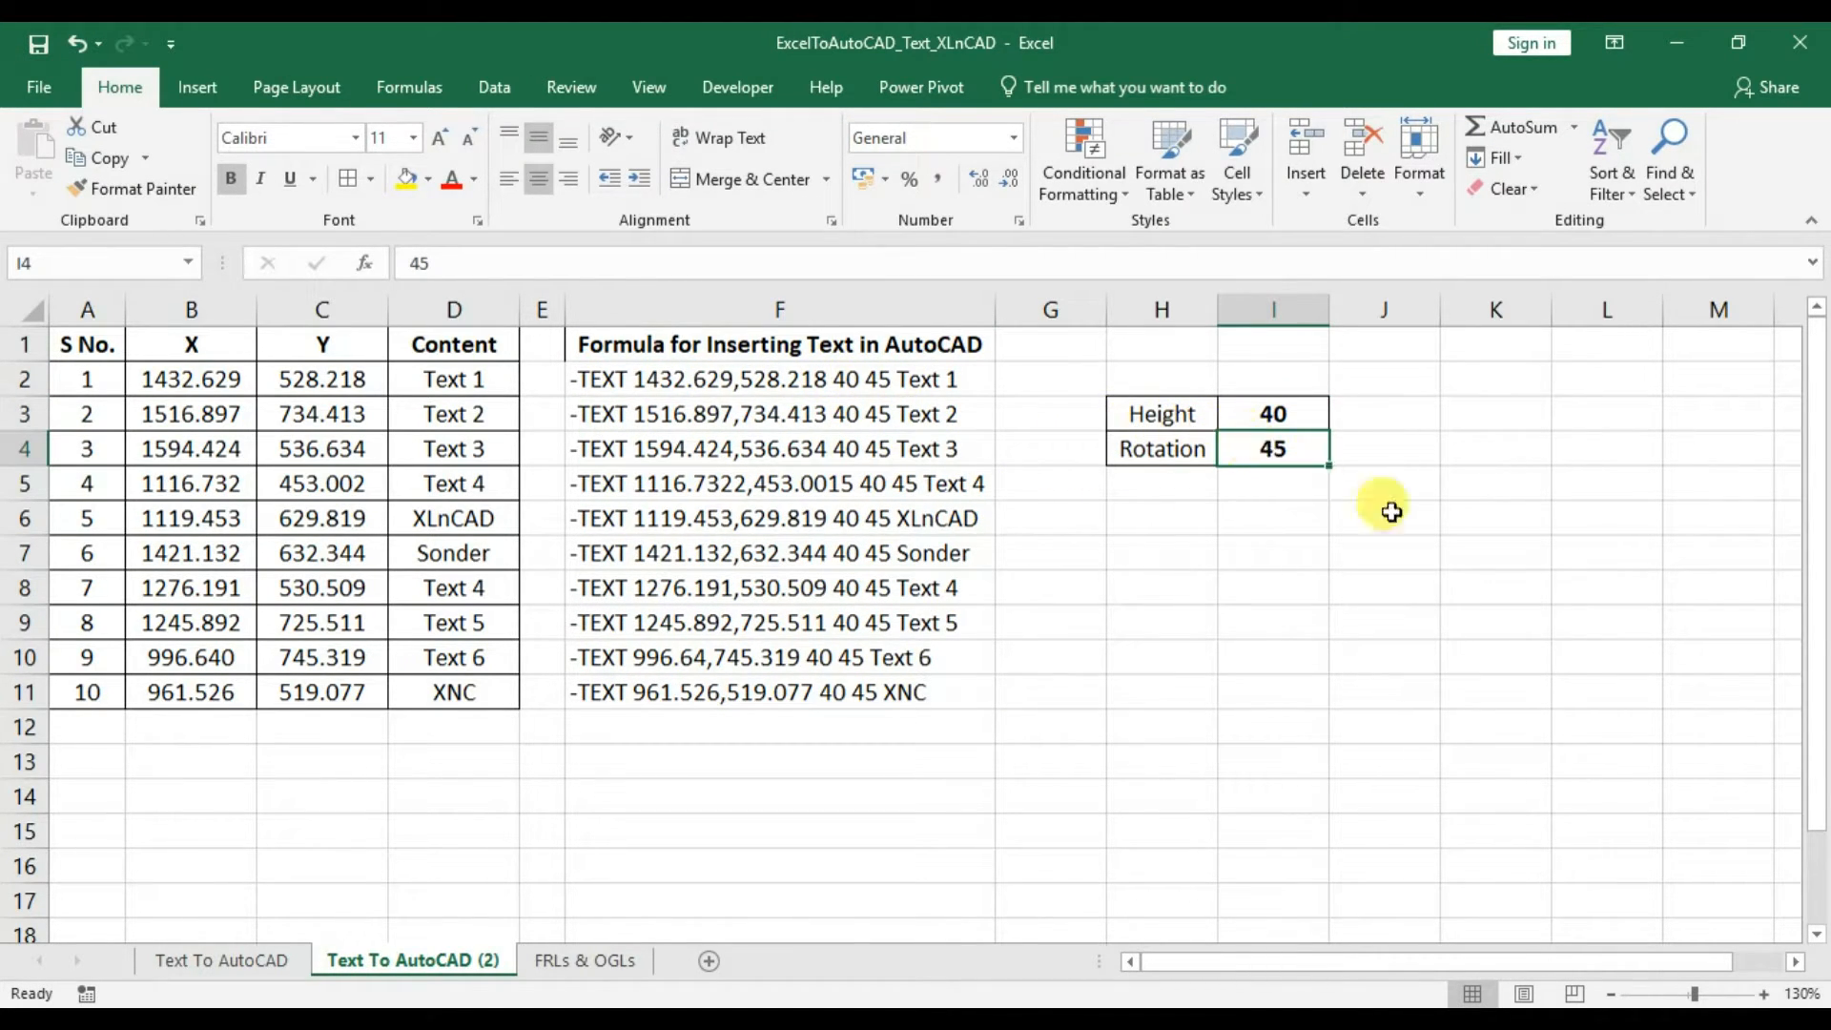
text(40)
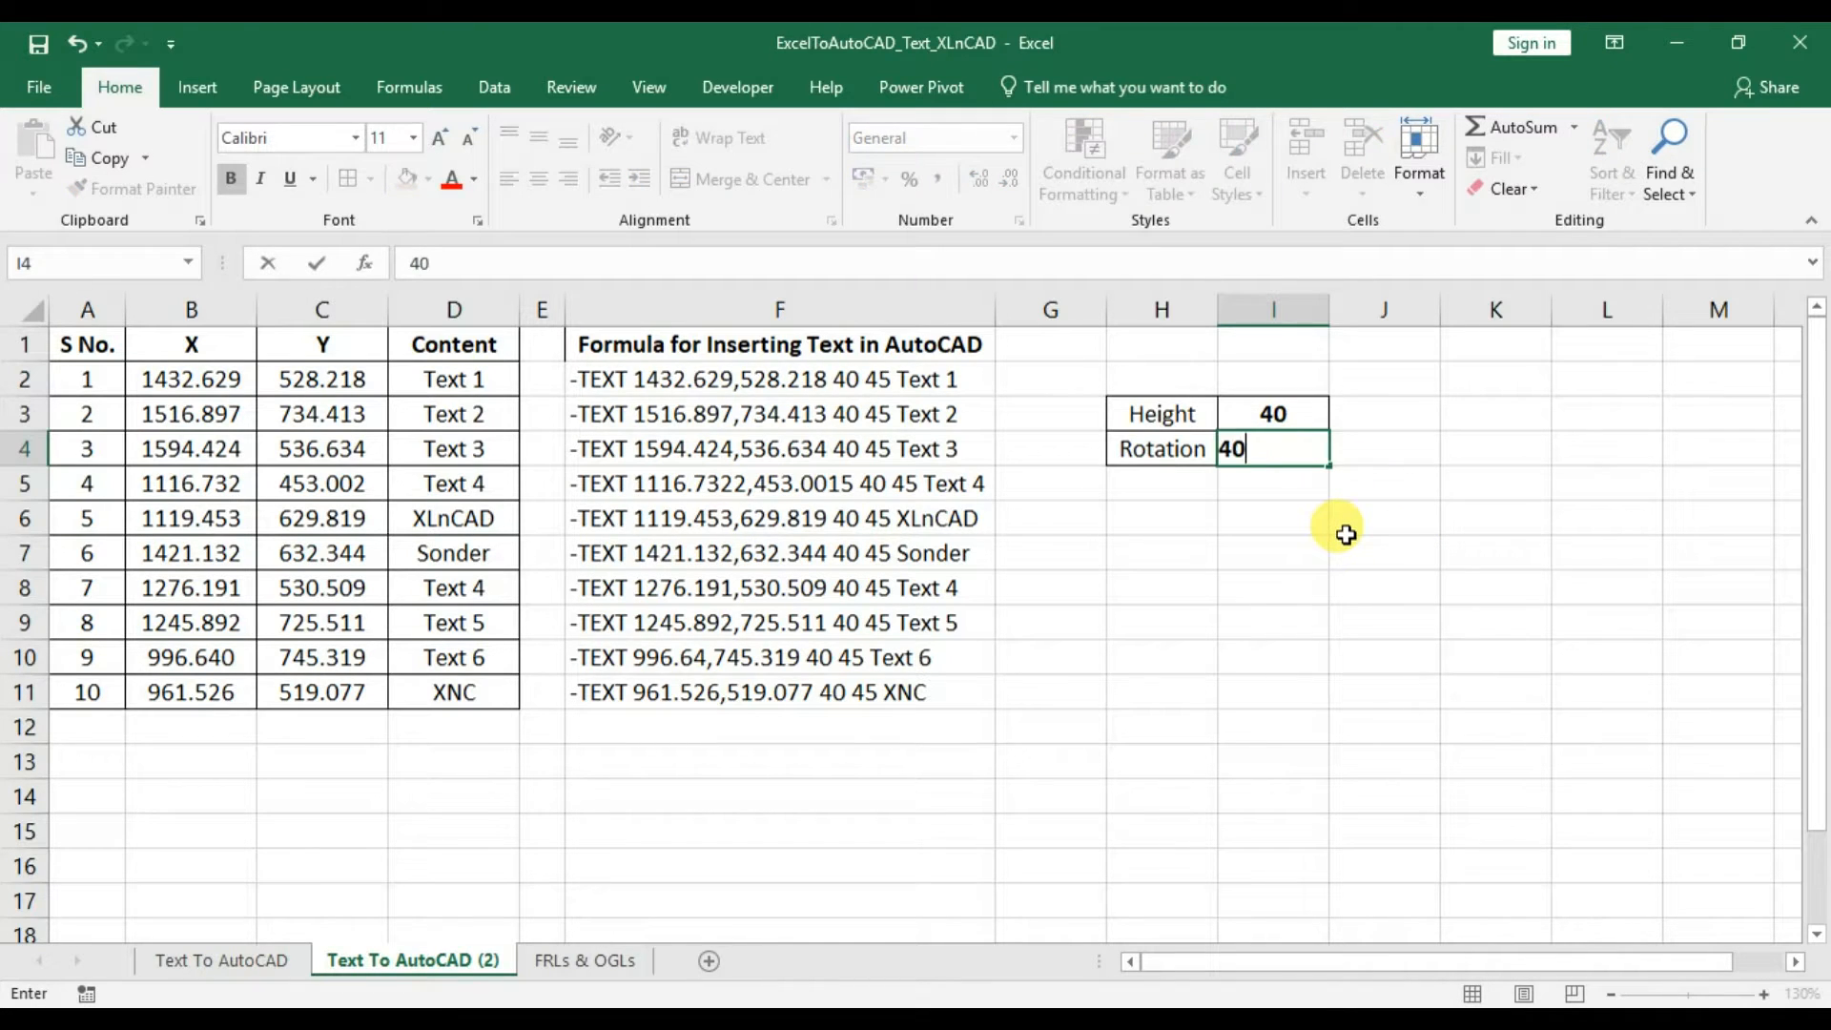
click(1273, 412)
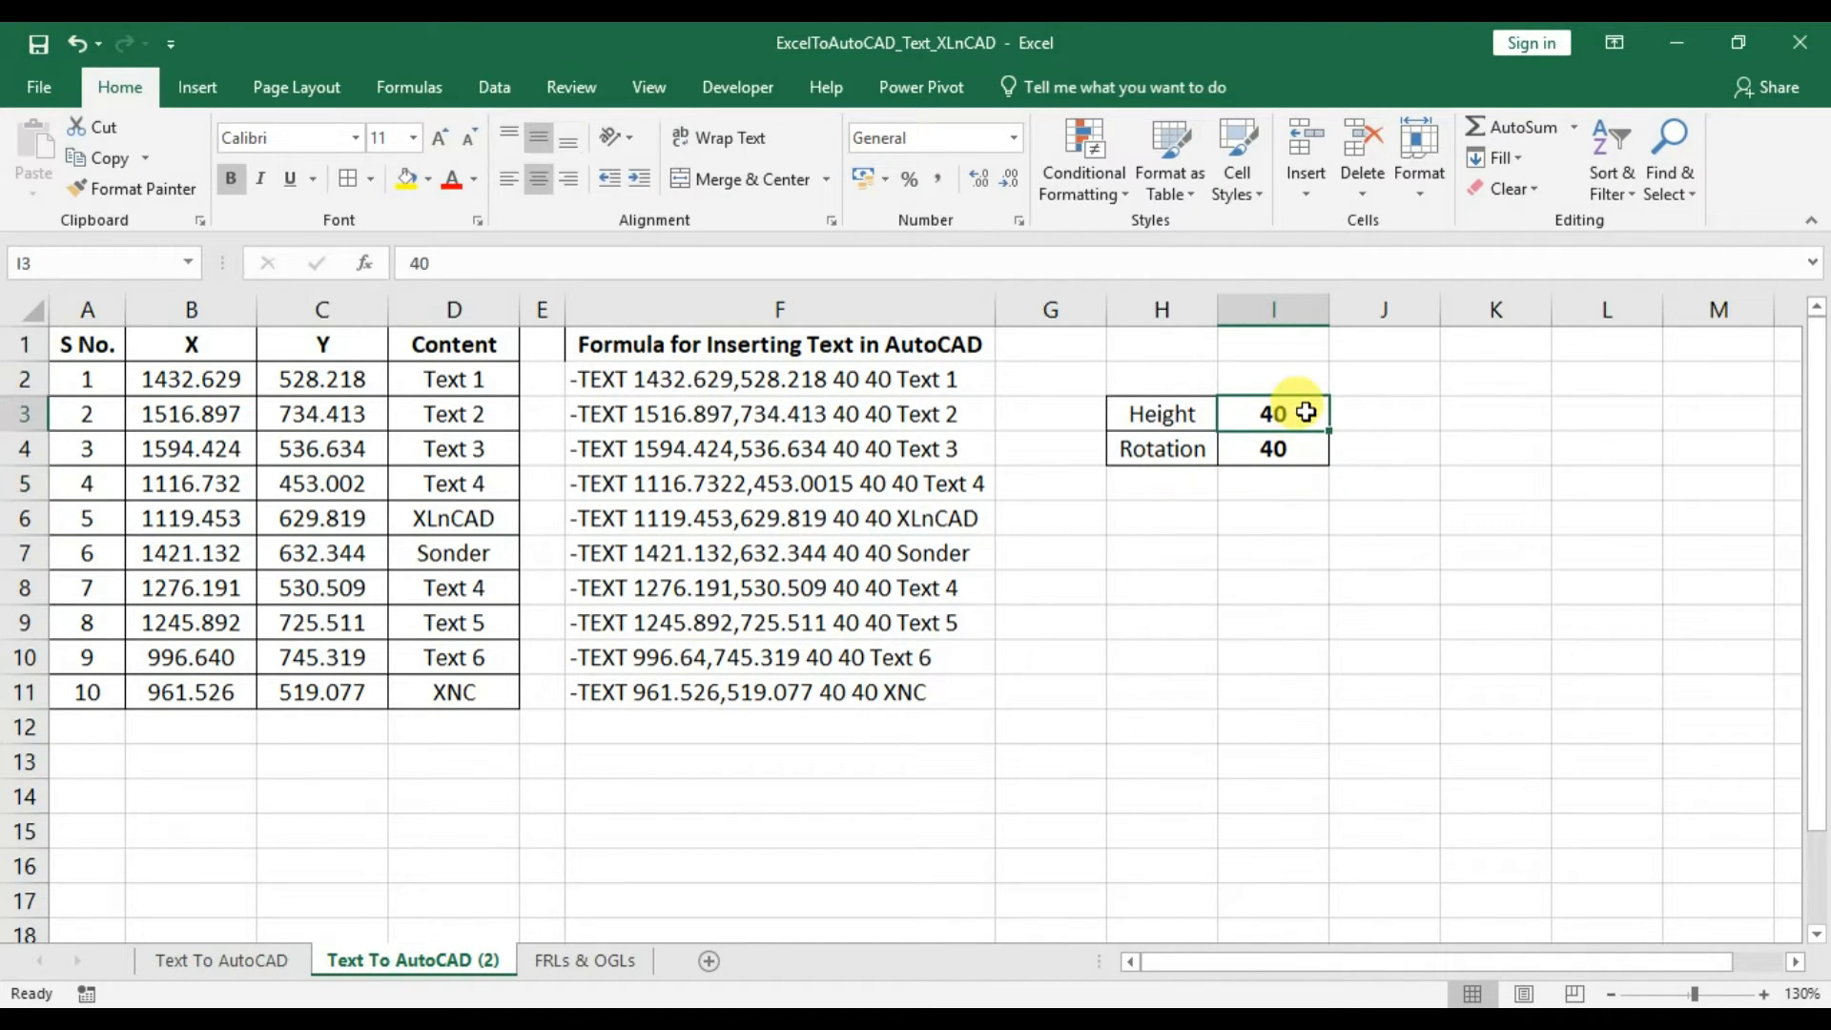
mouse_move(1377, 480)
text(25)
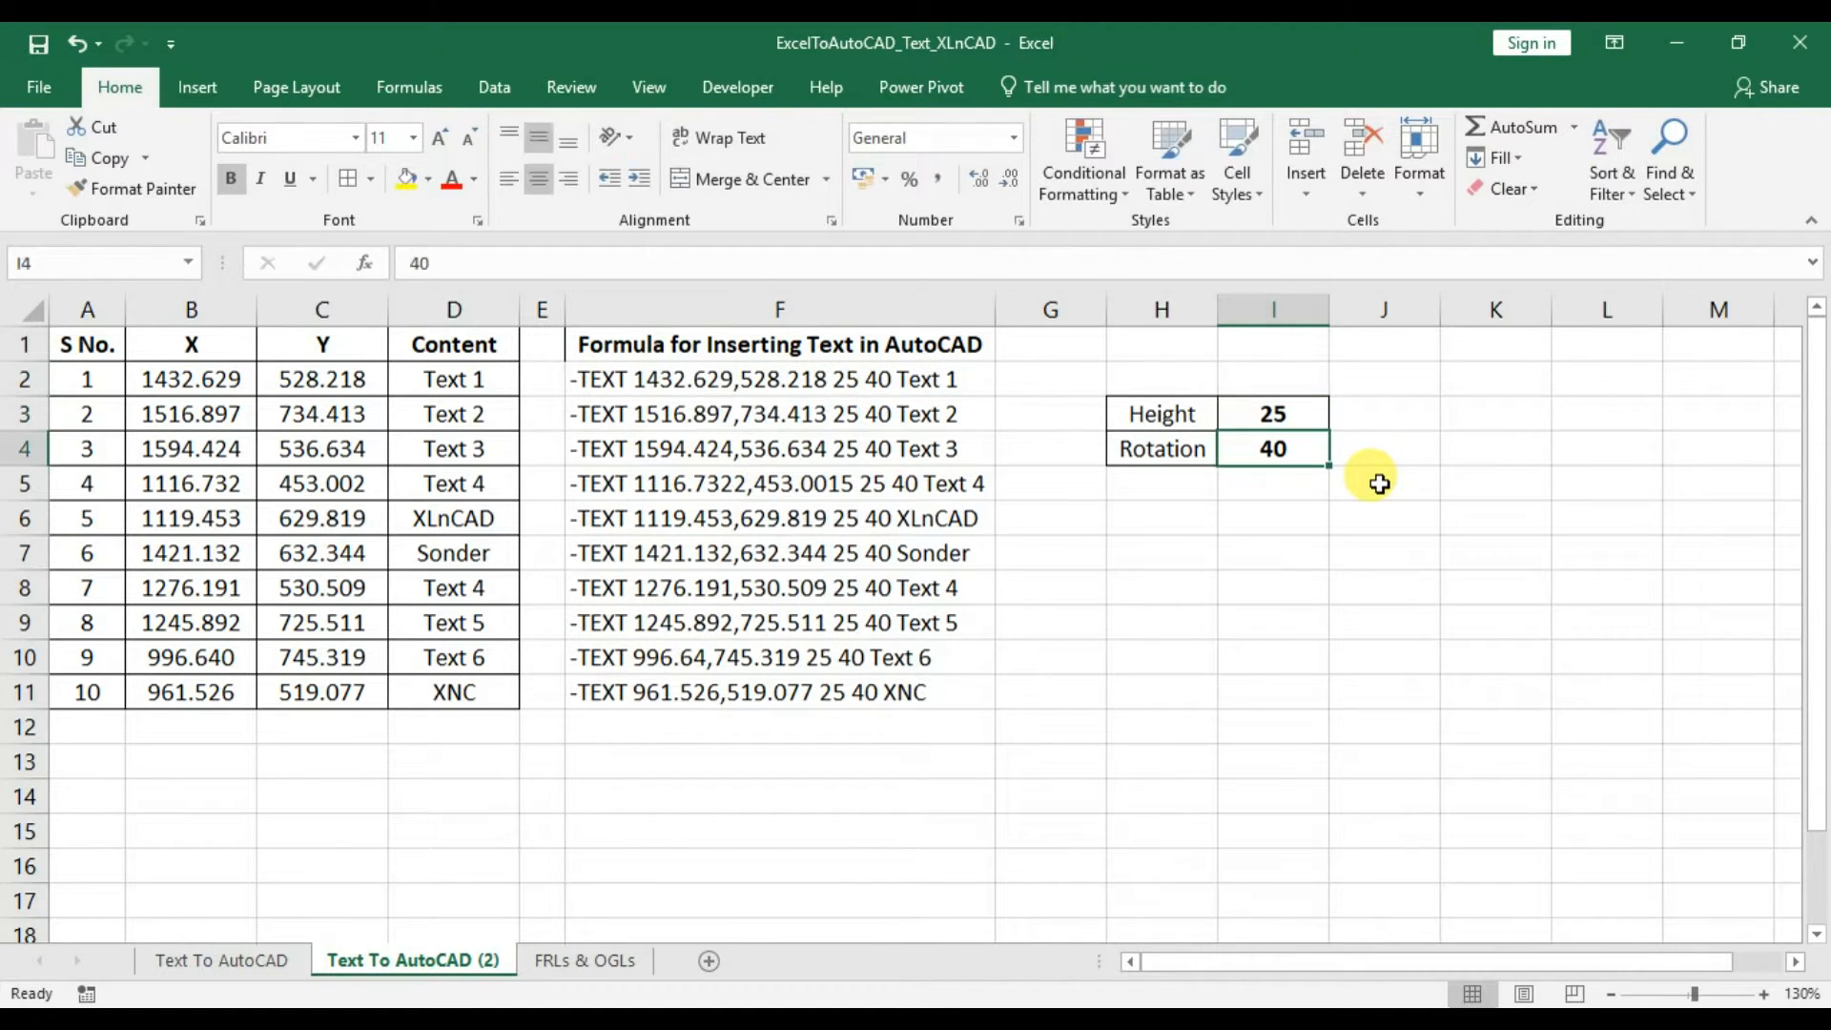
click(1274, 412)
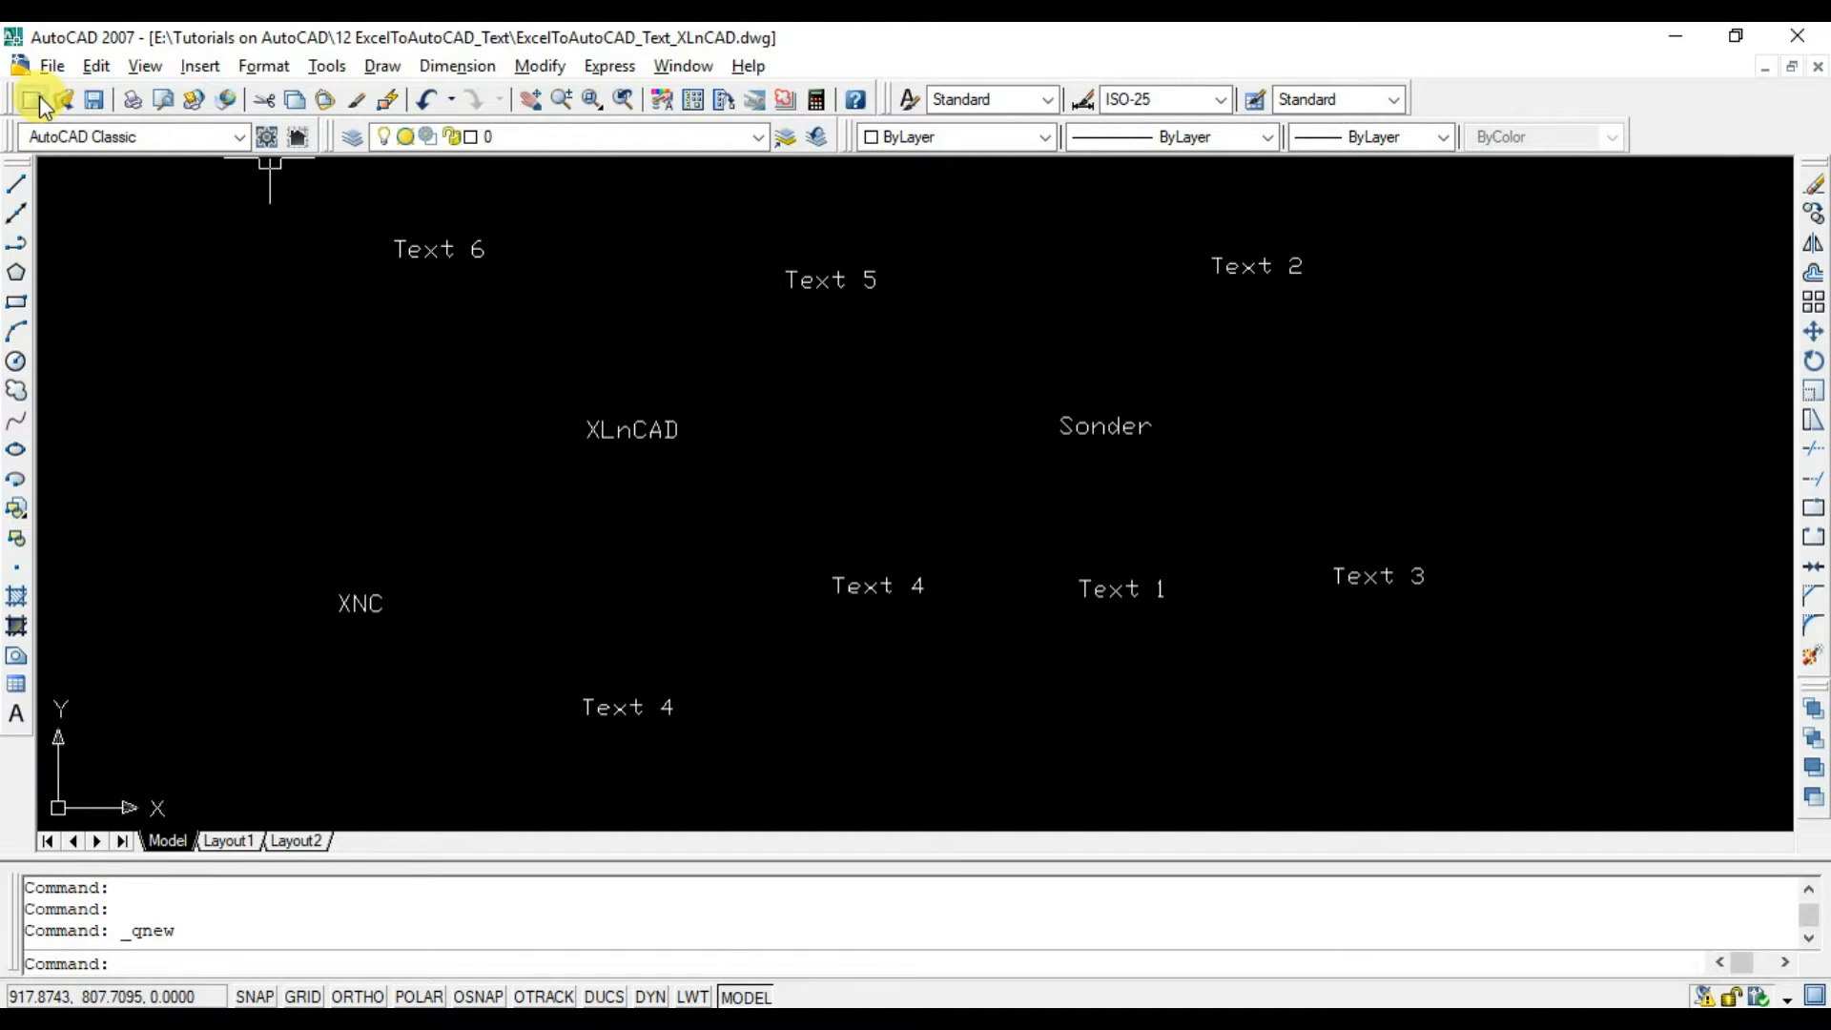
Paste the F2:F11 commands into a new drawing at height 25, rotation 40, and check a label's properties.
click(23, 99)
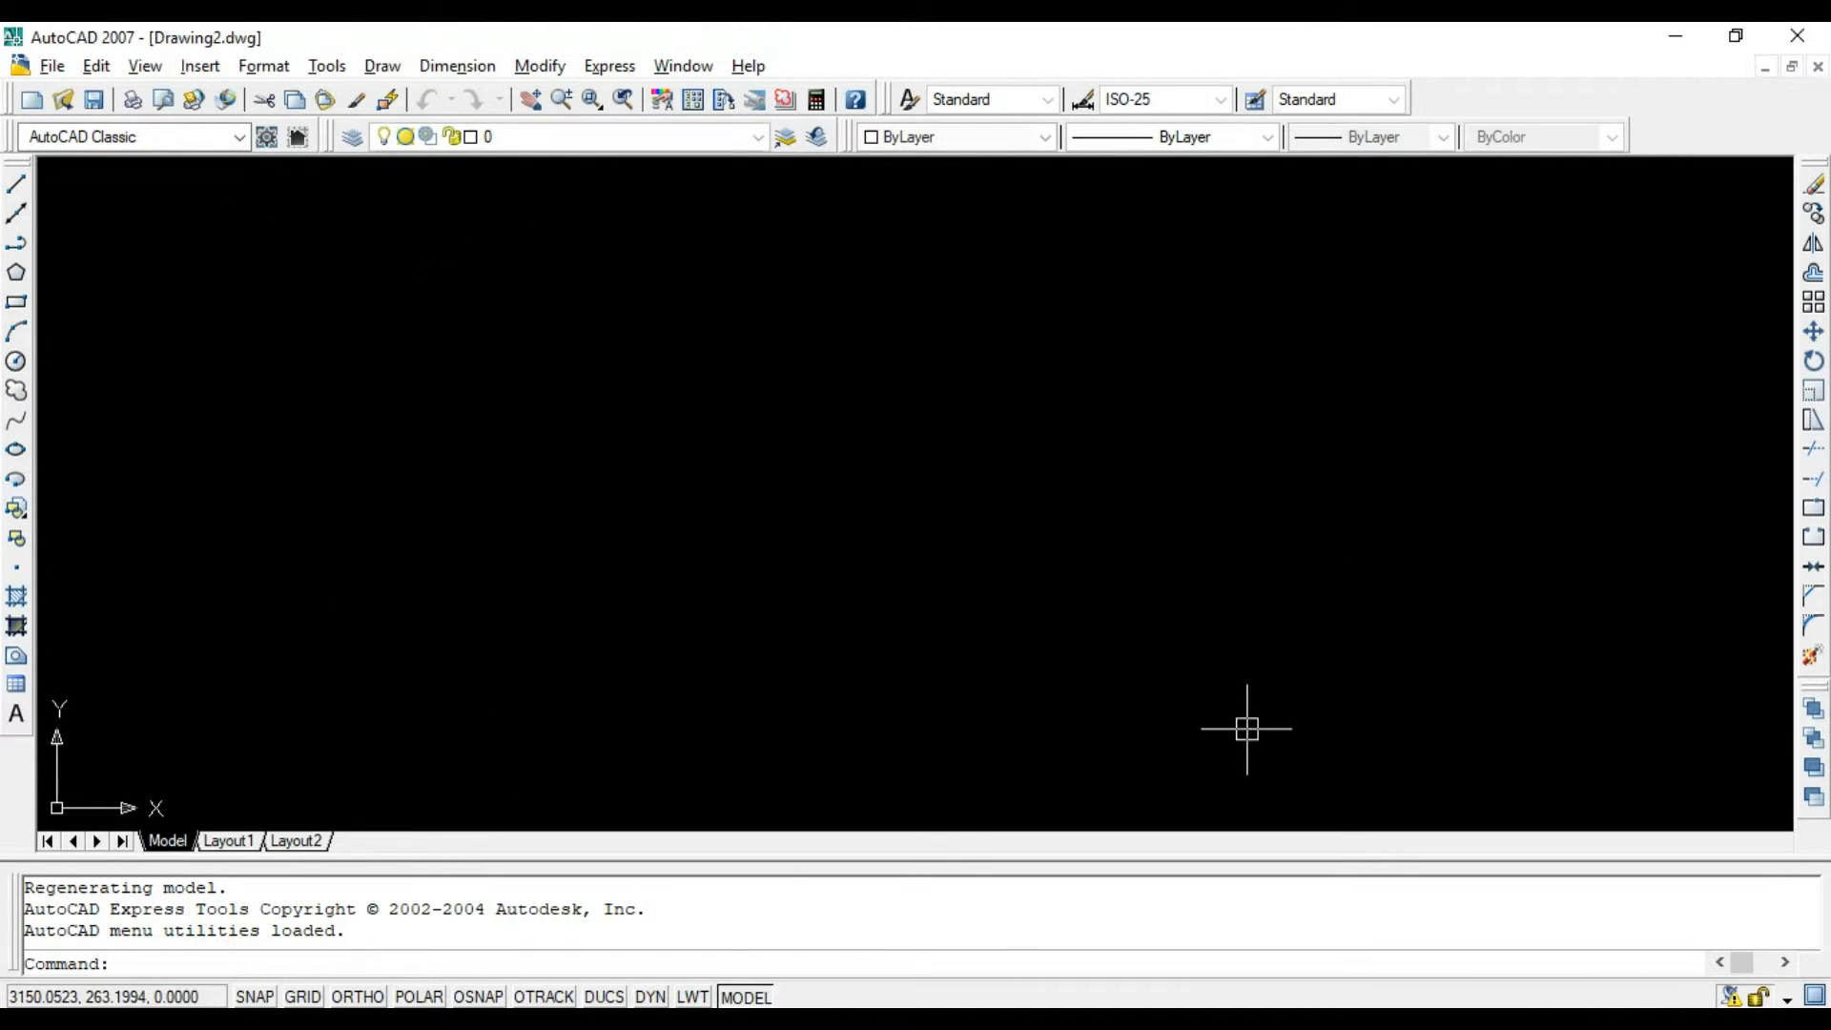
right_click(396, 963)
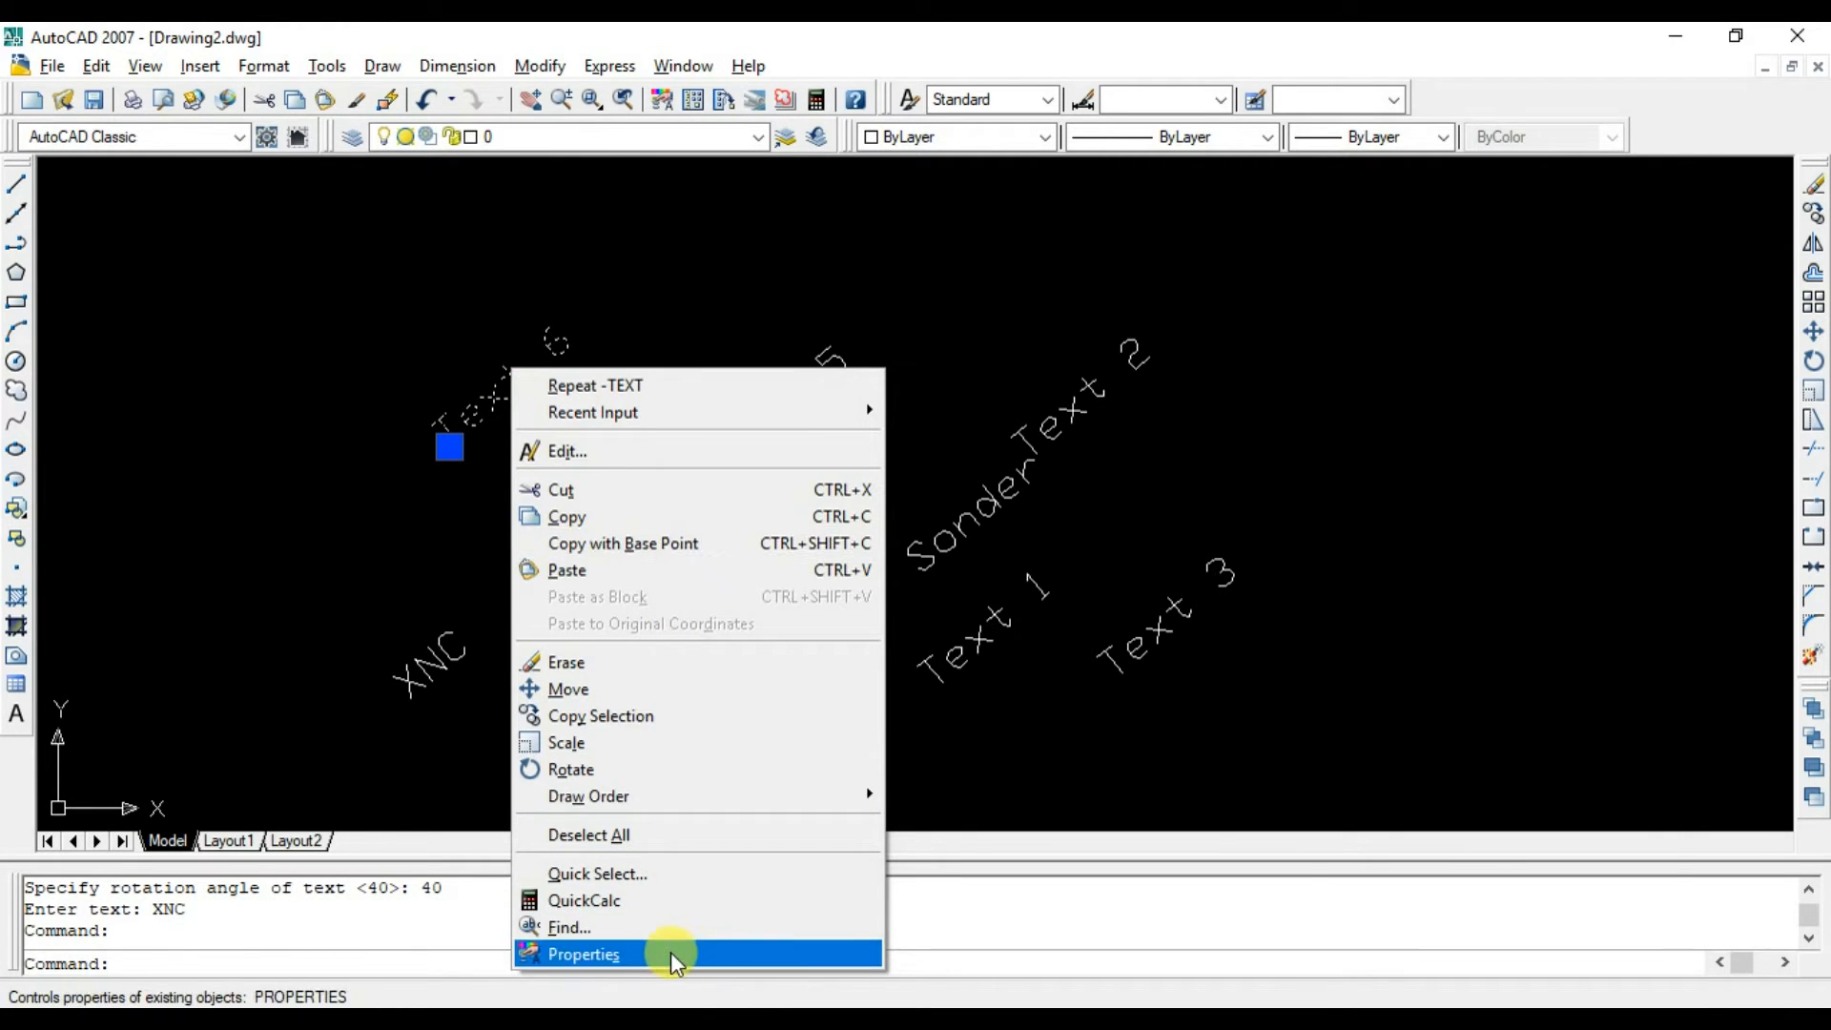
click(583, 954)
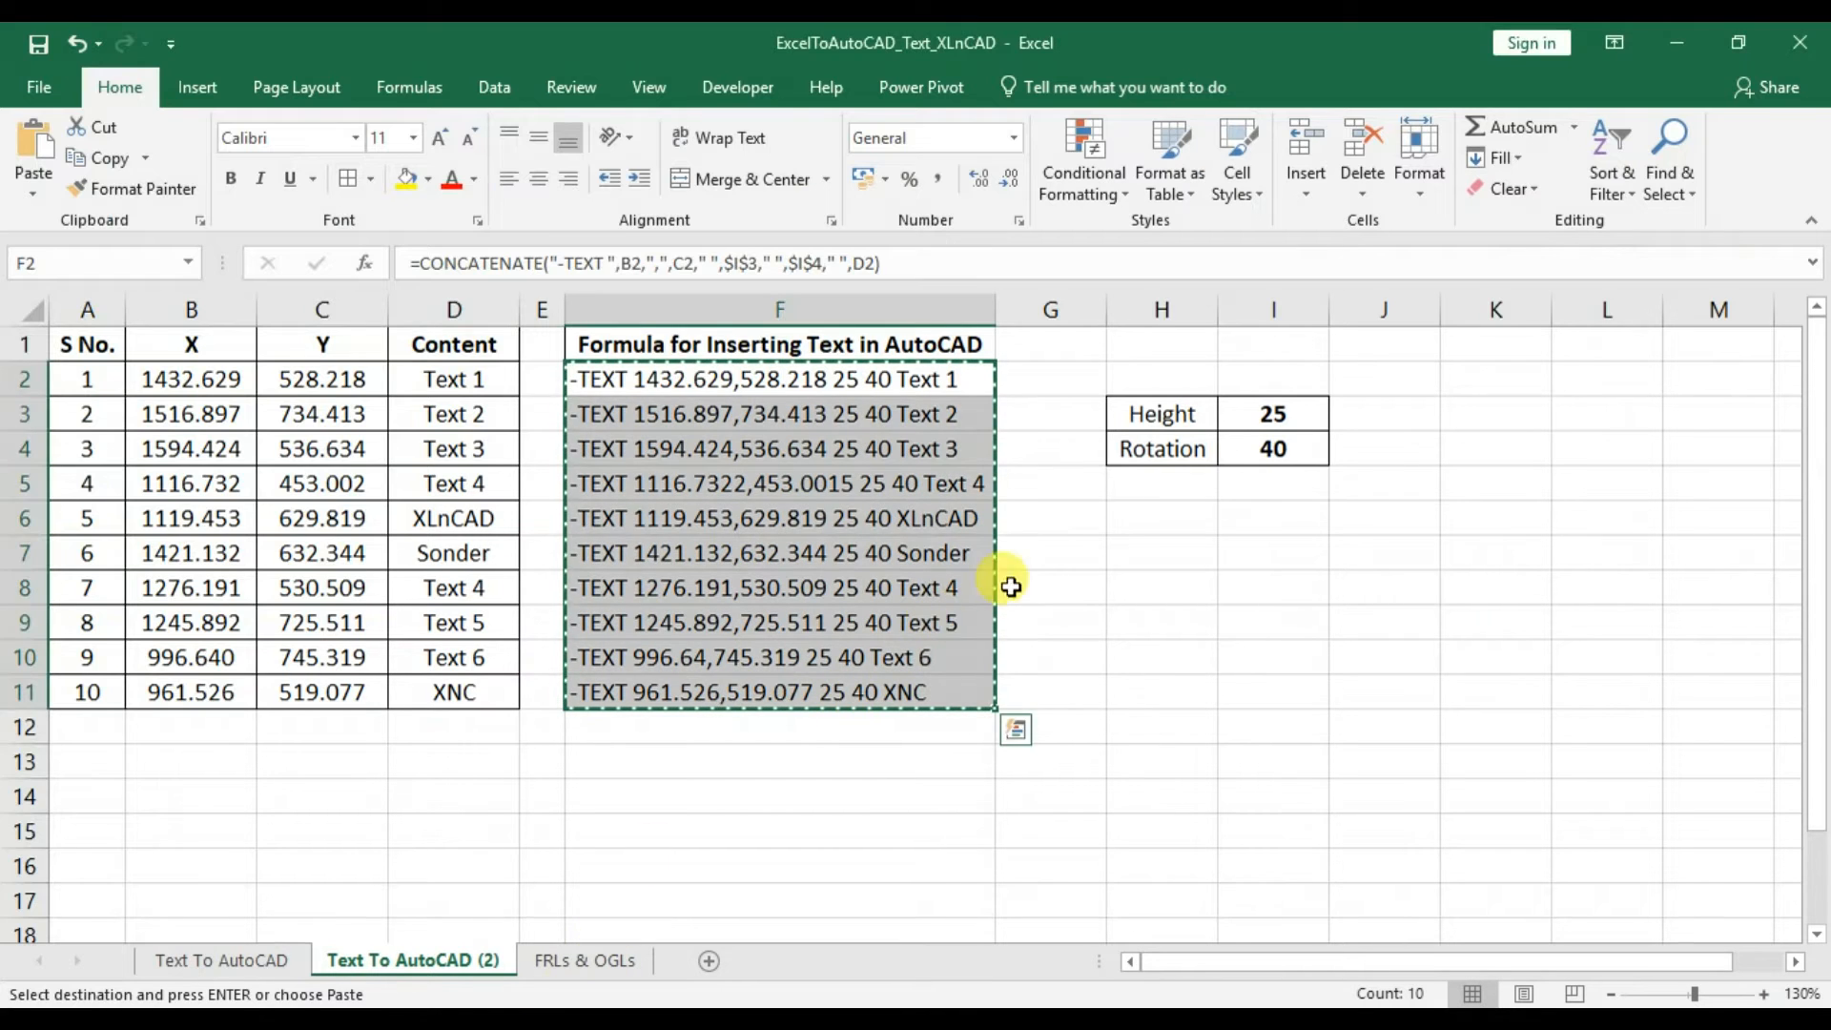
click(1272, 448)
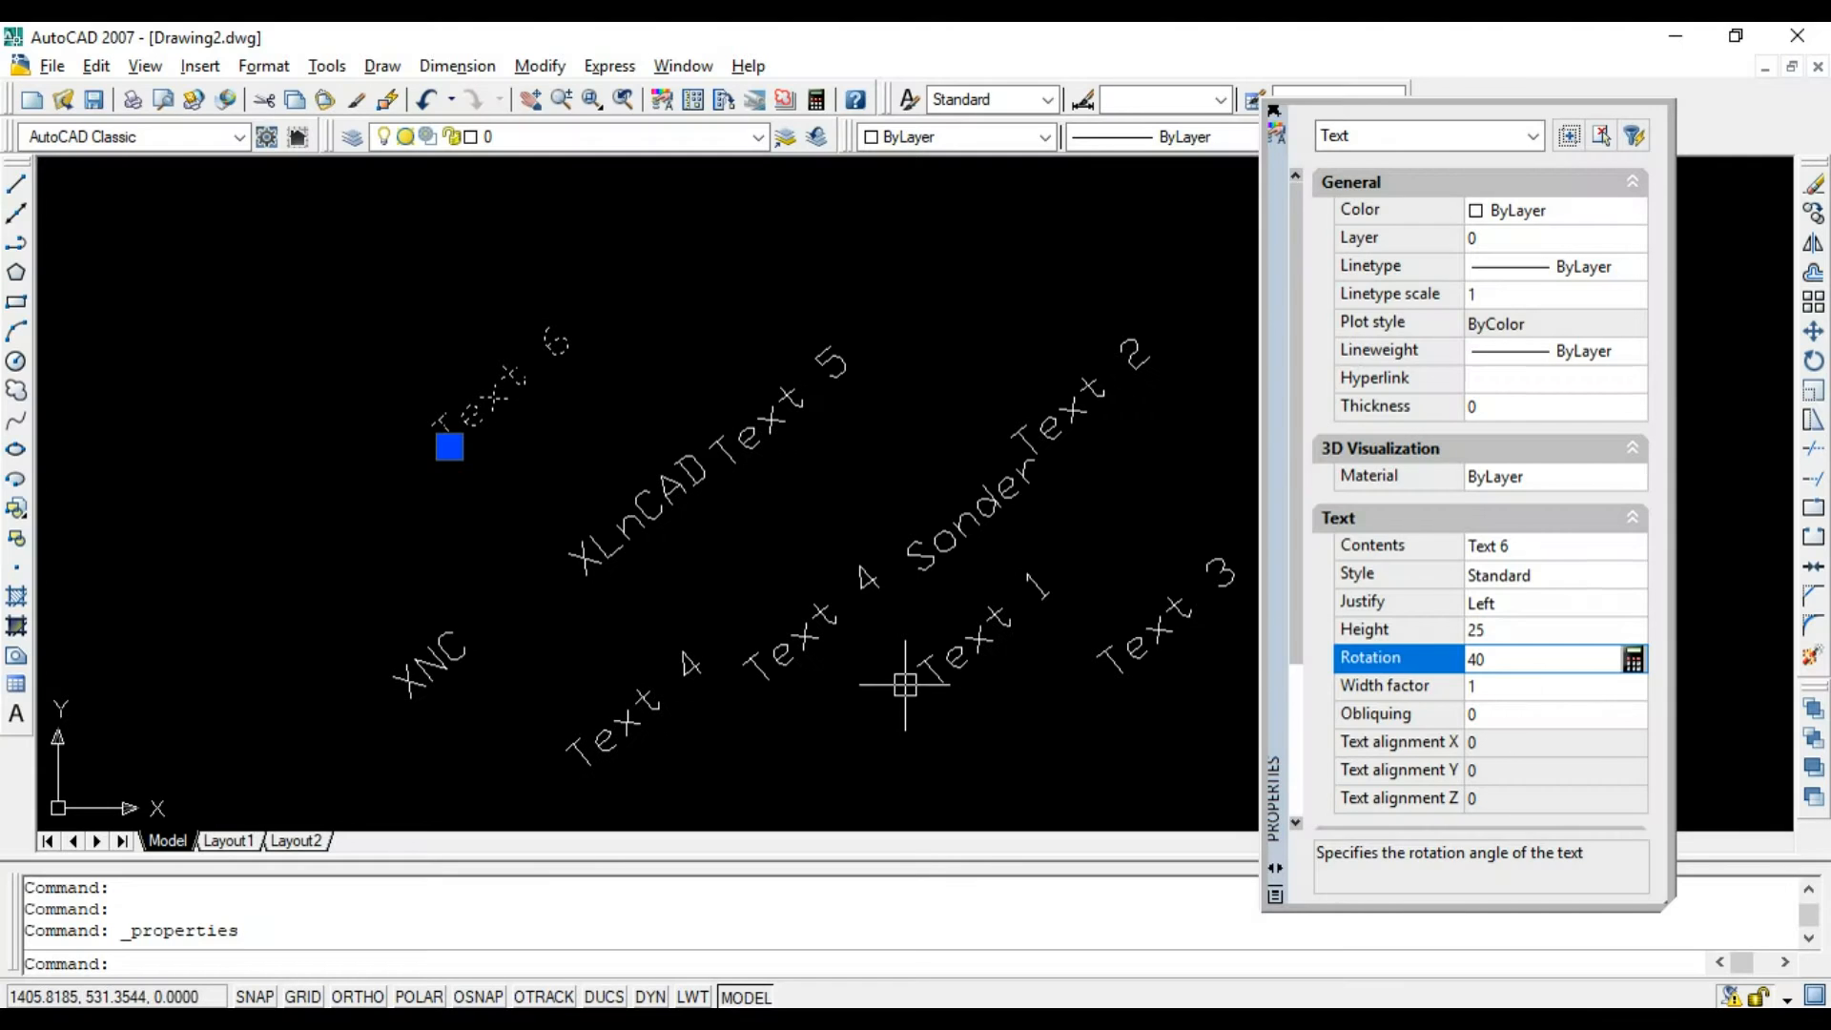
scroll(down, 3)
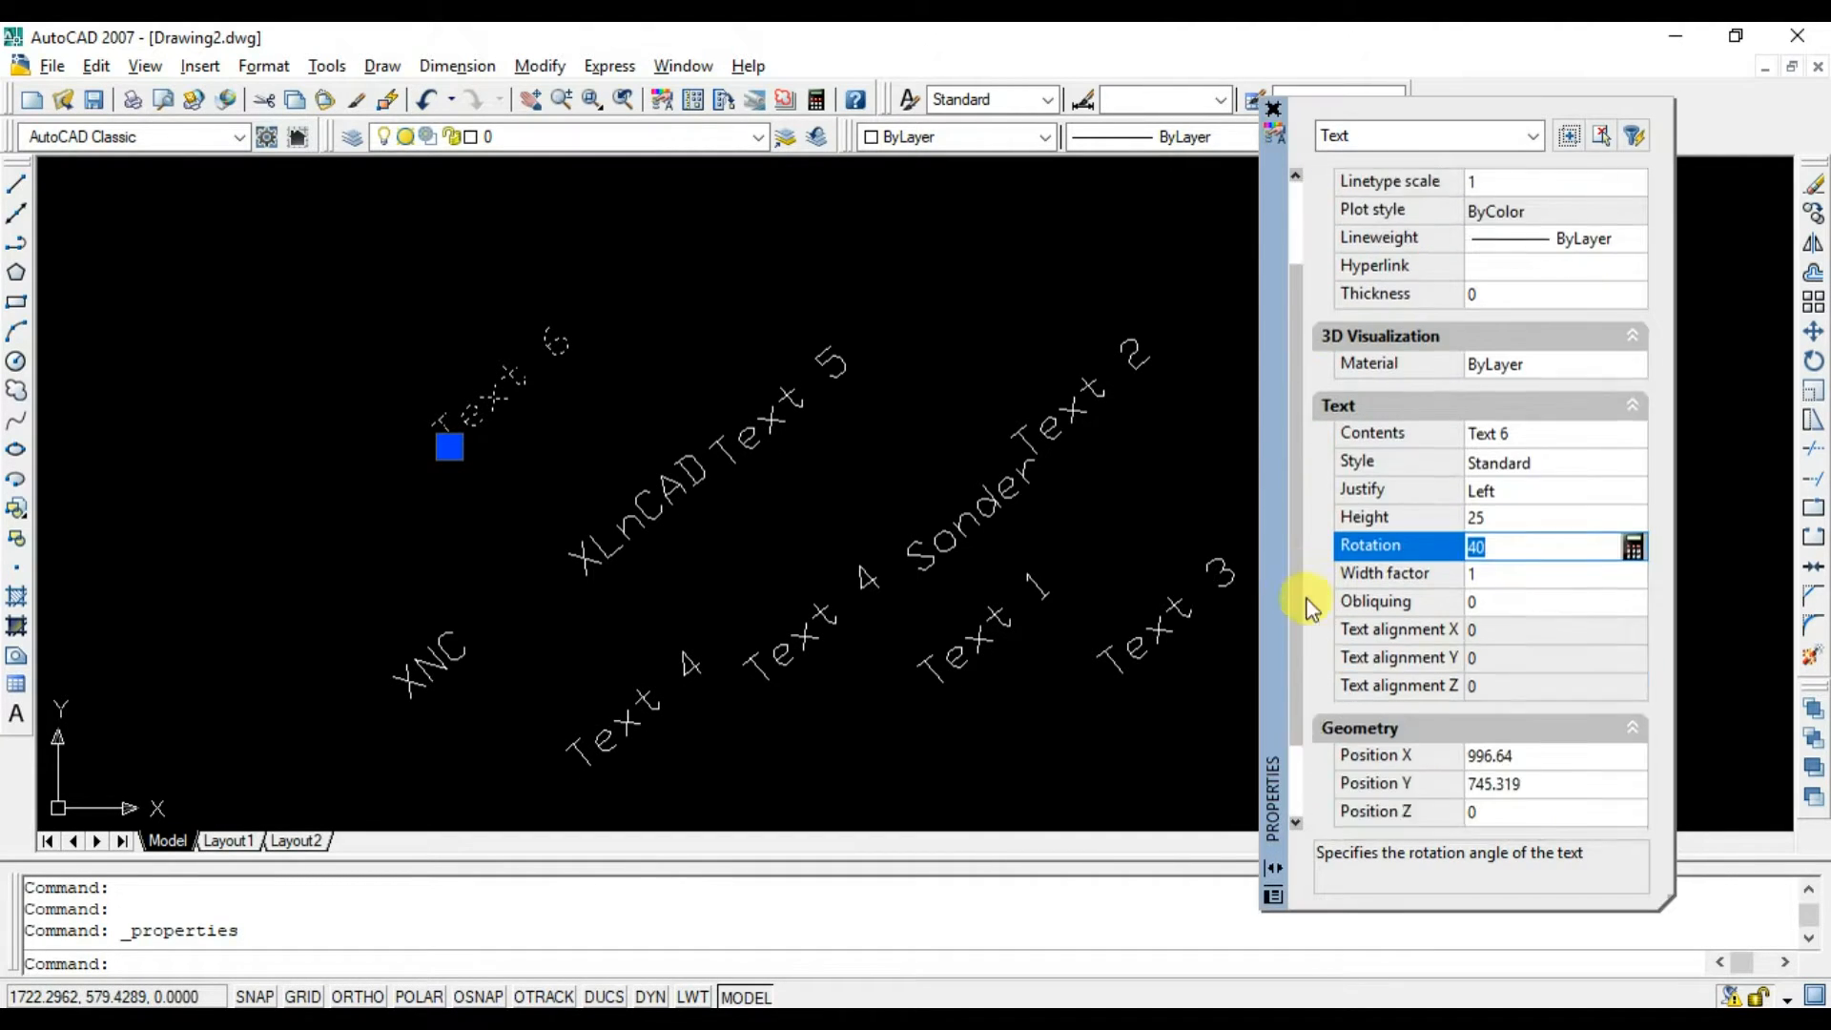
click(1274, 112)
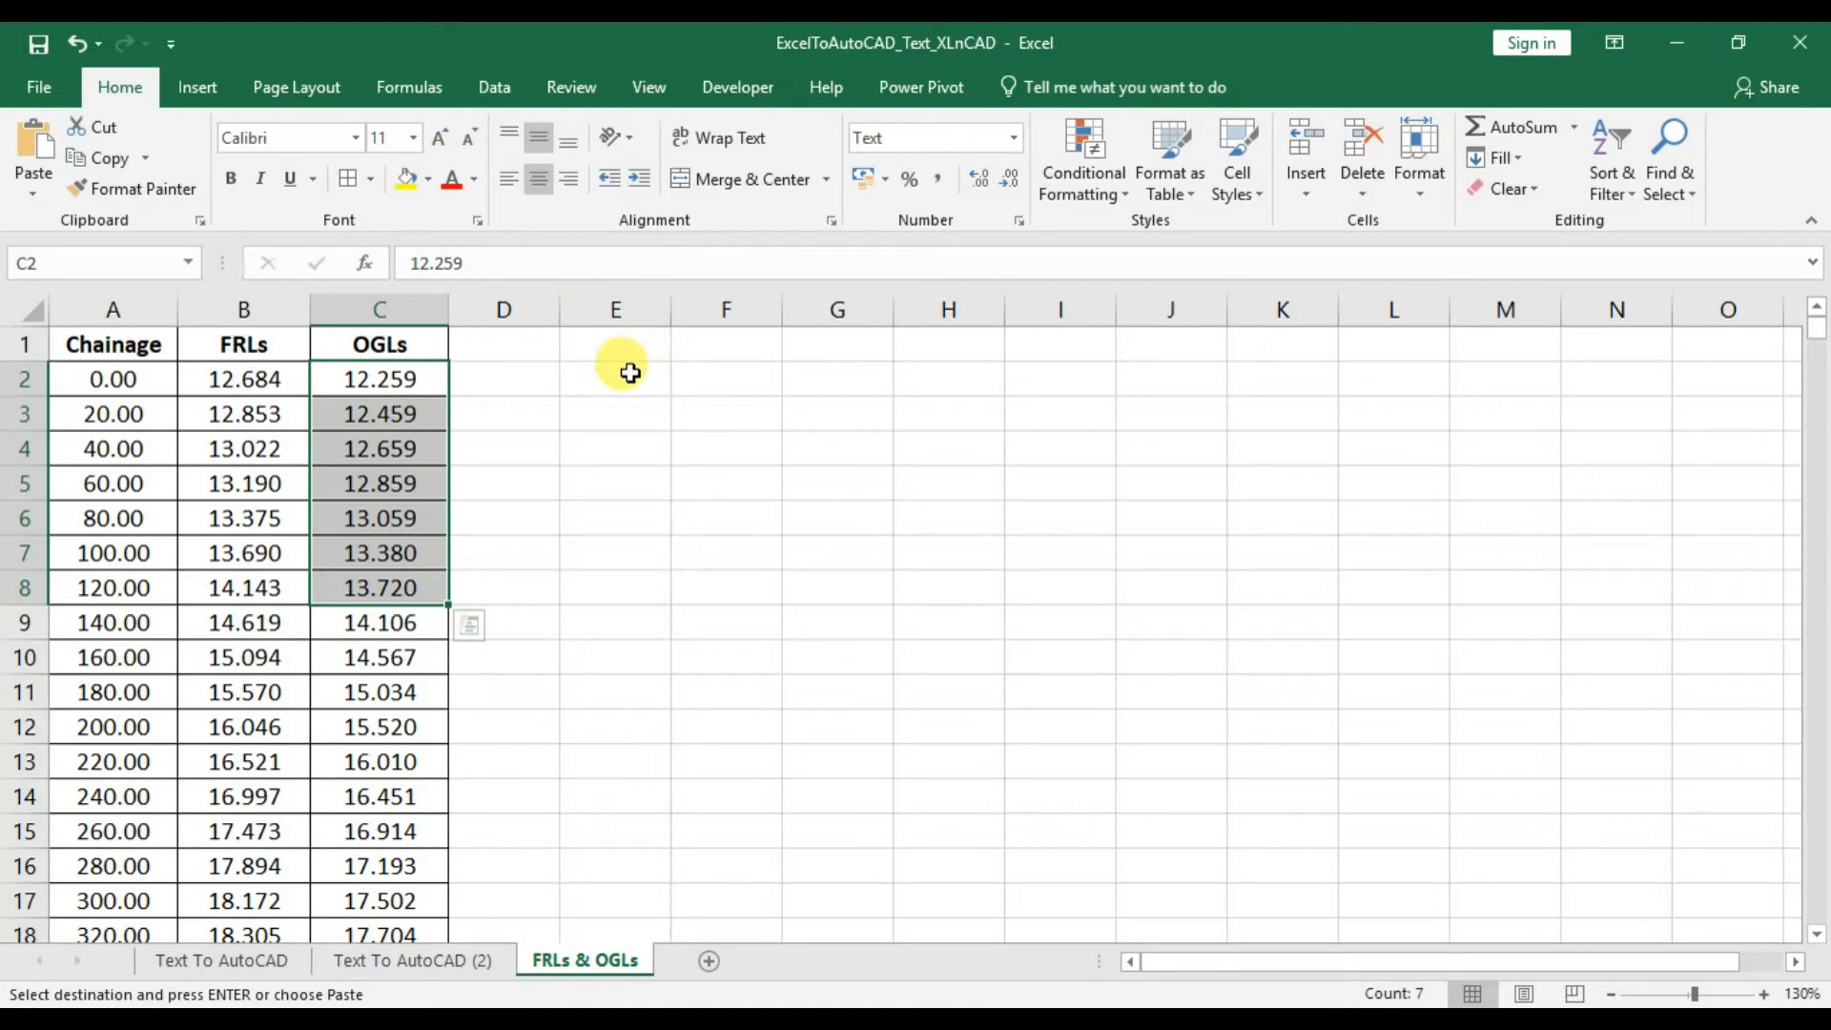
Enter in E2 the formula ="-TEXT "&A2&",100 5 90 "&B2 giving -TEXT 0,100 5 90 12.684.
click(618, 375)
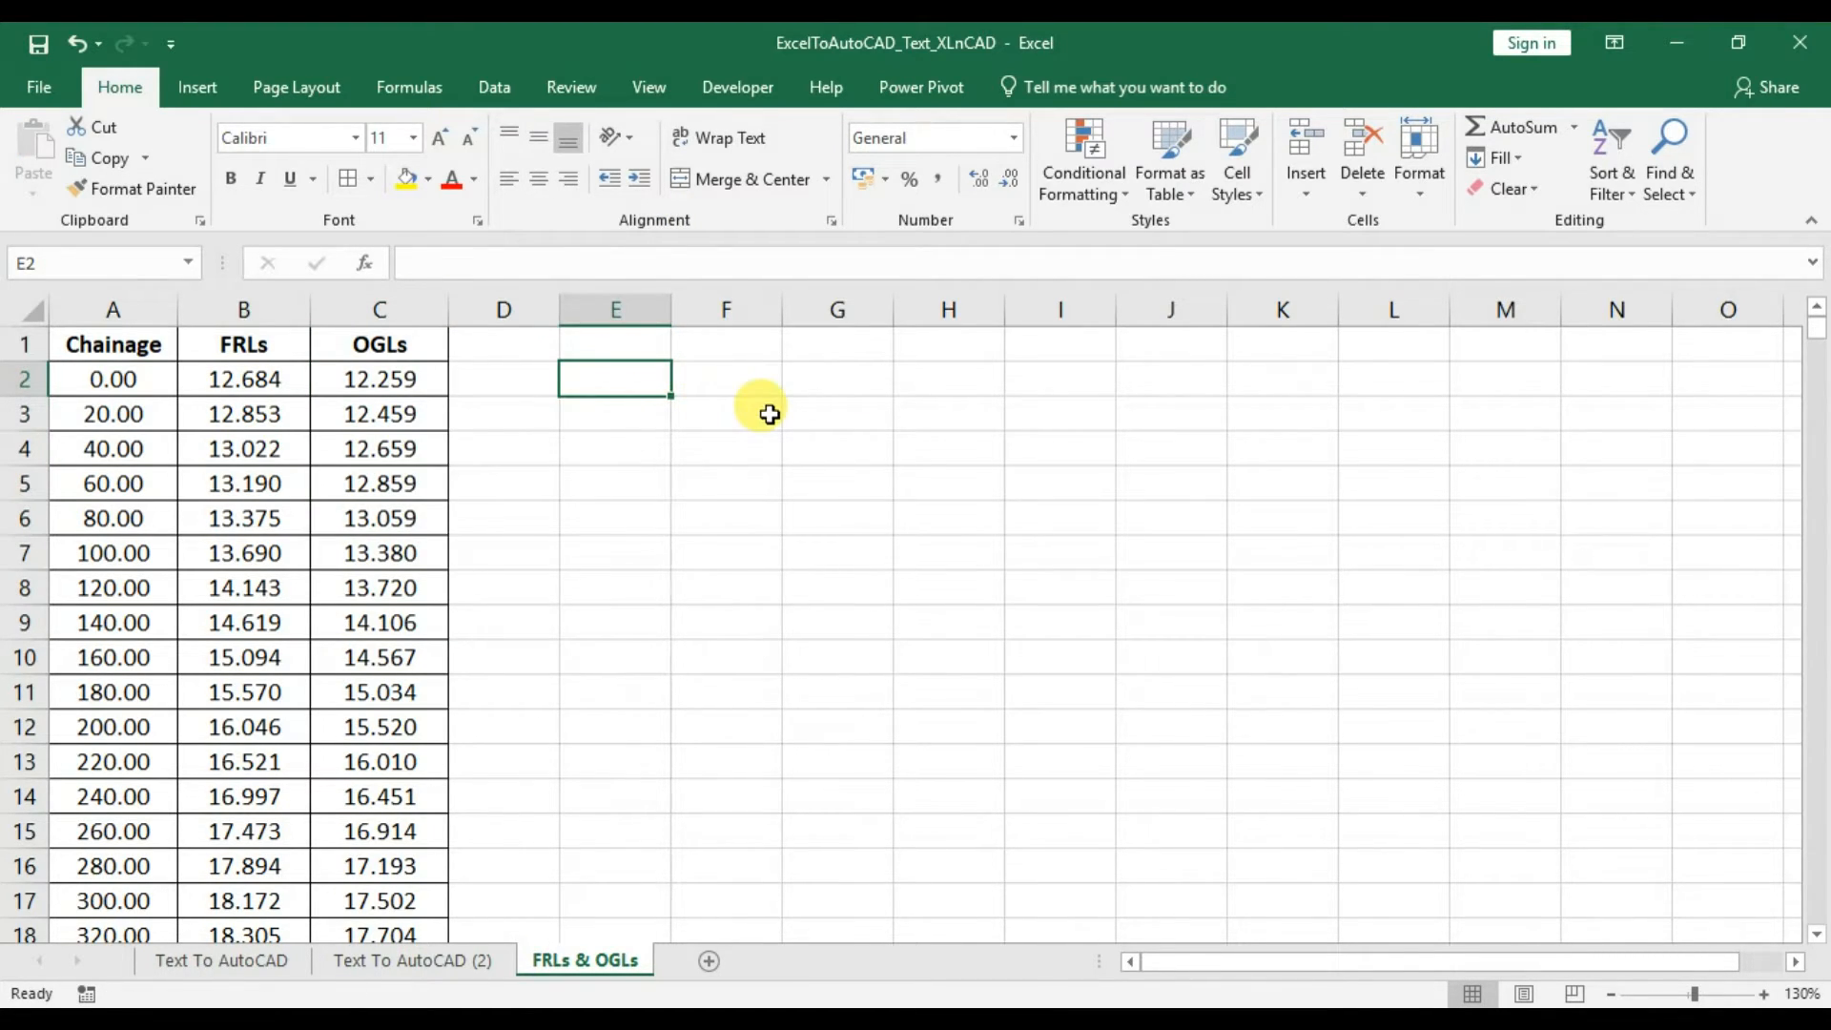
text(=")
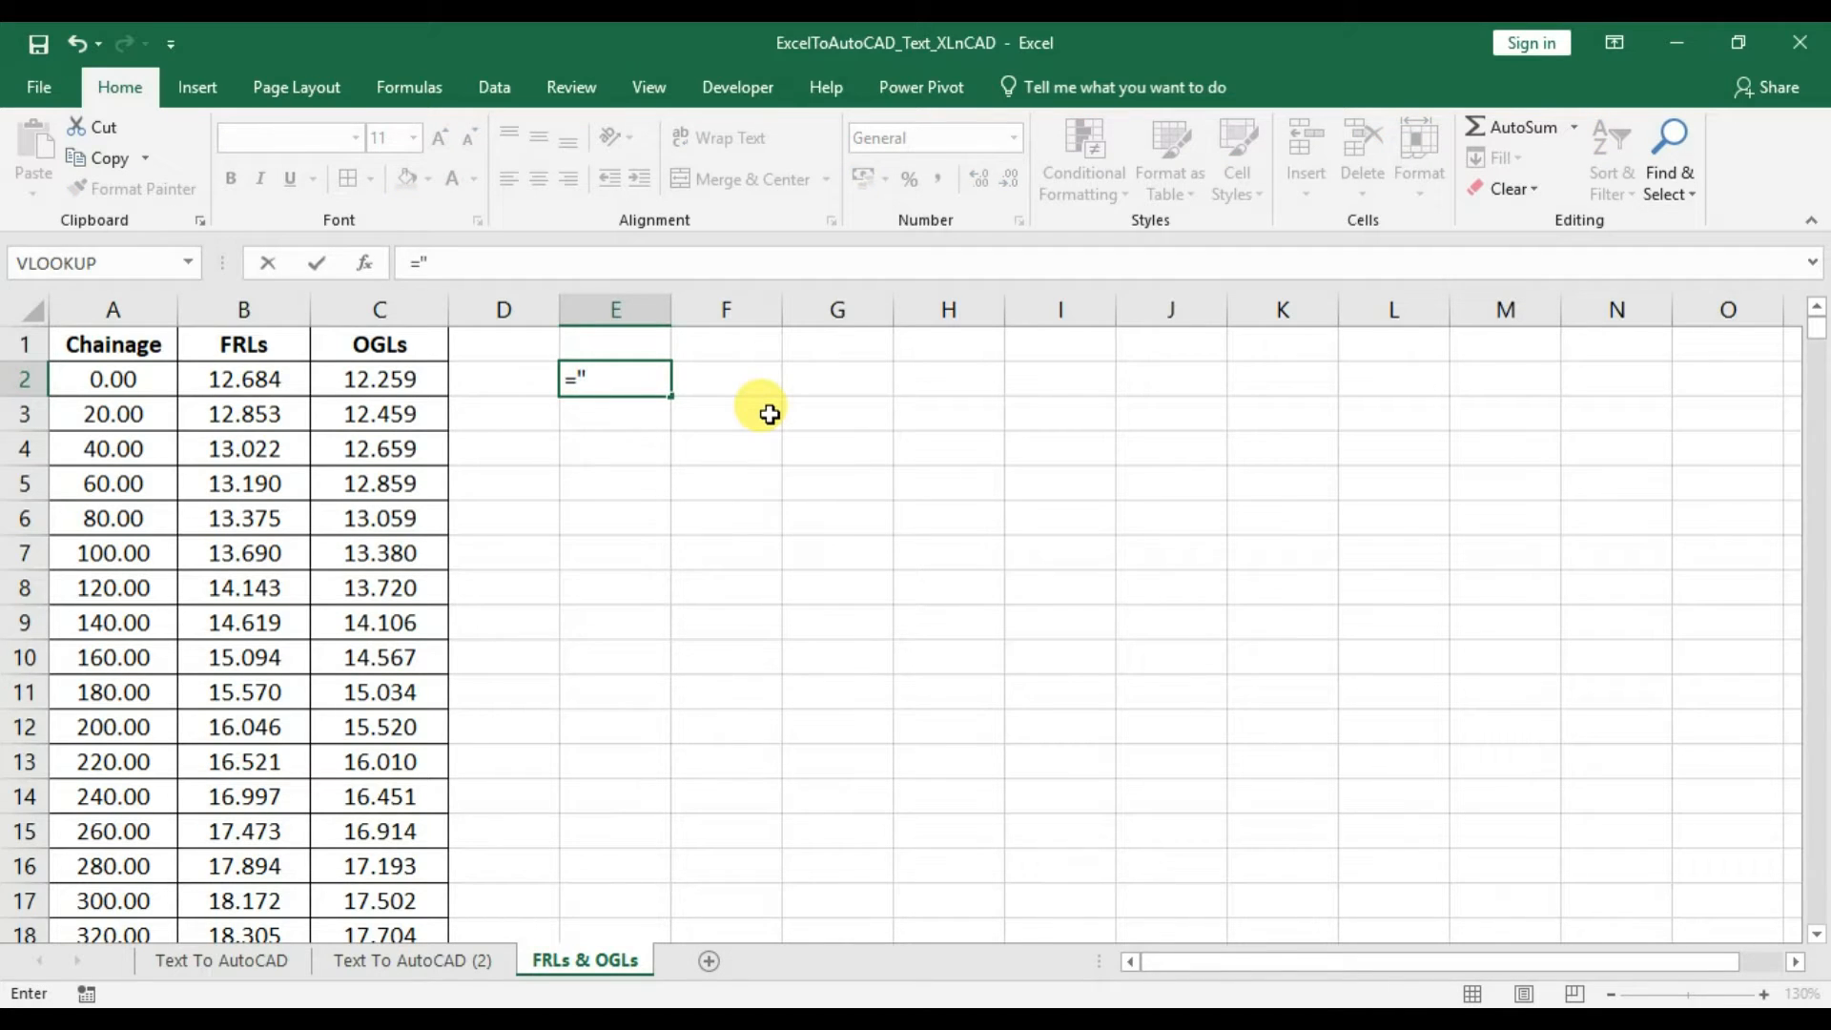
text(-T)
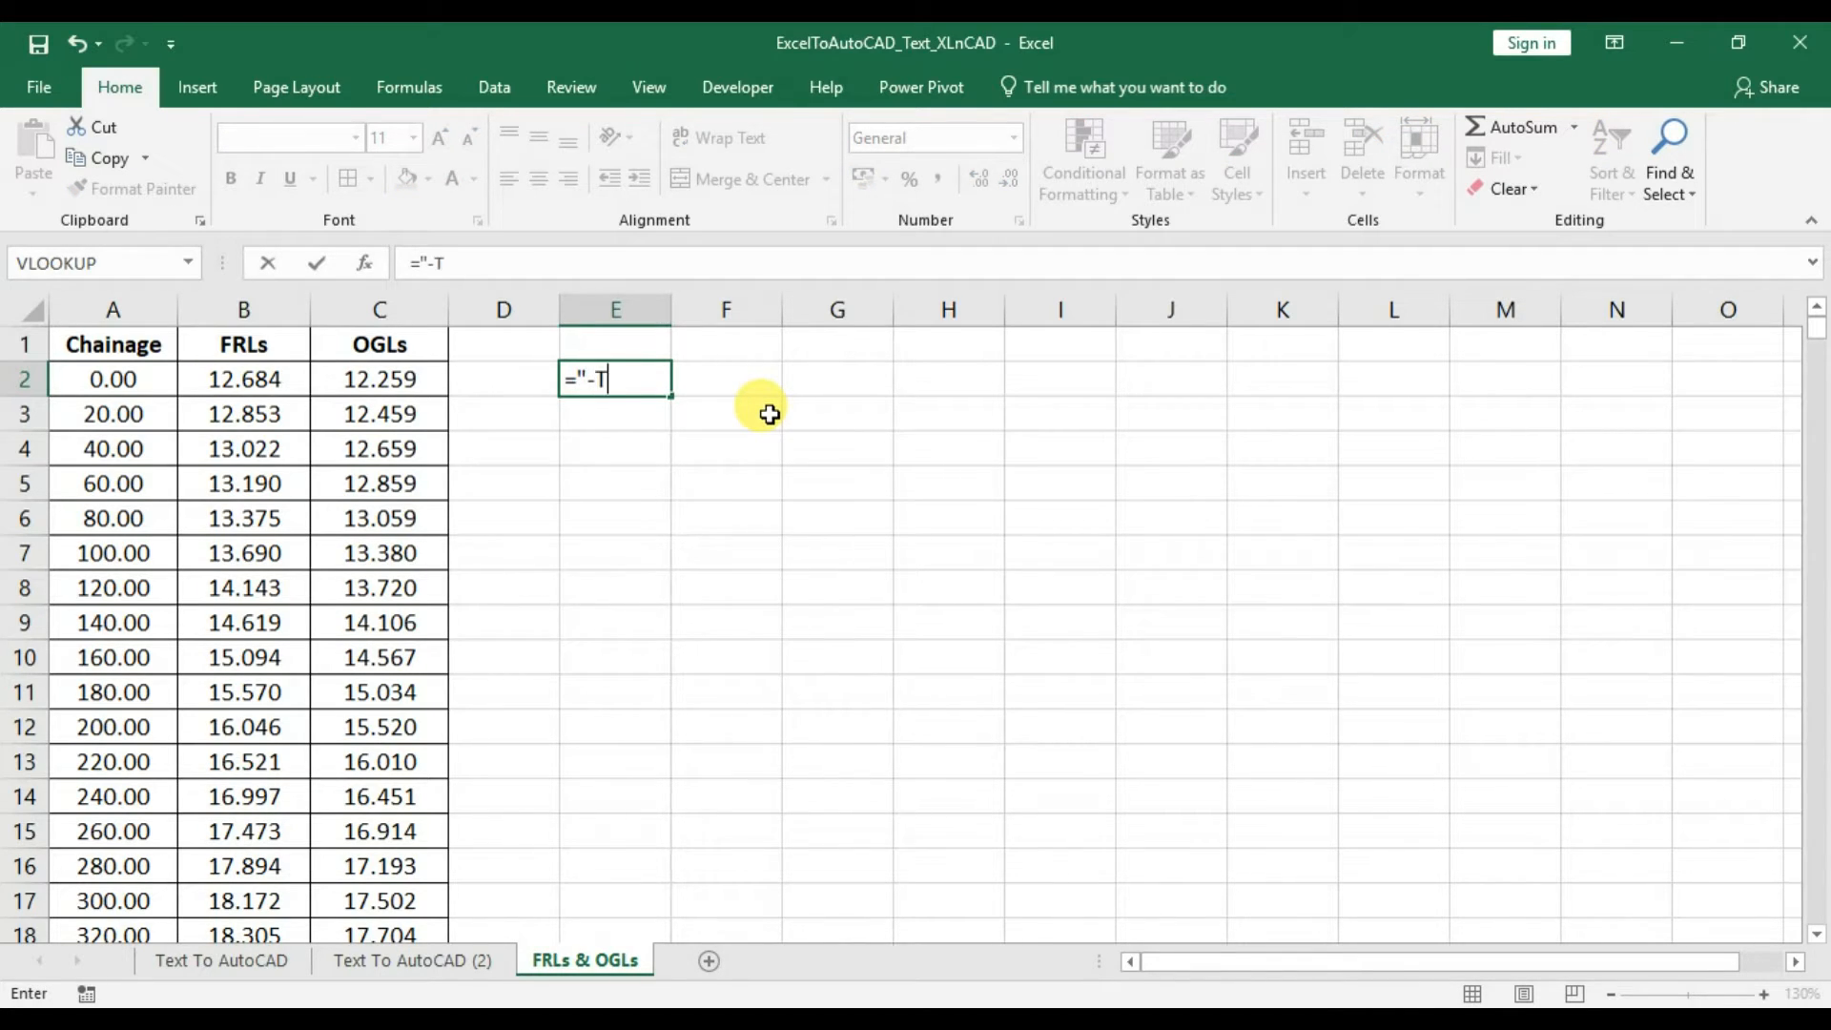
text(EXT)
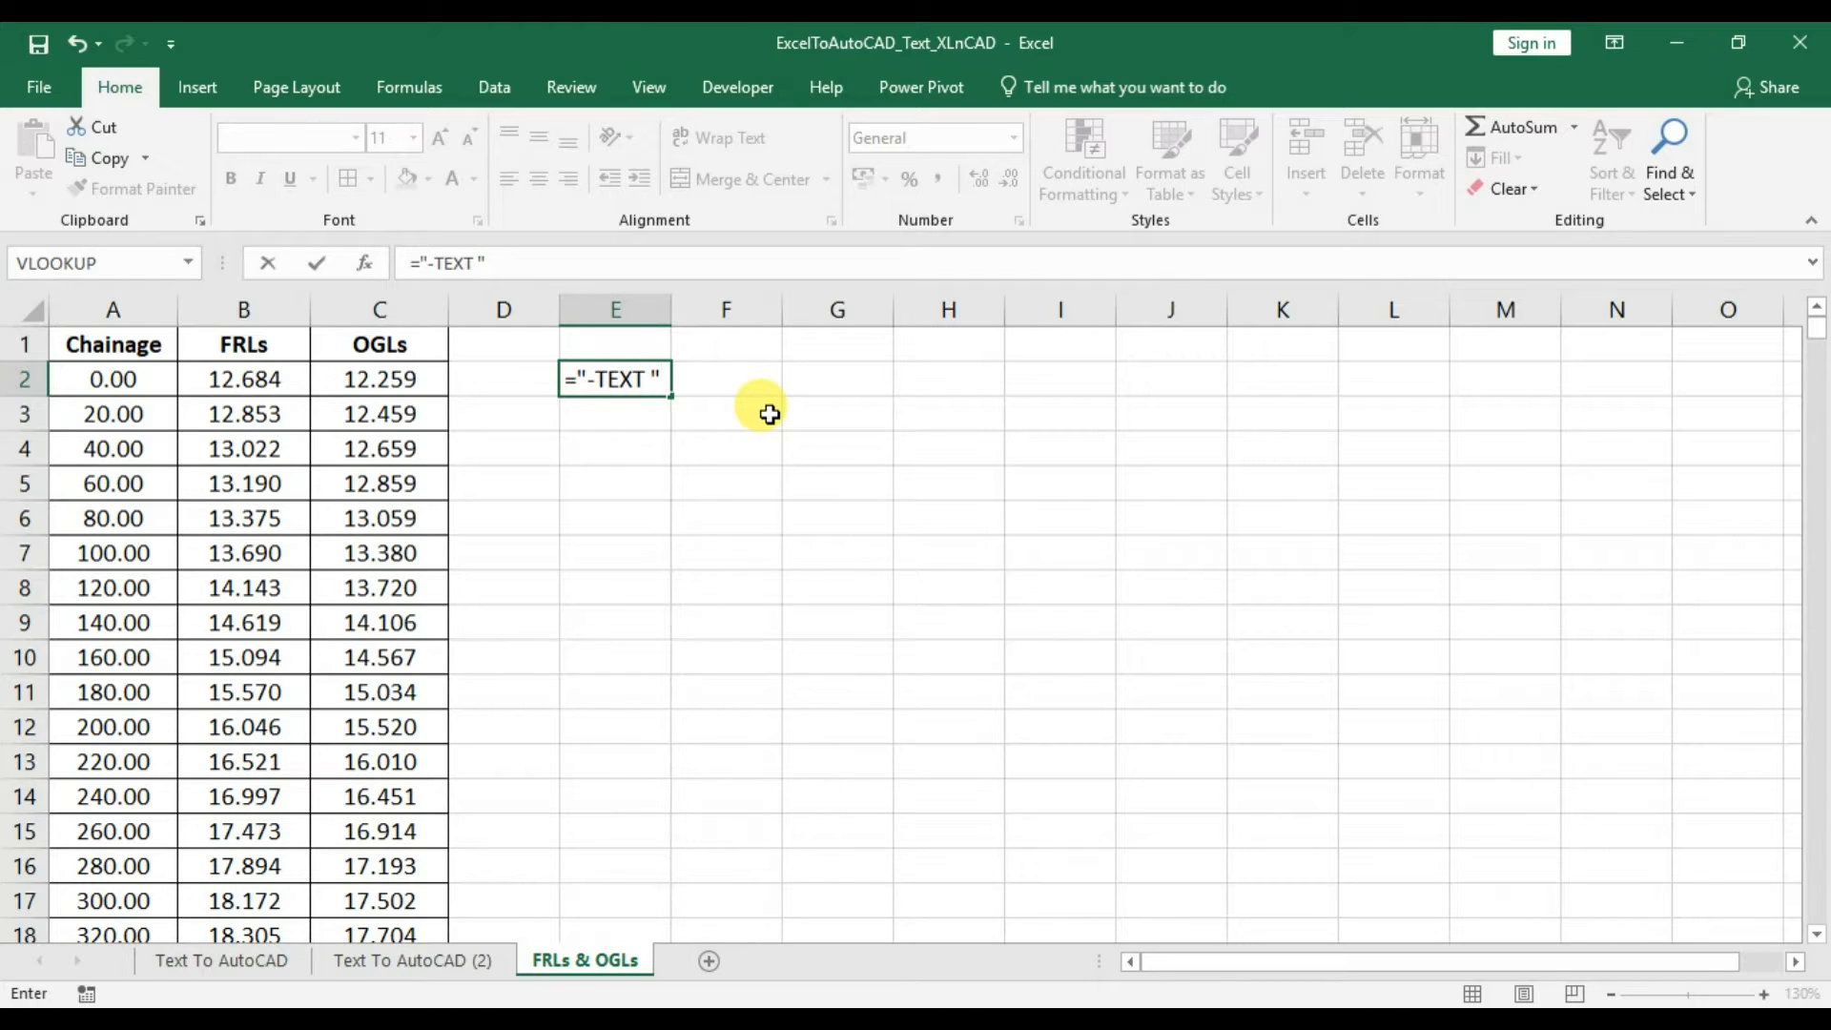
text(&)
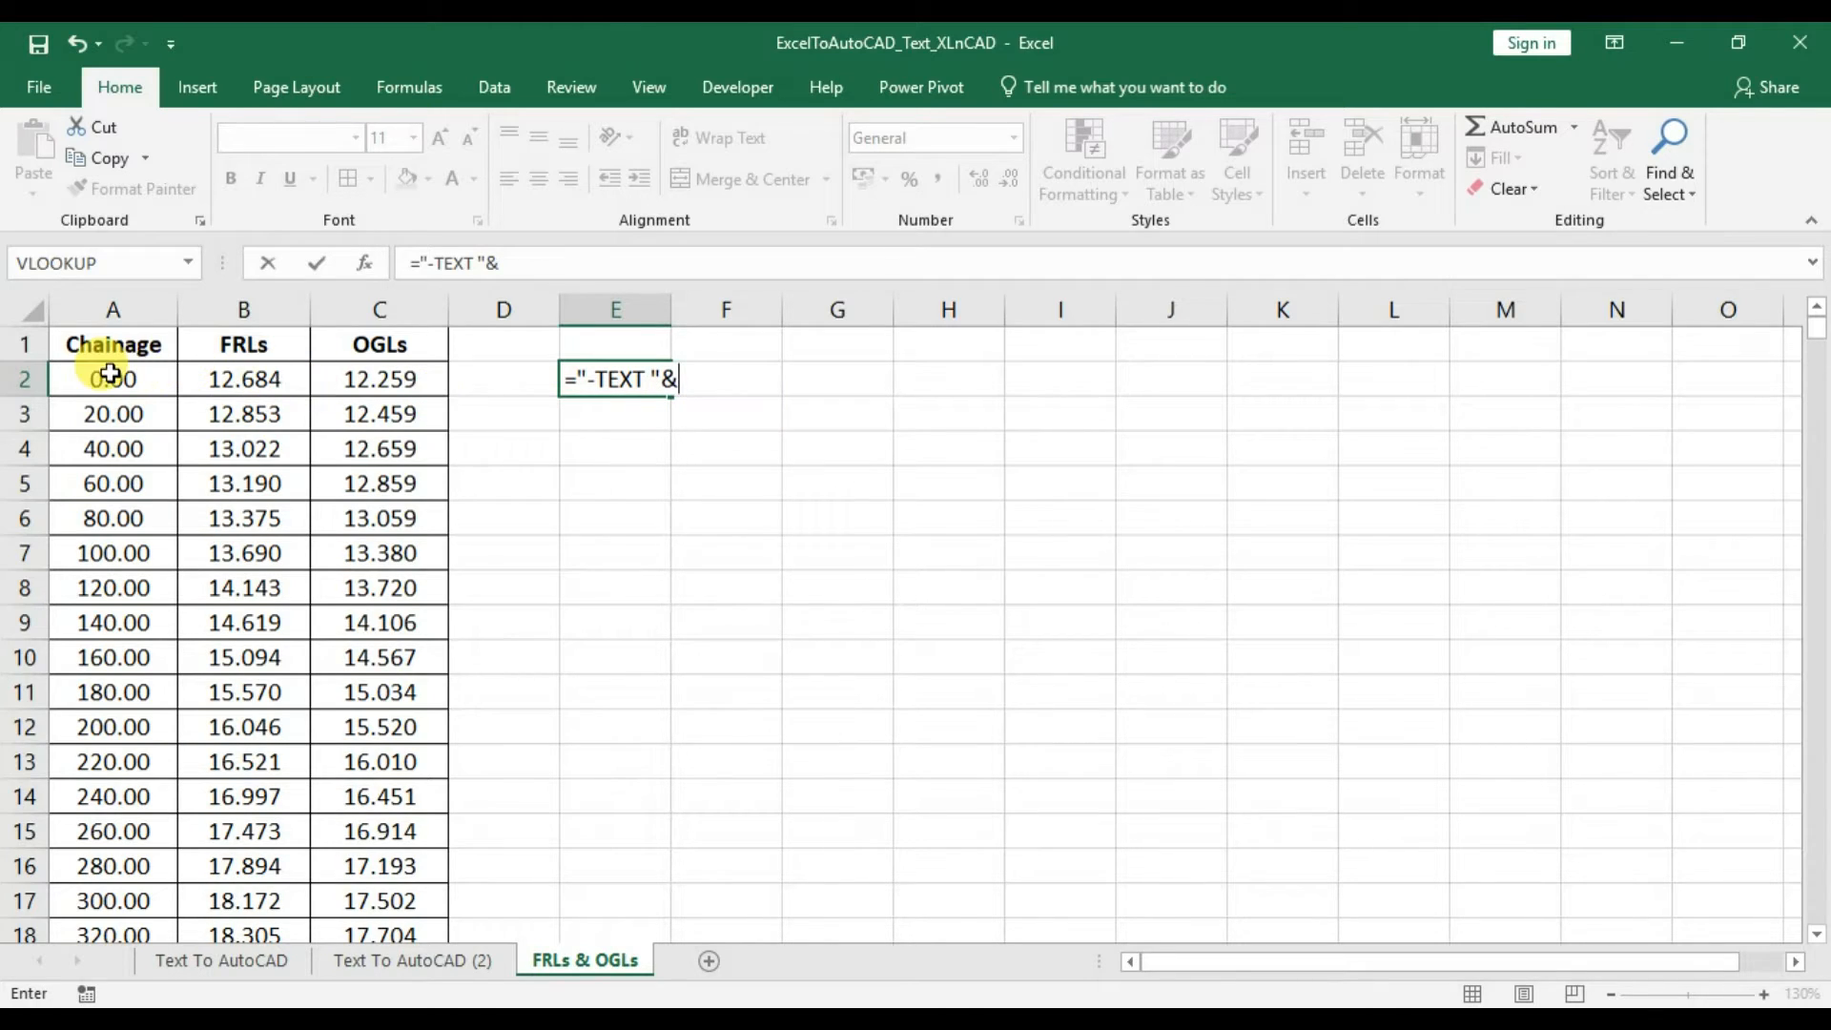
click(112, 378)
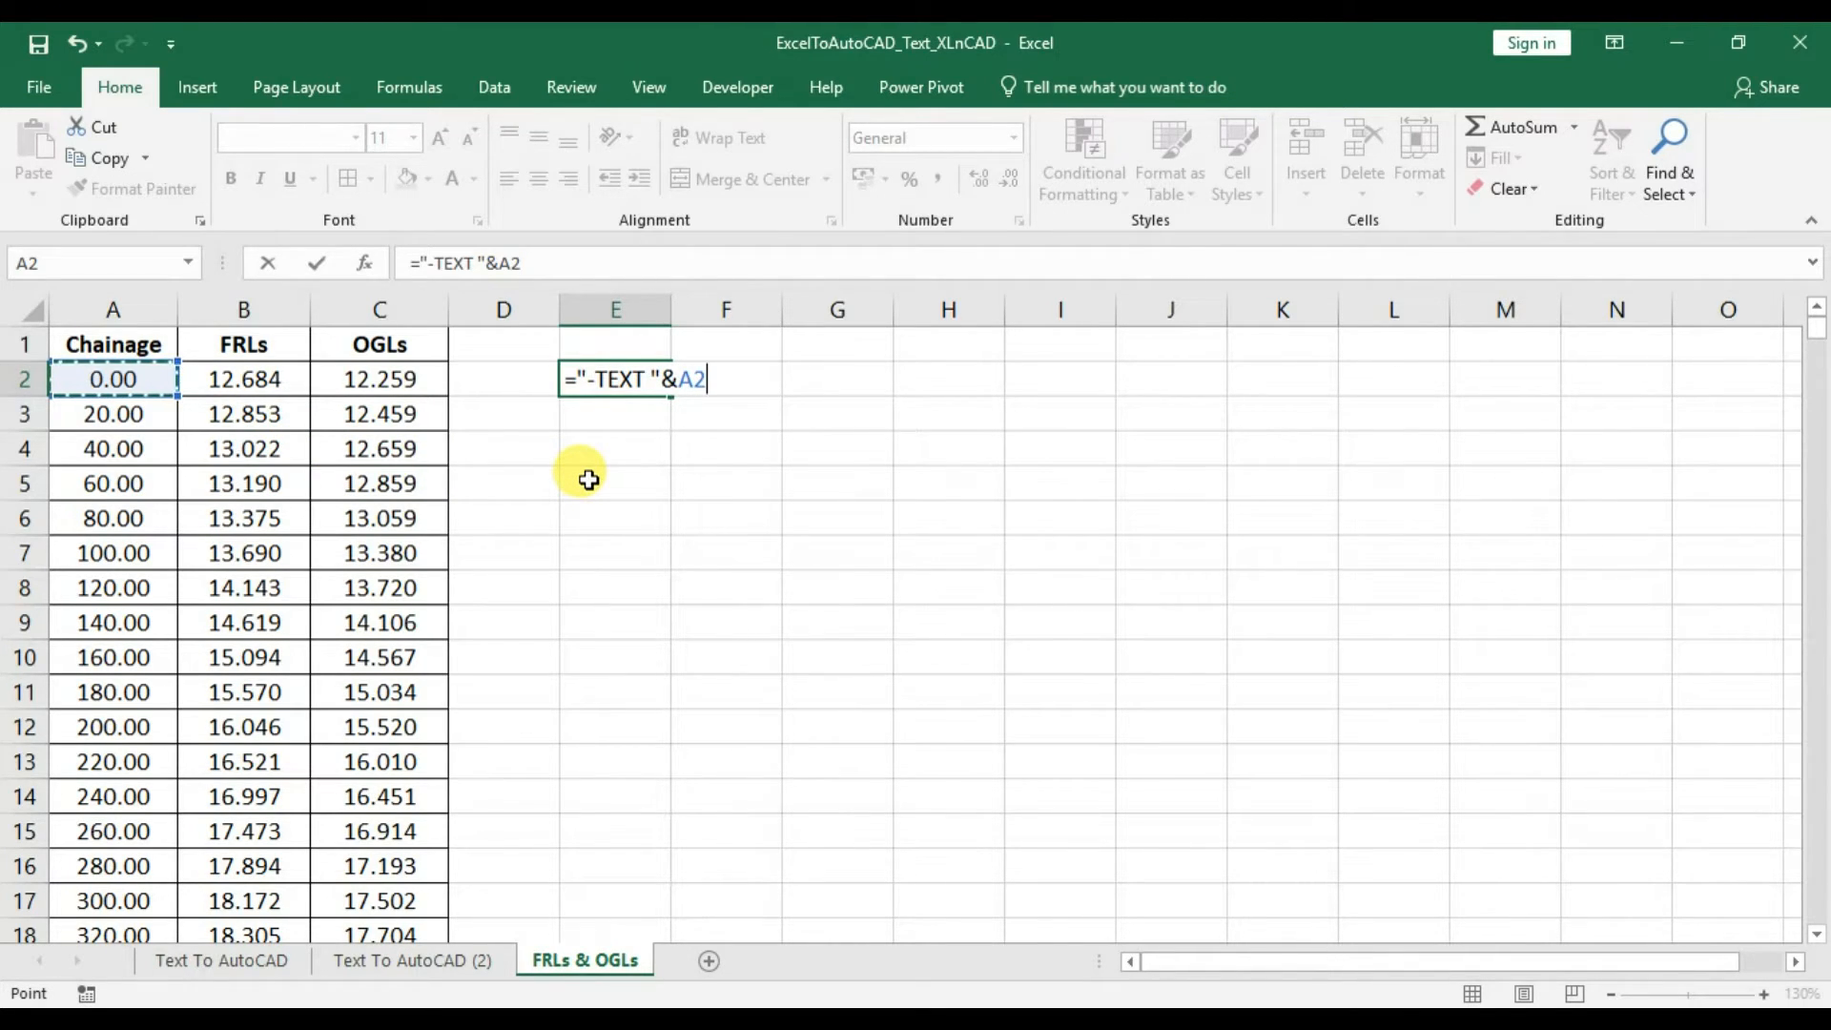
text(&",)
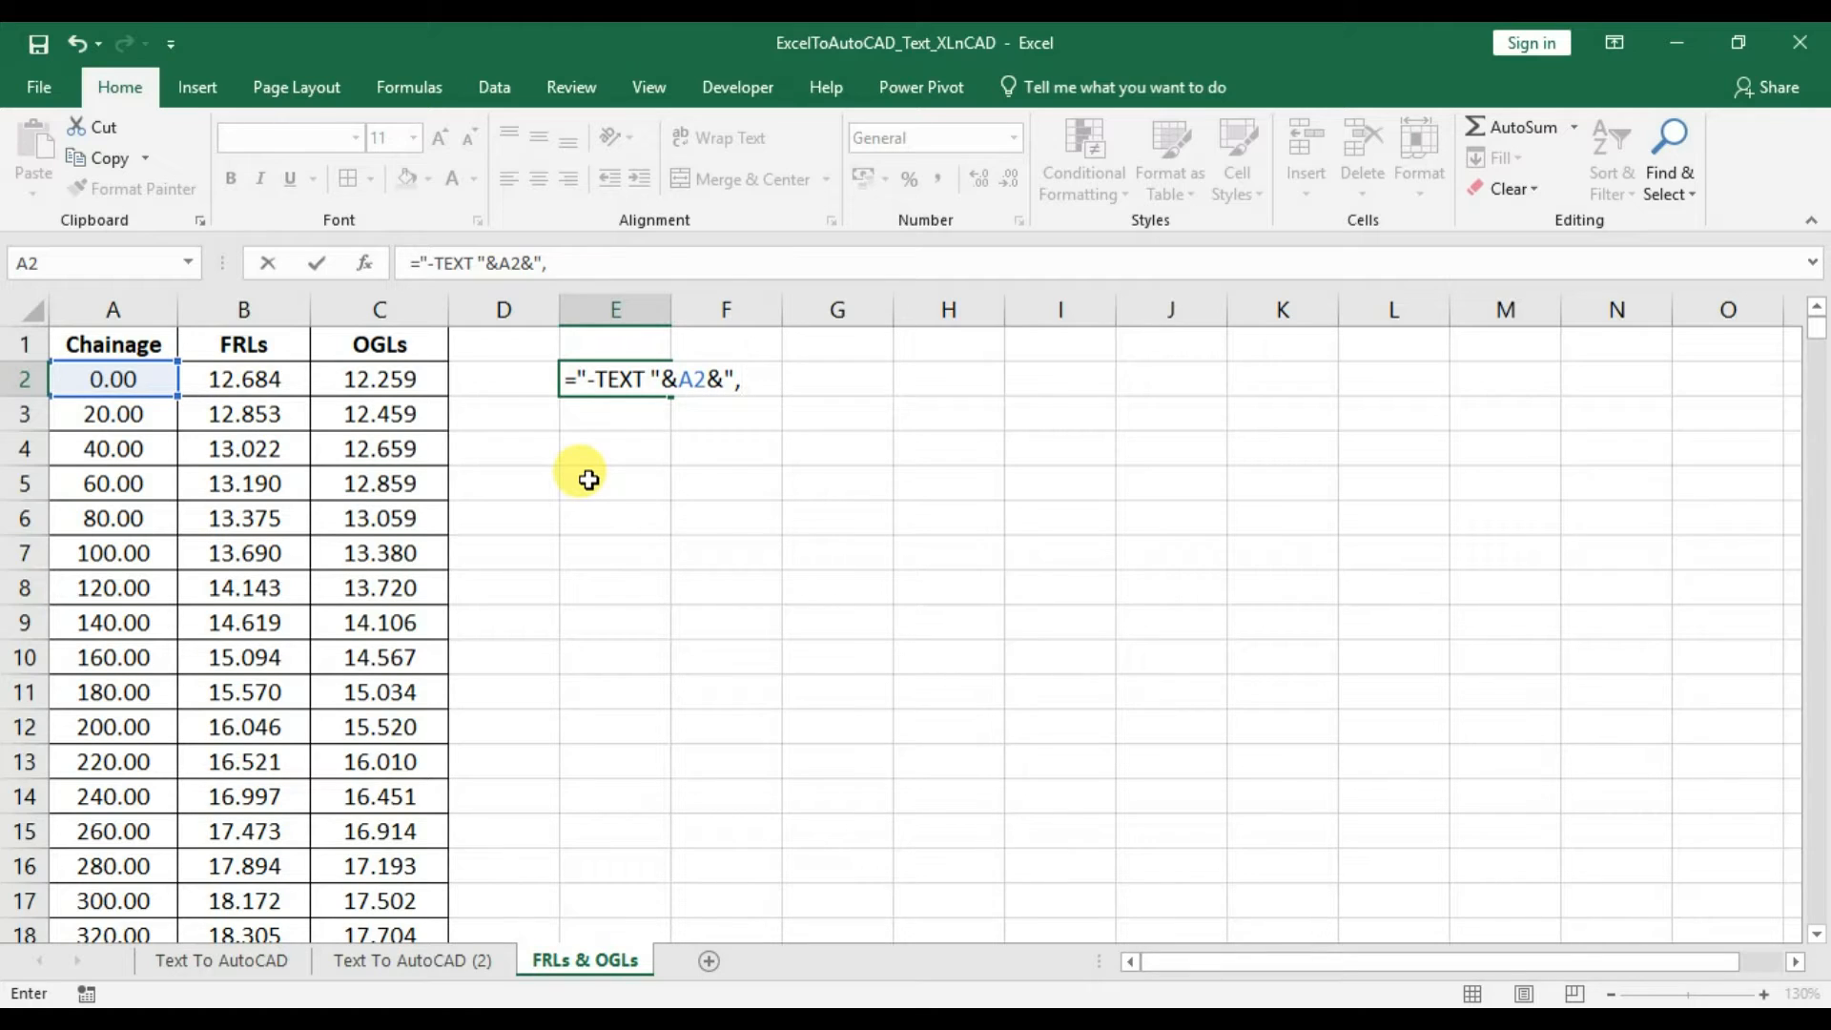
text(1)
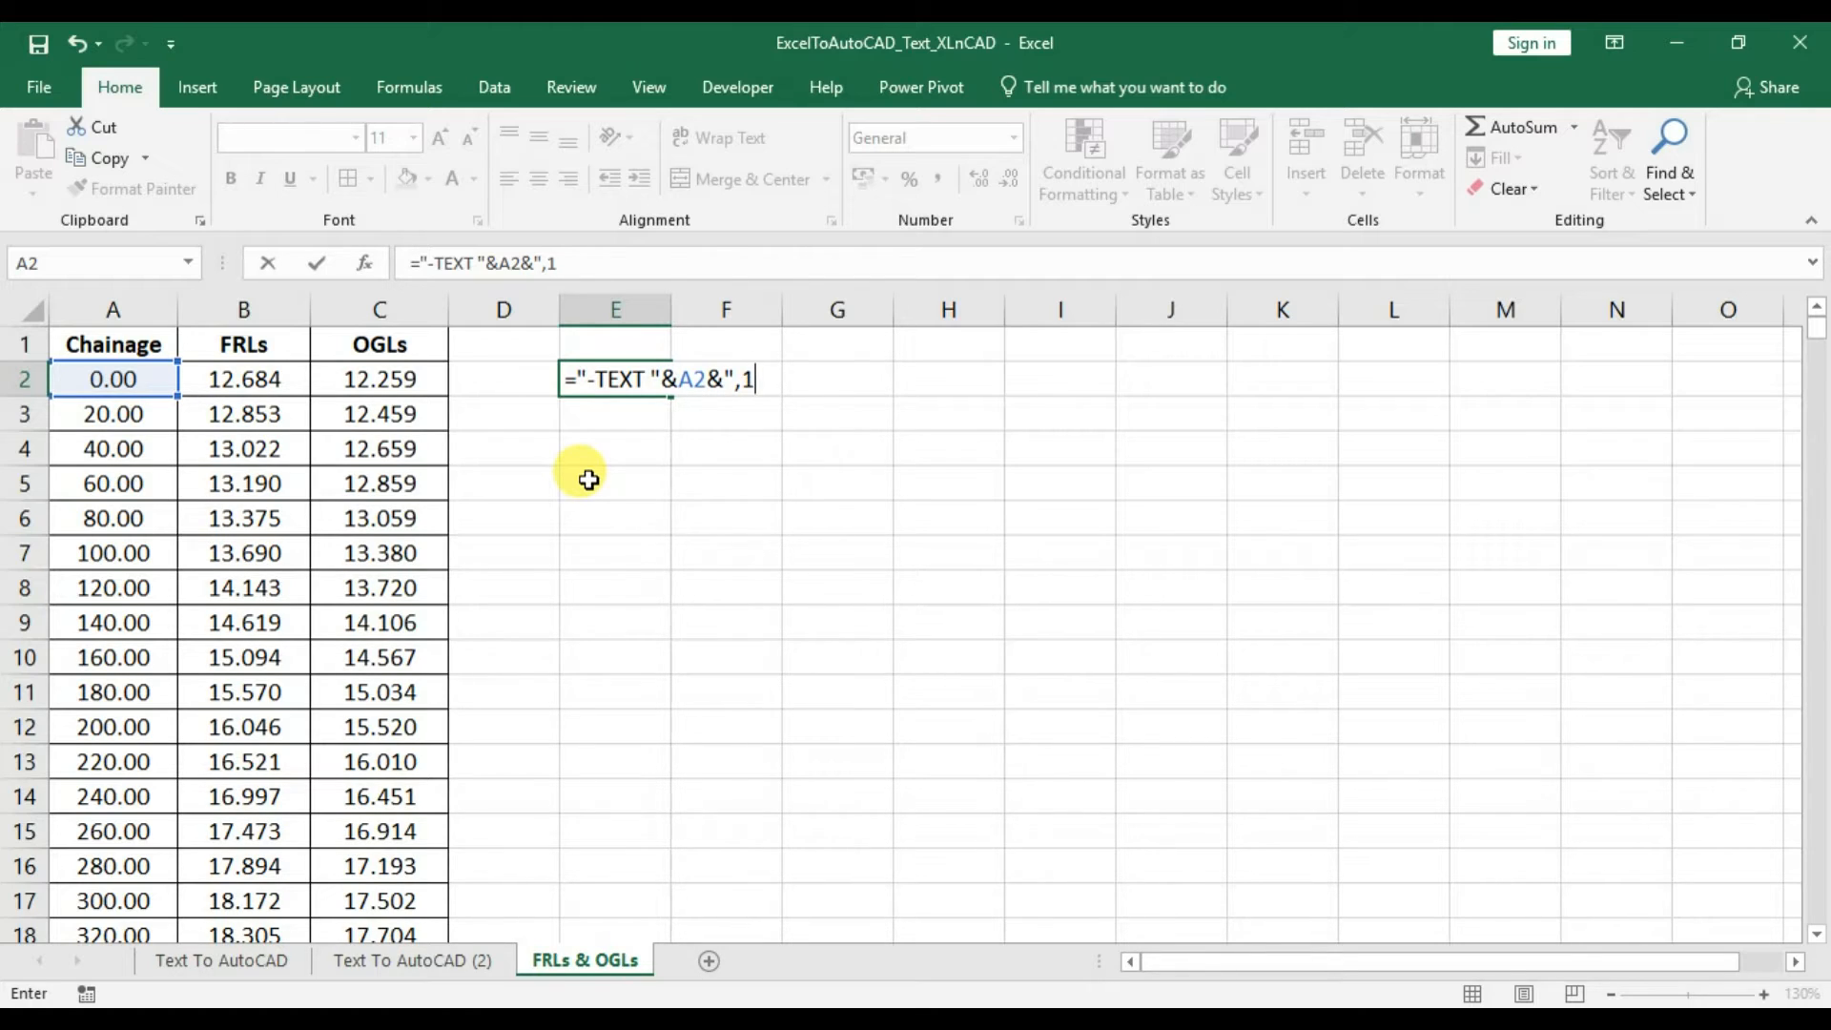
text(00)
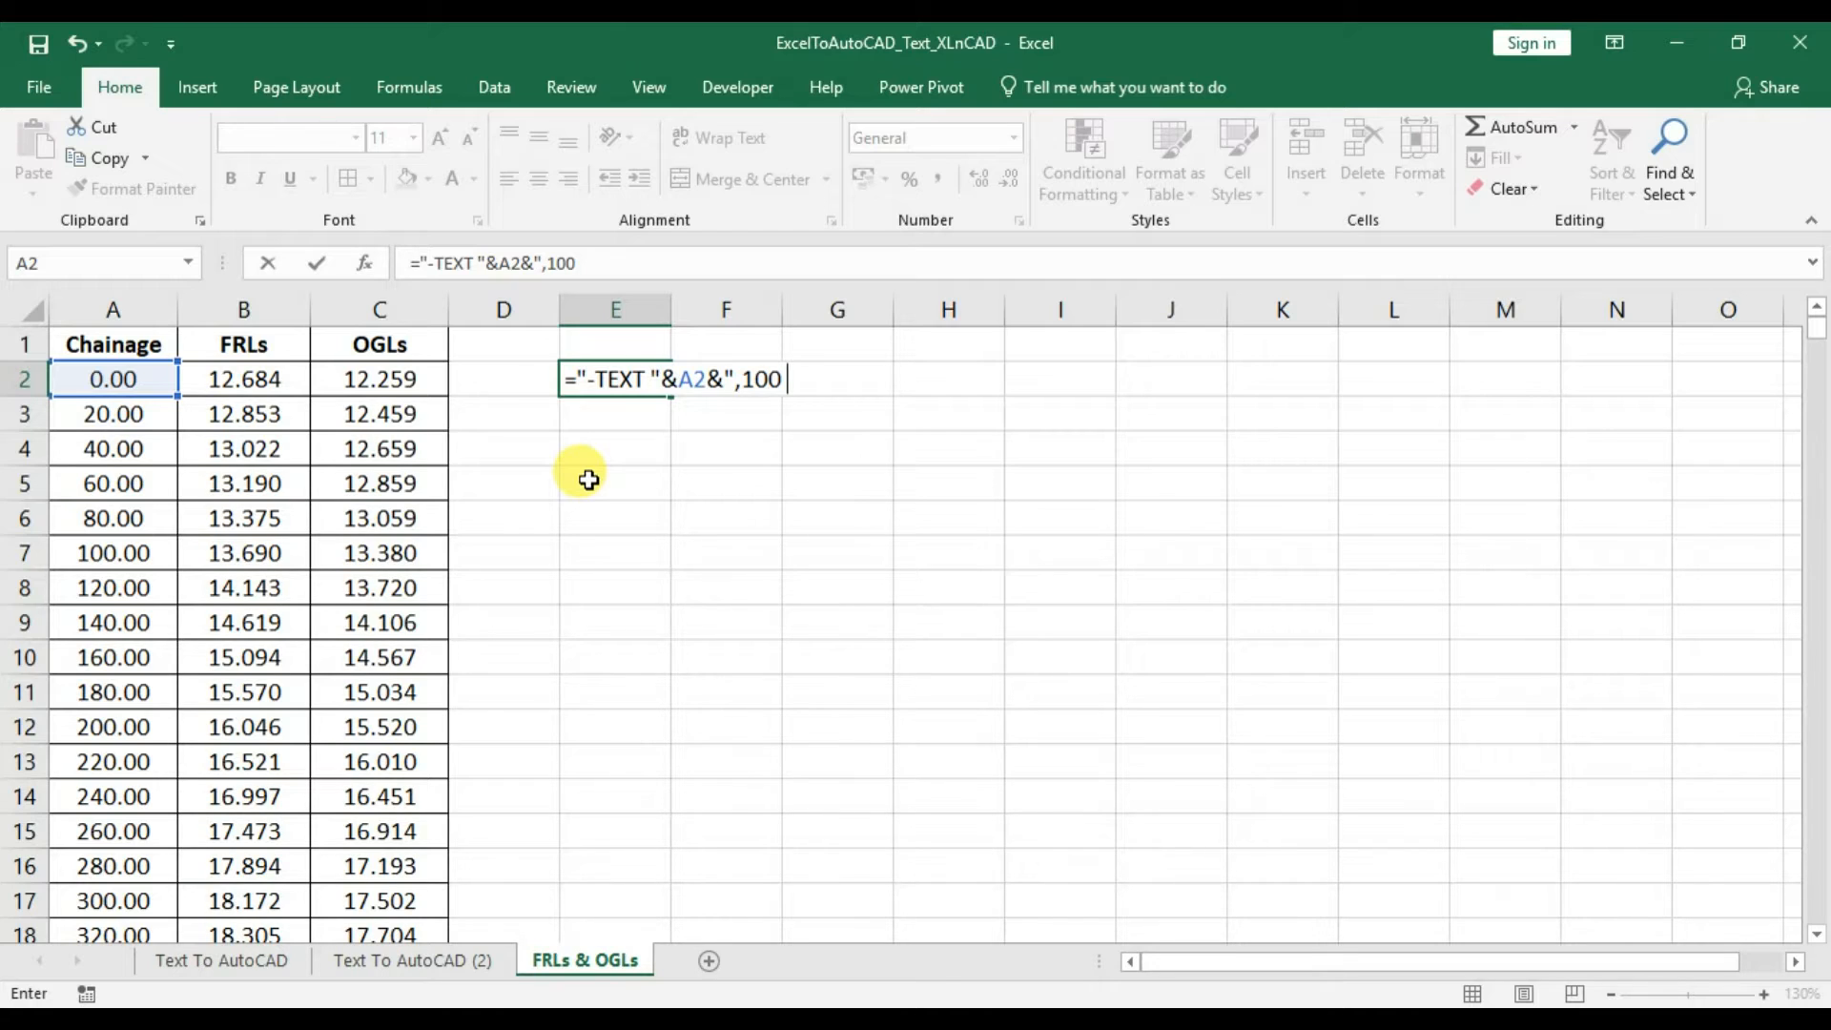
text(5 9)
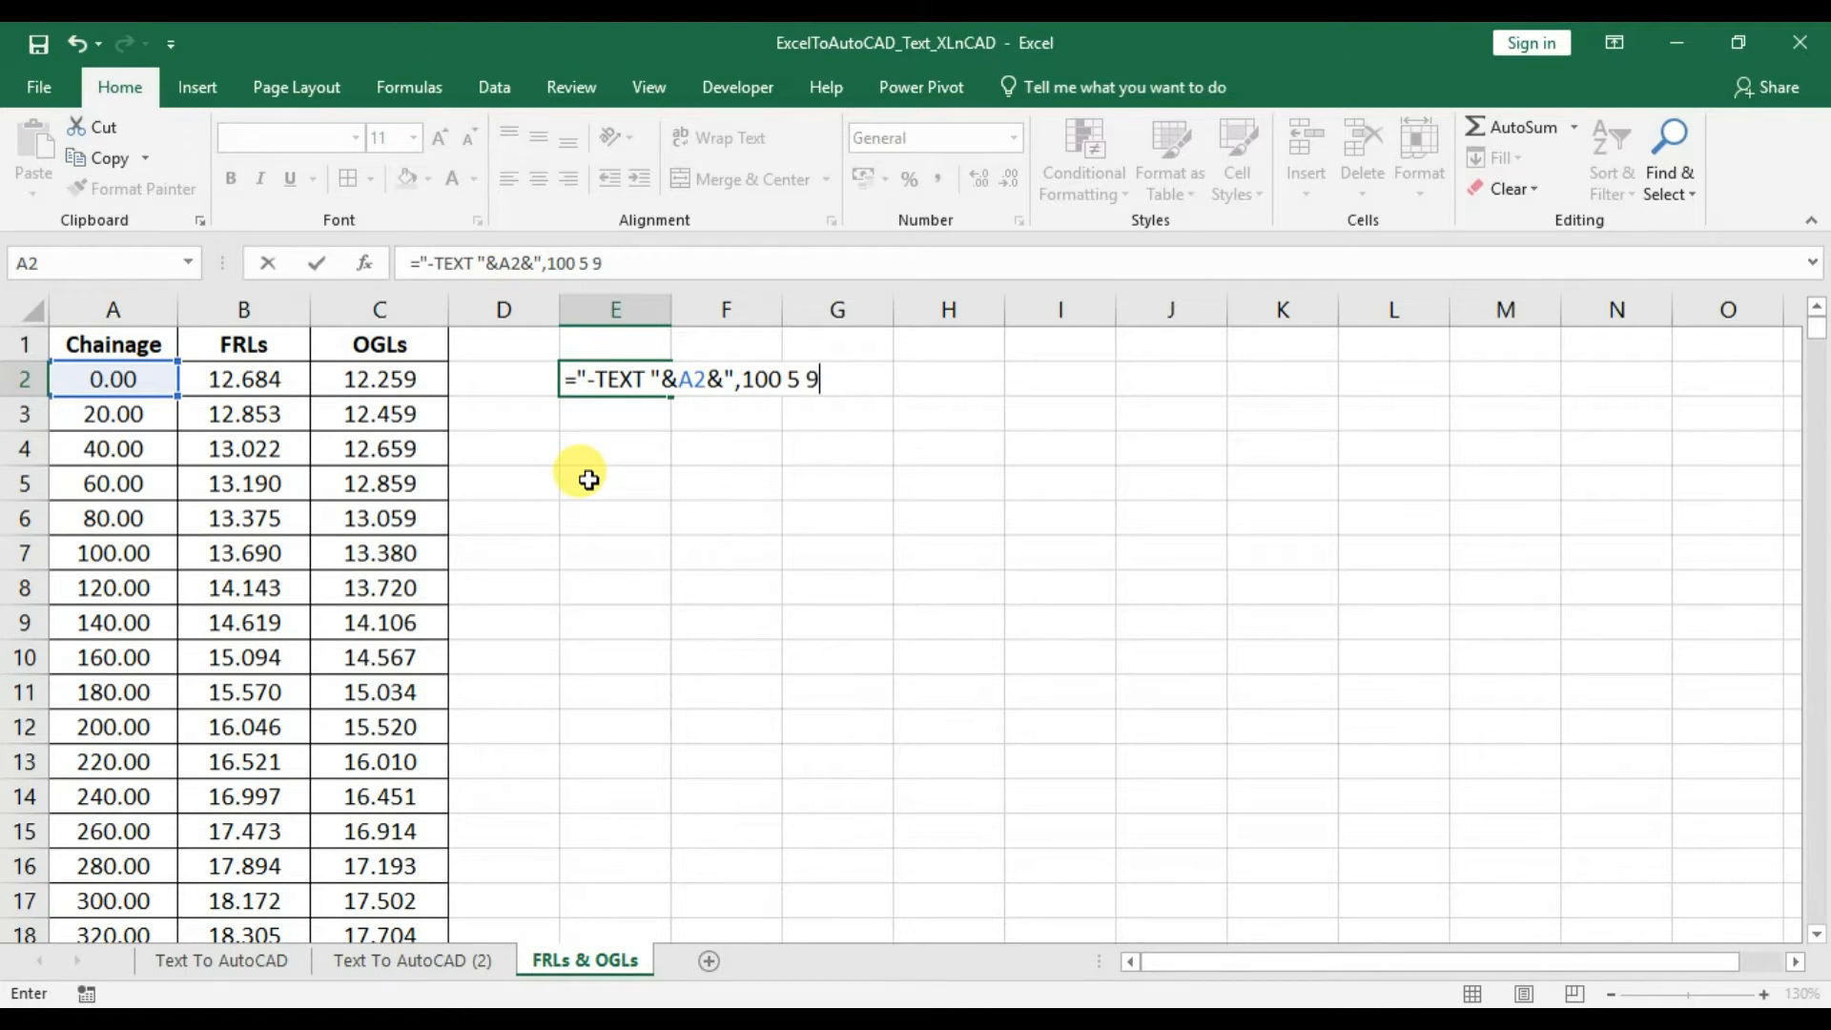
text(0)
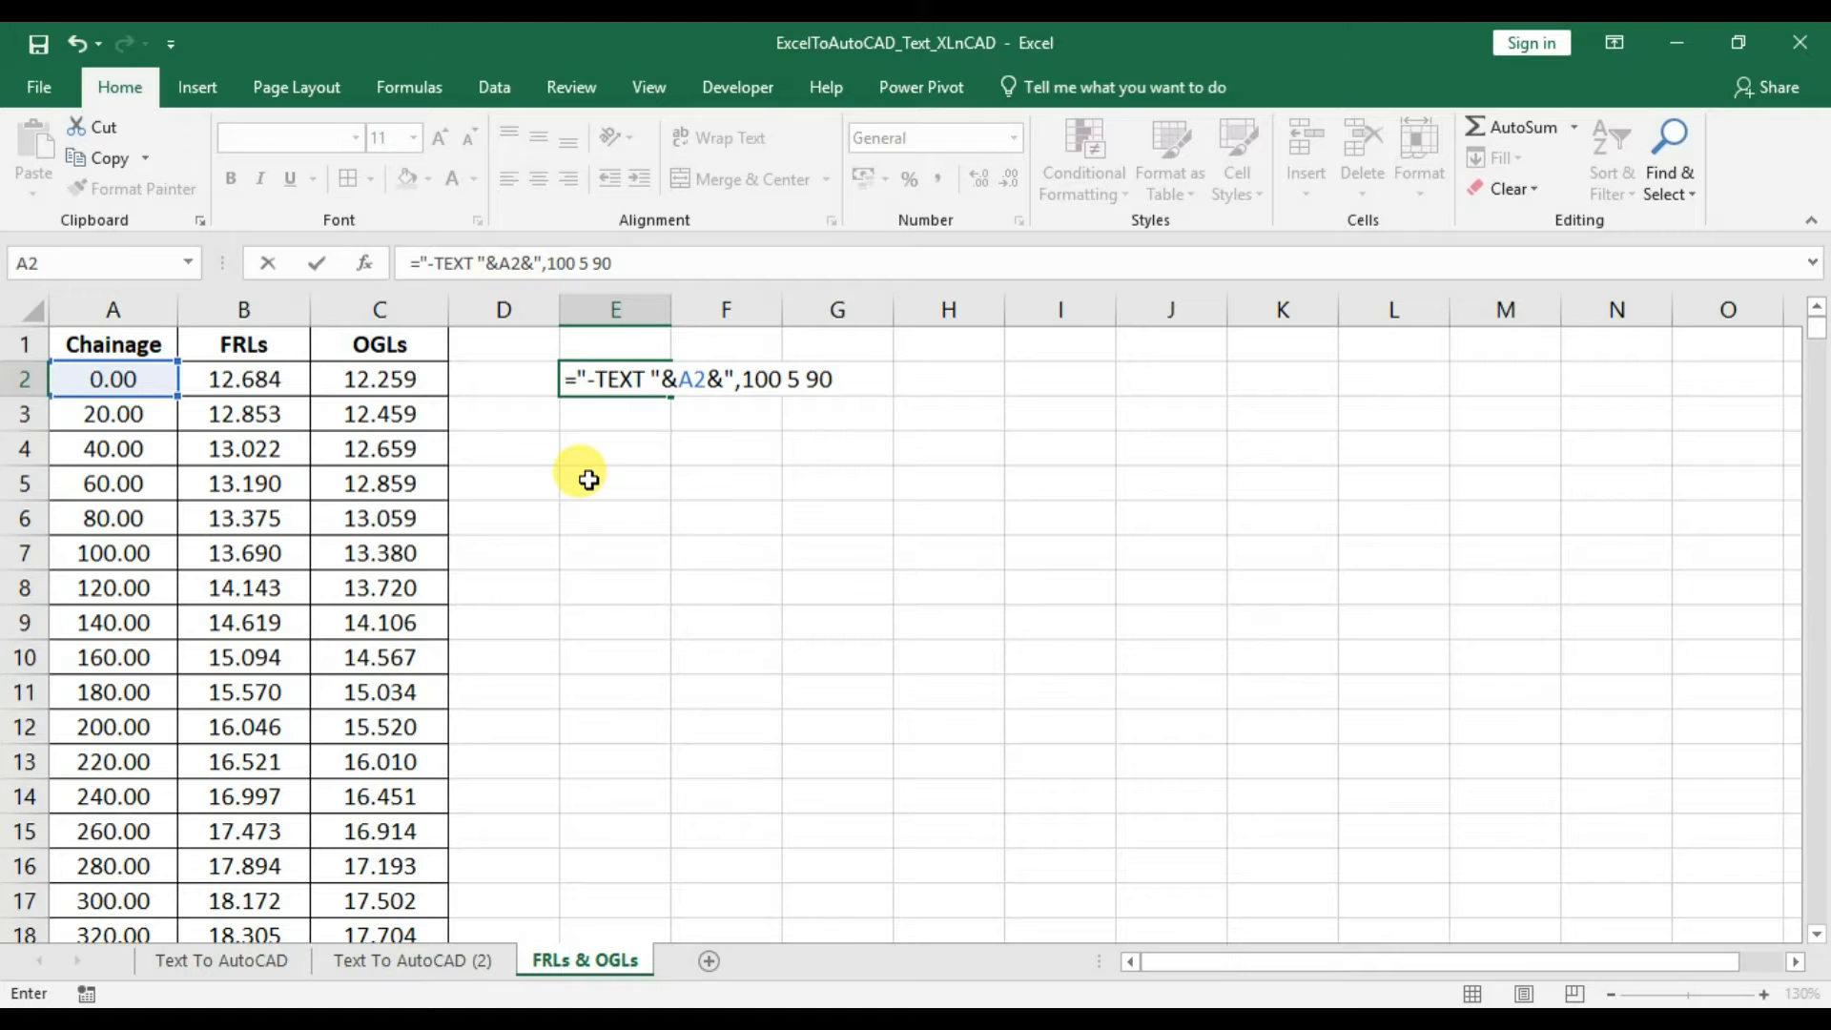
text(")
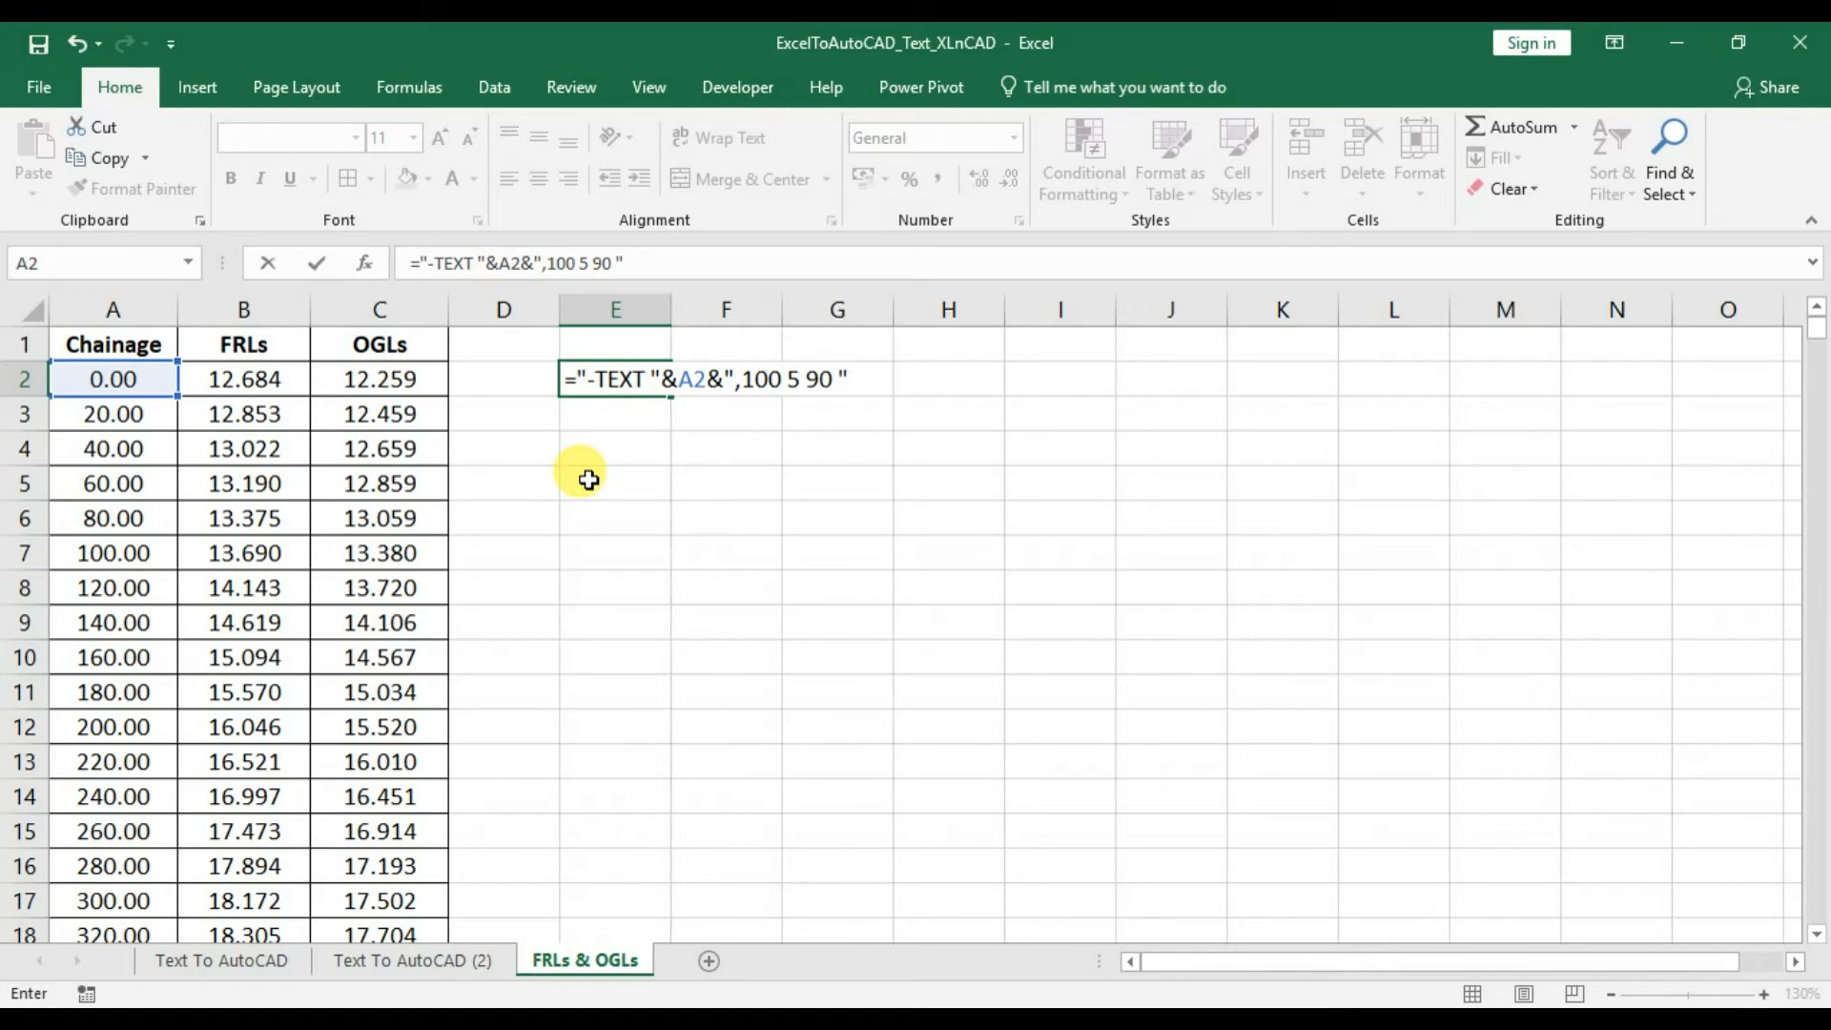
text(&)
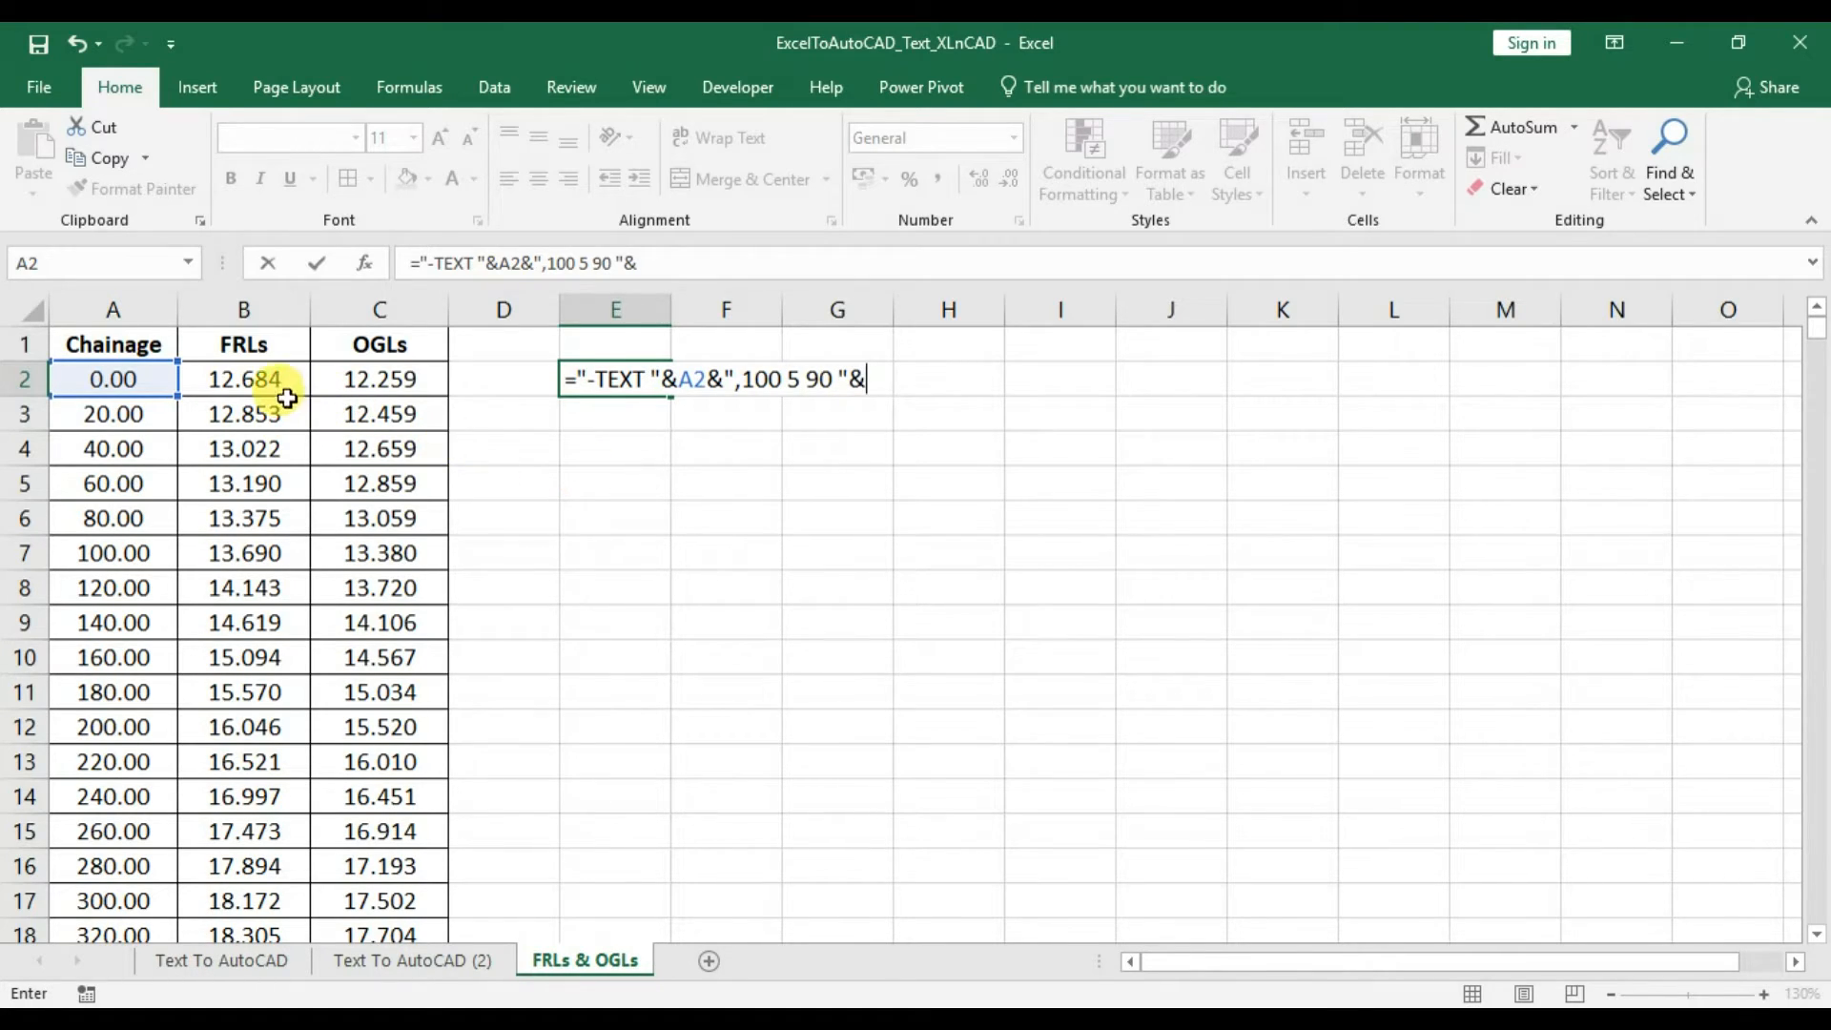
key(Enter)
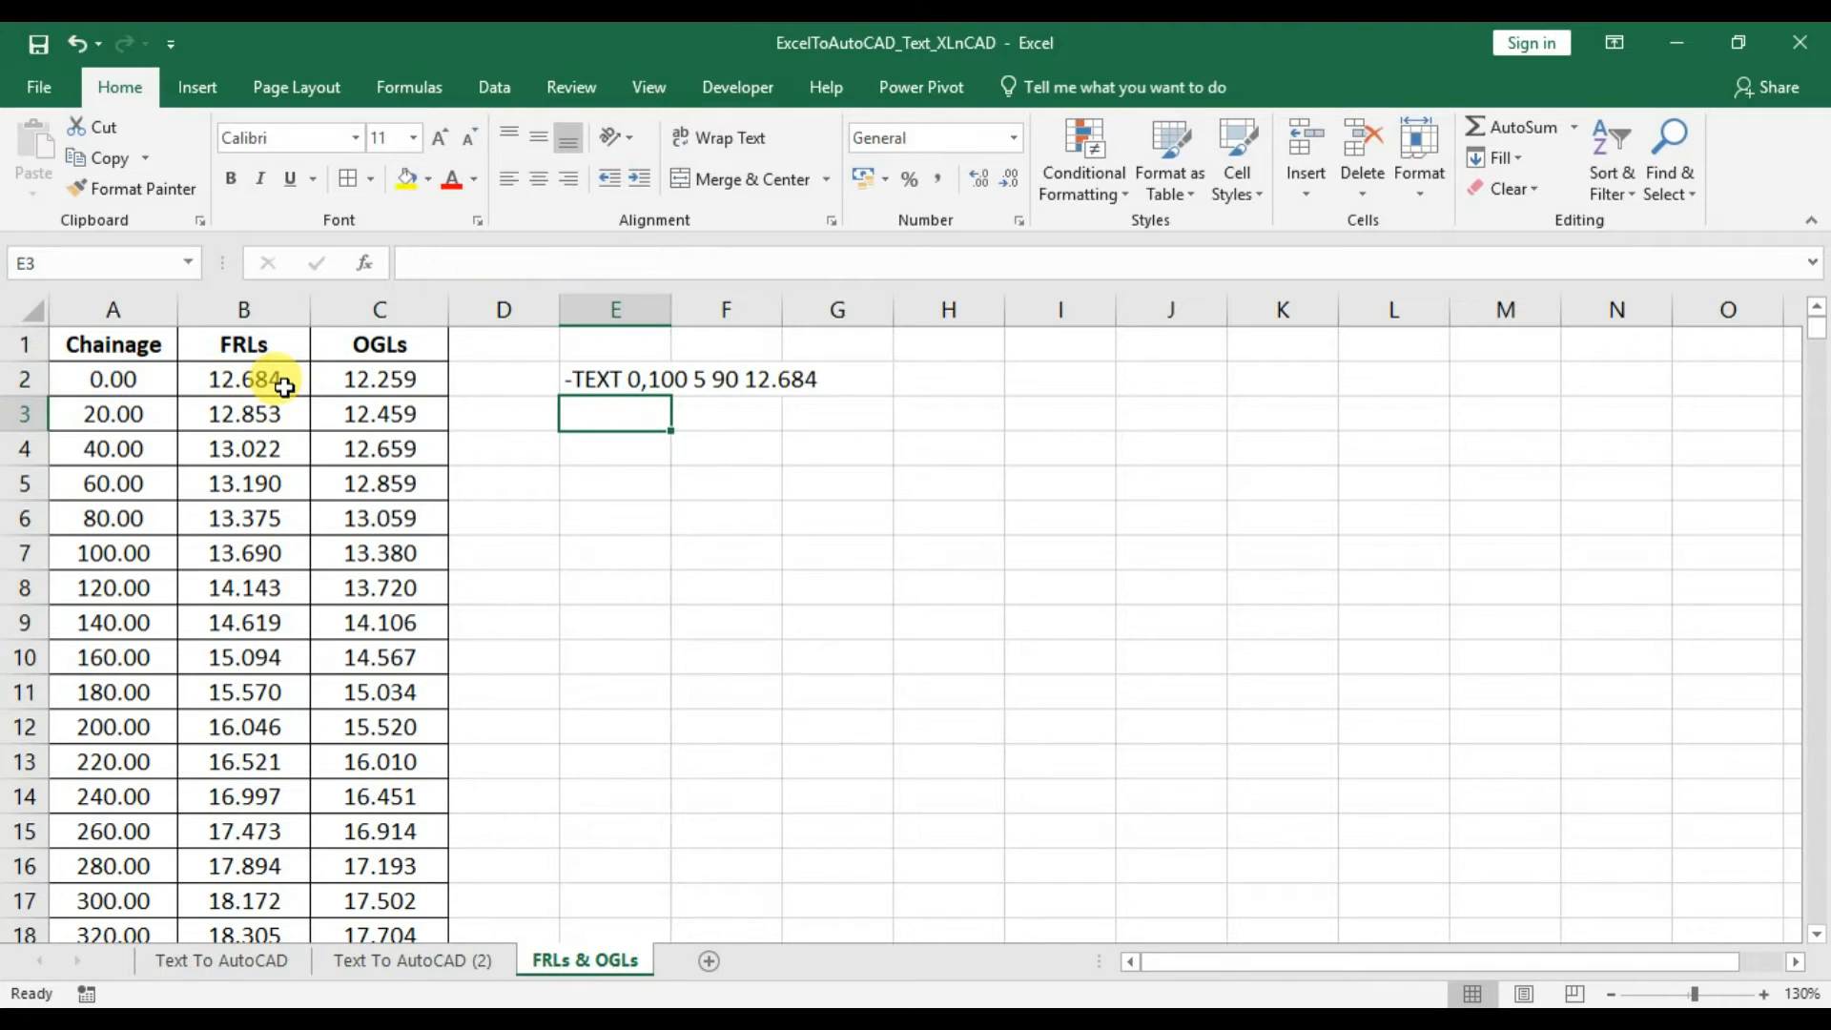
Head column E as FRLs and widen it to fit -TEXT 0,100 5 90 12.684.
text(FRLs)
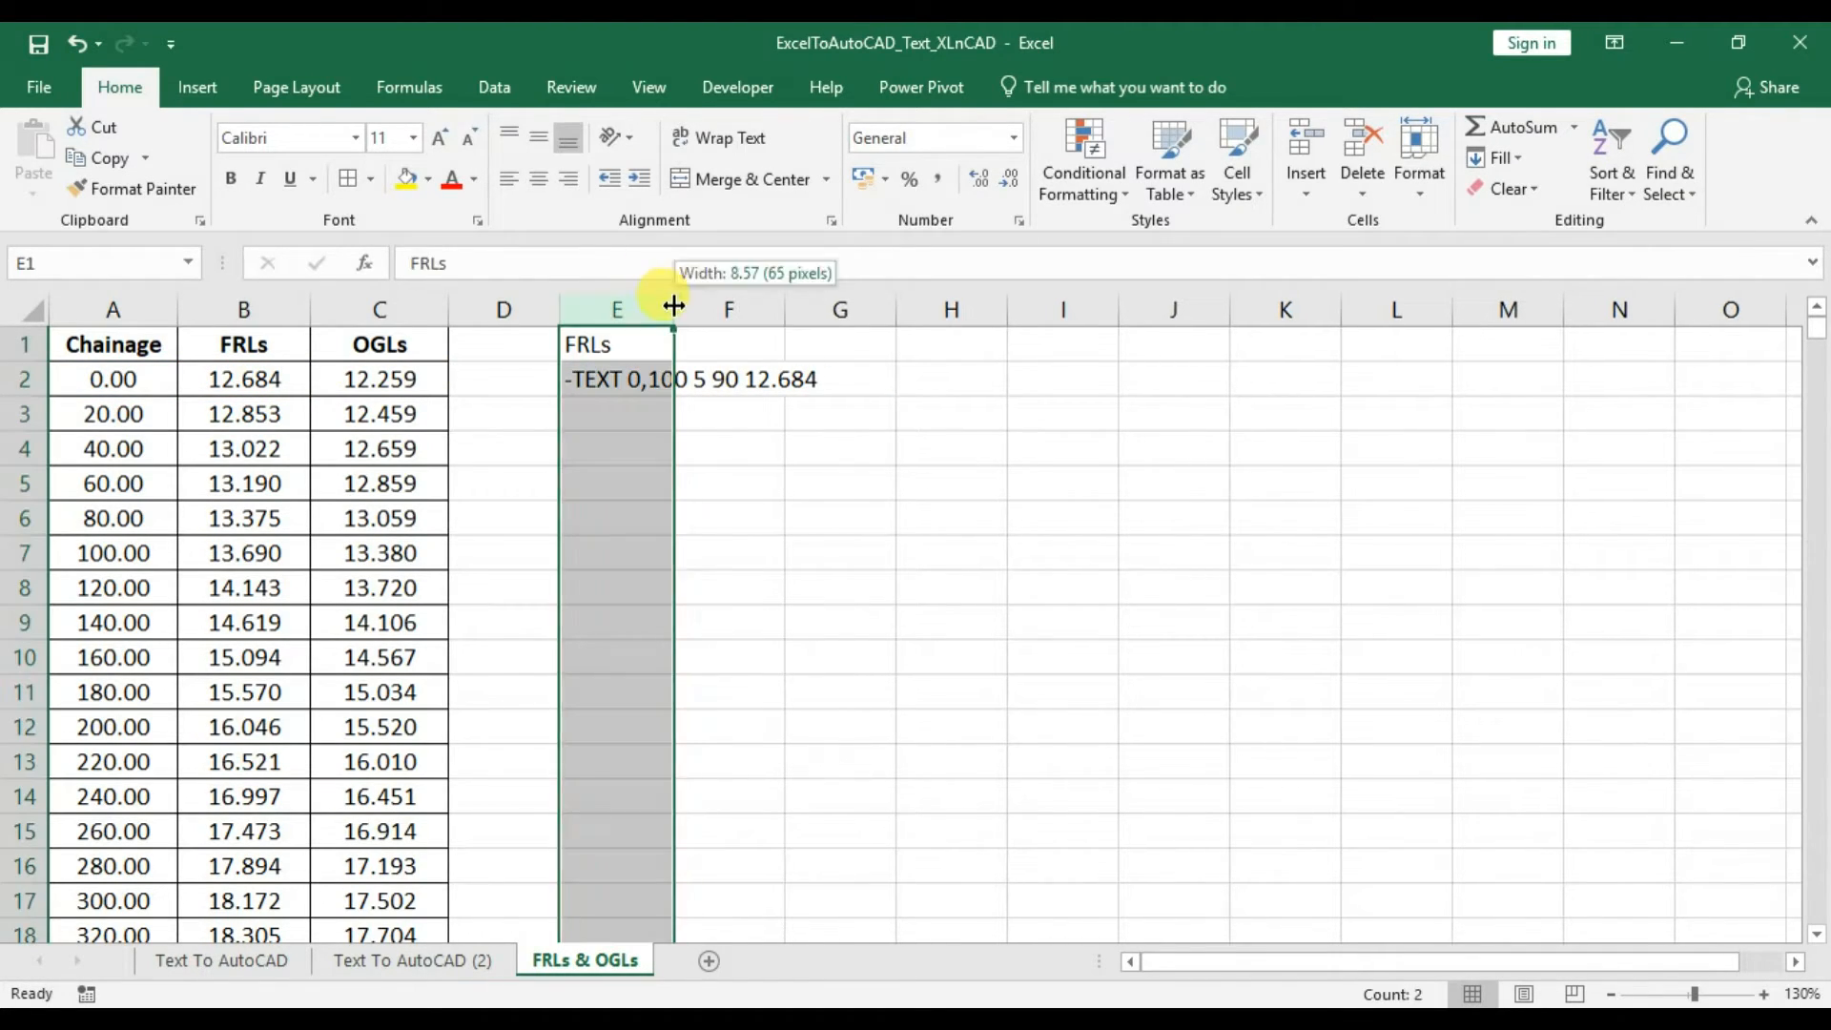
drag(673, 309, 830, 309)
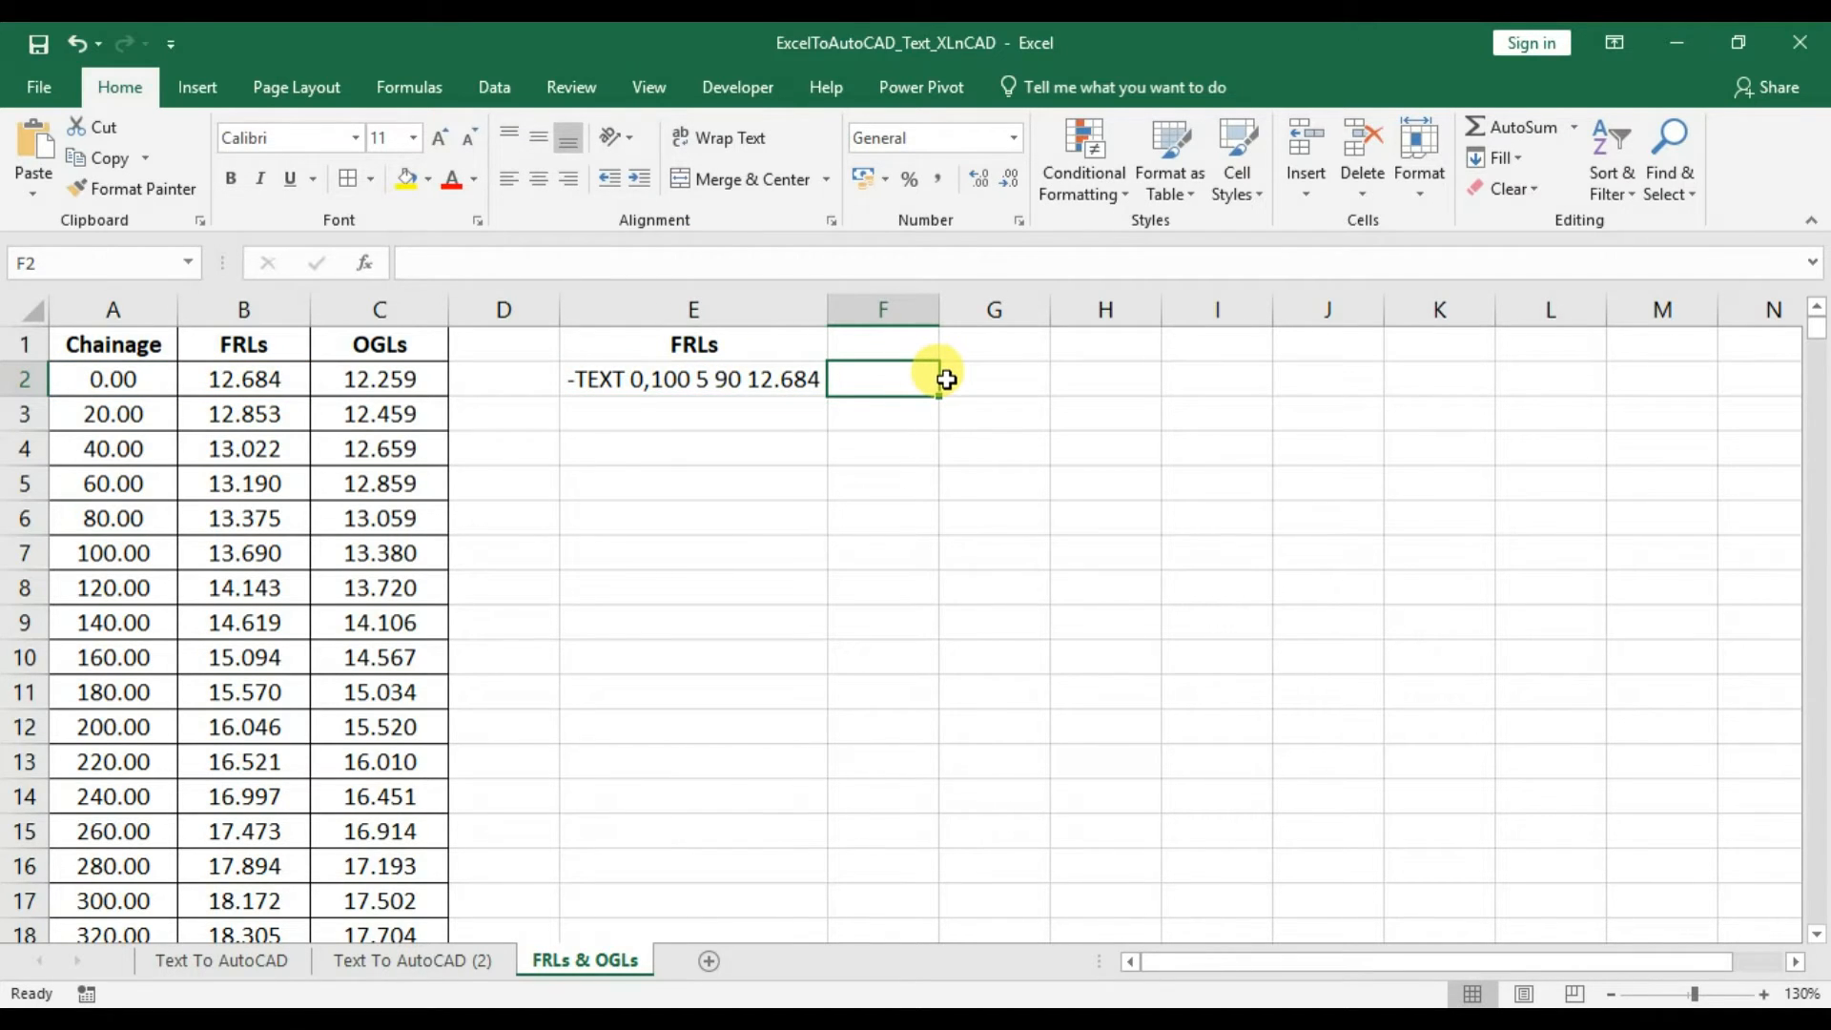
text(-TEXT 0,100 5 90 12.684)
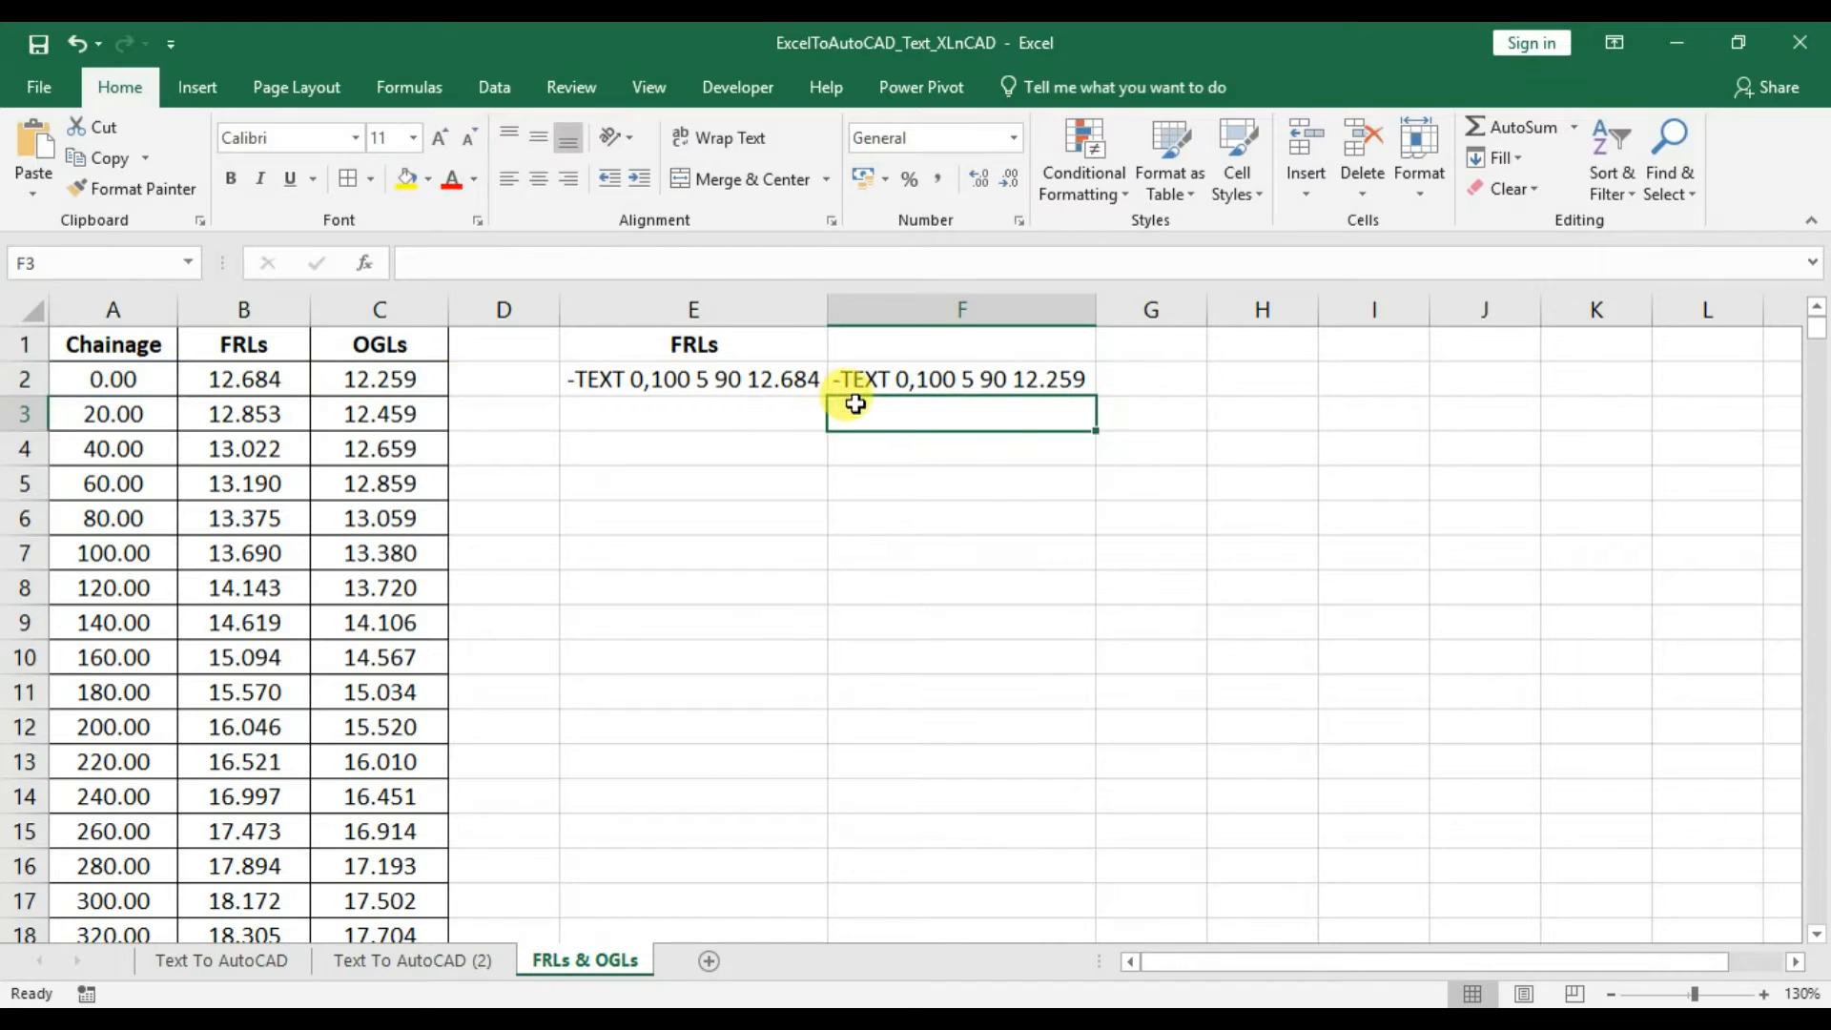
Build the OGLs formula in F2 from C2 with text at 150 and head column F as OGLs.
click(961, 380)
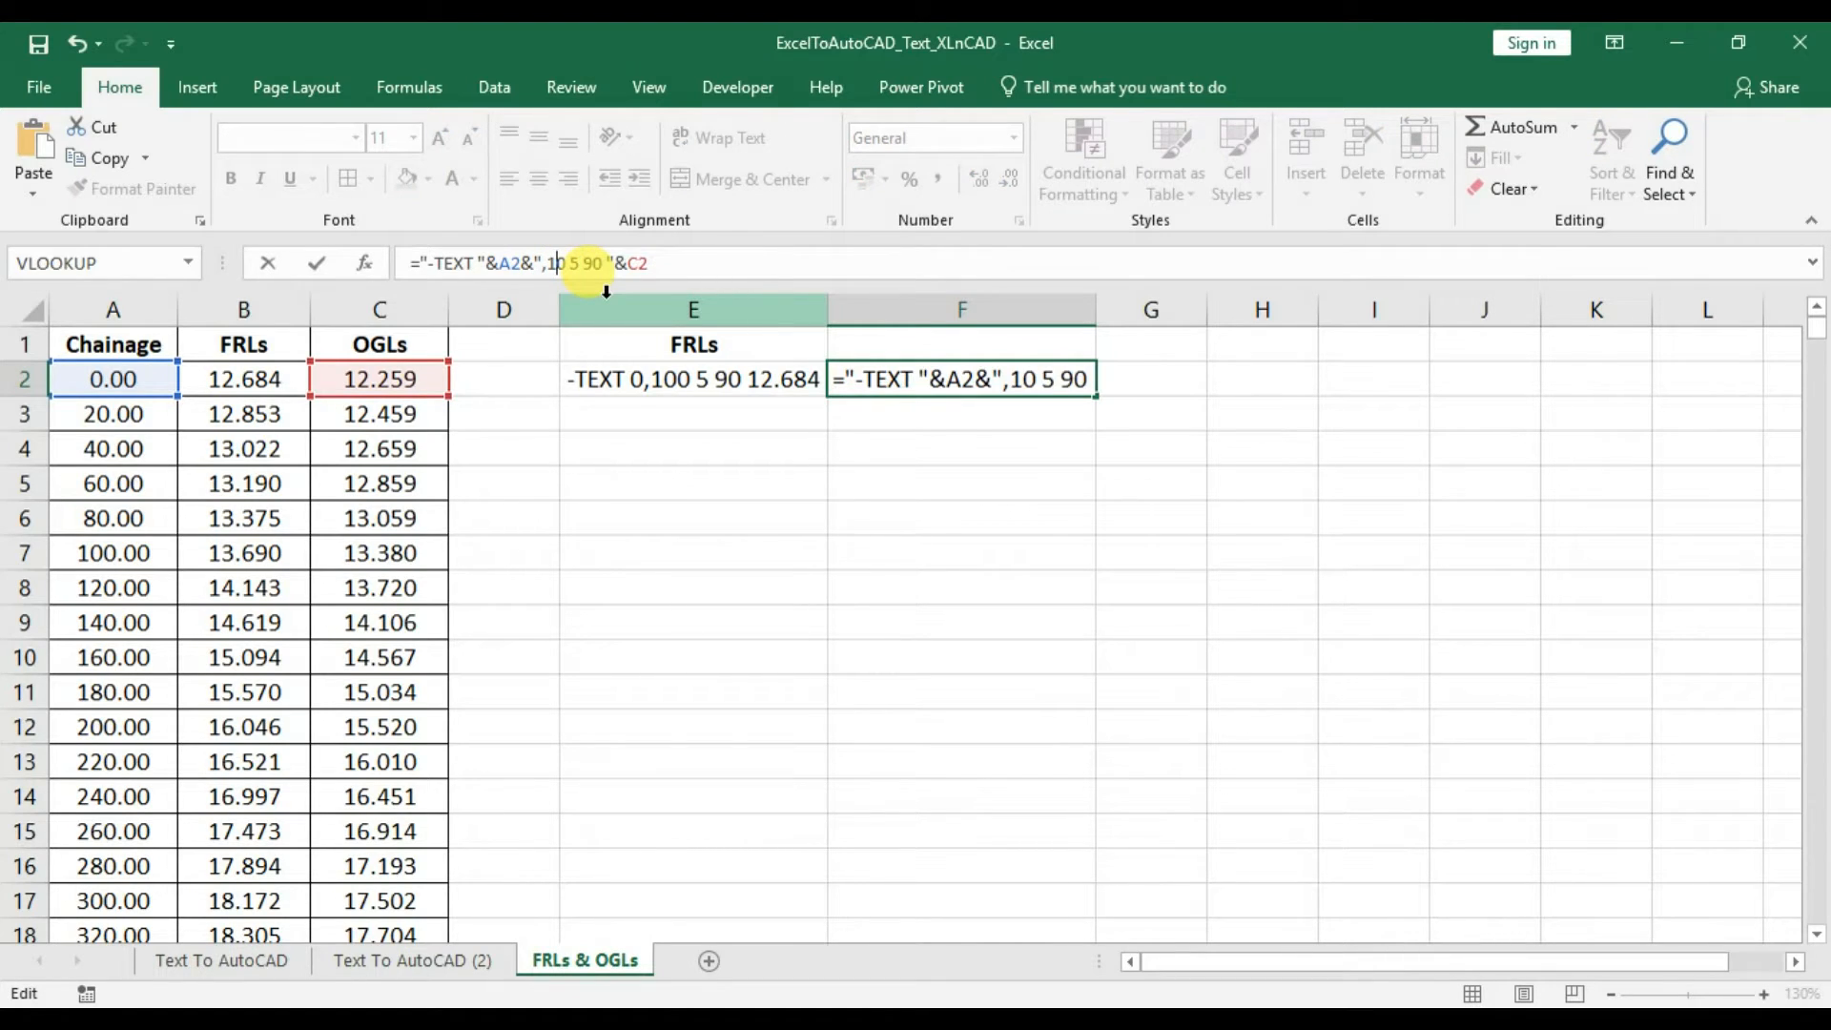
key(Enter)
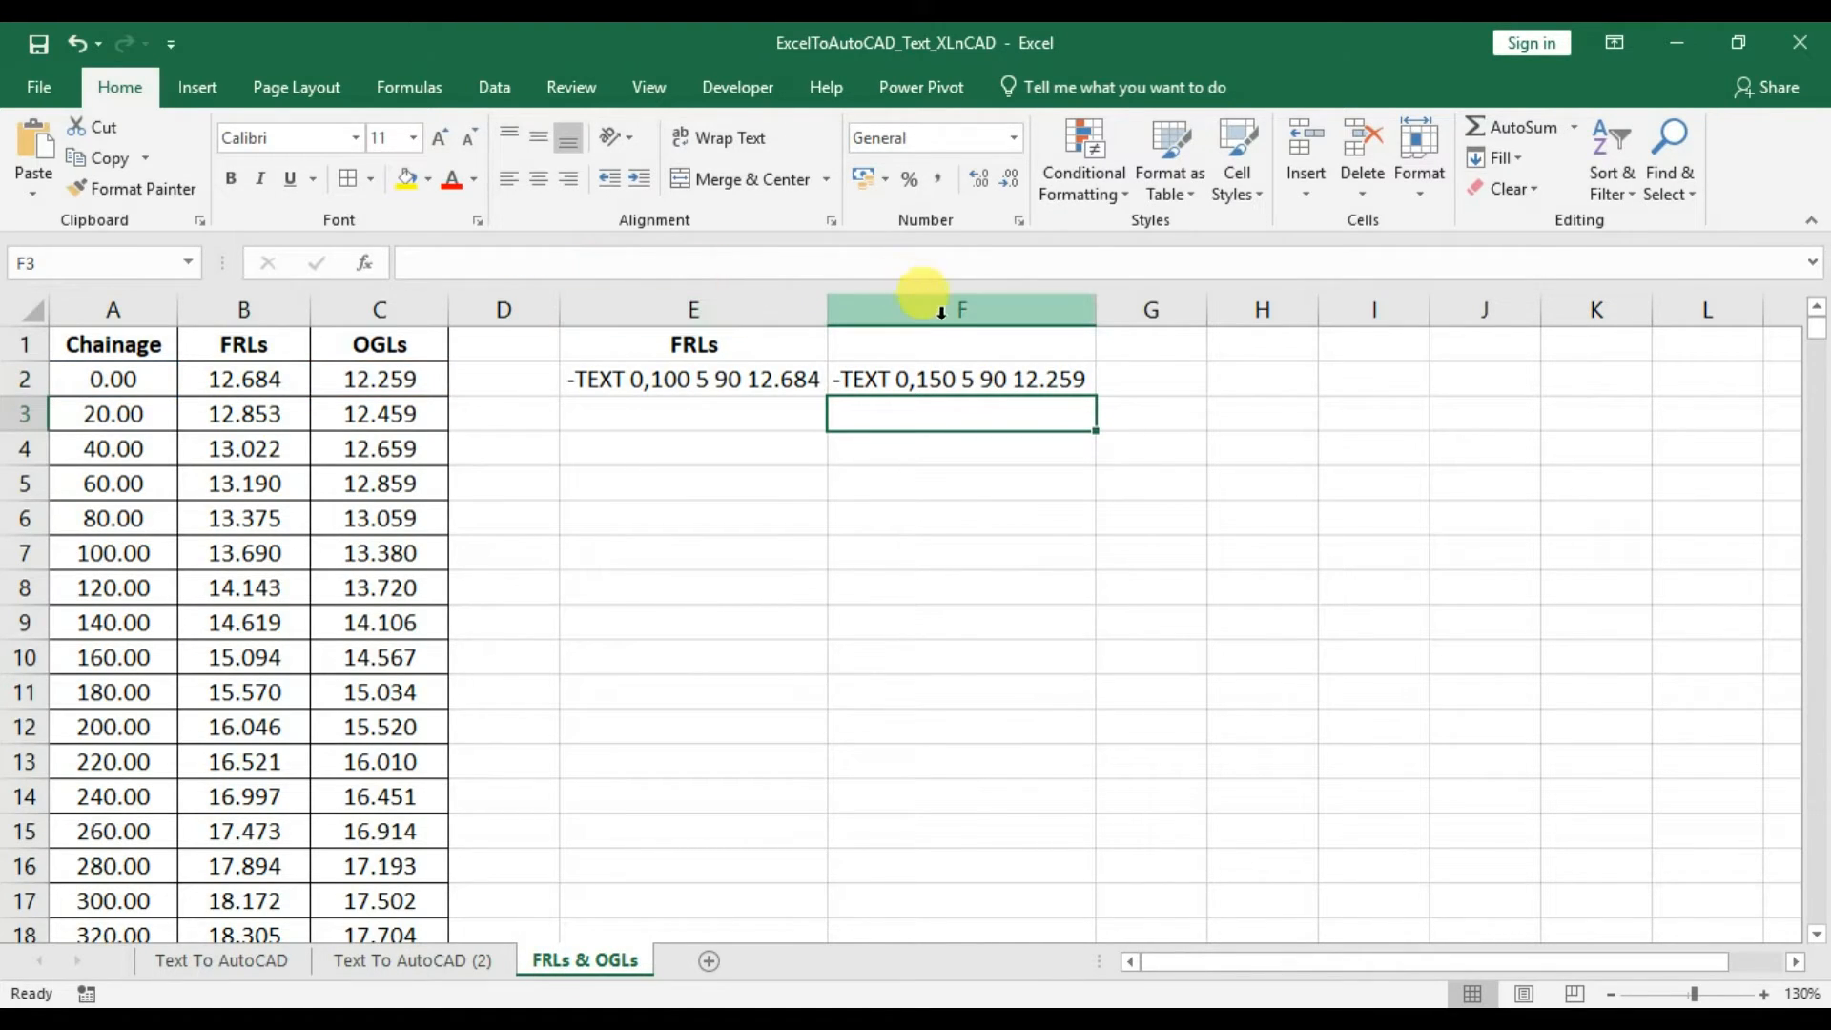
text(OGLs)
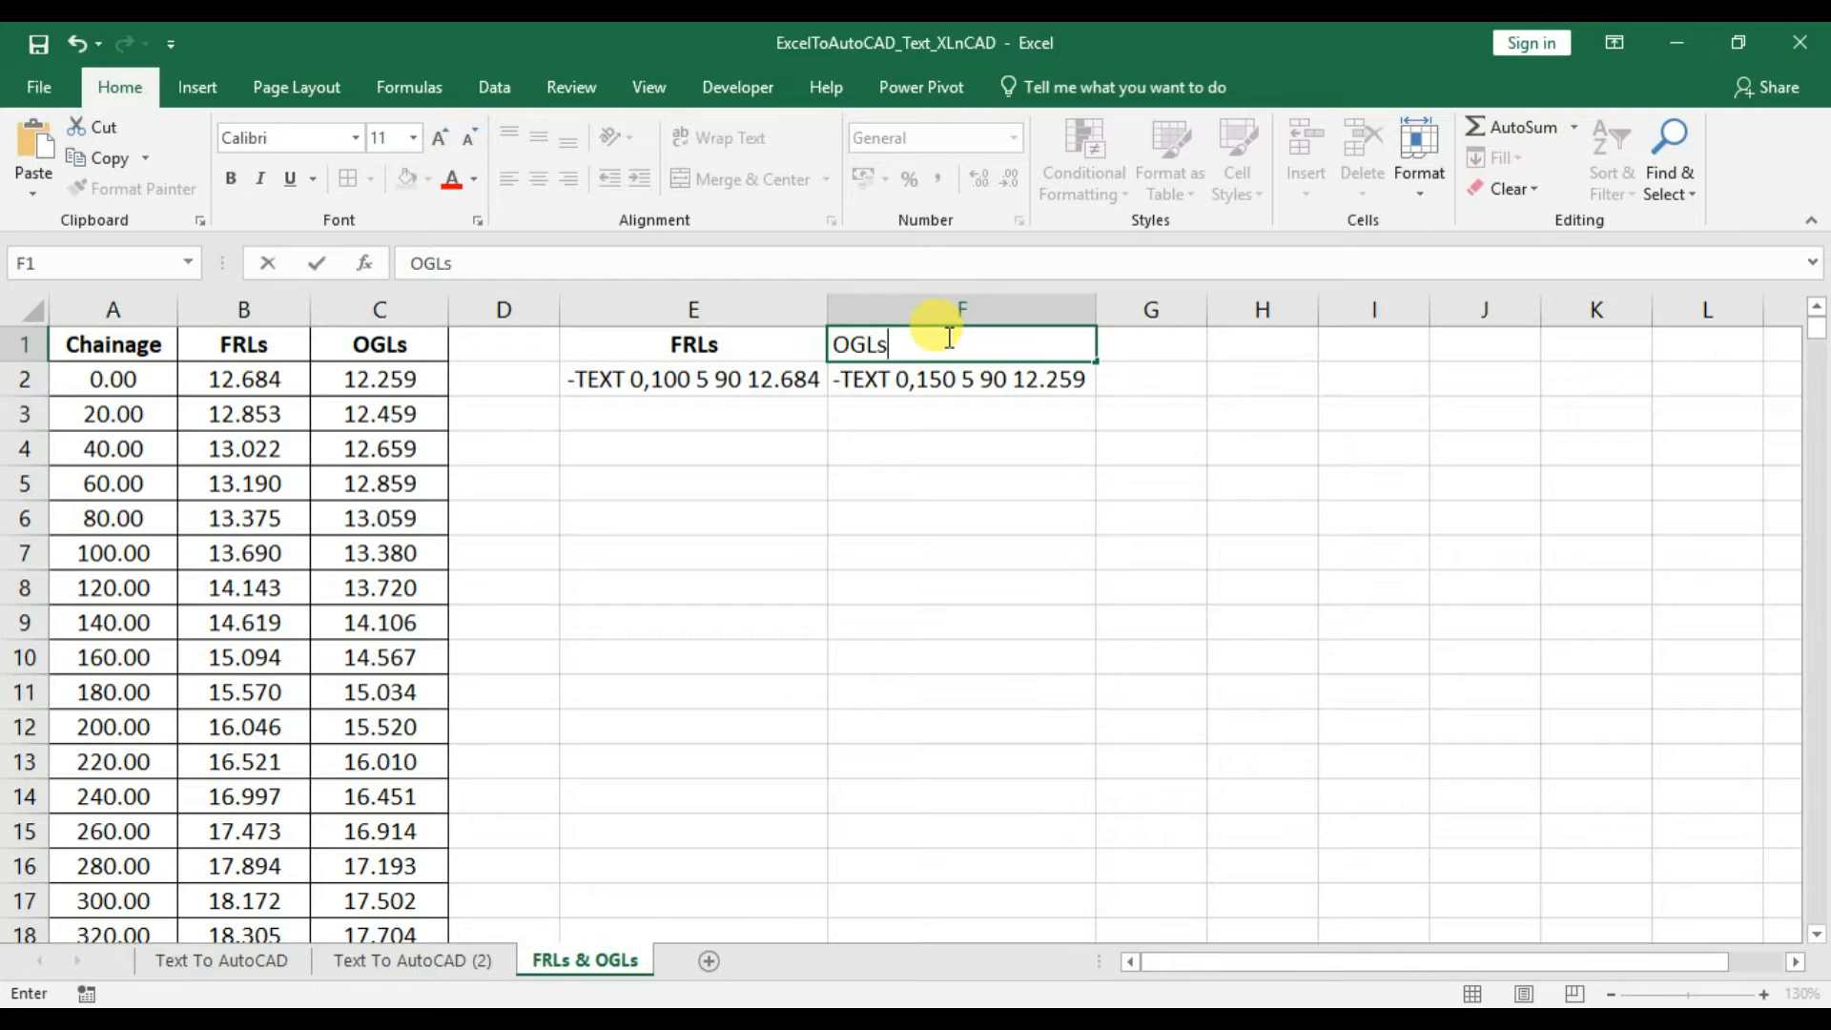
Format the new columns like the table and fill both command formulas down for every chainage.
click(959, 309)
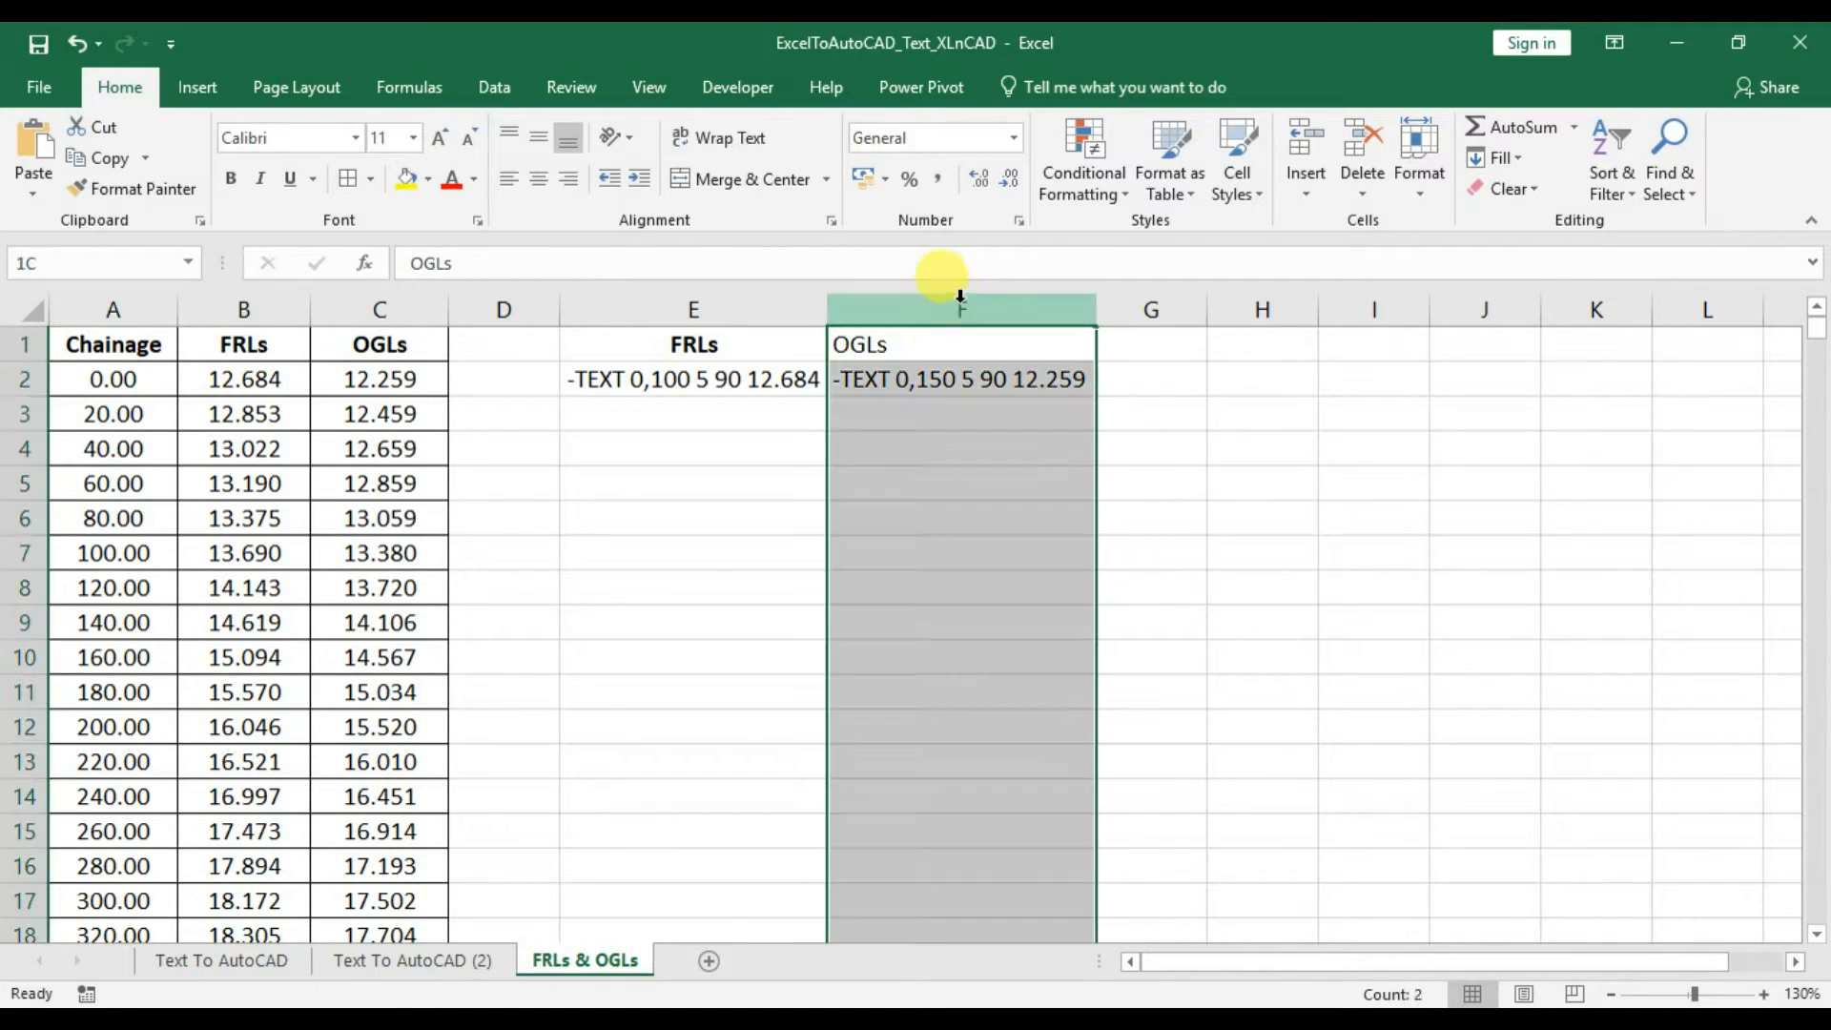
click(959, 344)
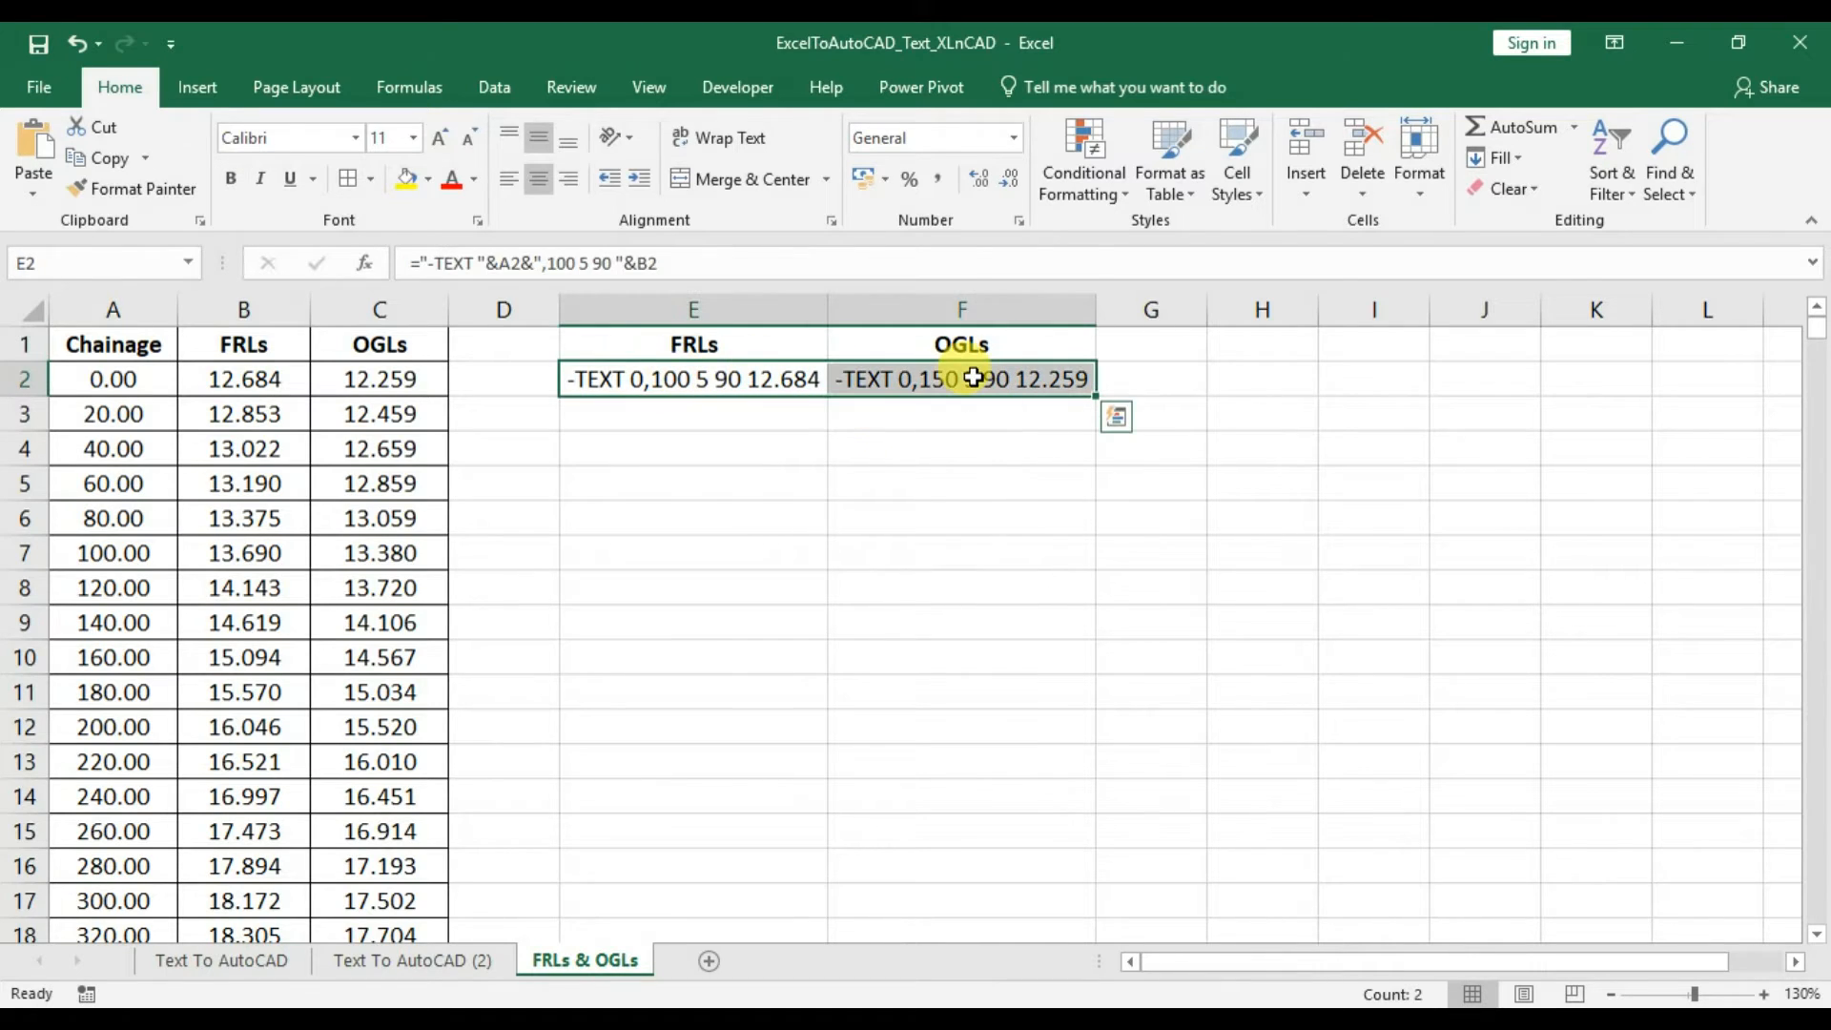
click(377, 378)
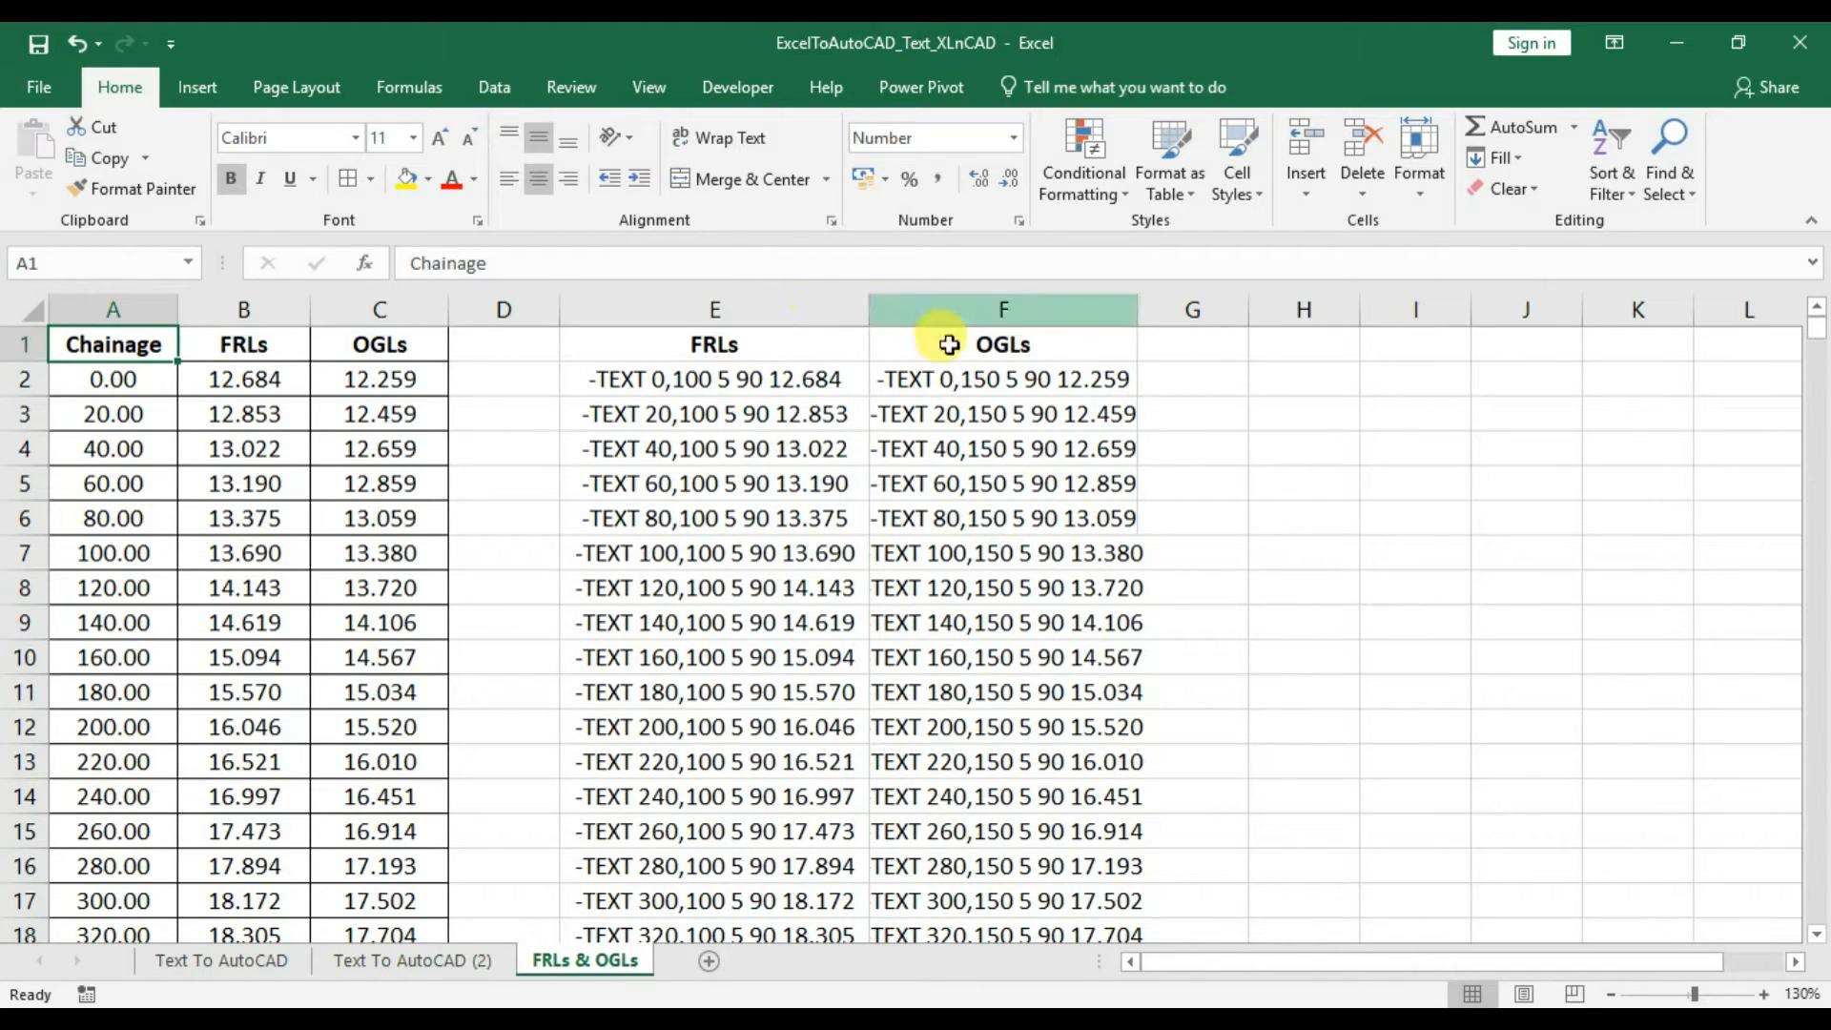
click(713, 379)
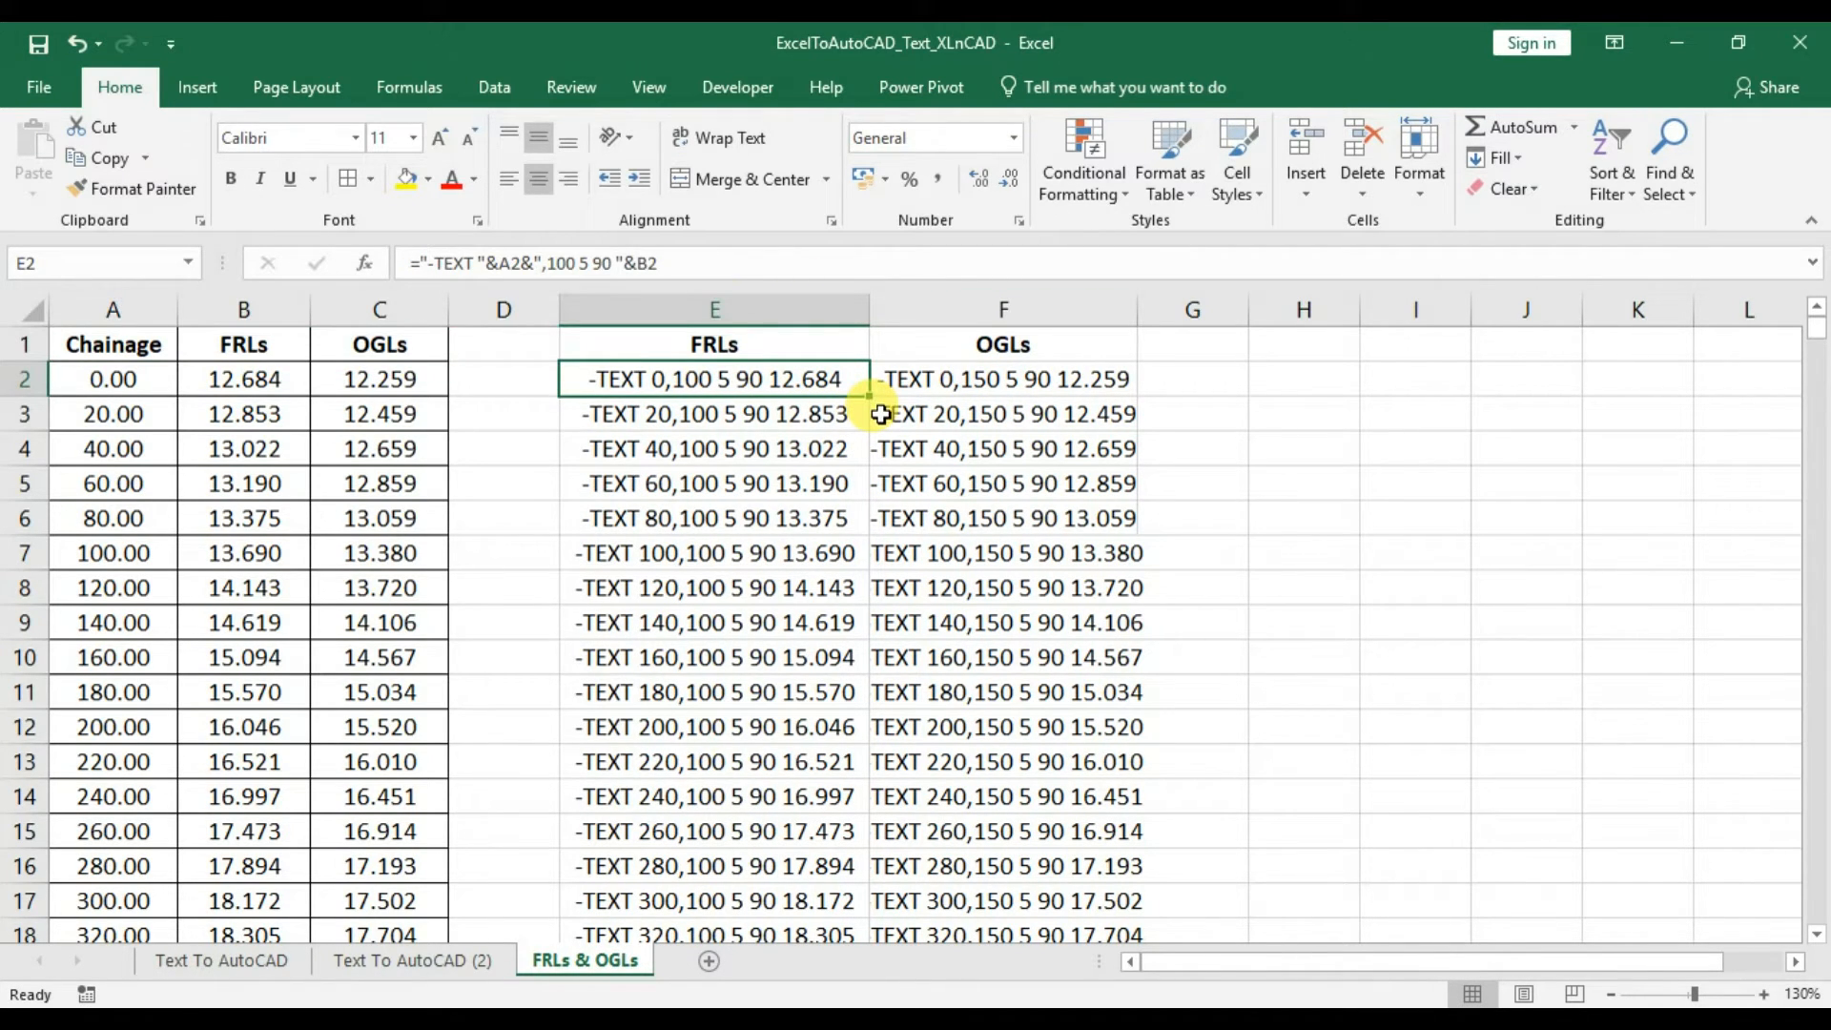
click(714, 344)
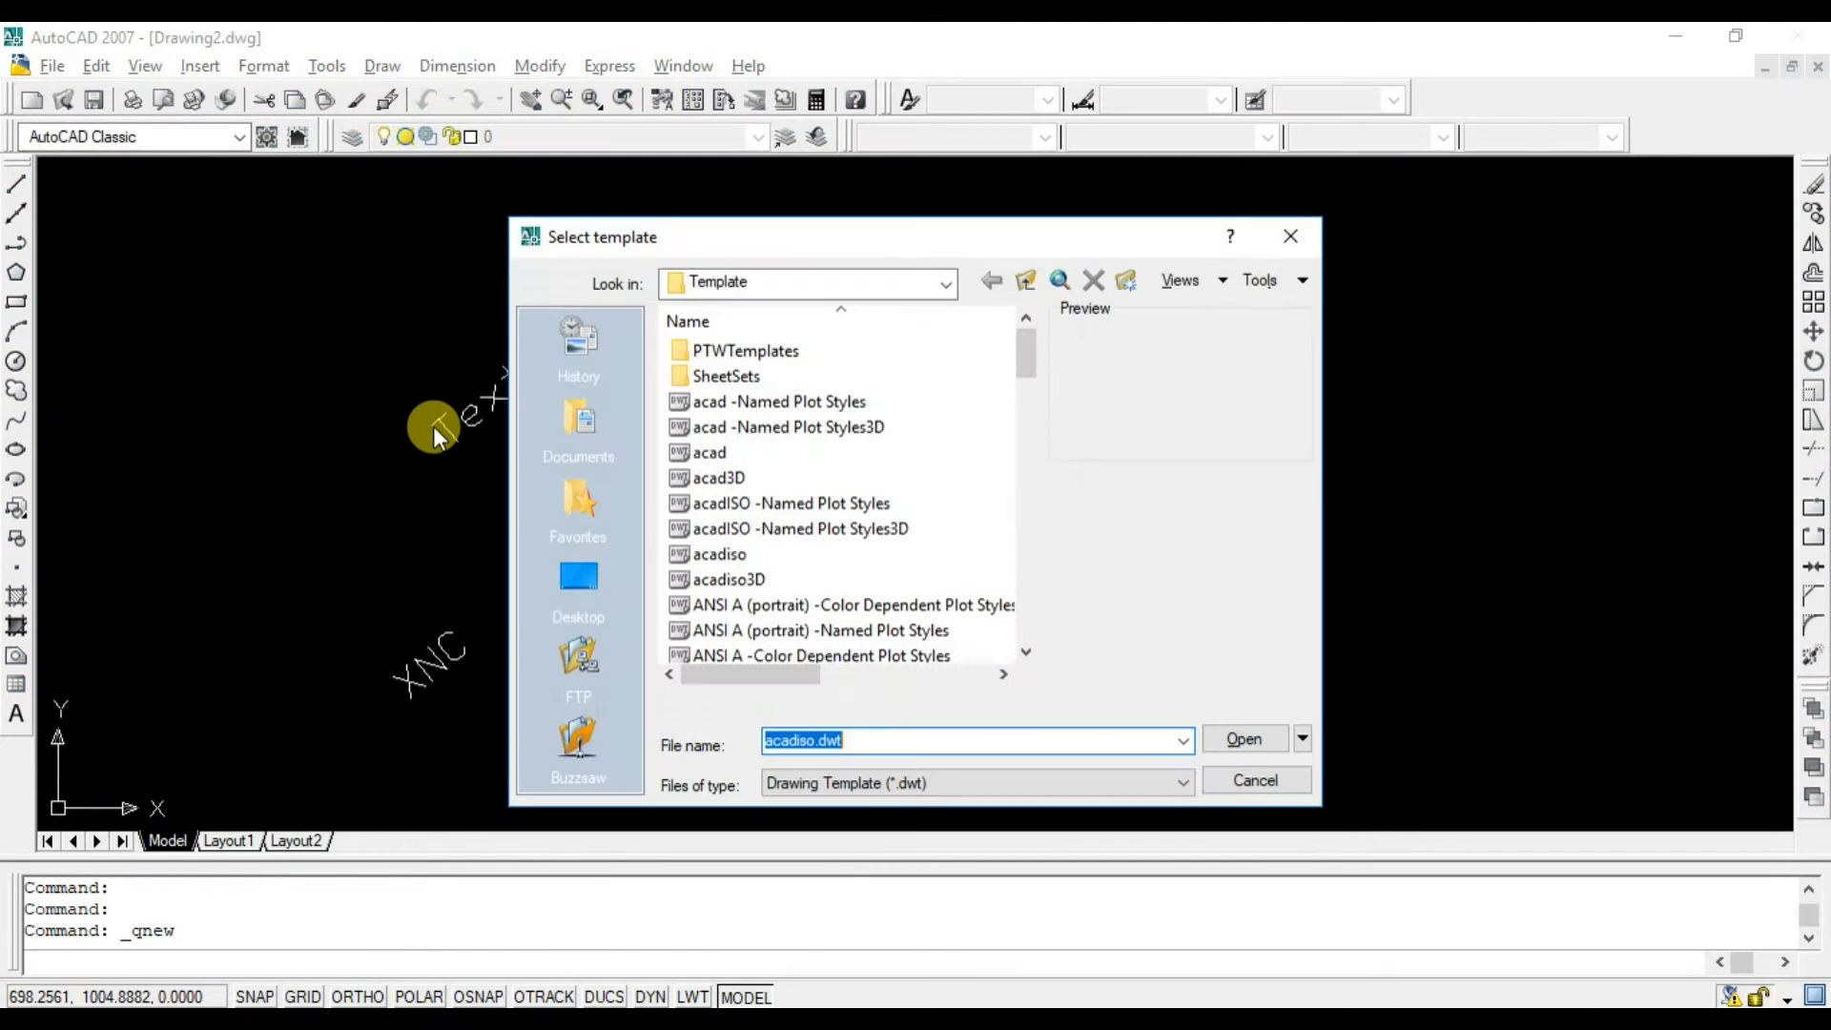
Start a drawing from acadiso.dwt with a red layer renamed FRLs set current.
click(1244, 738)
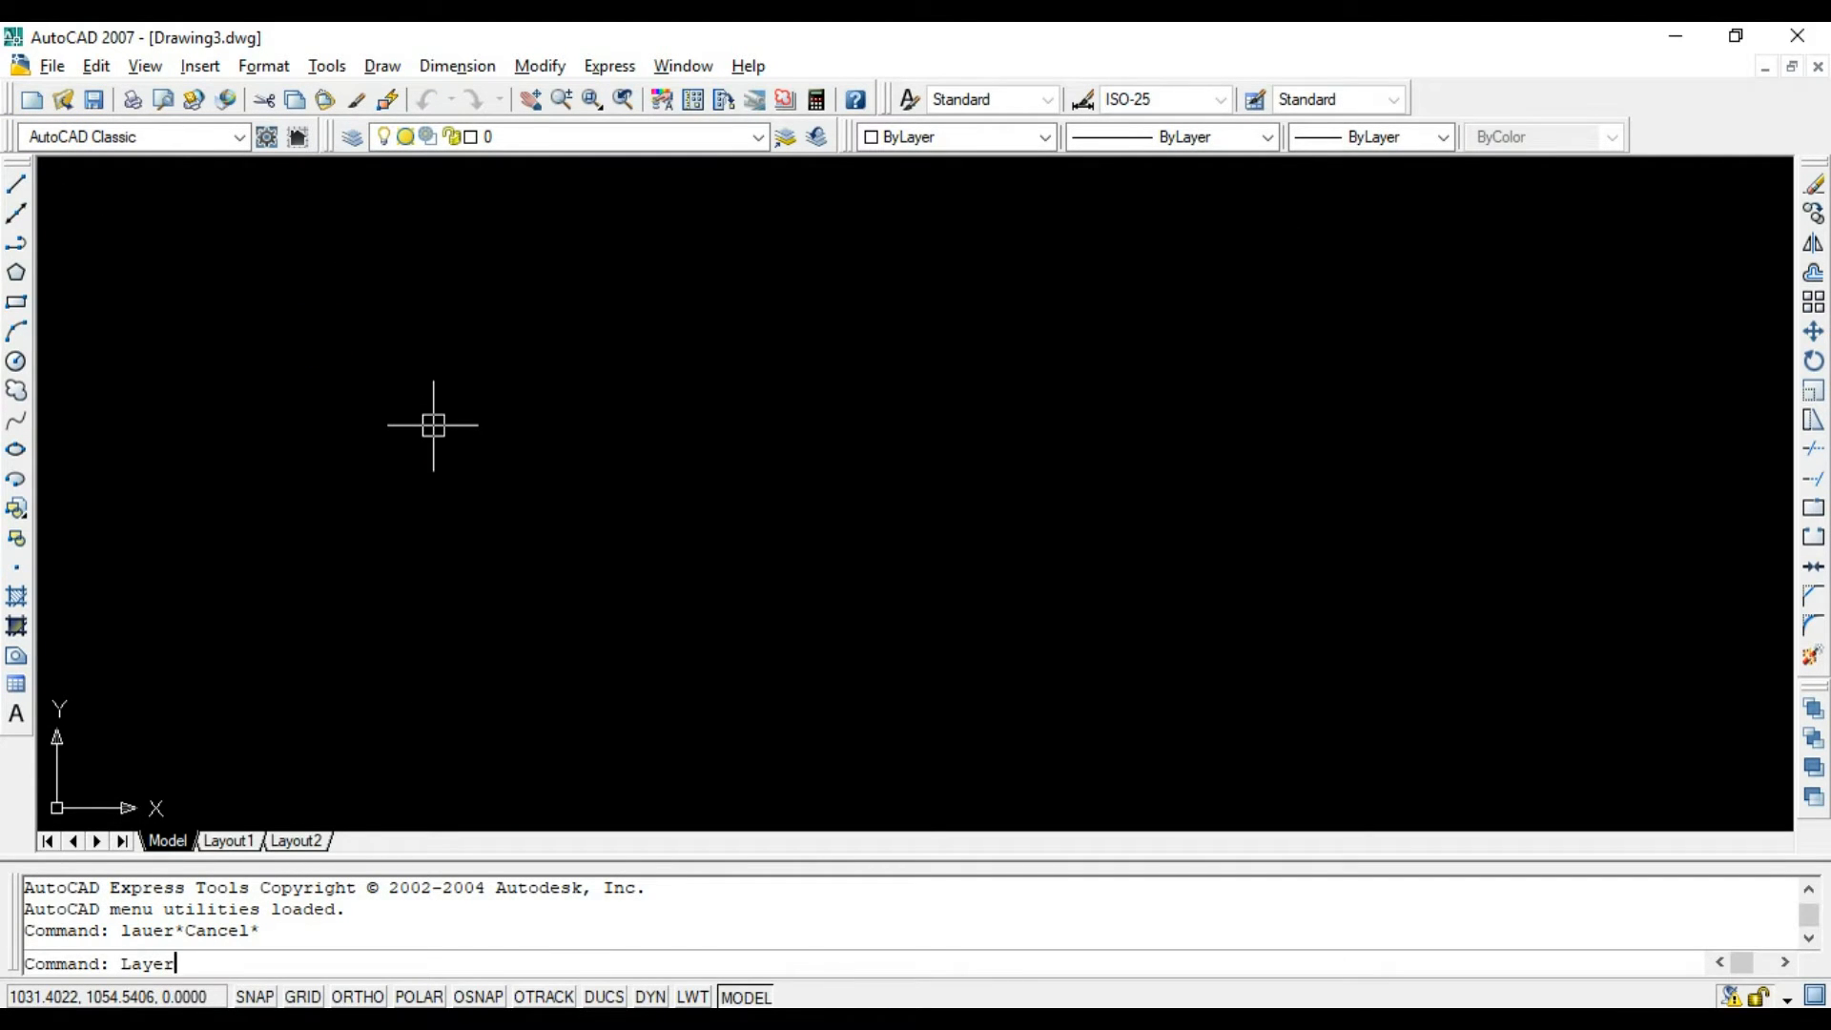
key(Enter)
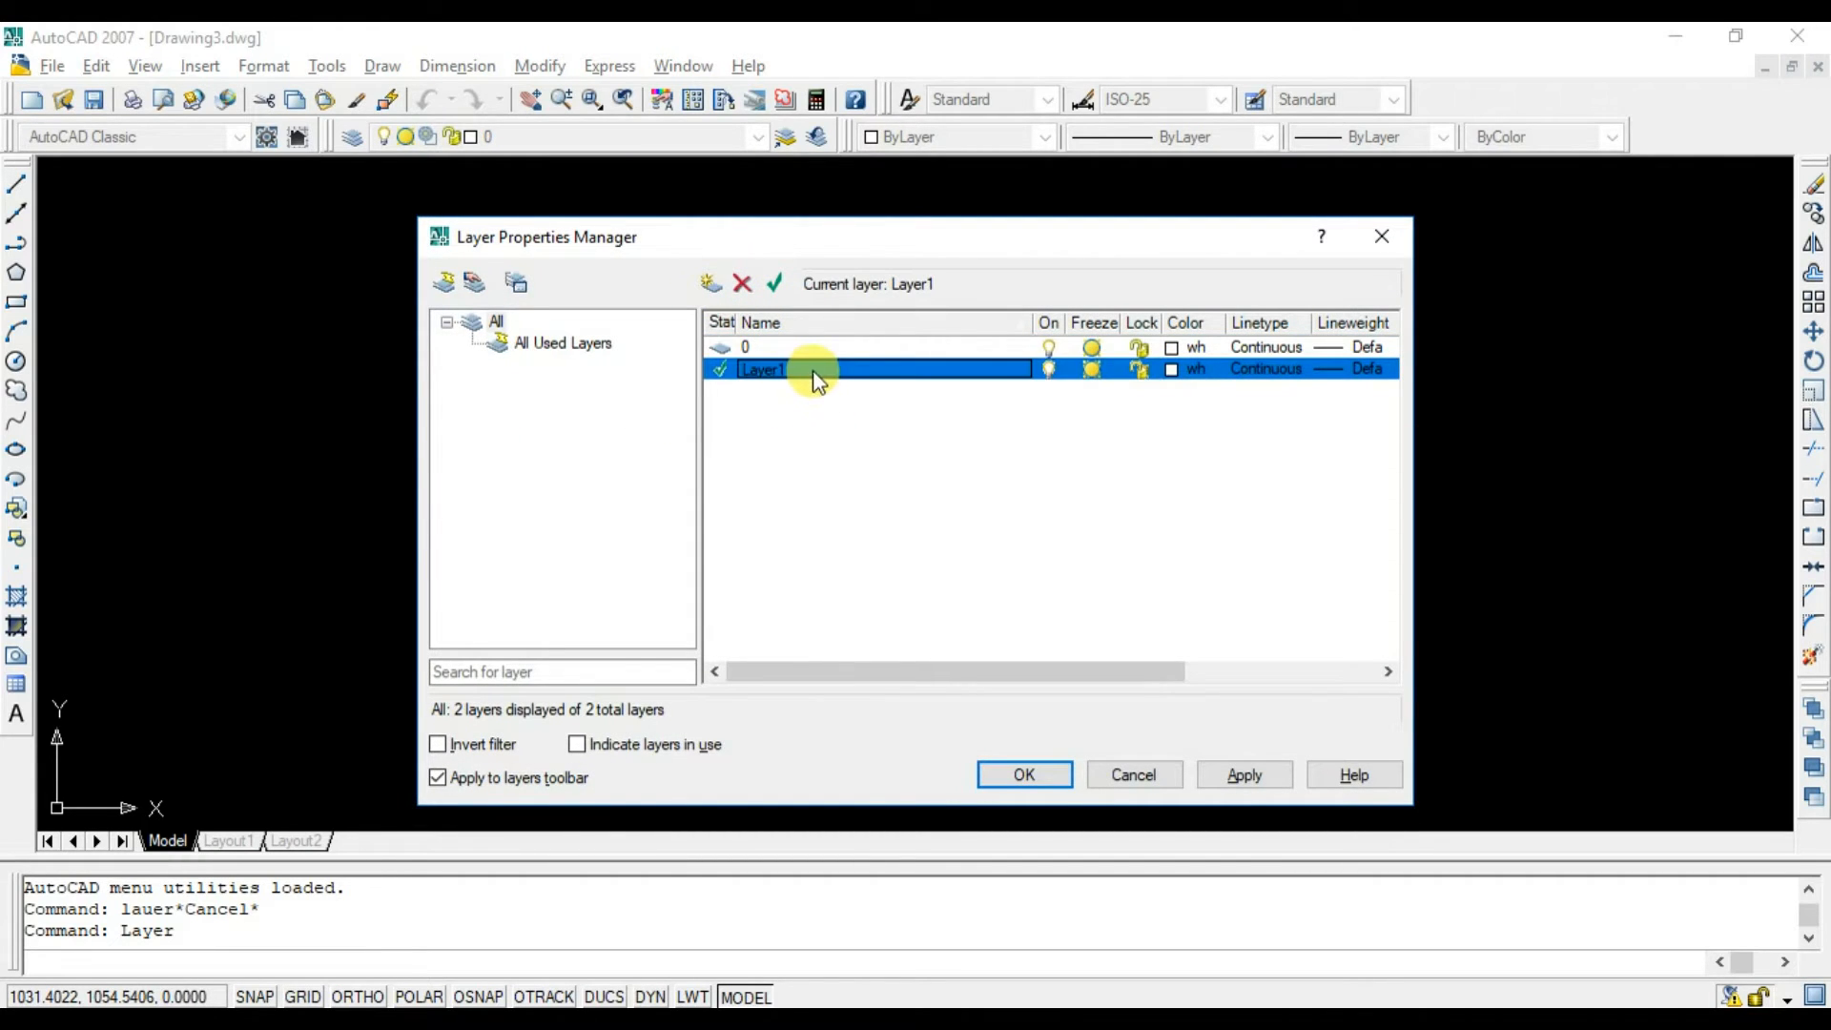
double_click(797, 370)
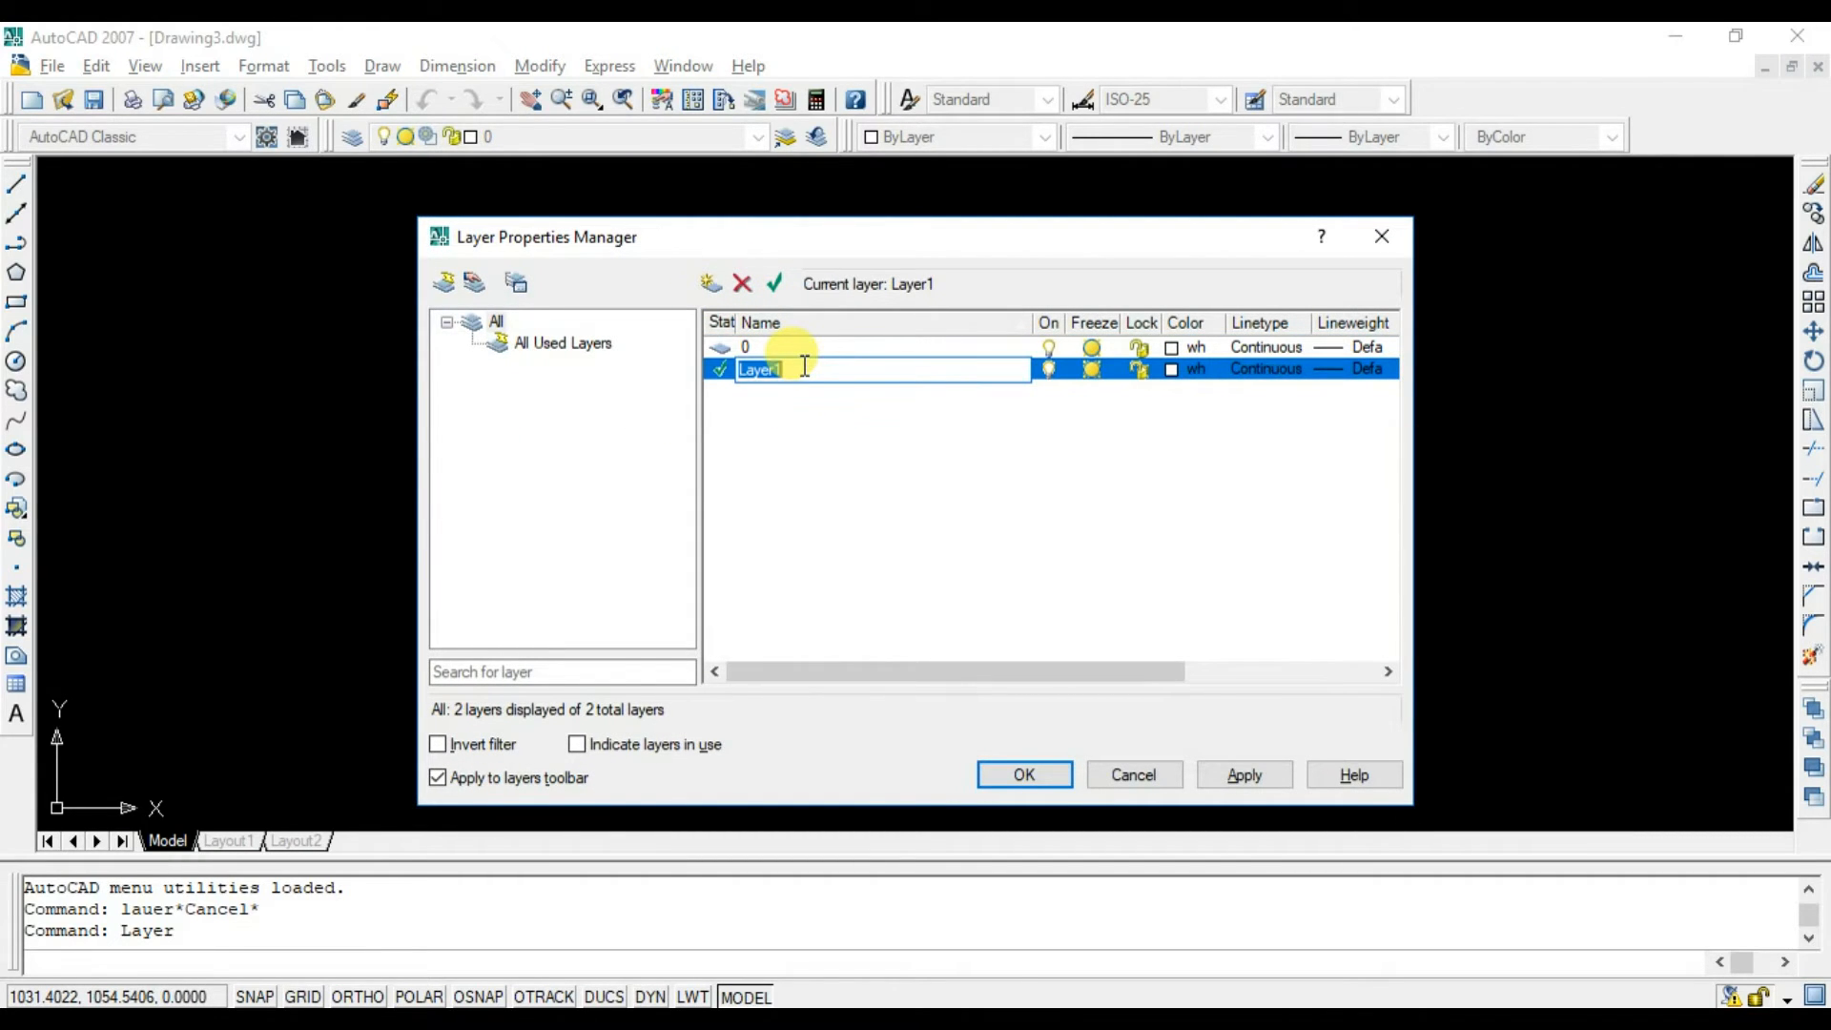
text(FRLs)
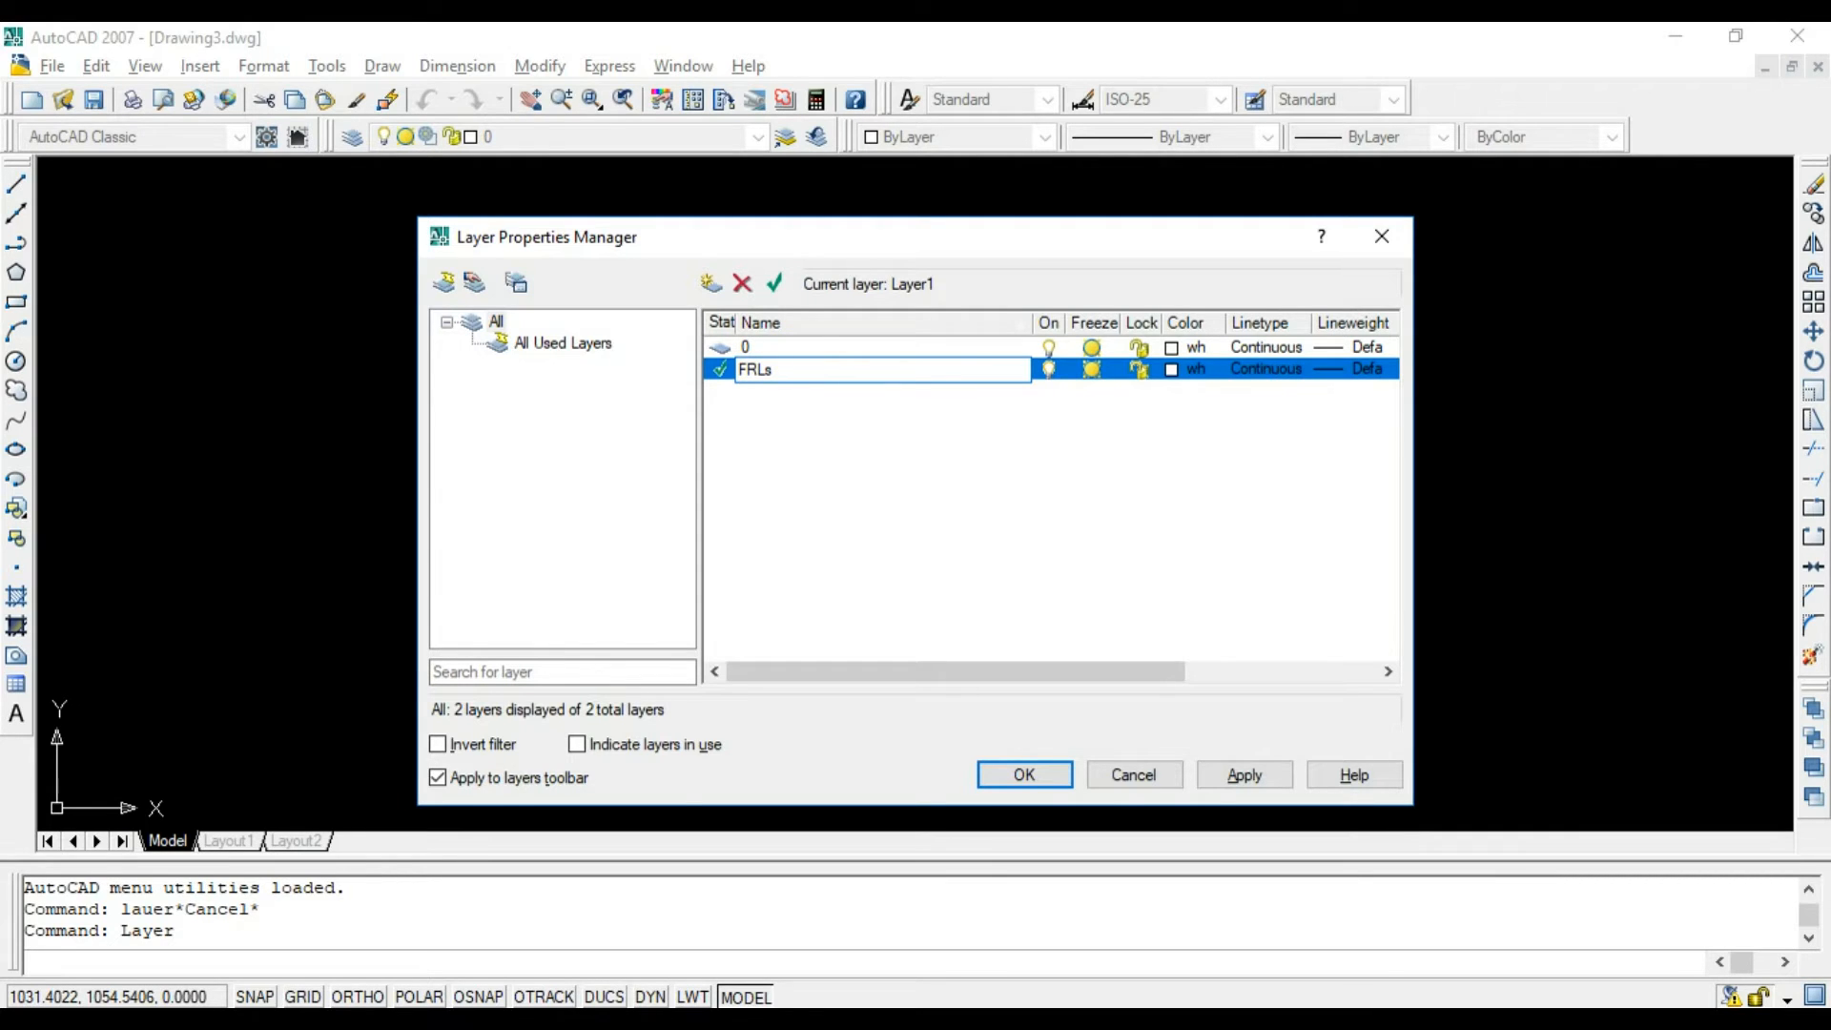
click(1171, 370)
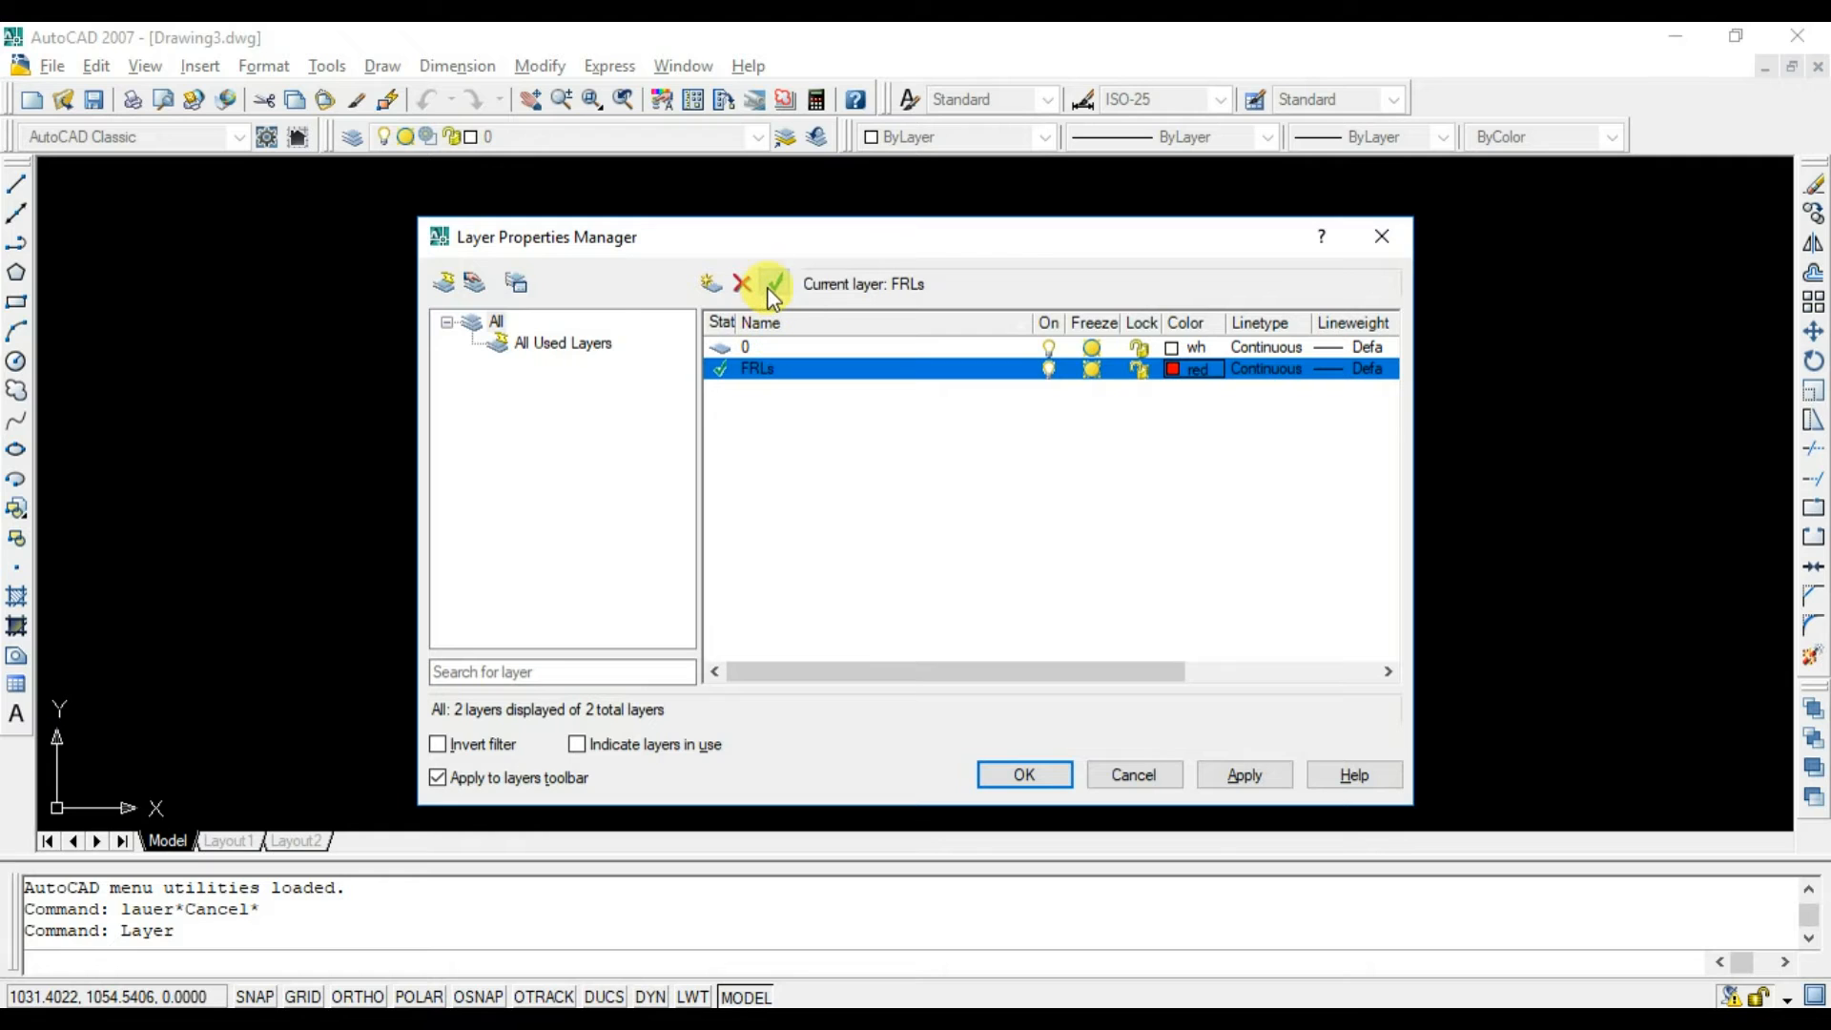
click(1024, 775)
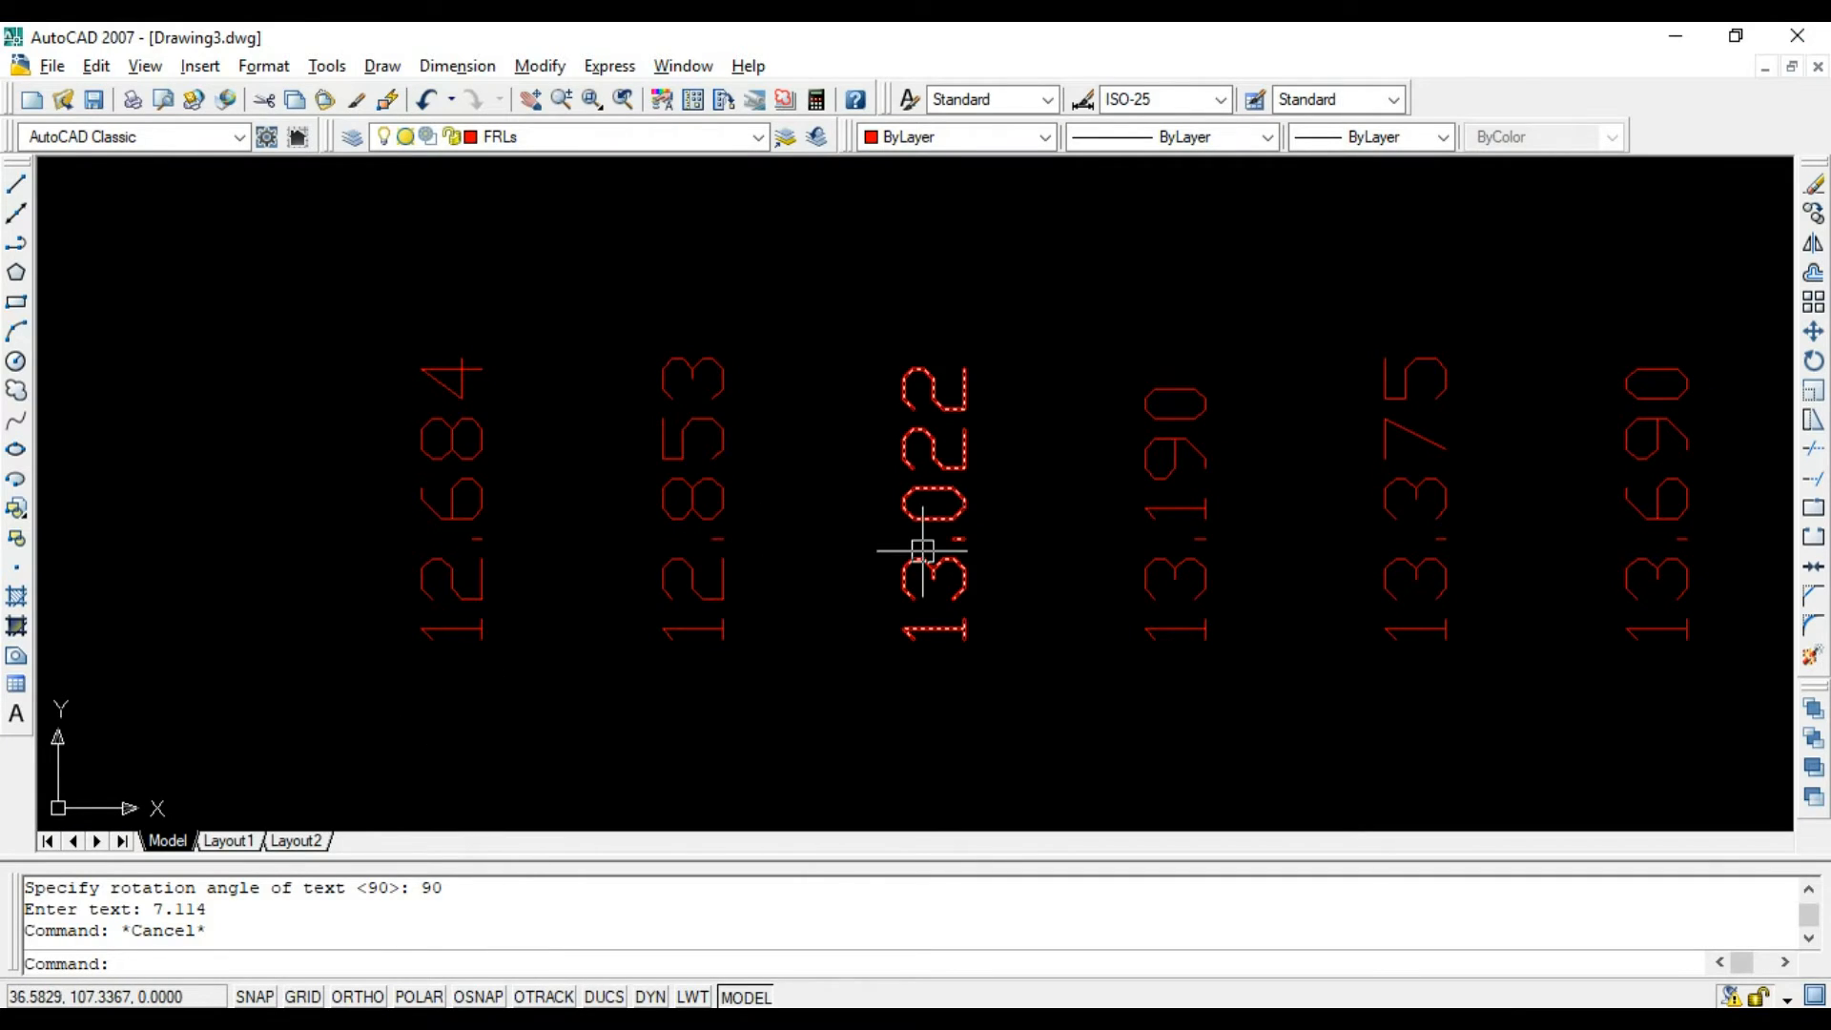
Begin the LAYER command after the red vertical FRL values are plotted.
text(layer)
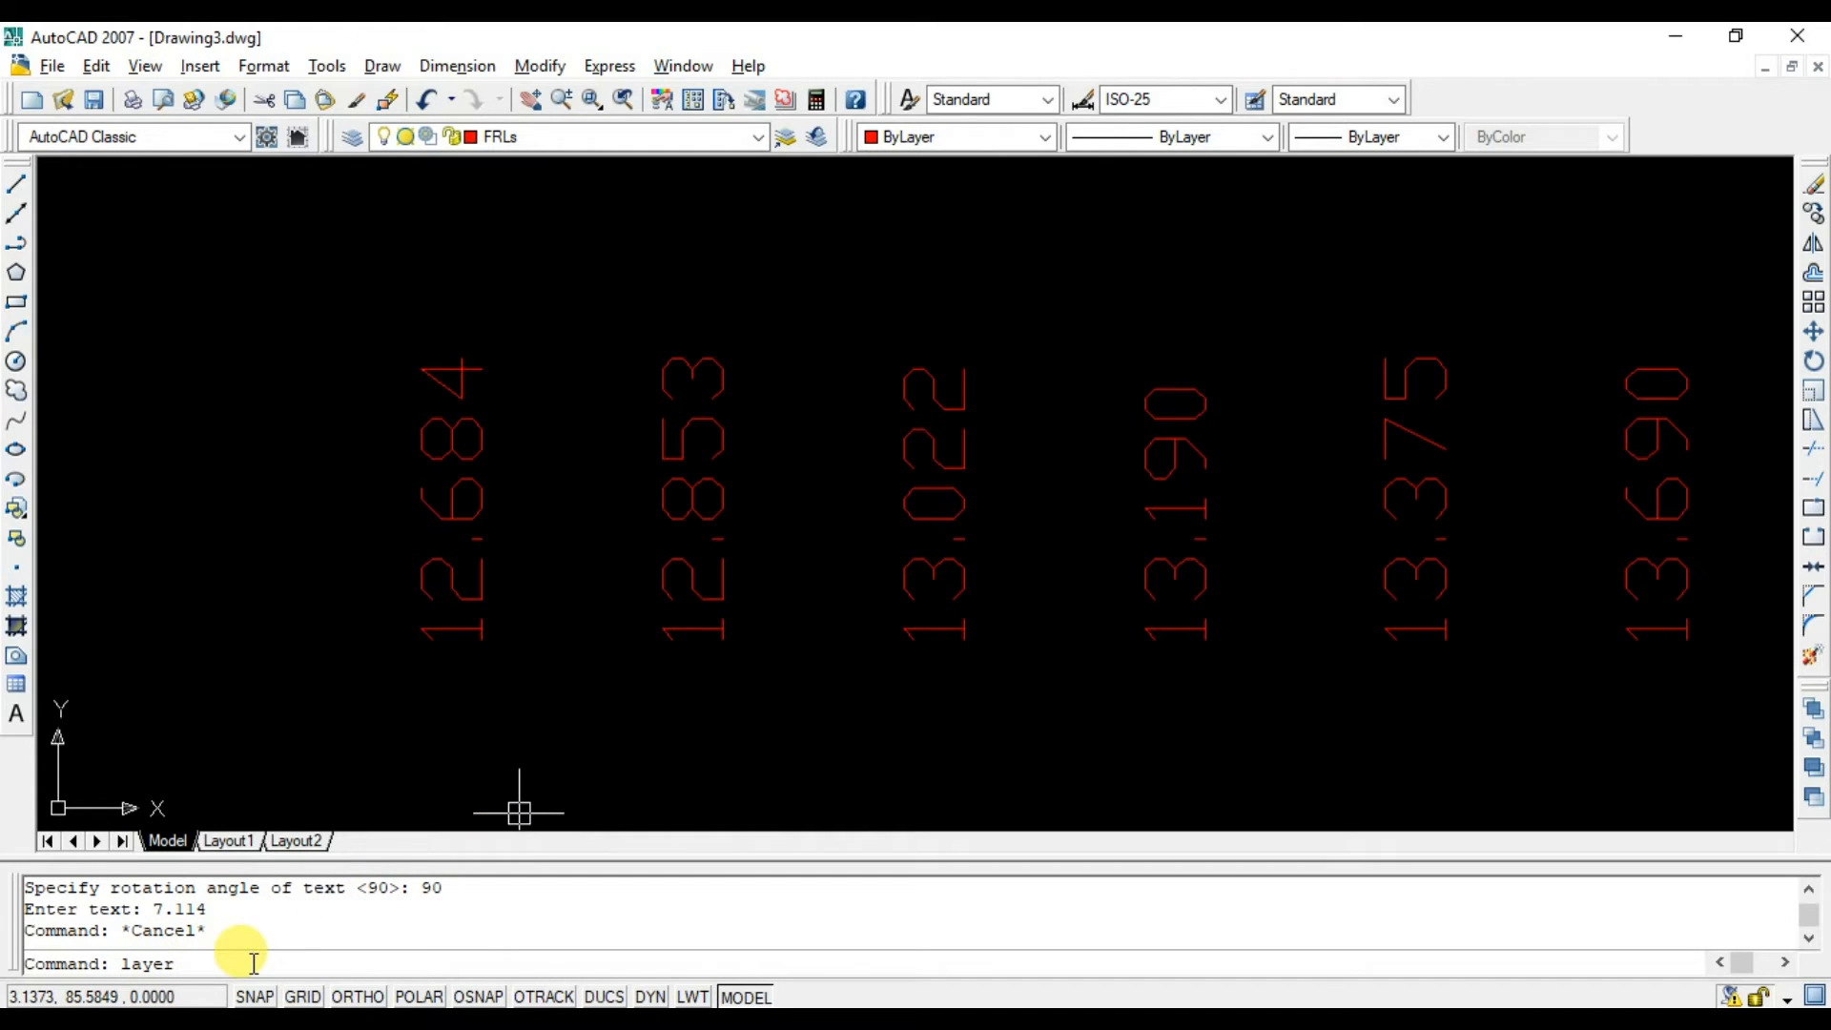
Create a green layer named OGLs and make it the current layer.
click(700, 282)
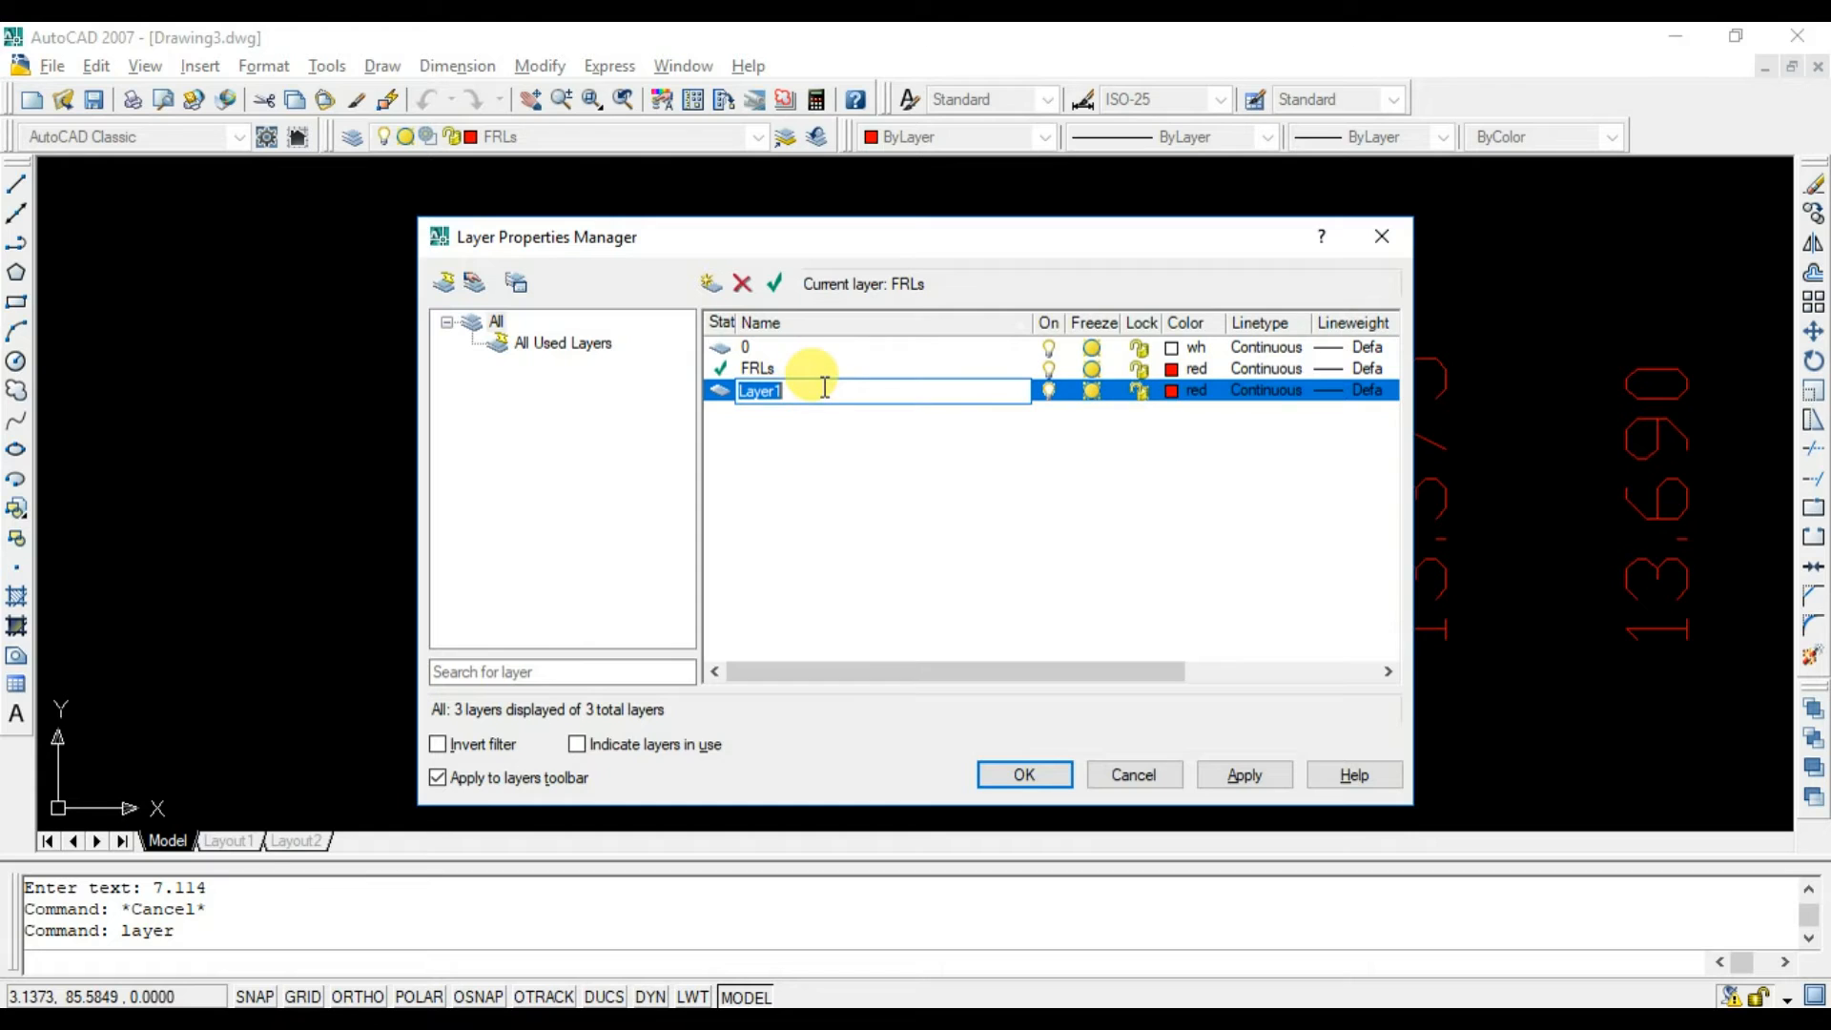
text(OGLs)
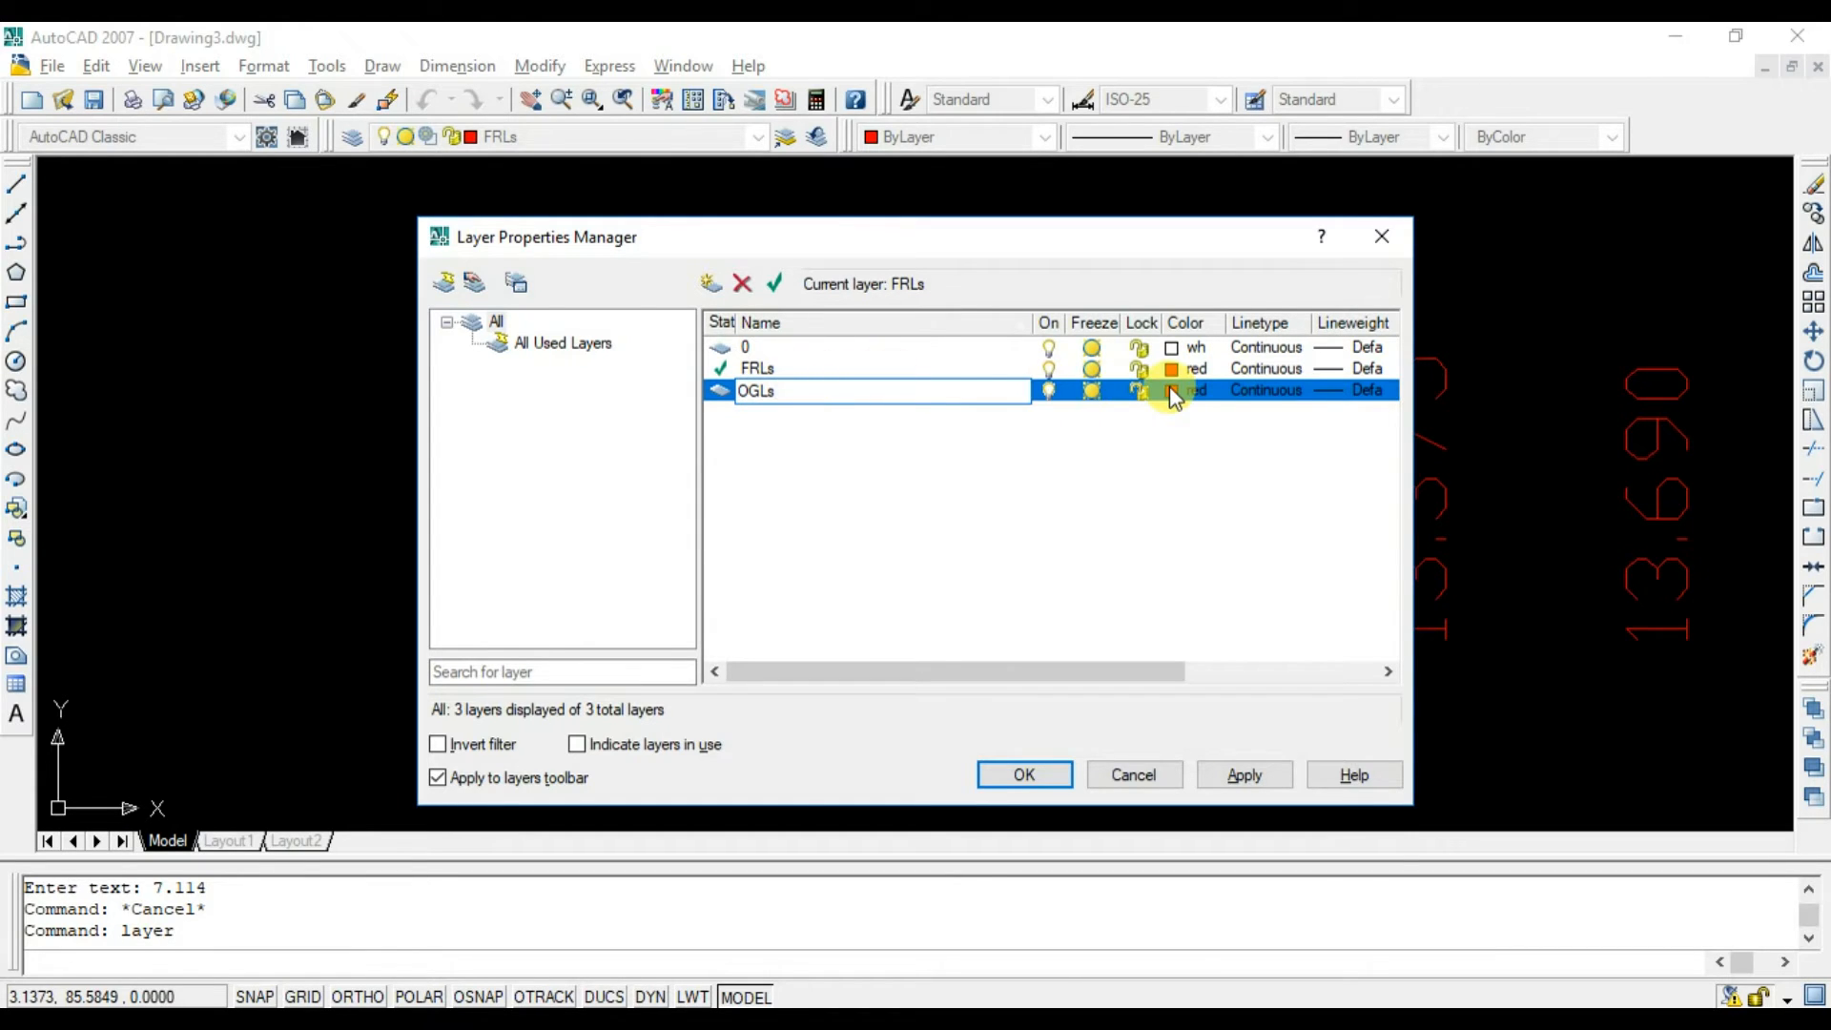
click(1171, 389)
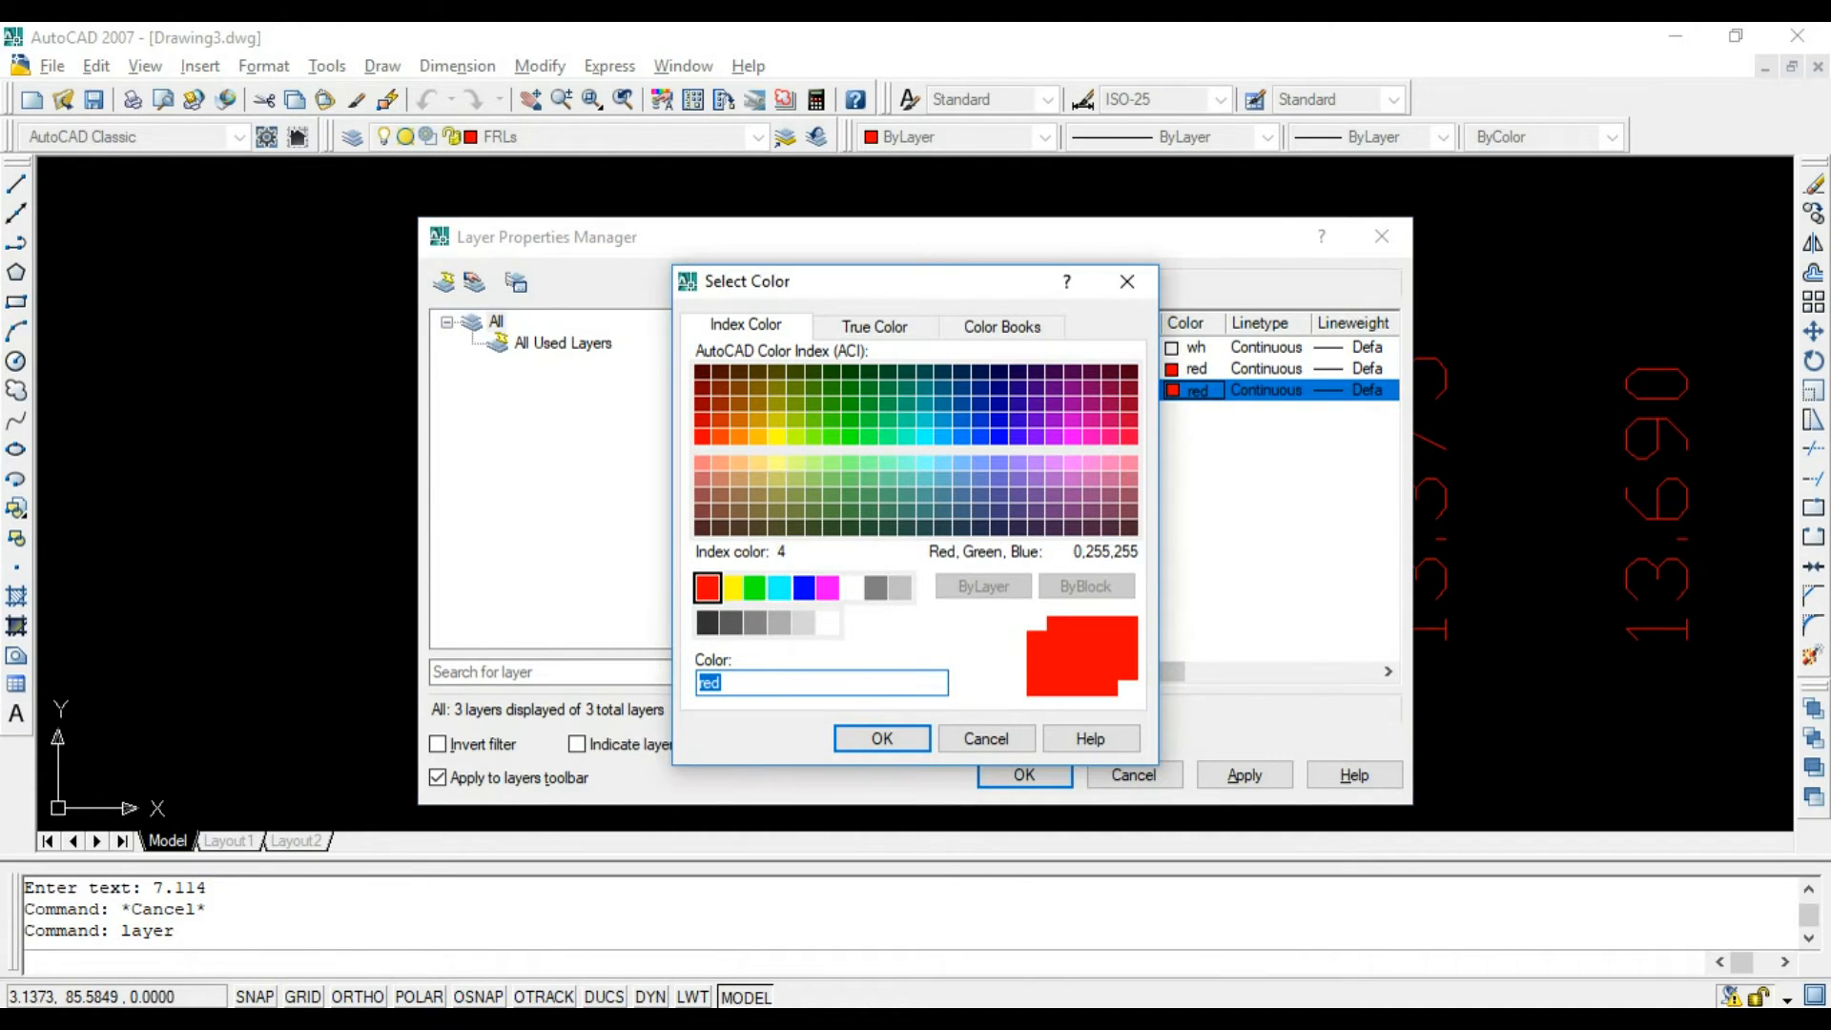
click(881, 738)
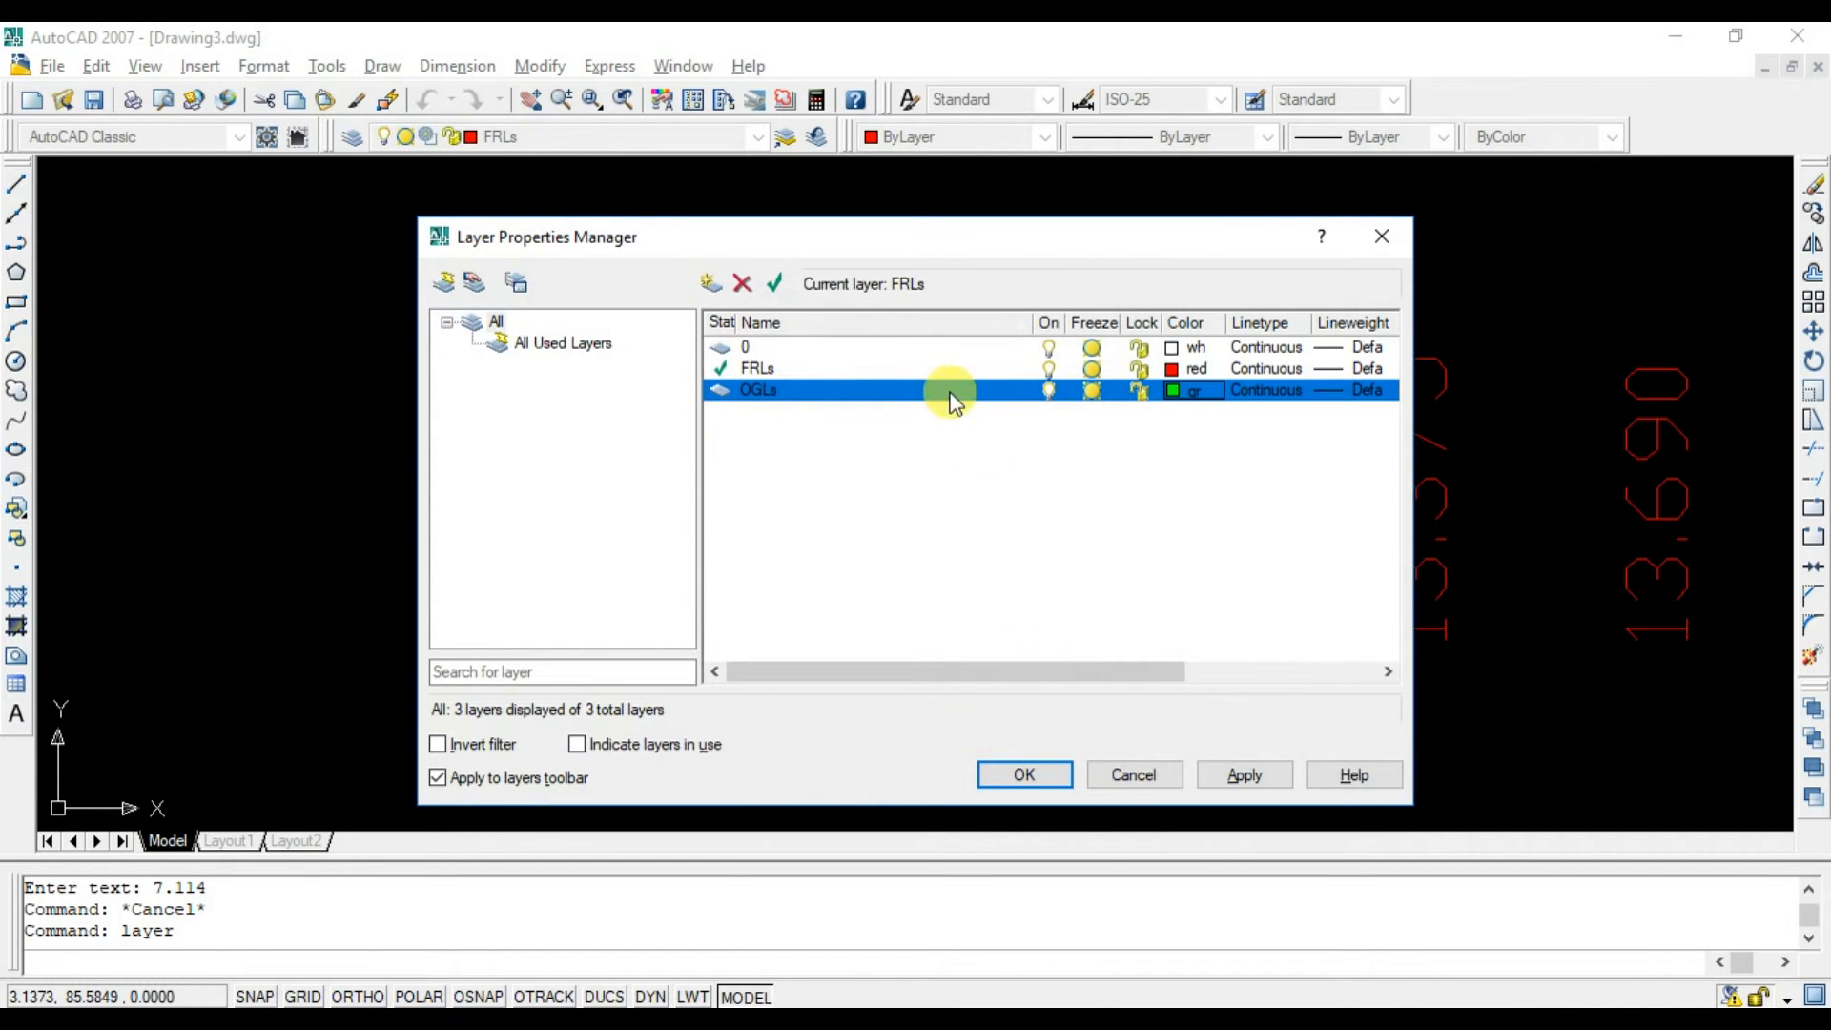
click(1023, 769)
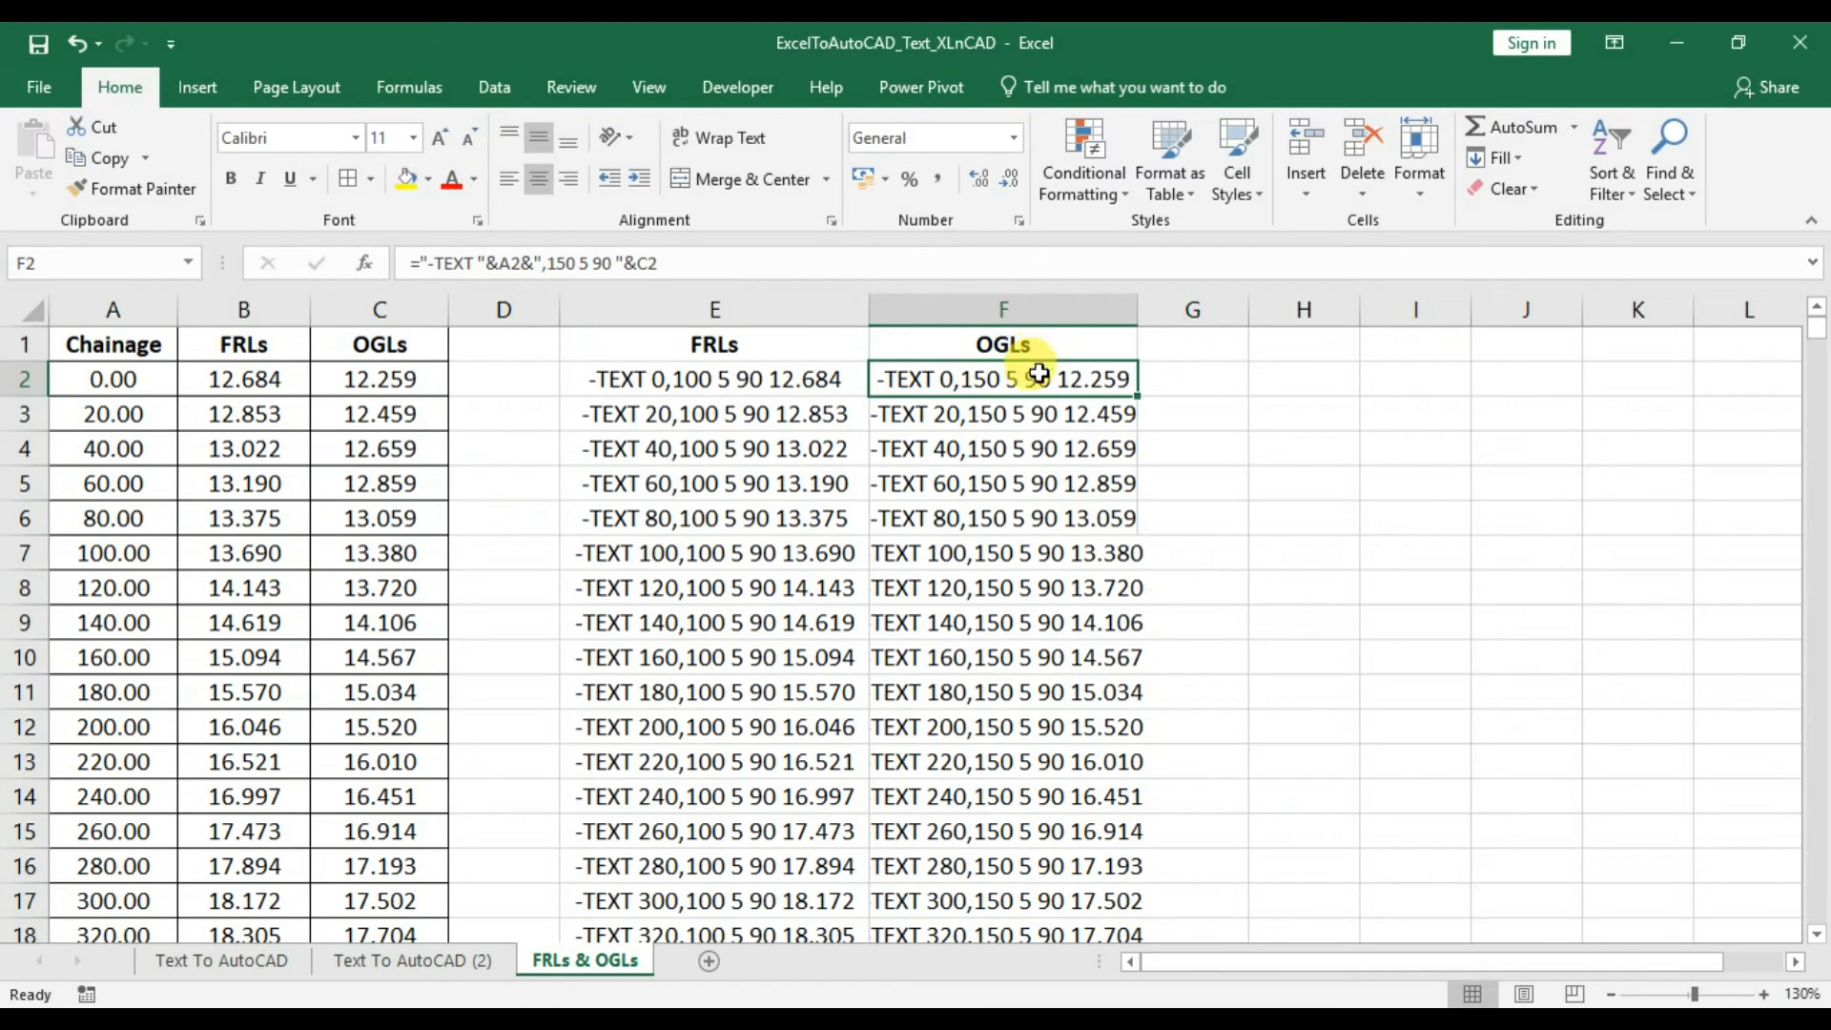
Select the OGL -TEXT commands from F2 down to F502 for copying.
drag(1001, 378, 1002, 761)
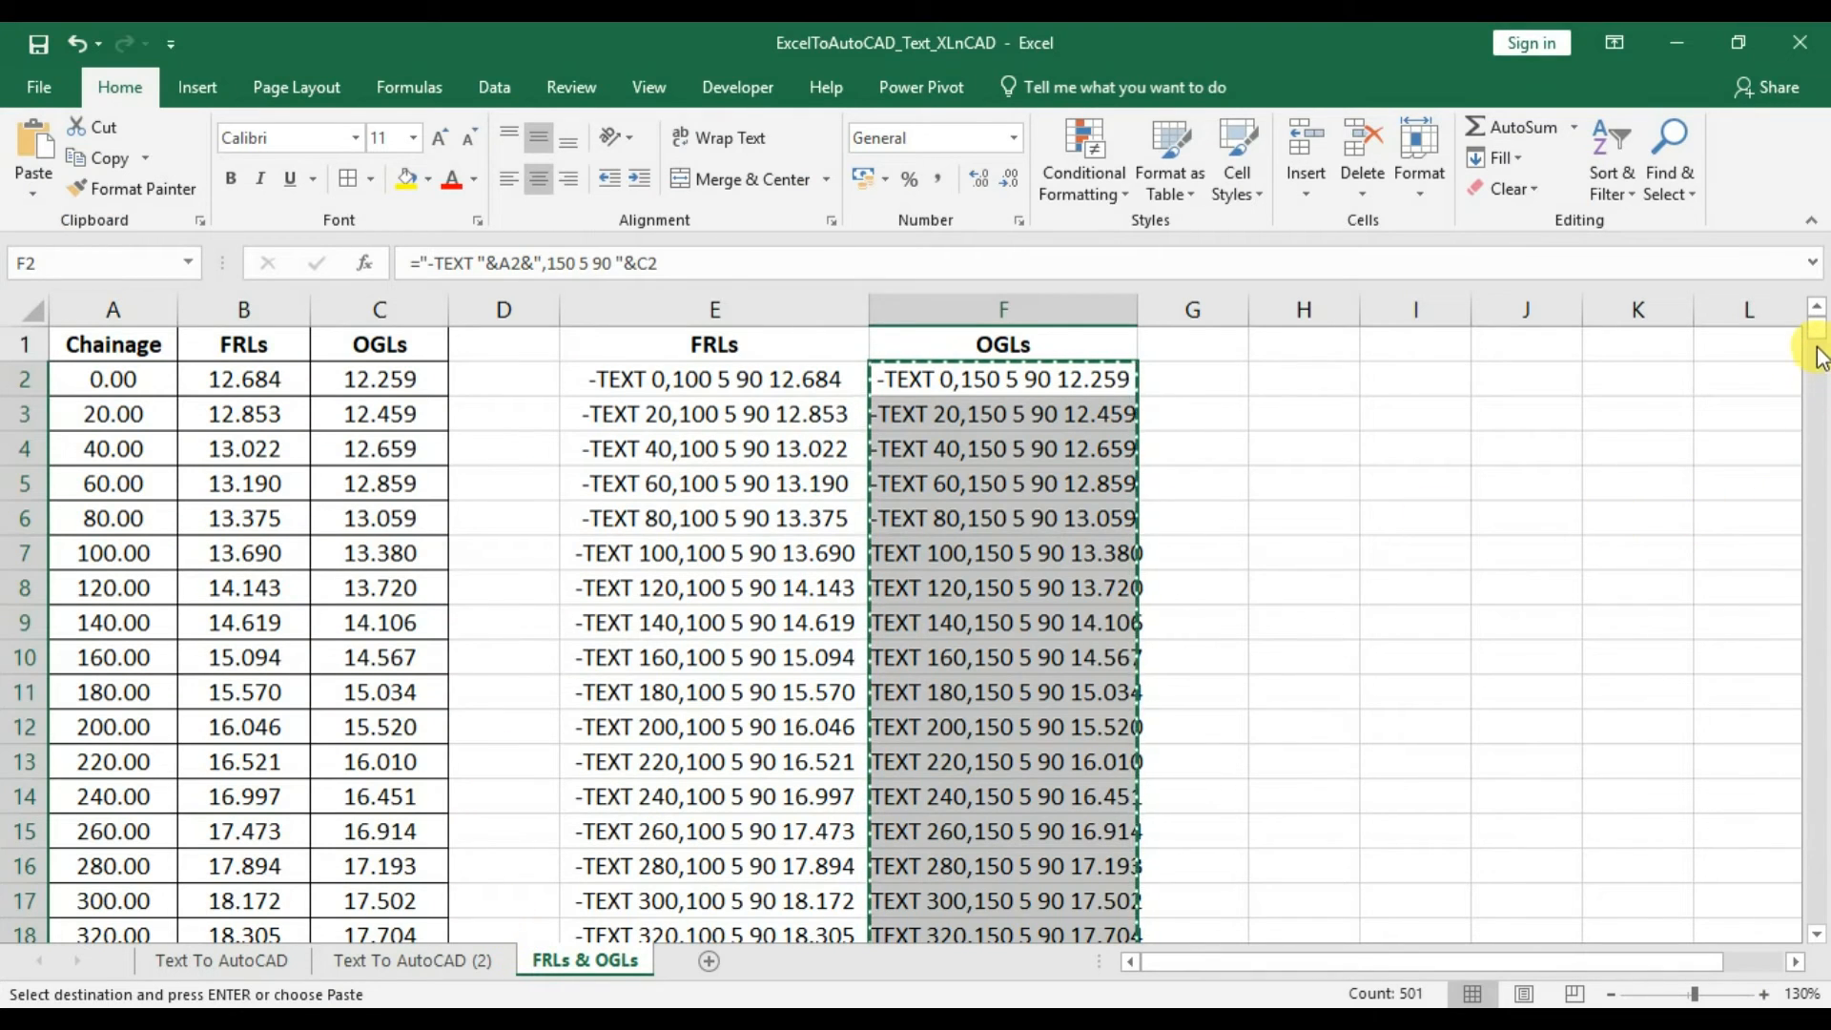
scroll(down, 3)
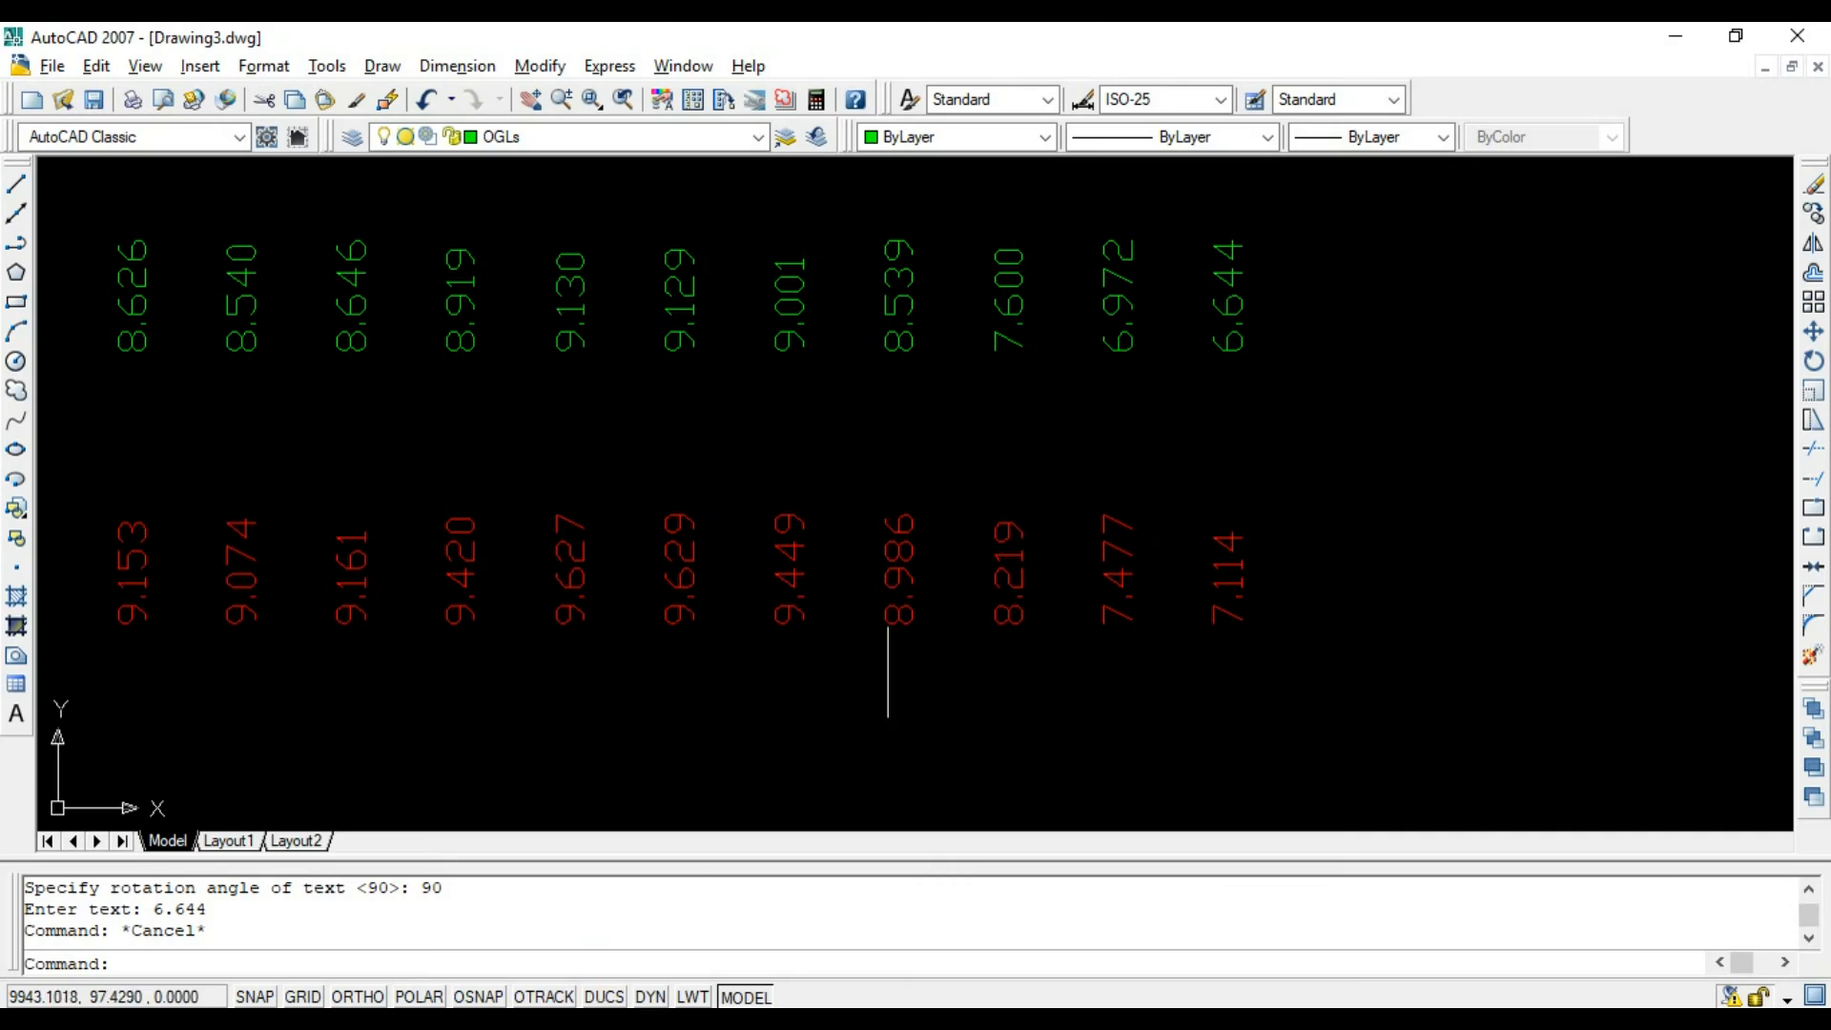
mouse_move(885, 499)
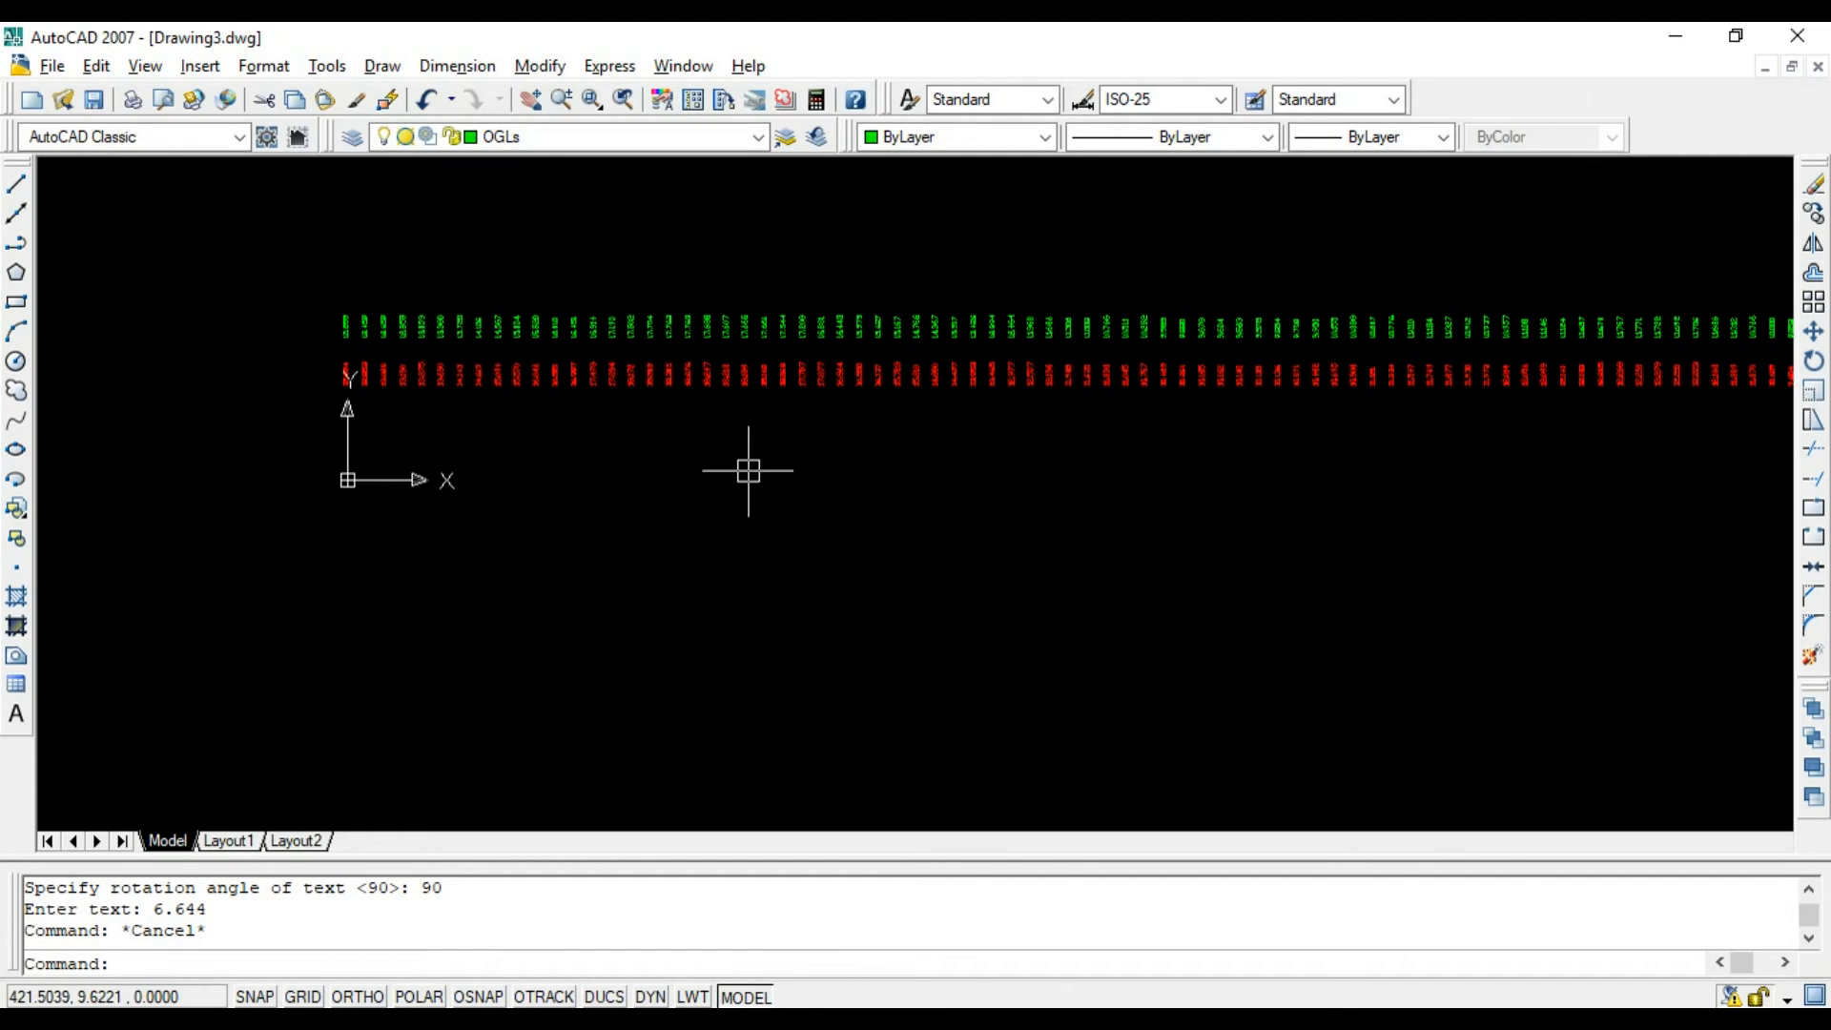
Enter 'ap' at the command line once the green OGL text rows are plotted.
text(ap)
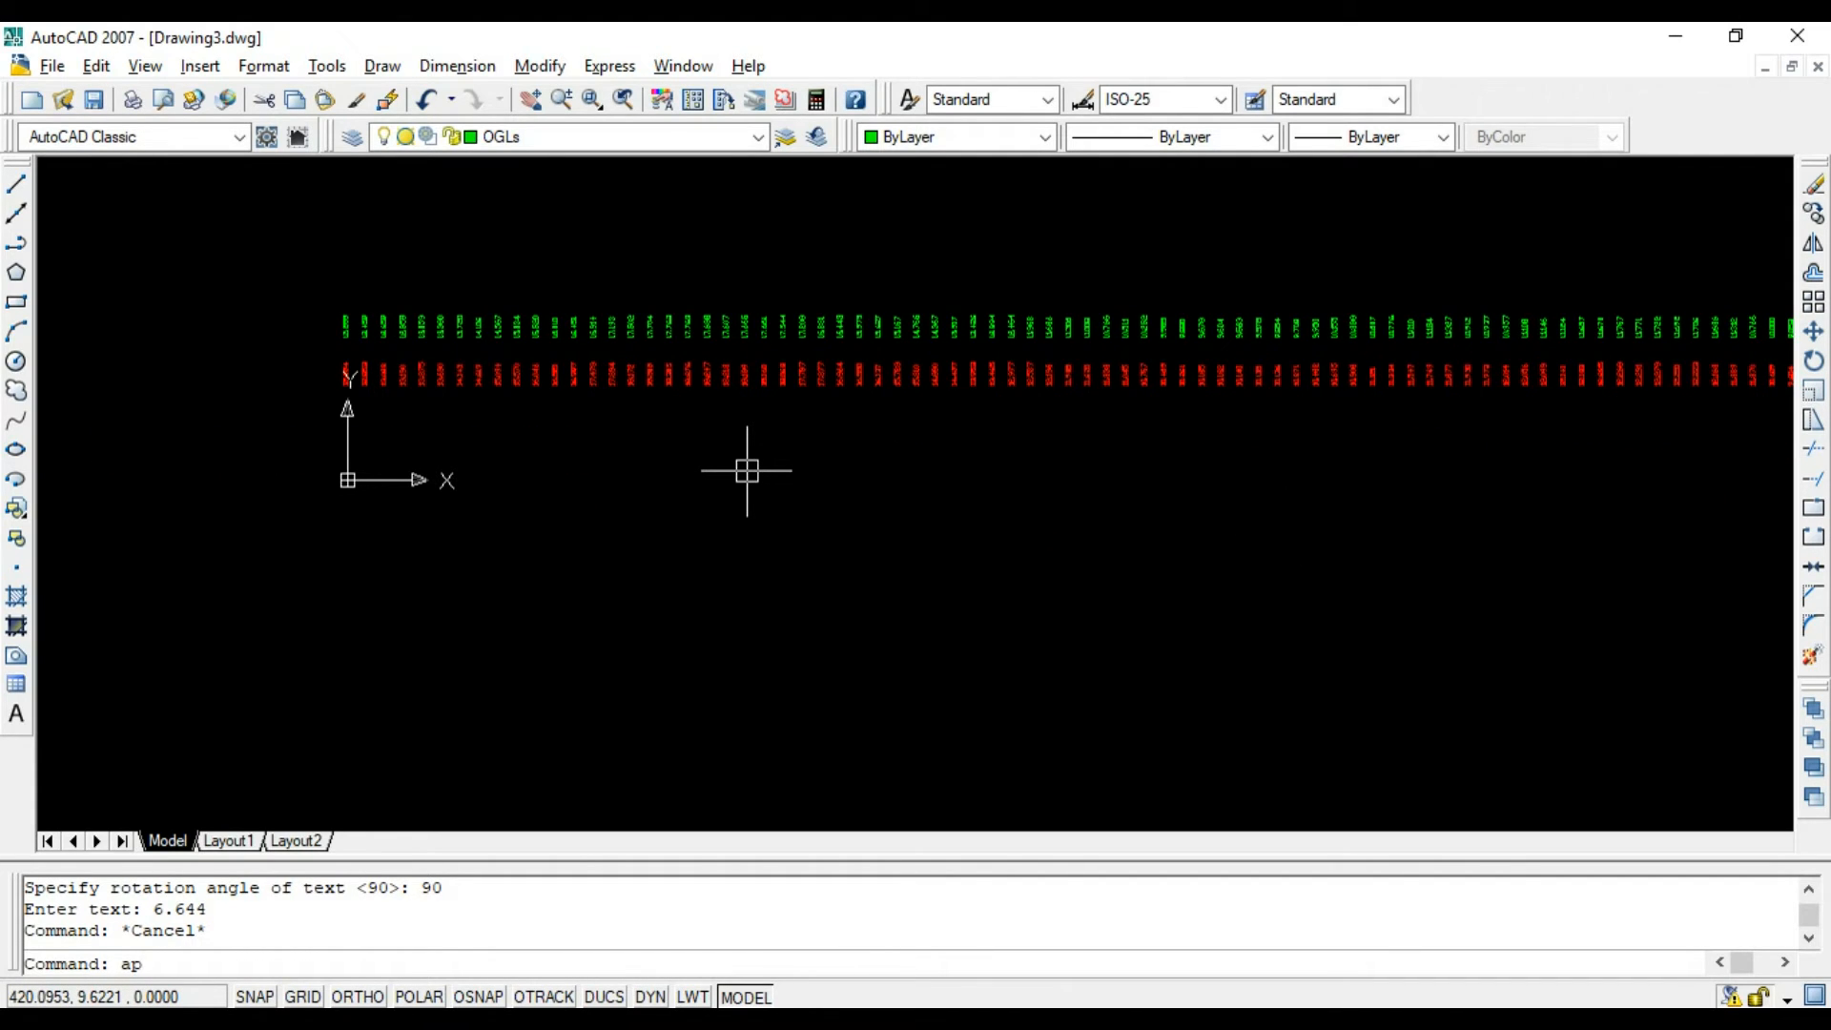
Load the ExtractDetailsOfText.dvb macro file through the application loader (AP).
key(Enter)
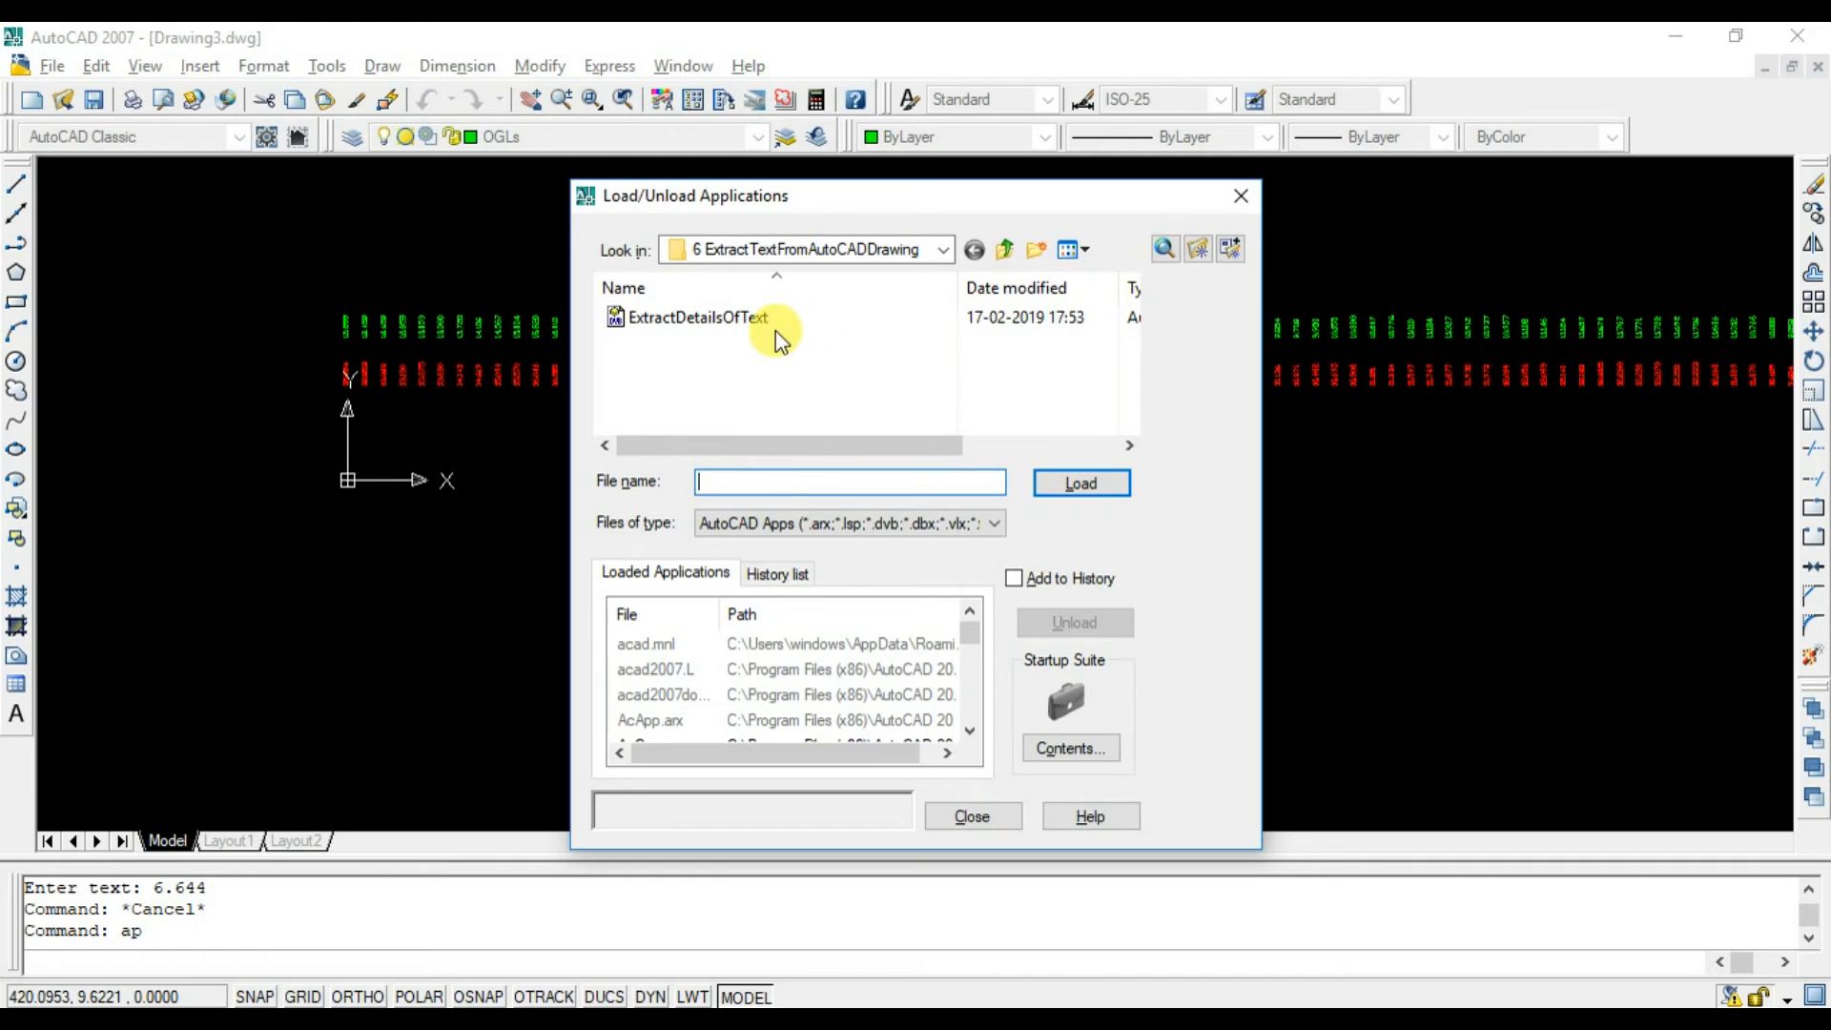
click(1079, 483)
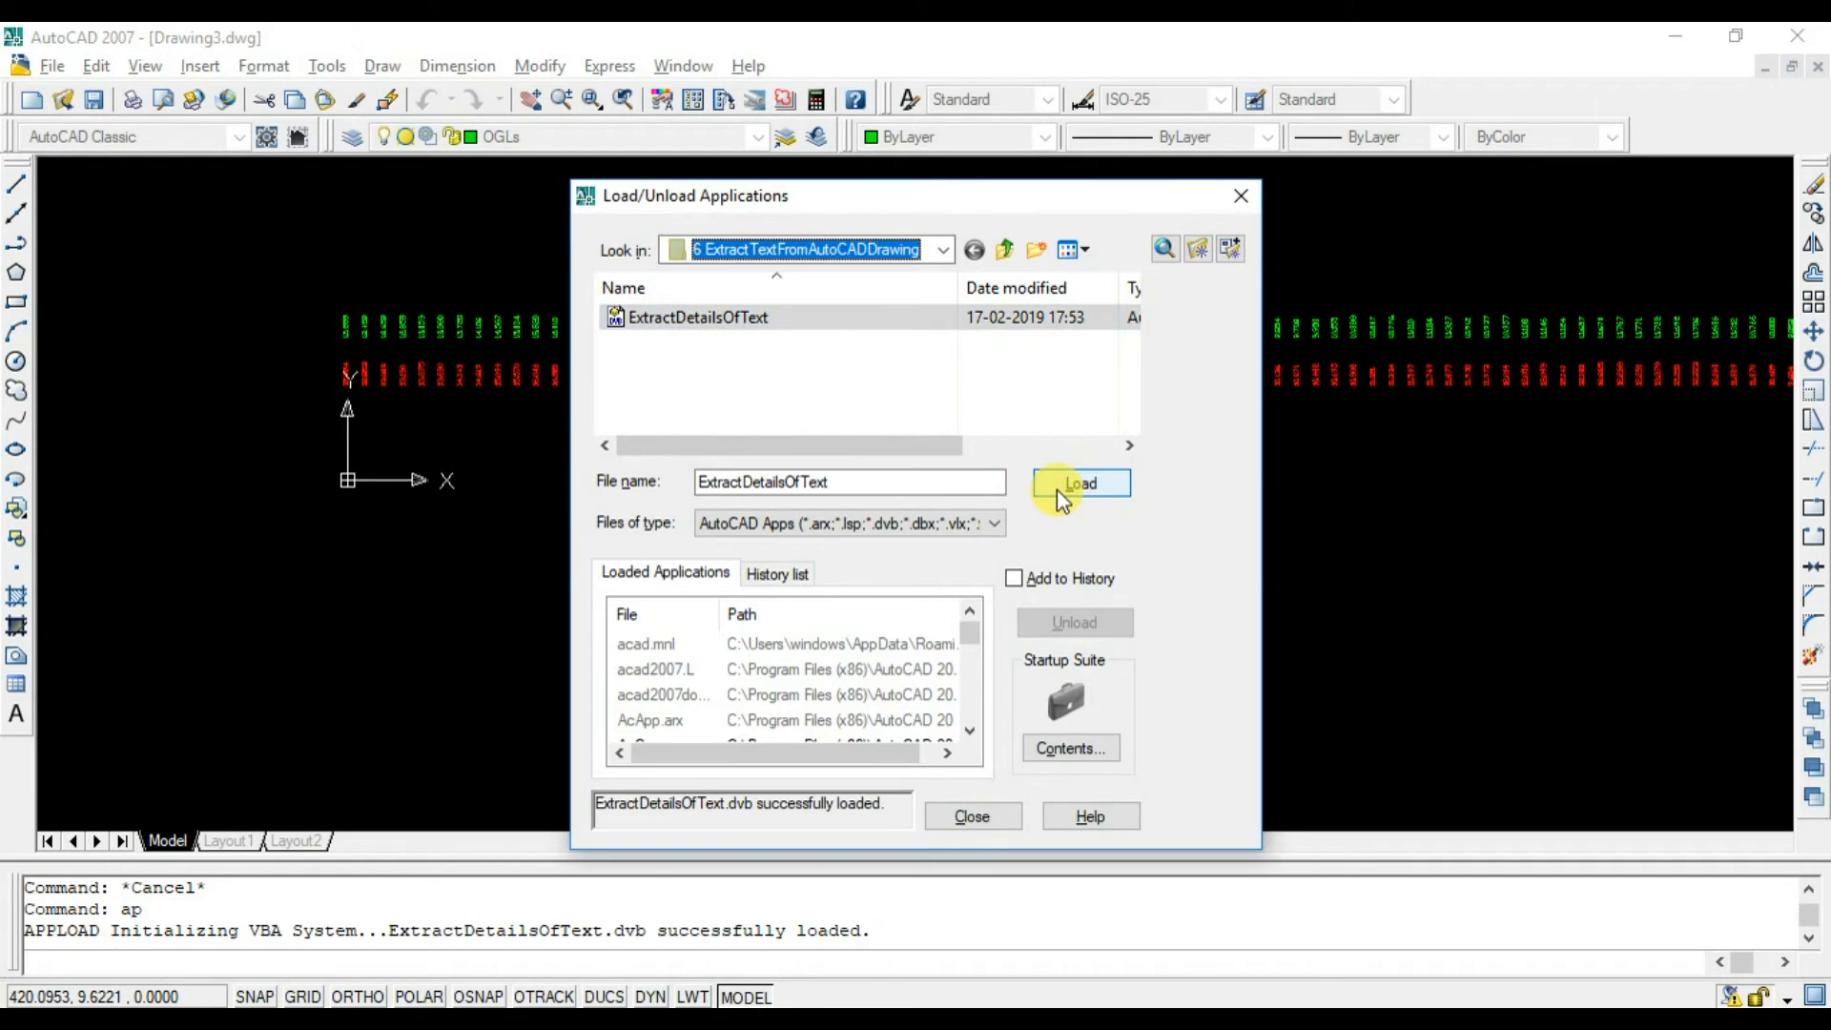
click(973, 816)
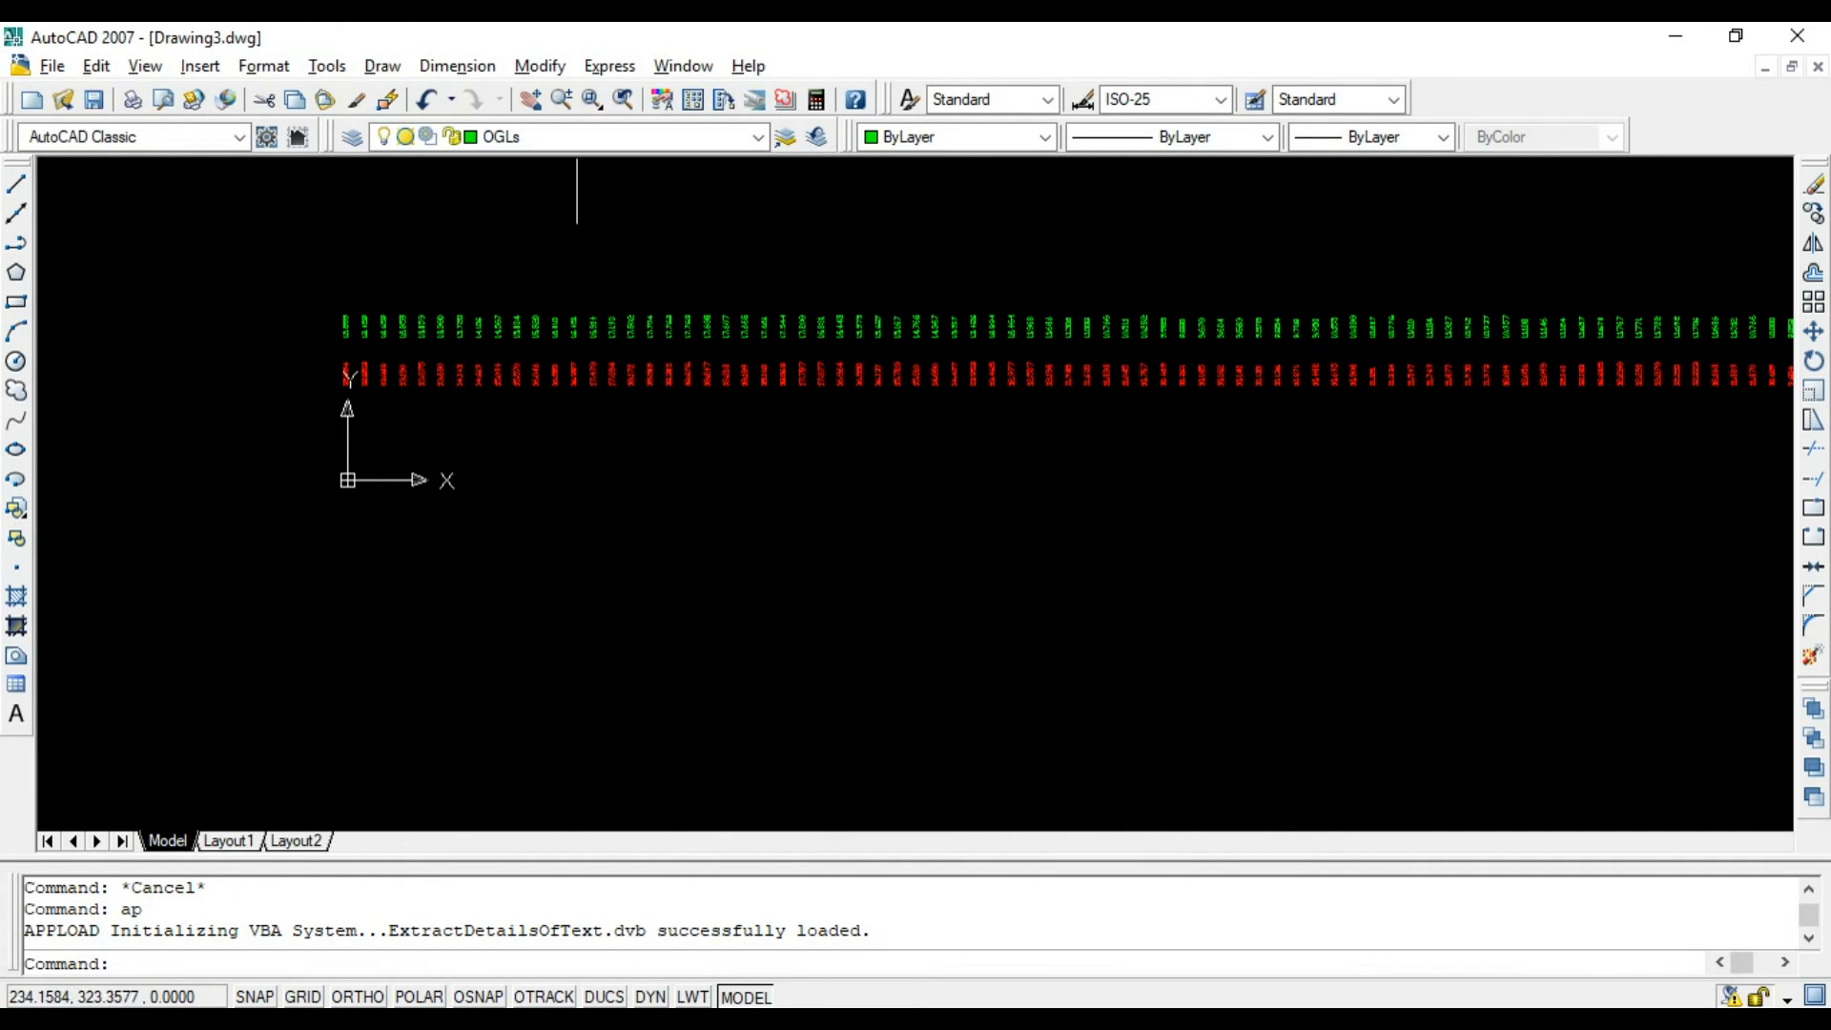
Review the macro's text-export code in the Visual Basic Editor, then return to the drawing.
click(328, 65)
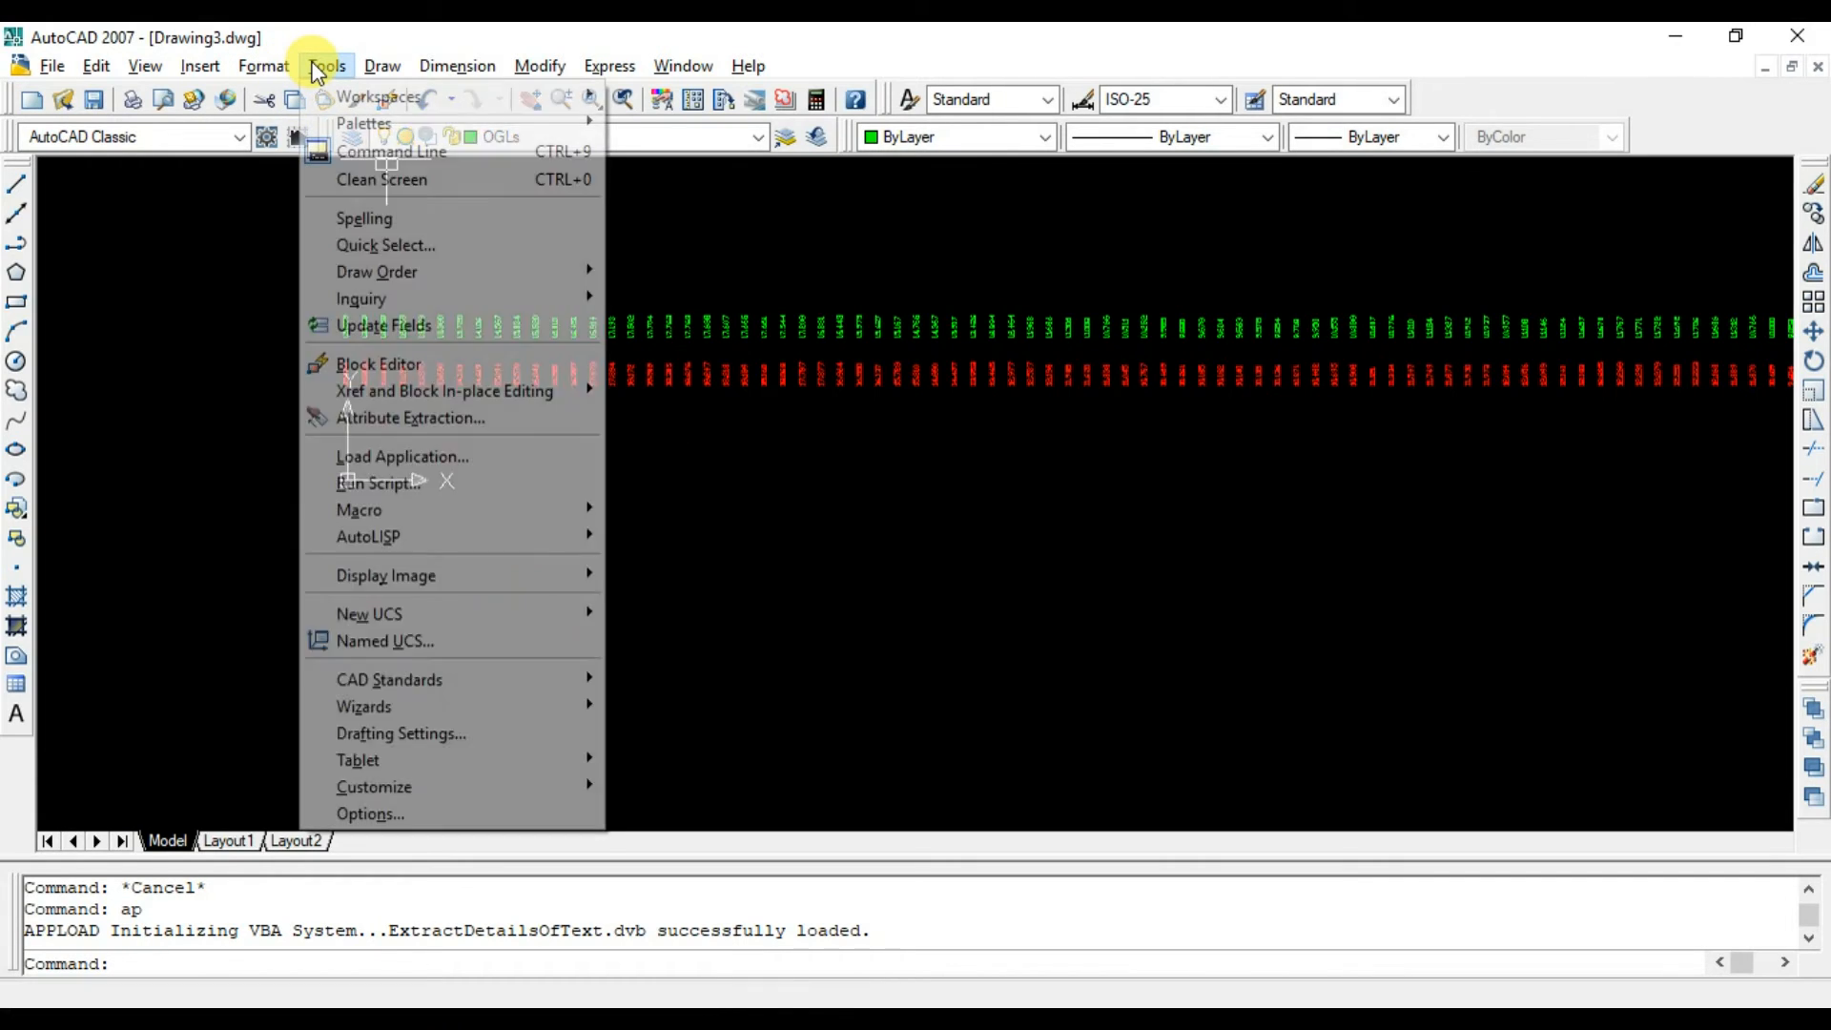
mouse_move(494, 510)
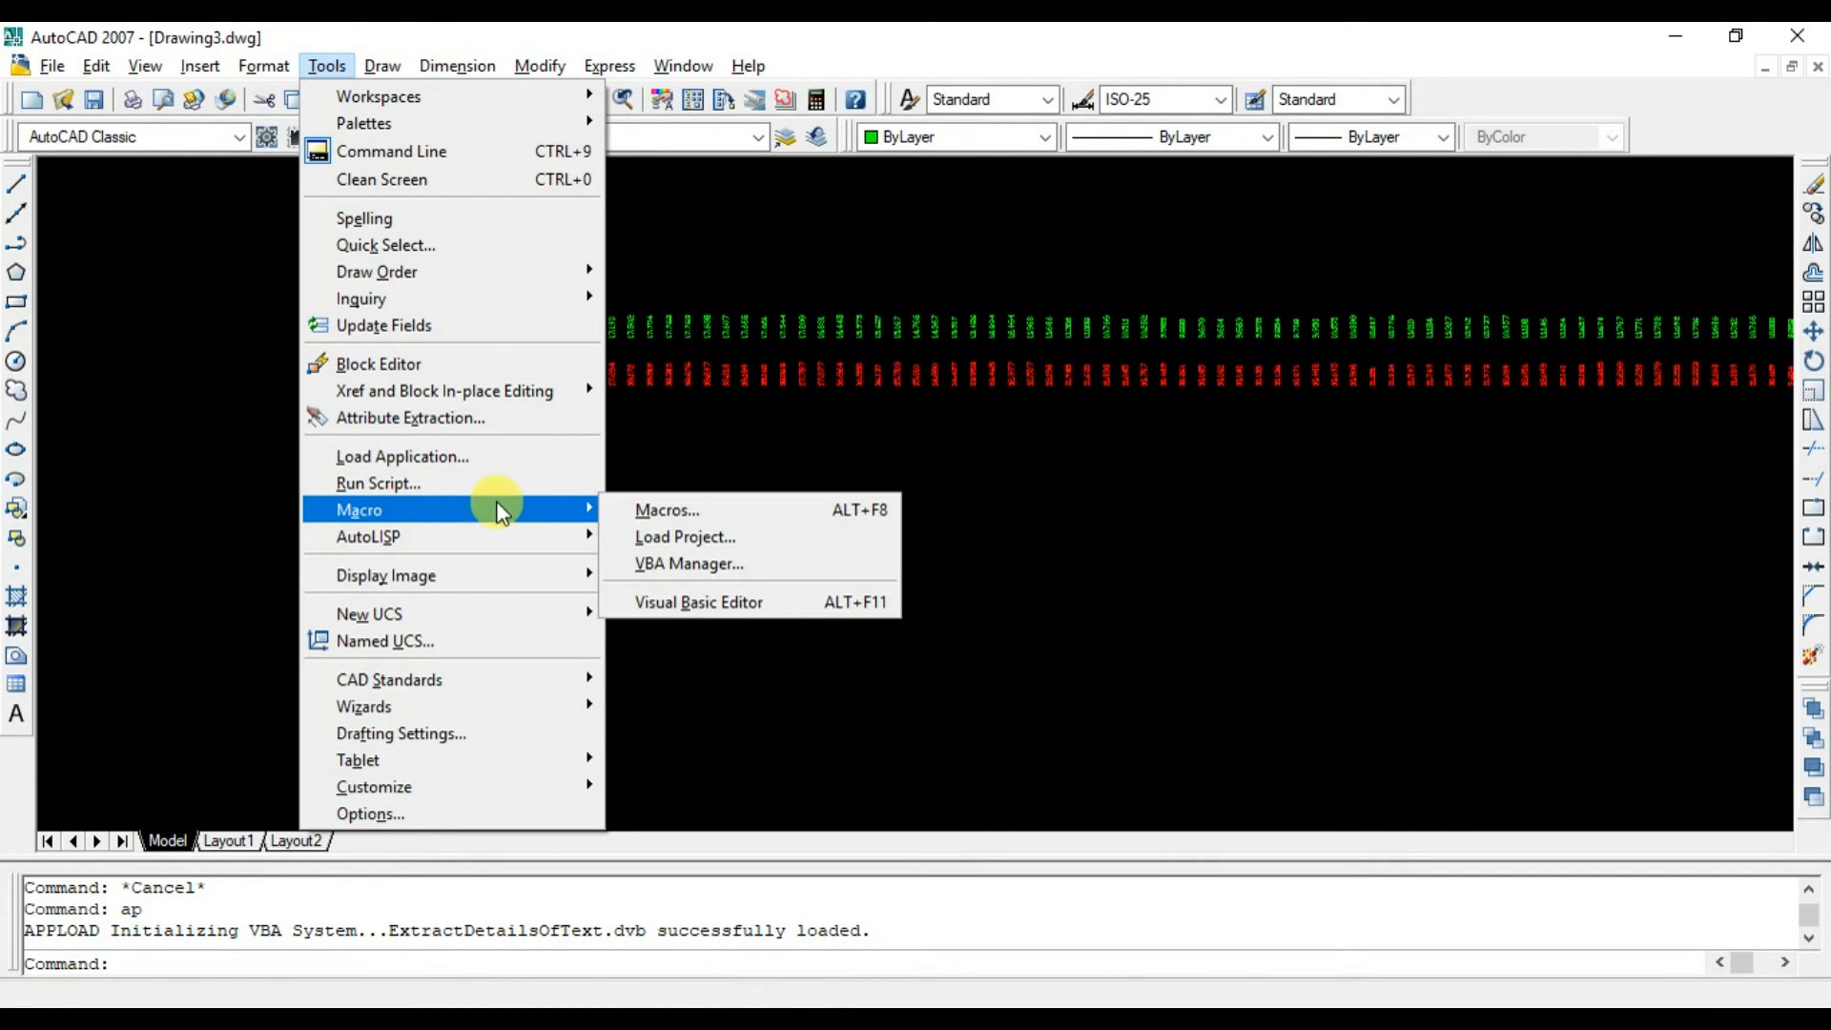
click(698, 601)
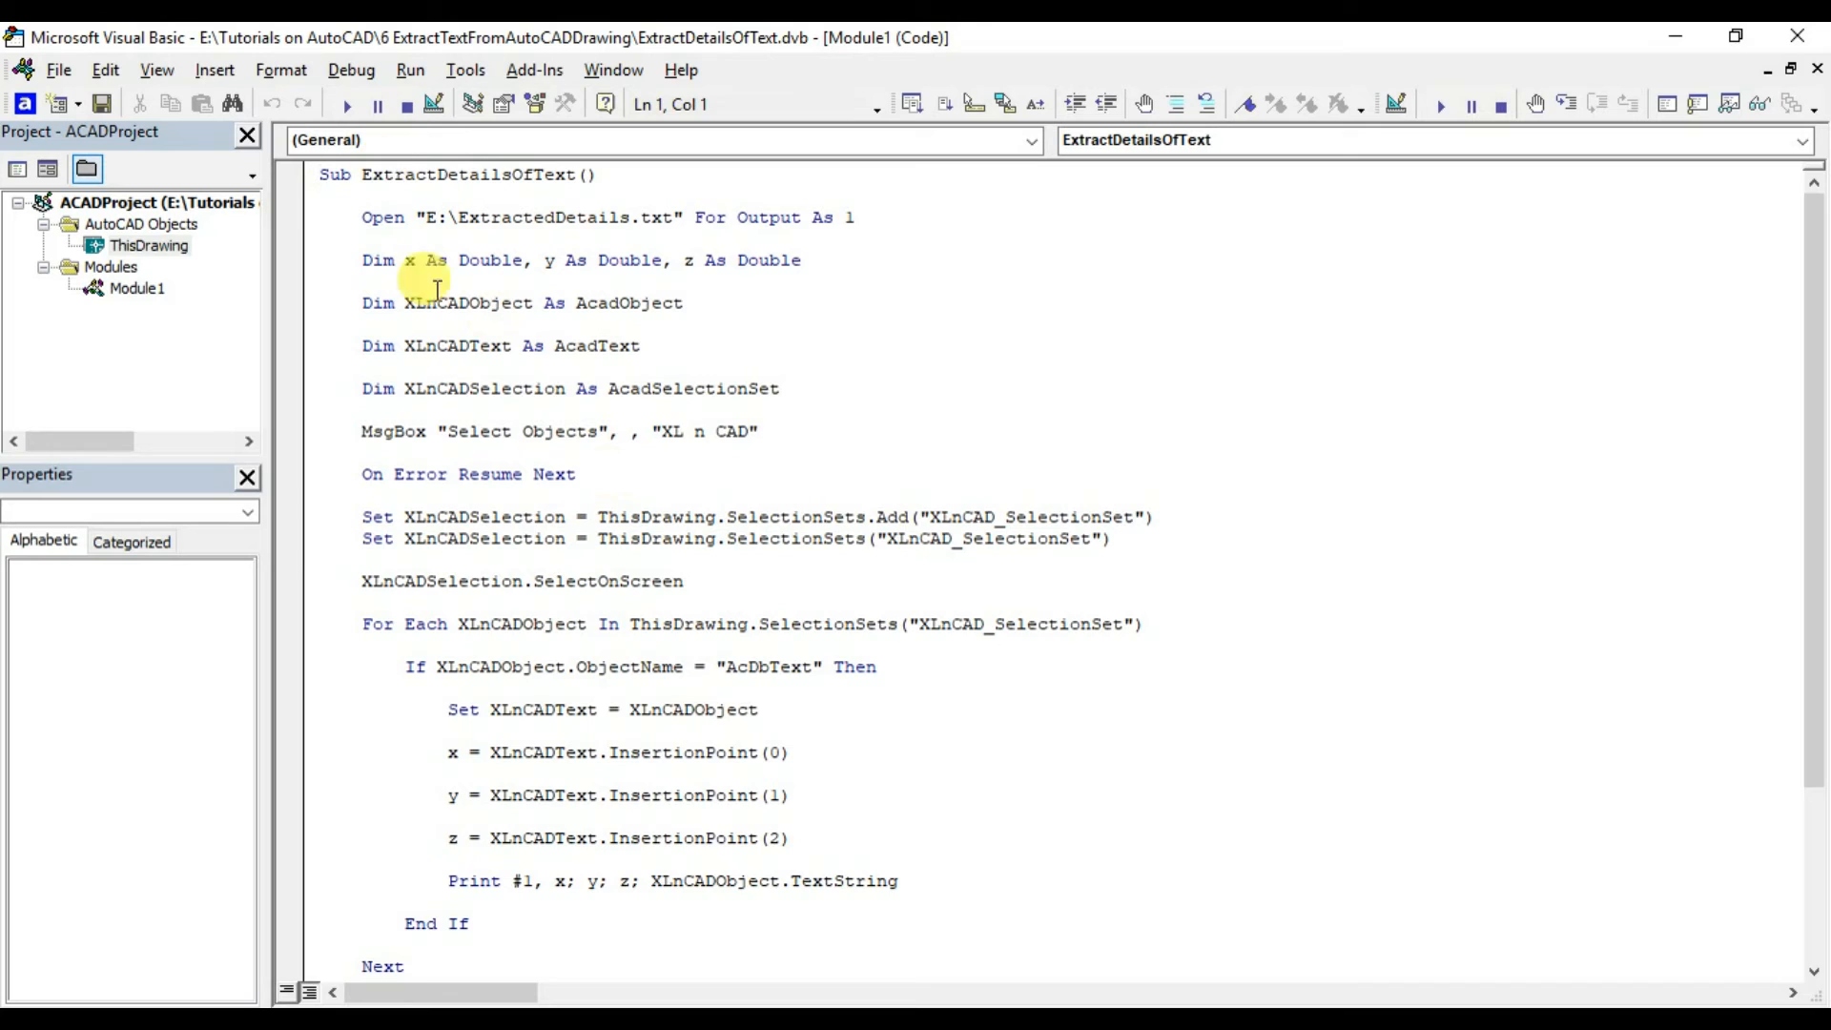
mouse_move(1774, 80)
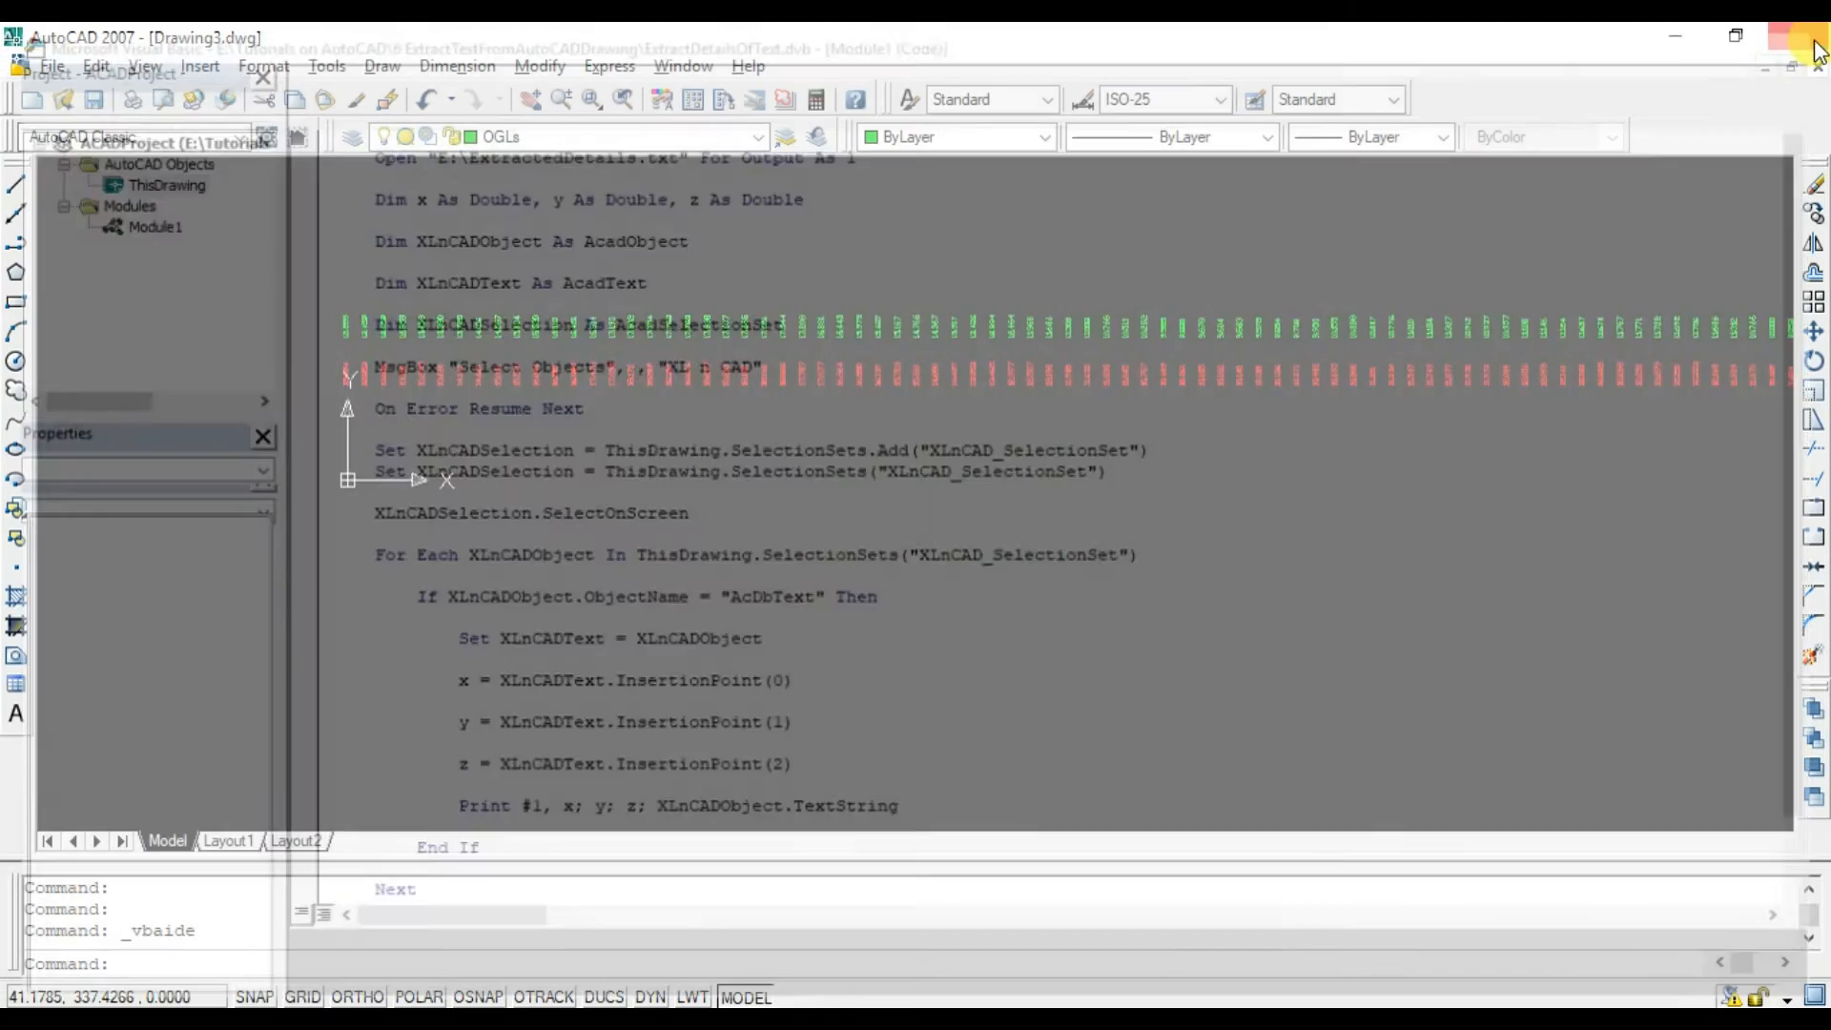
click(328, 65)
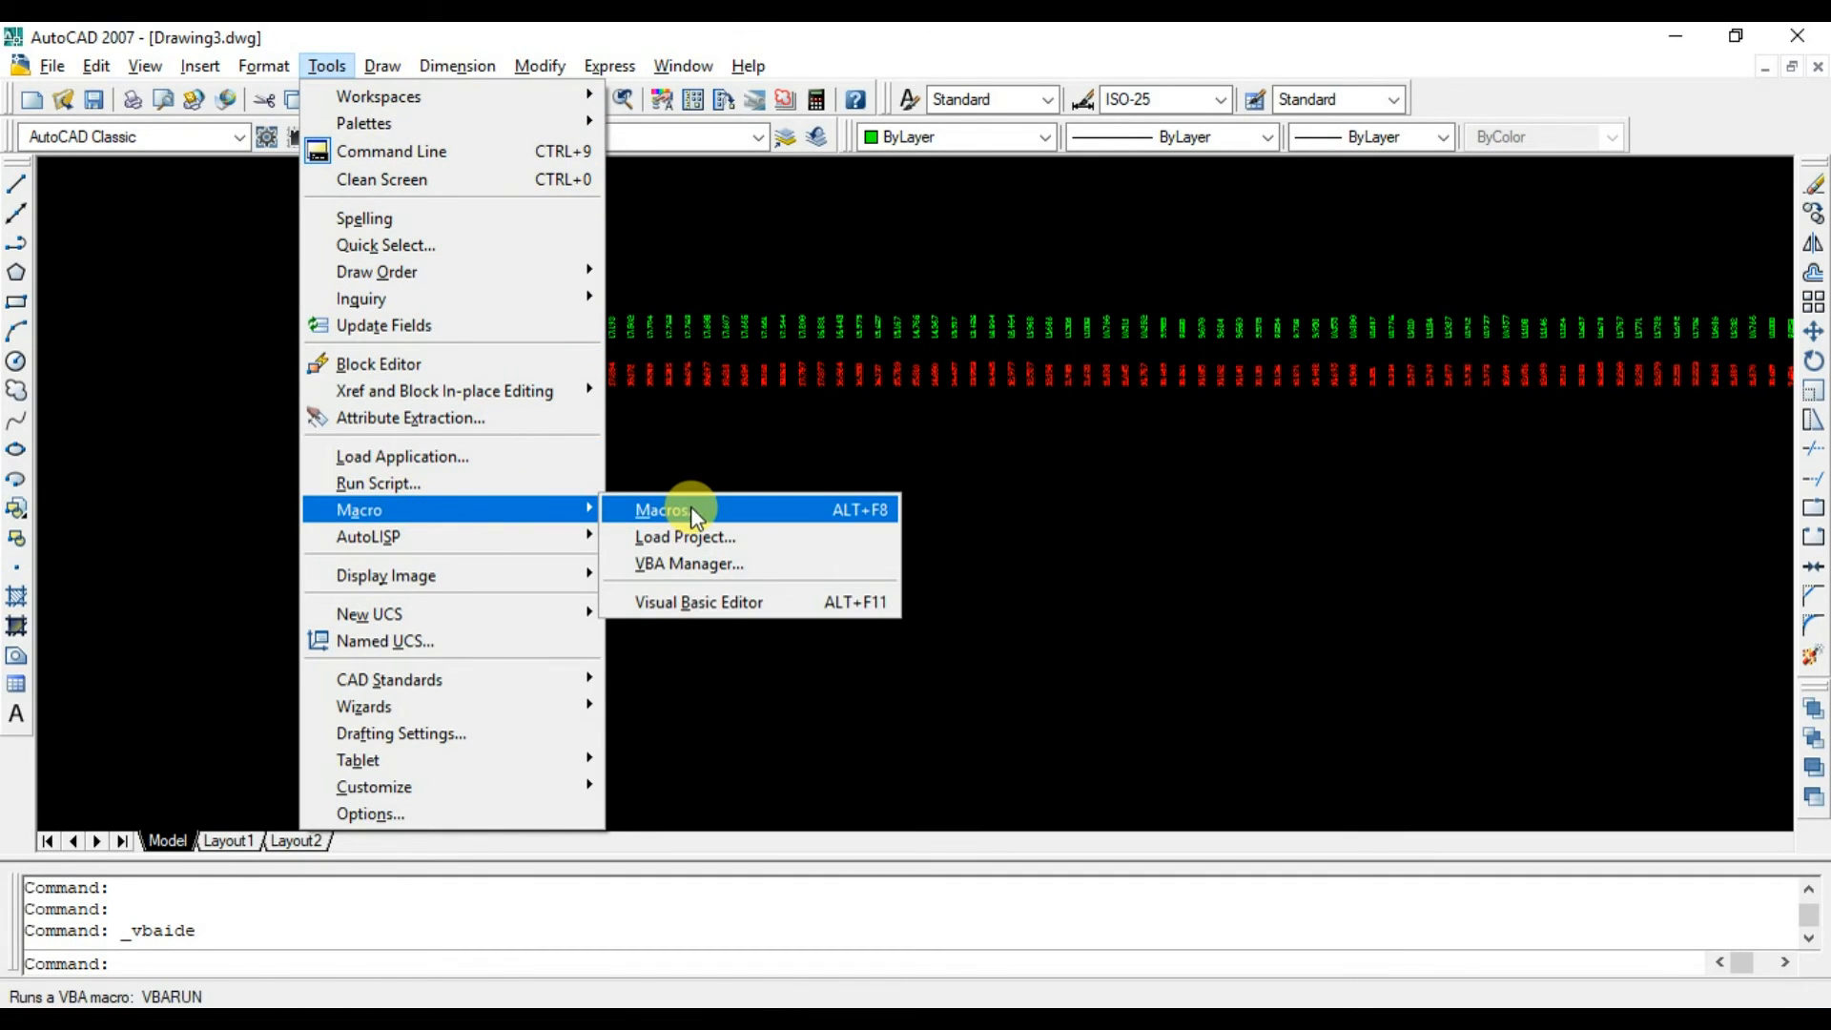
Run ExtractDetailsOfText on all plotted level texts so ExtractedDetails.txt lists their coordinates and values.
click(660, 509)
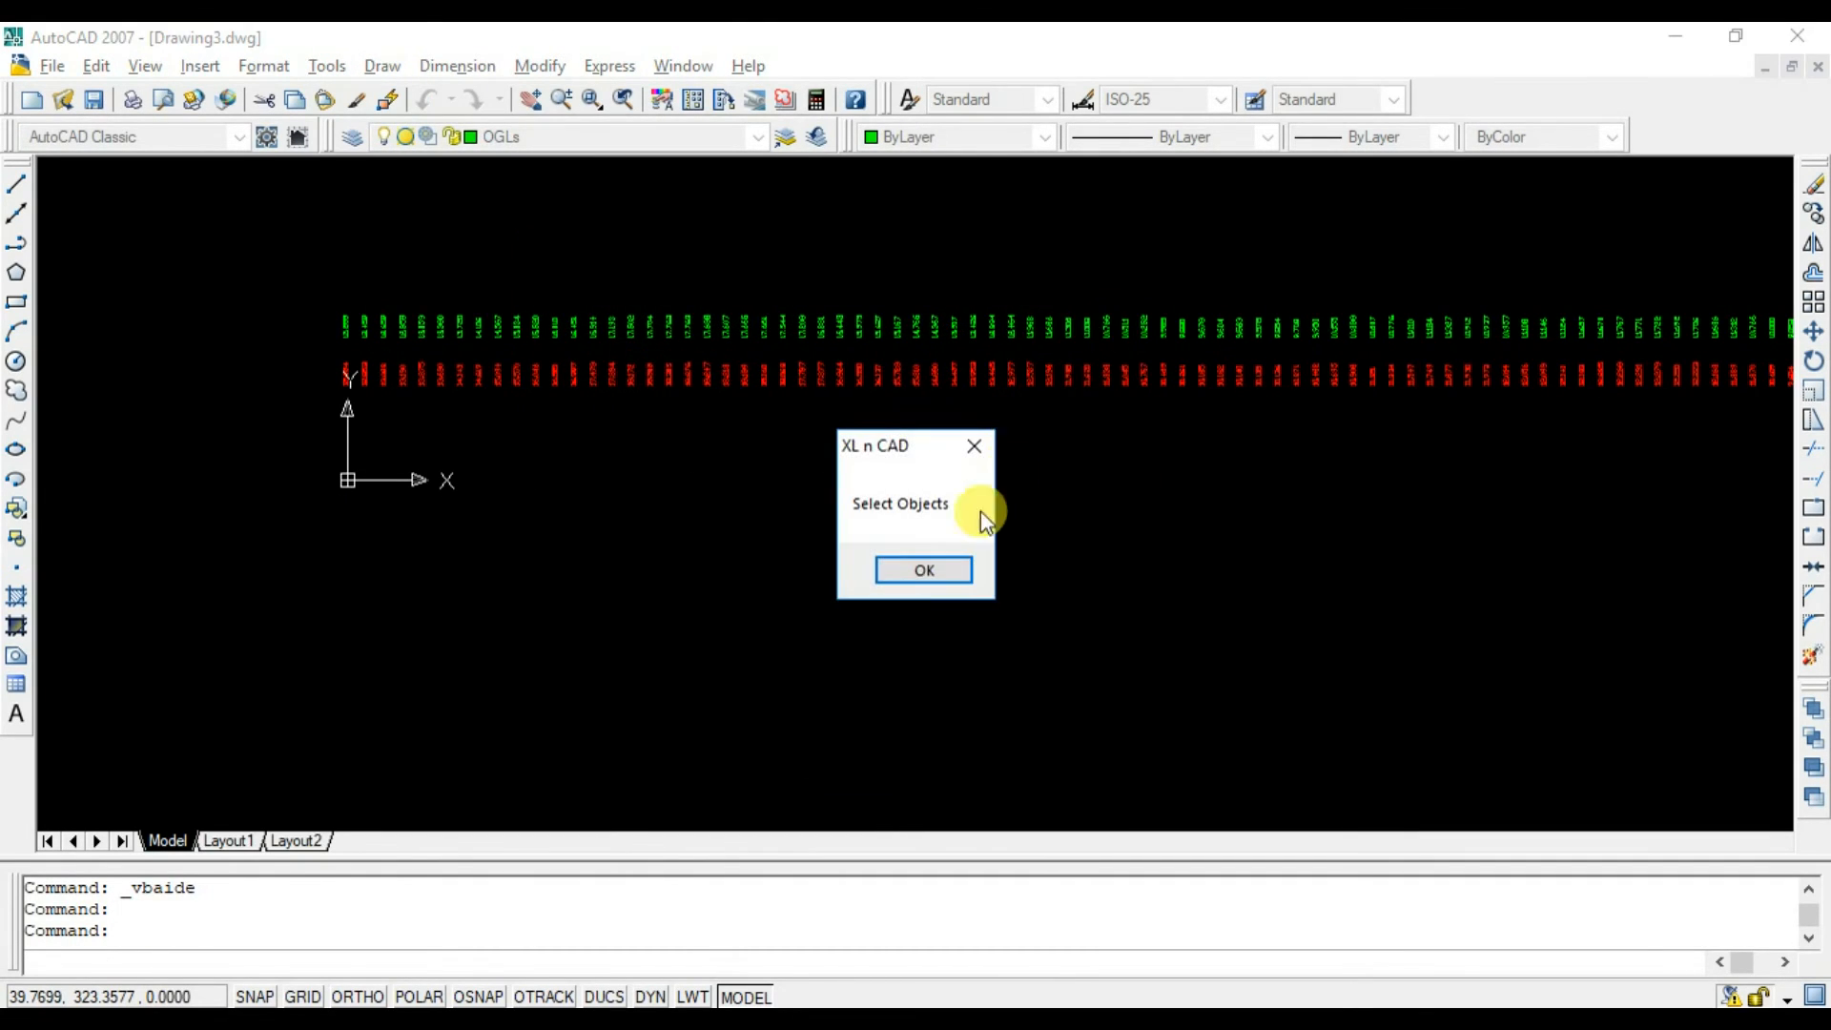
click(923, 568)
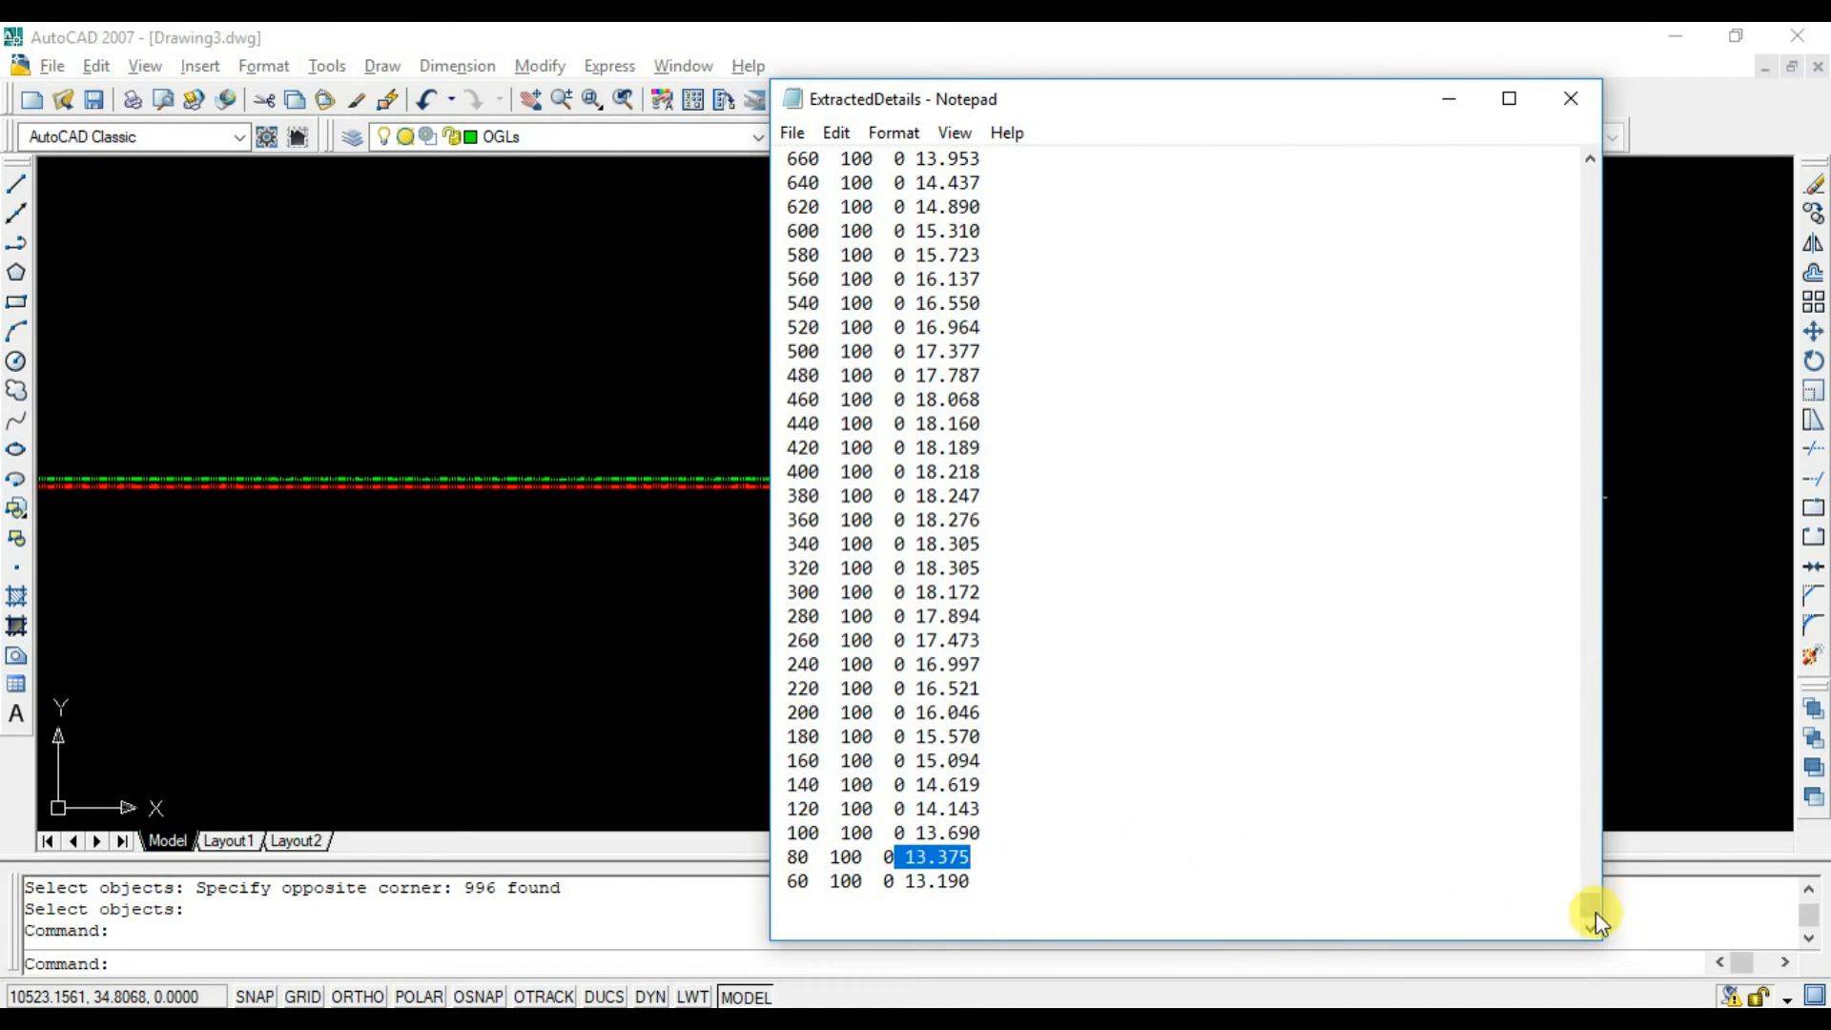
click(1568, 99)
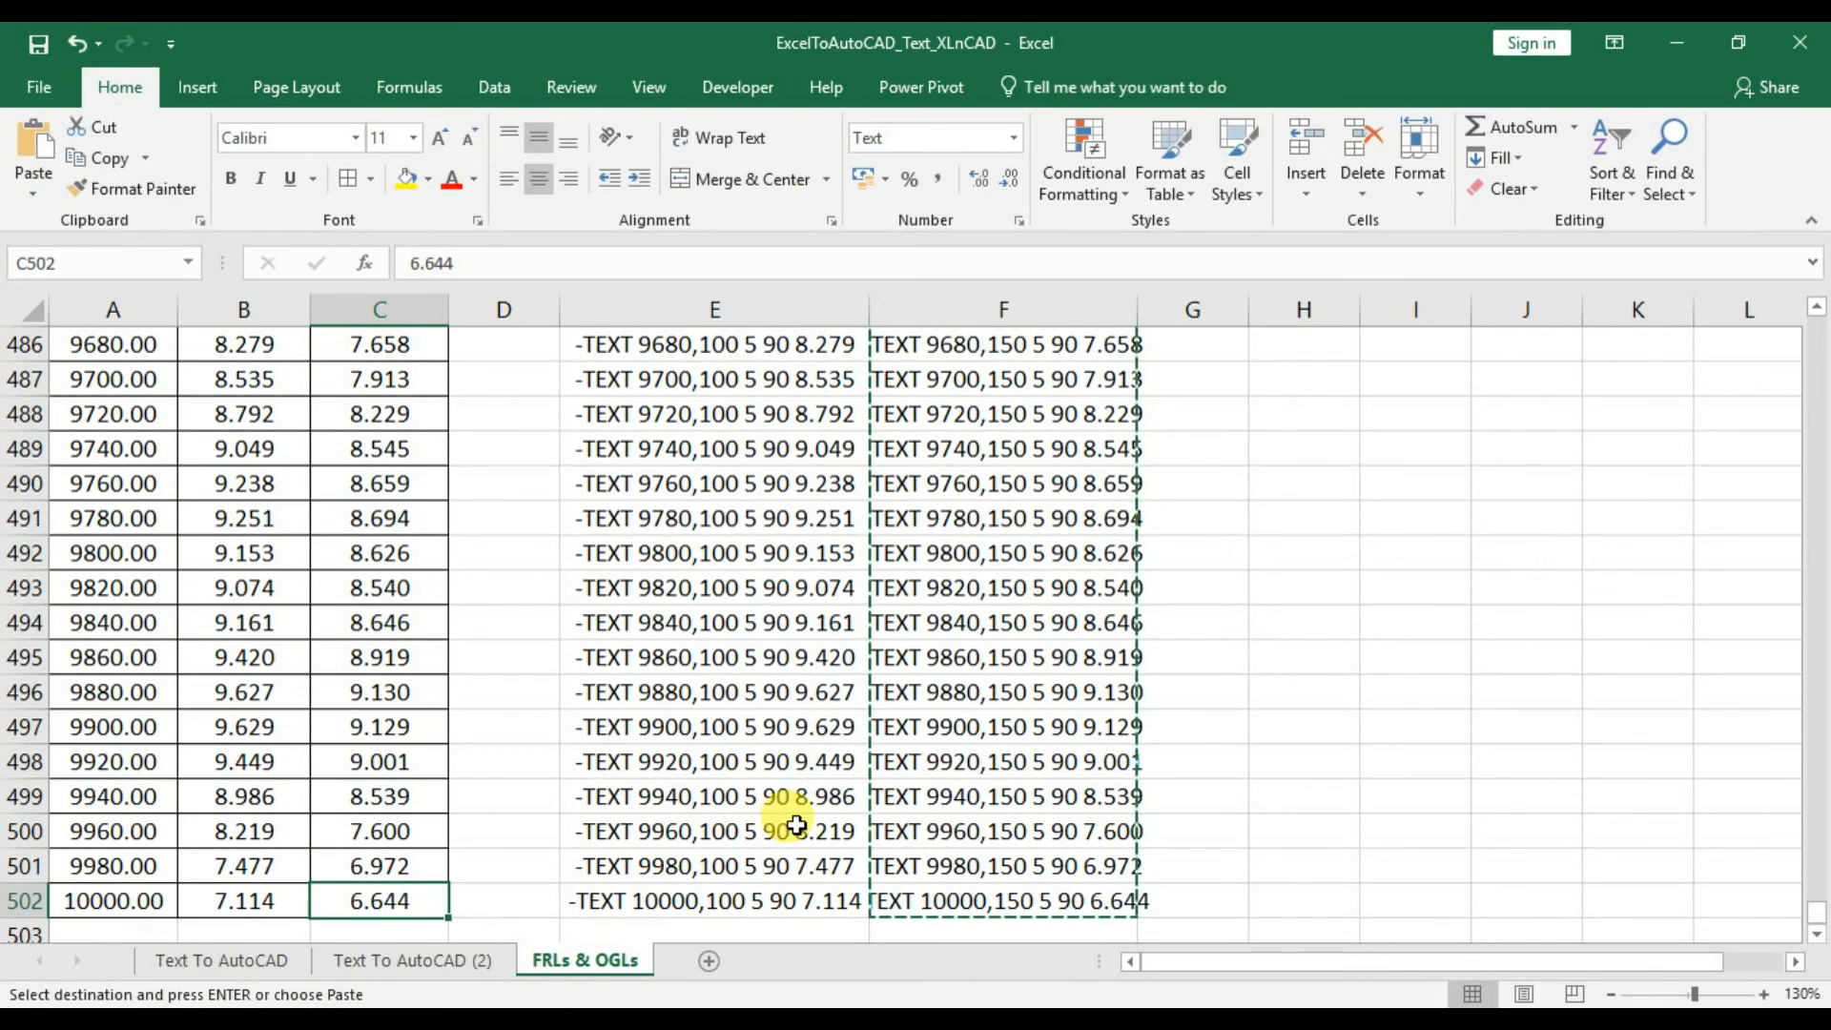
click(980, 900)
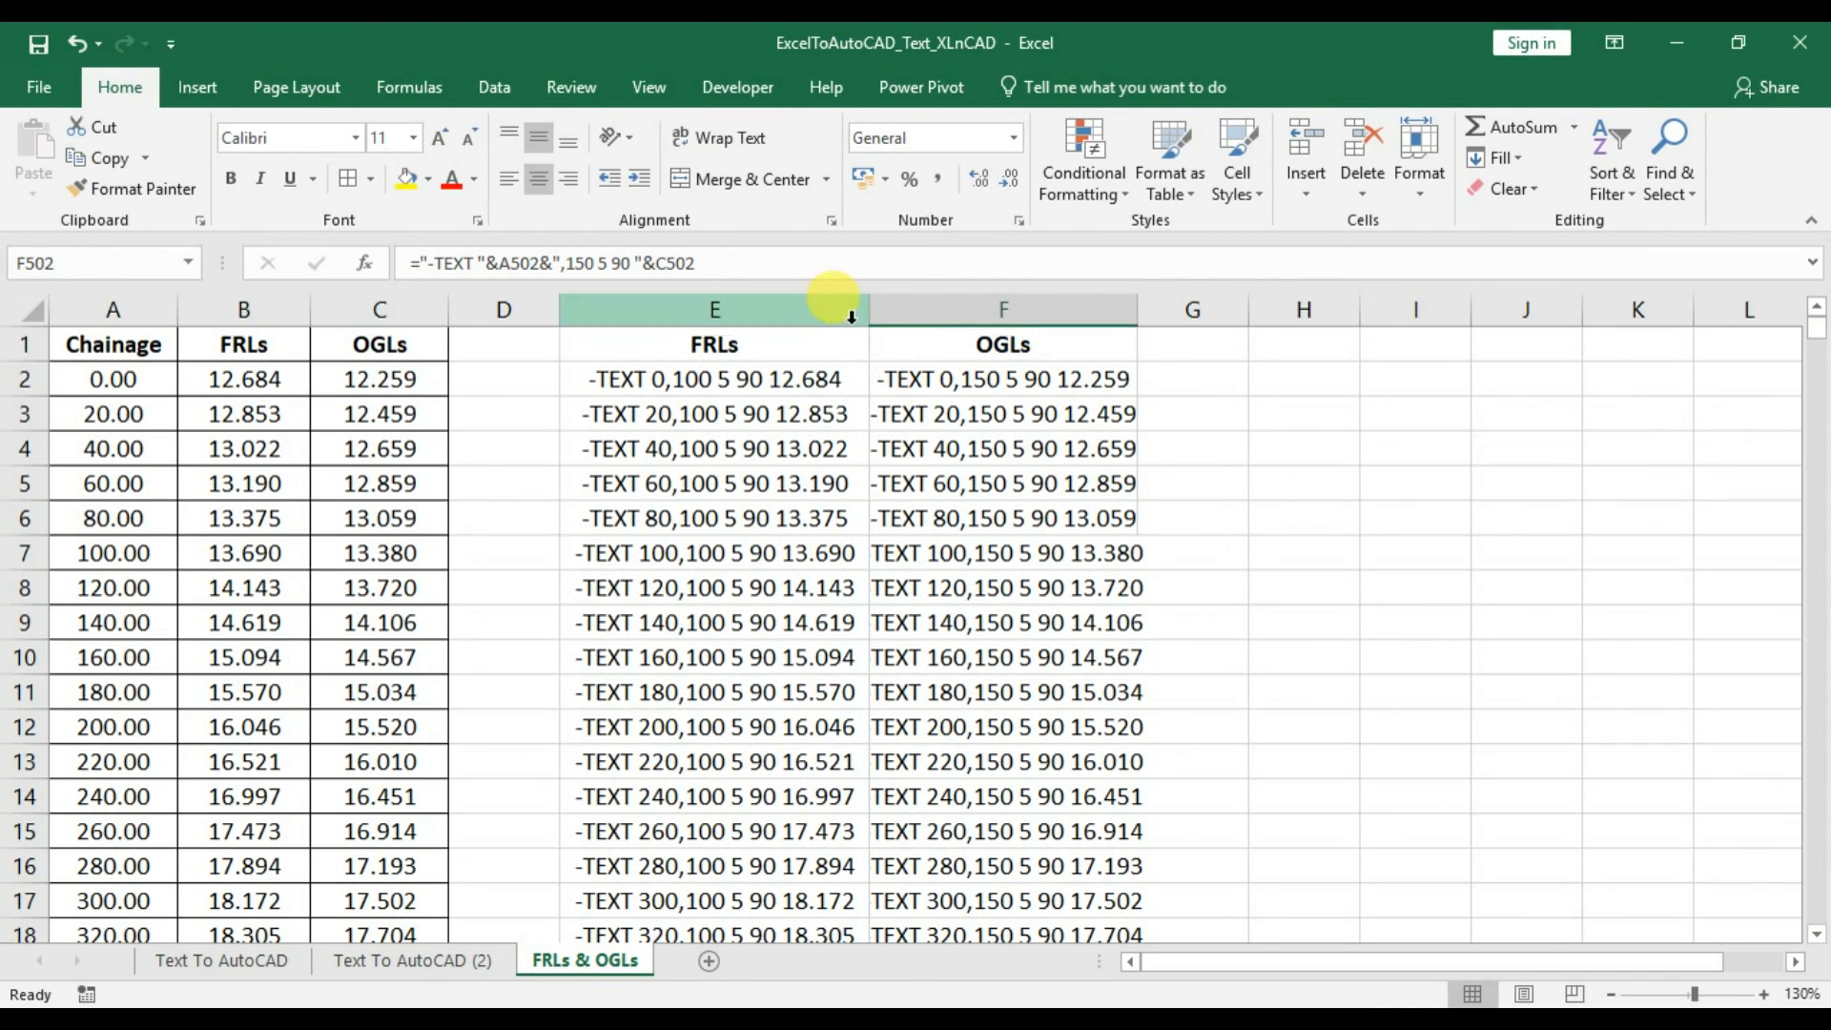
drag(714, 309, 1022, 309)
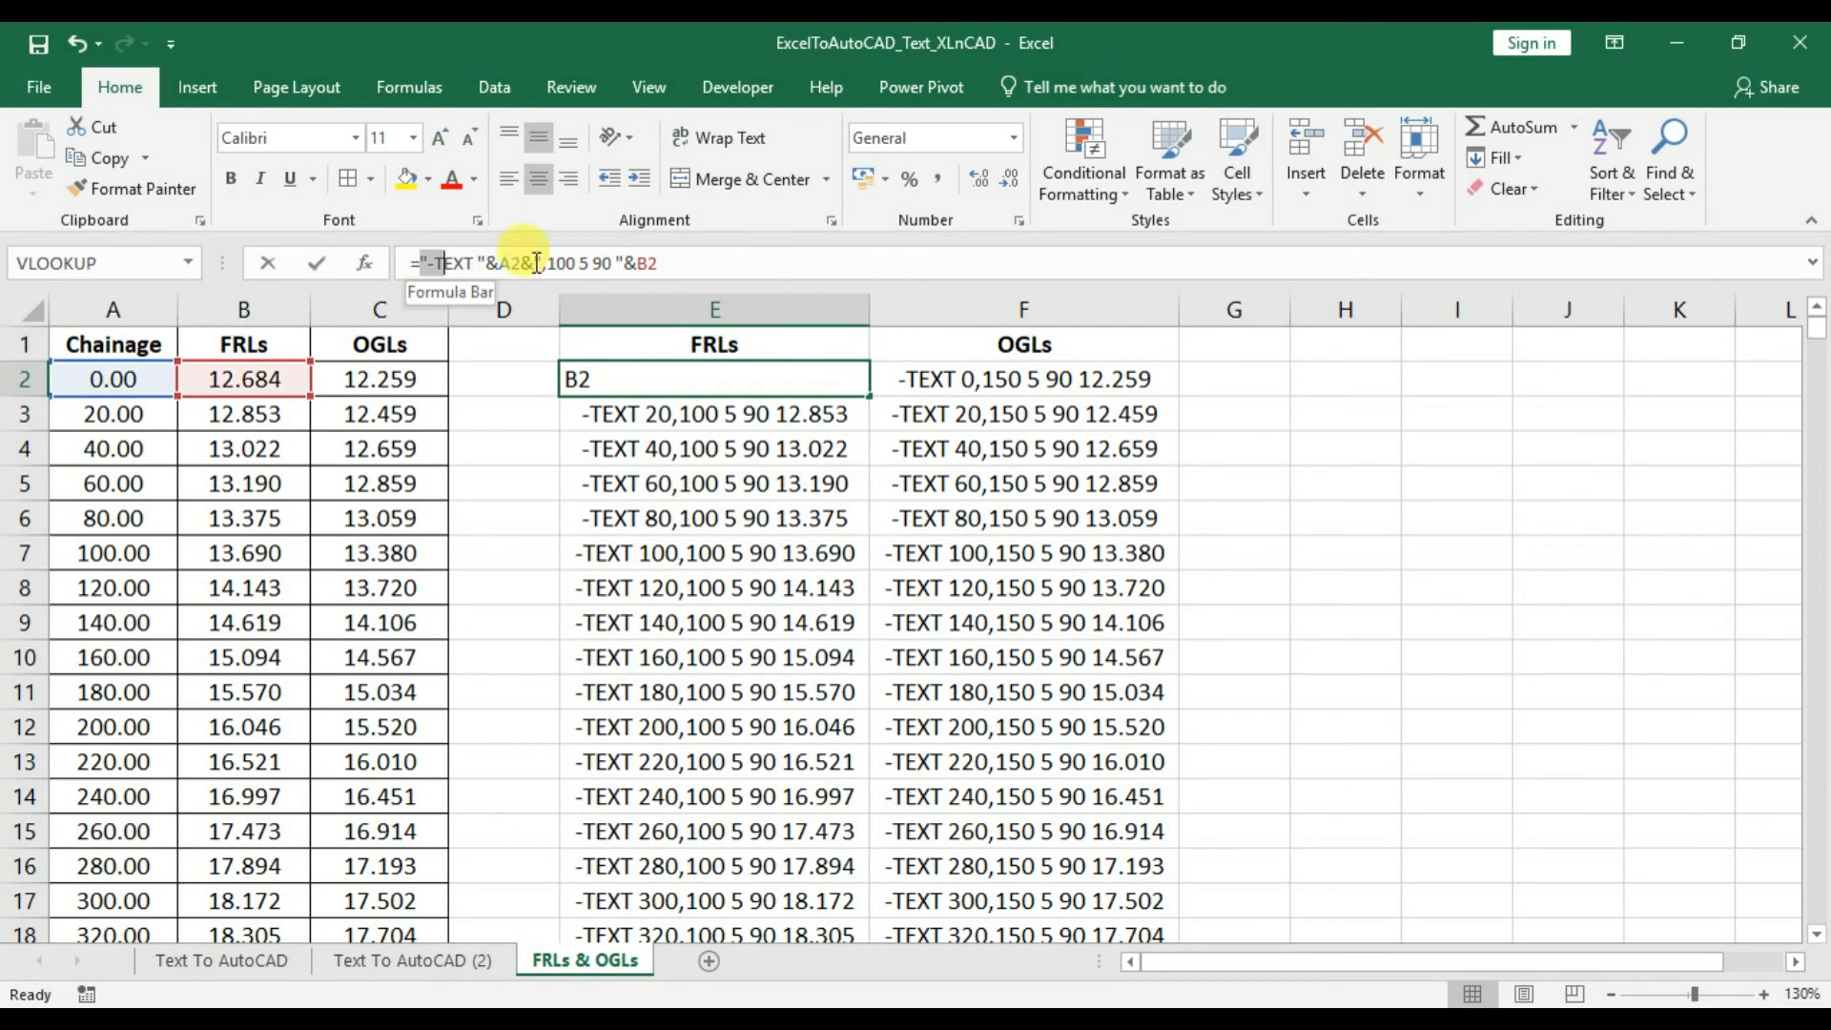
click(1022, 378)
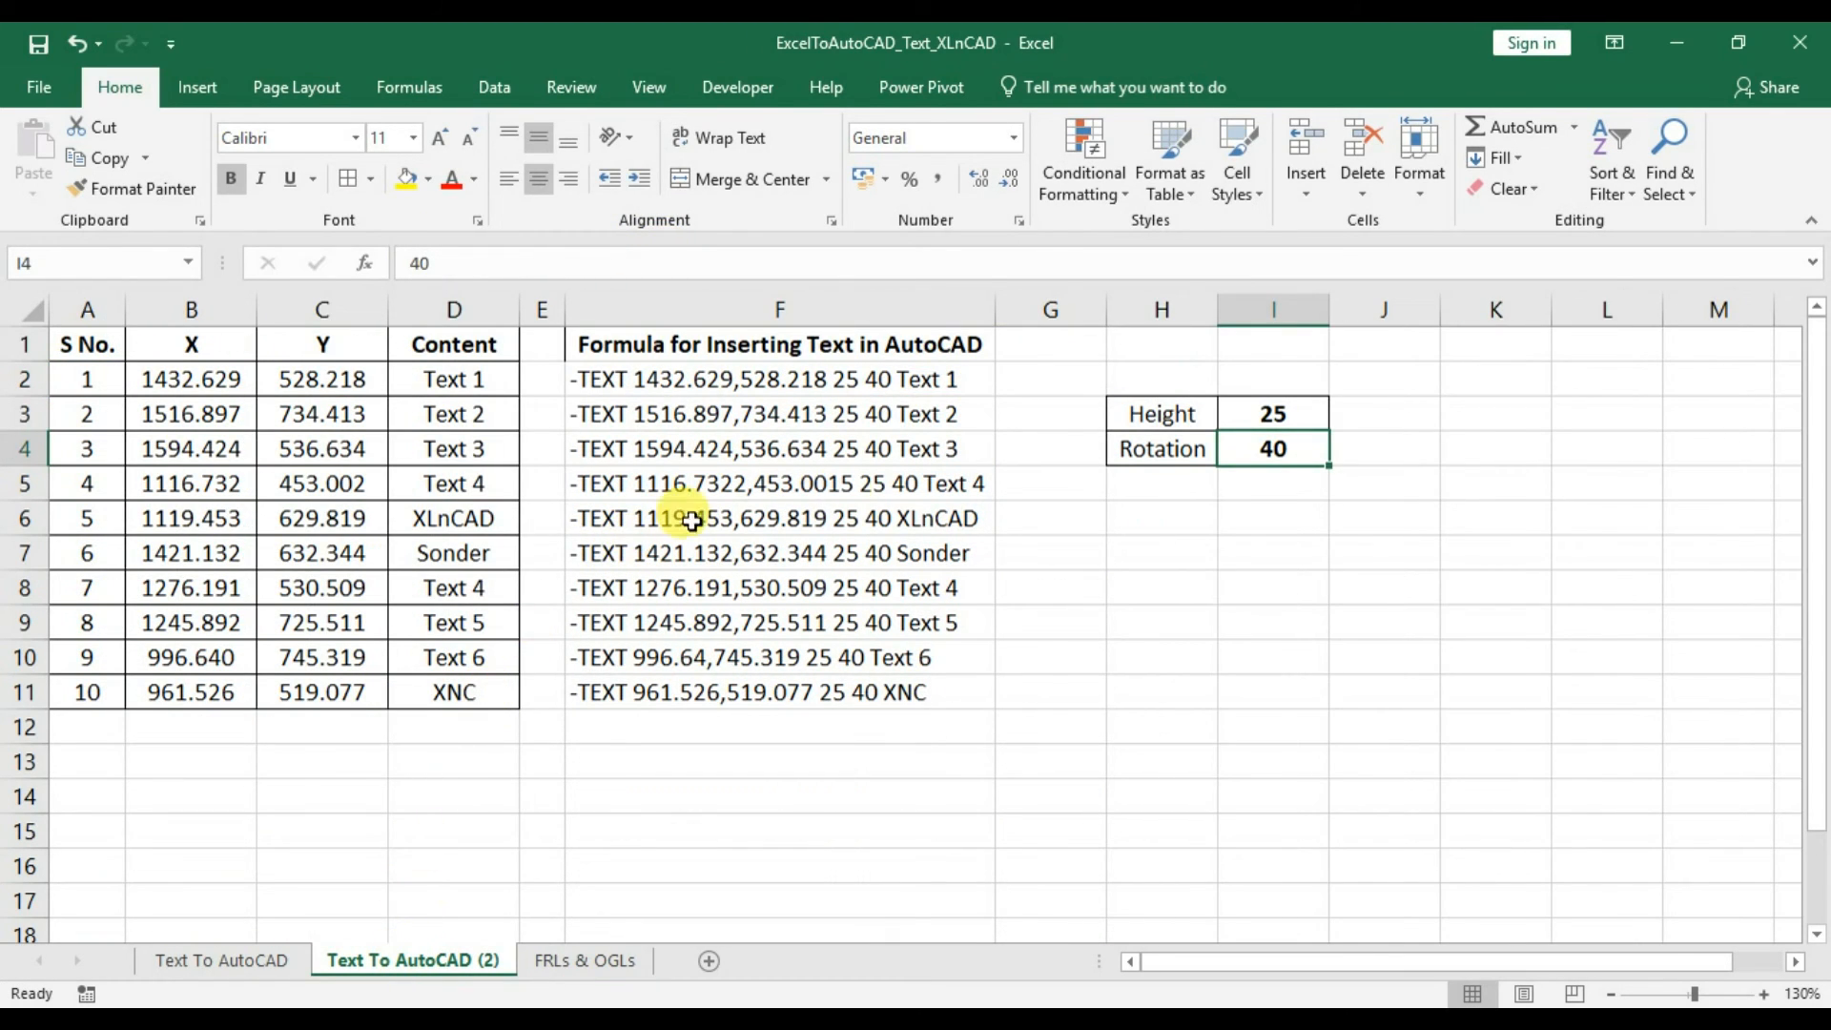
Inspect the F2 CONCATENATE formula building the -TEXT commands on the Text To AutoCAD sheet, leaving it unchanged.
click(778, 378)
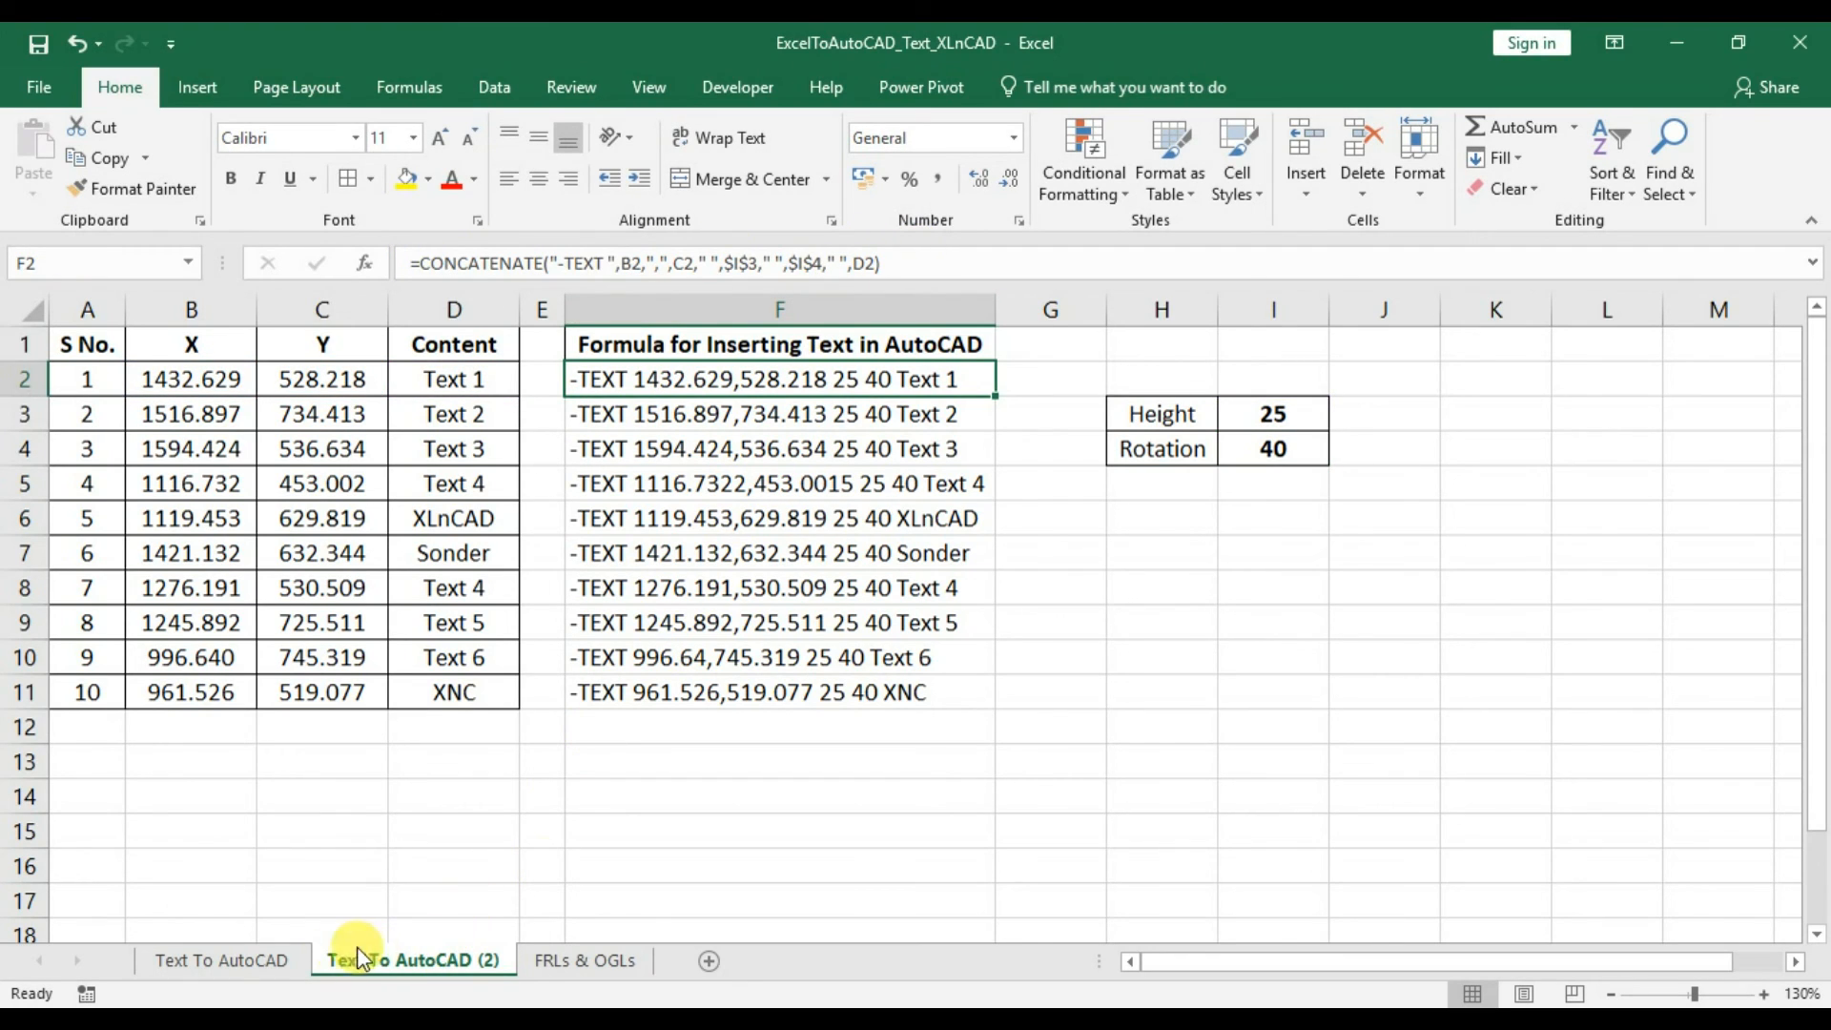
click(221, 959)
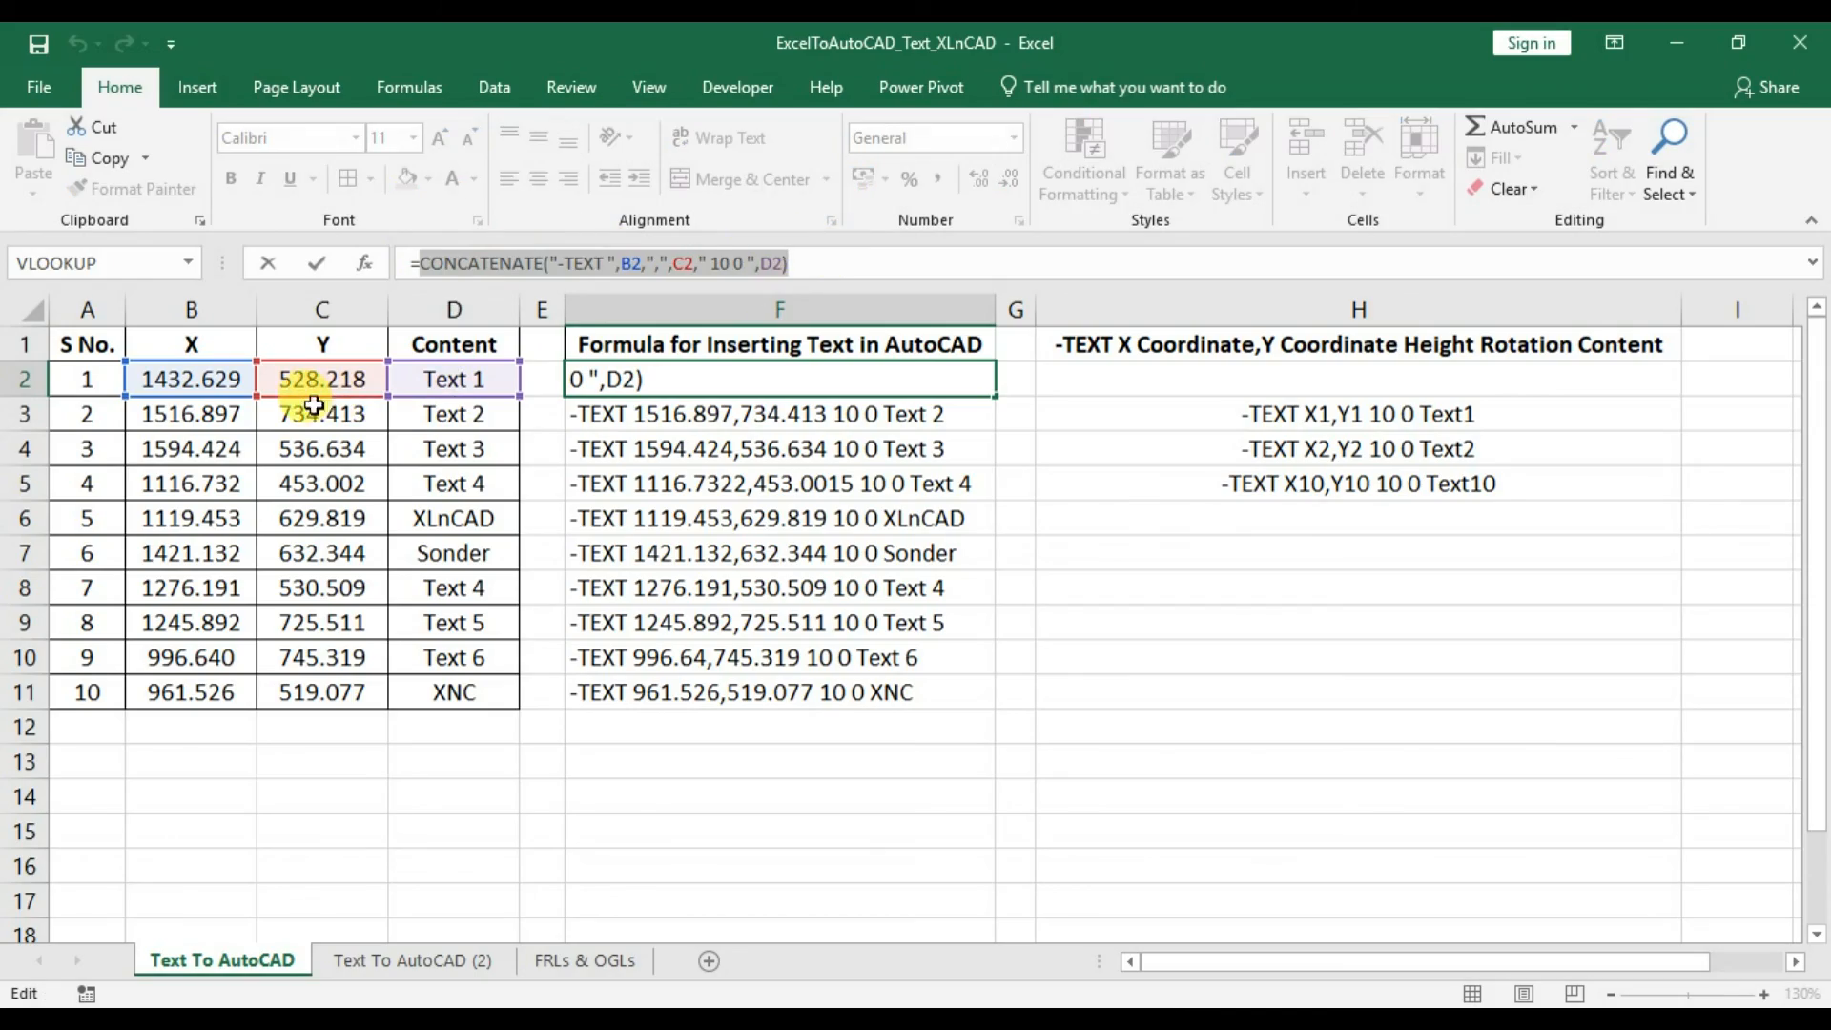
key(Enter)
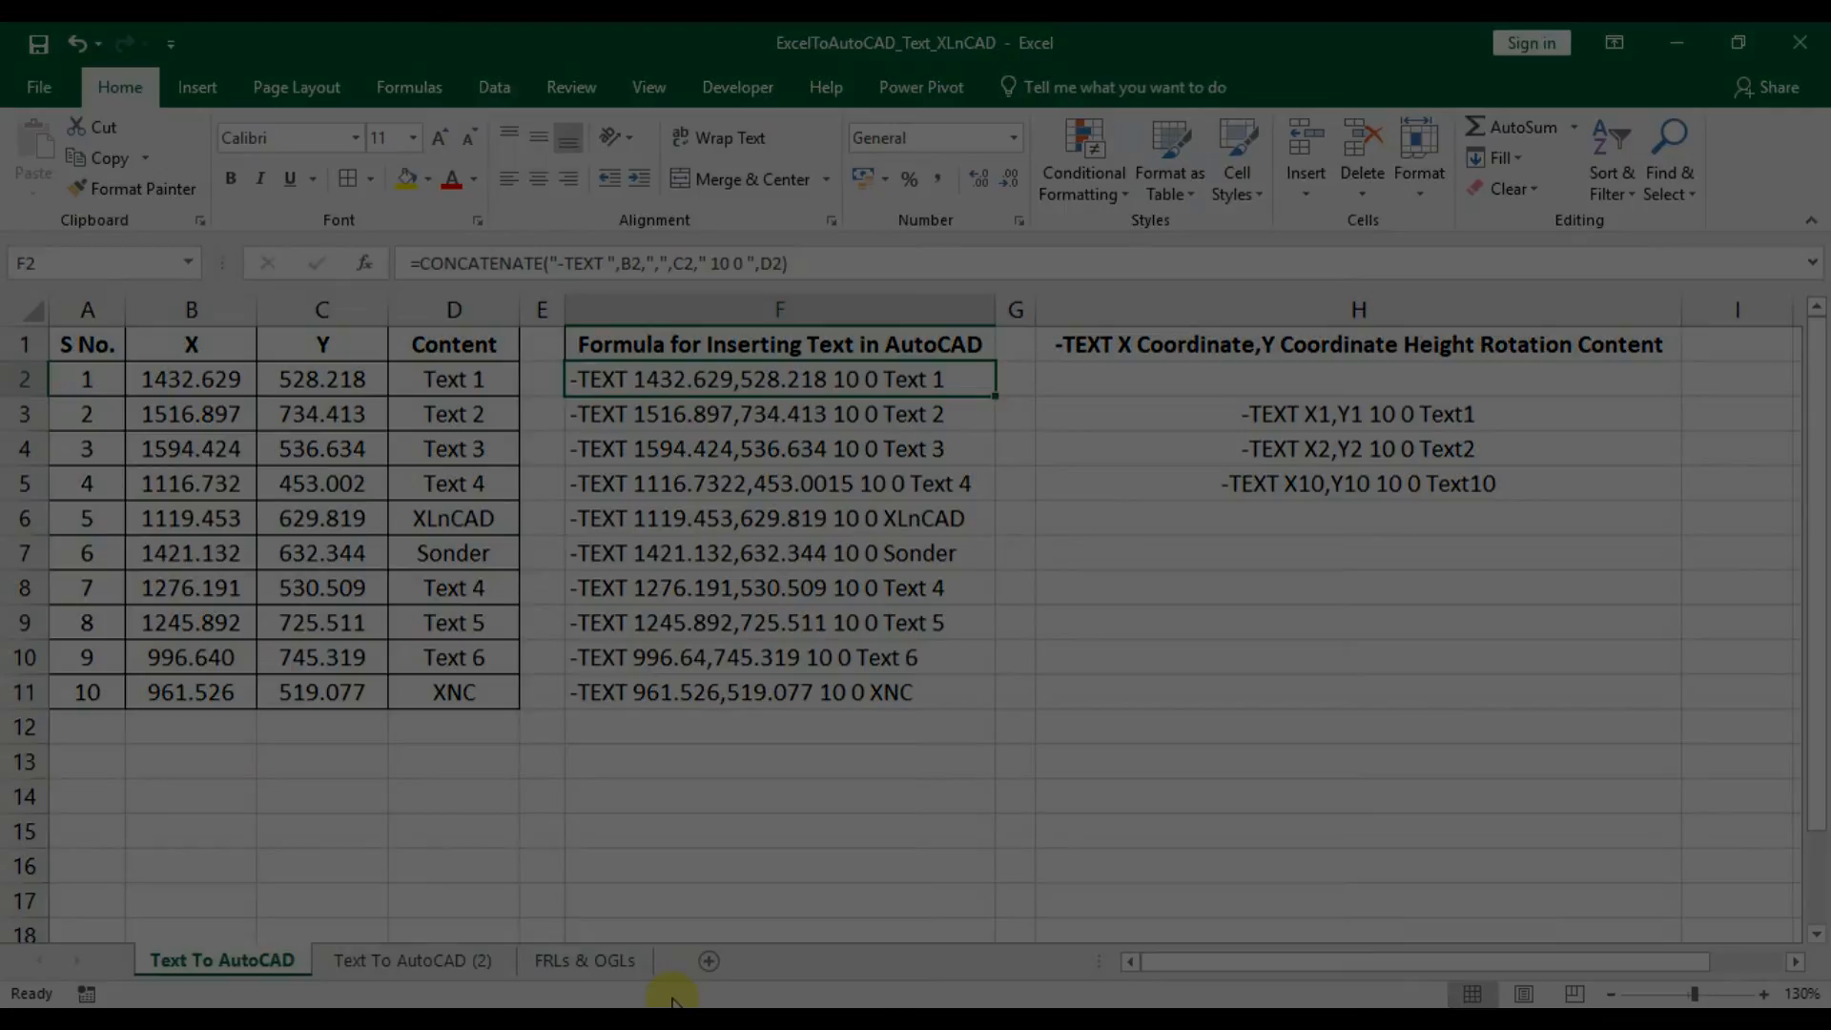